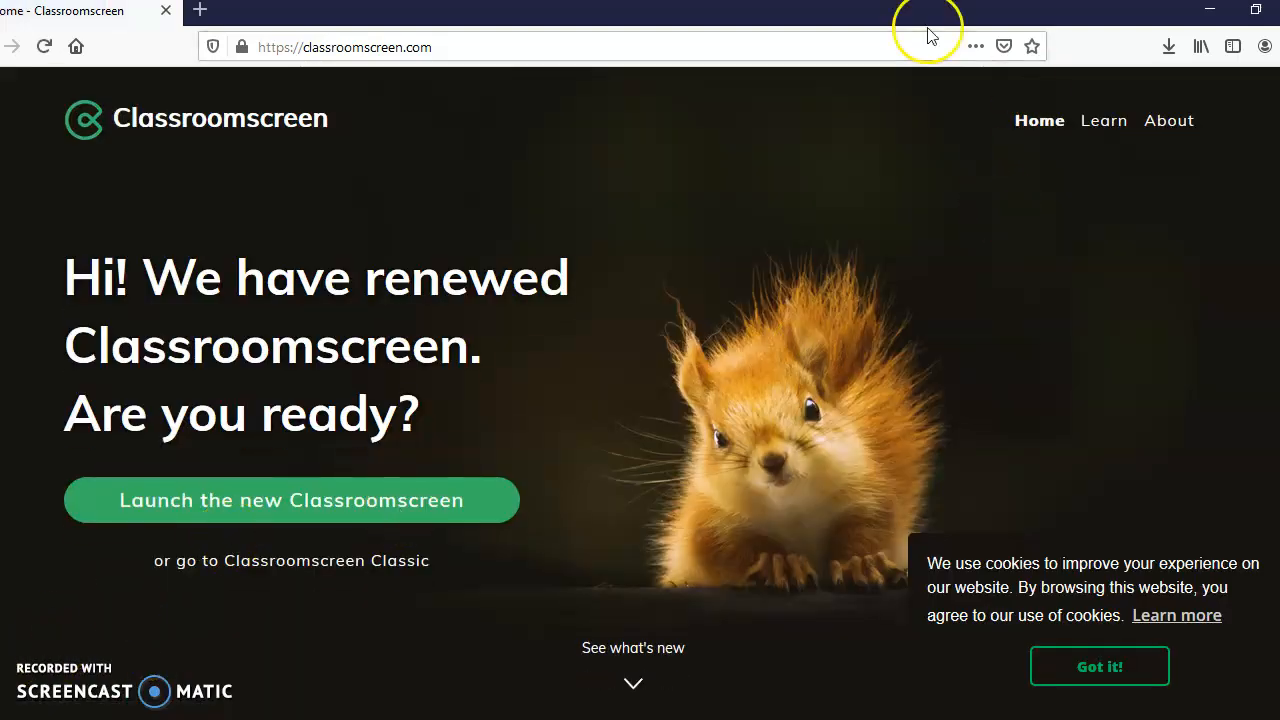
mouse_move(235, 612)
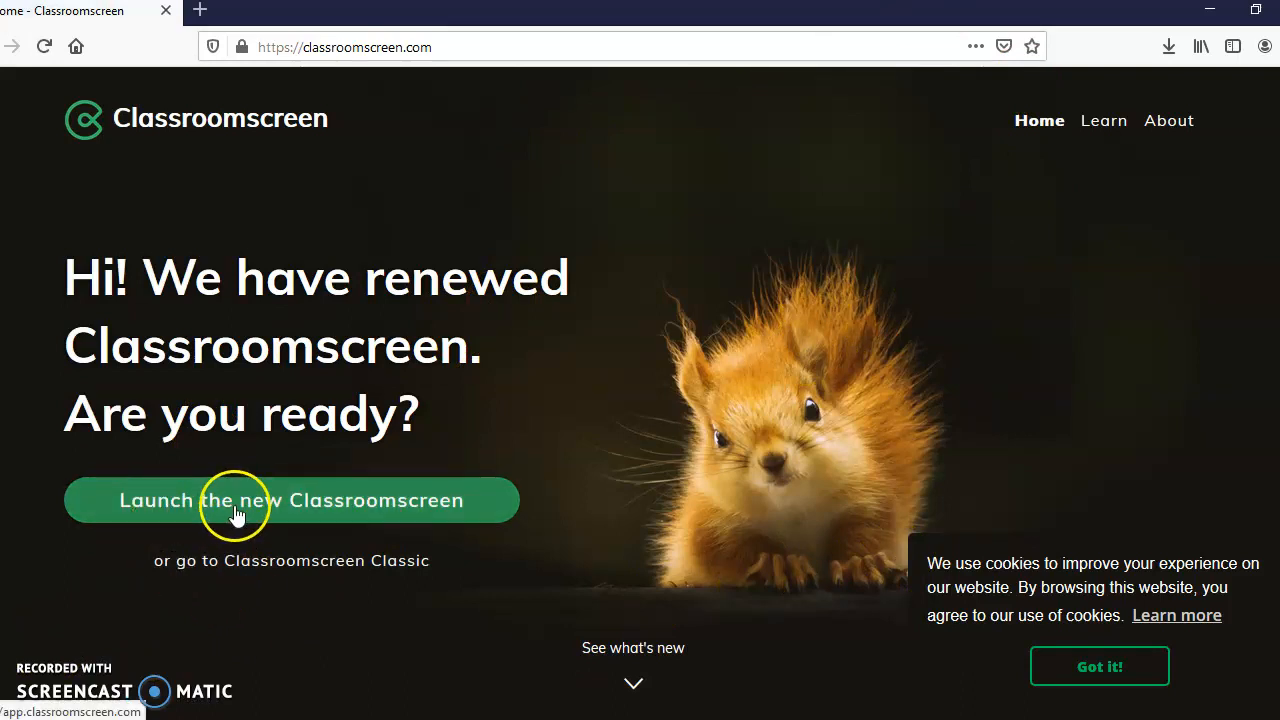
Launch the new Classroomscreen app from the classroomscreen.com homepage.
click(291, 500)
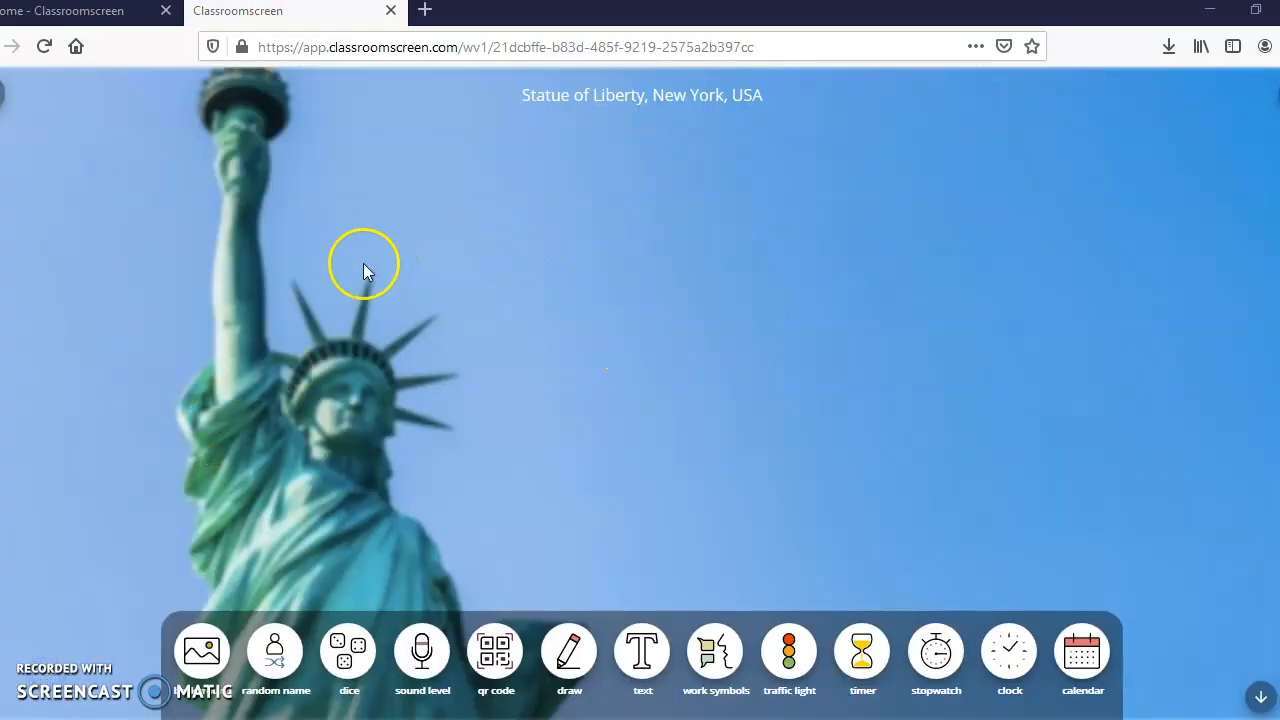
mouse_move(540, 158)
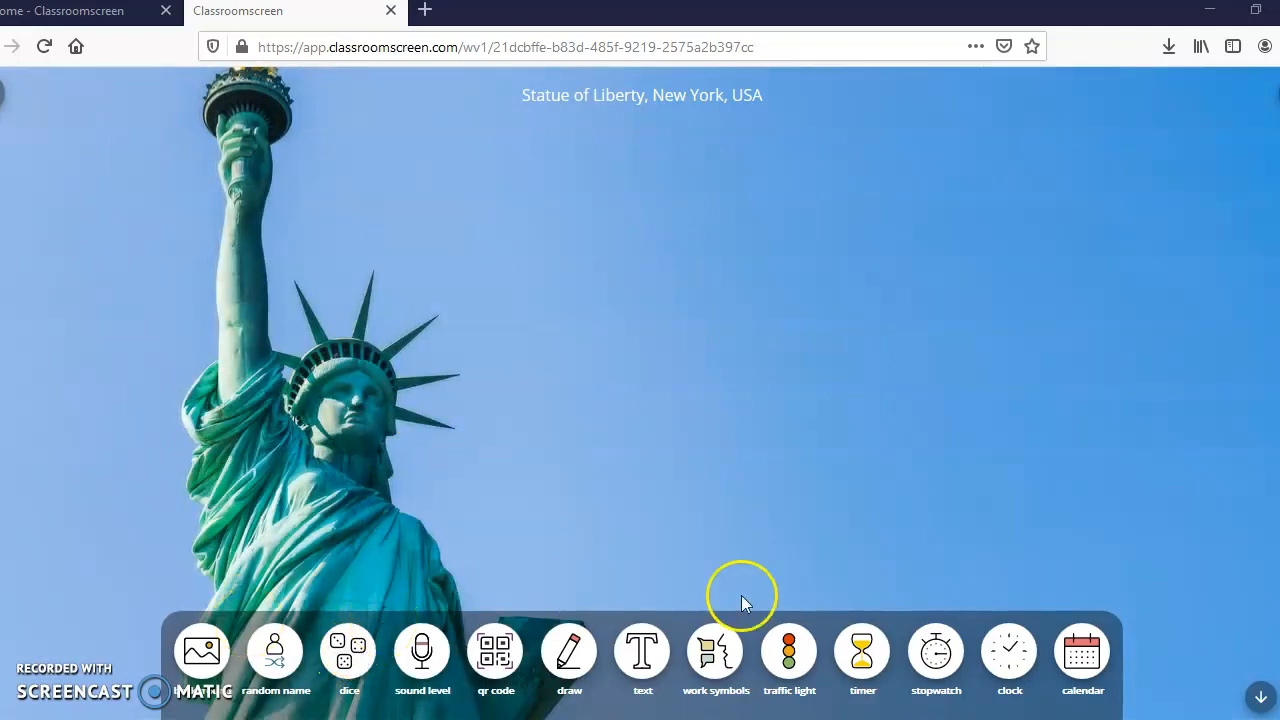
mouse_move(63, 310)
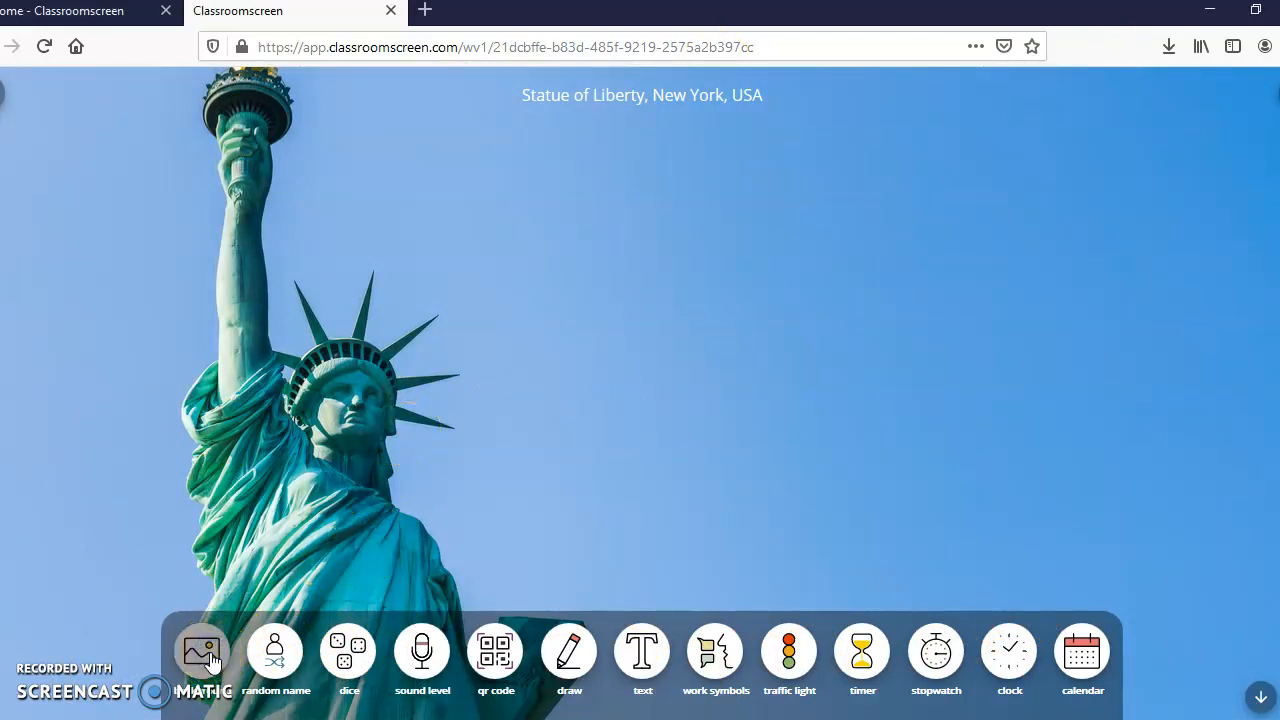
Set the board background to the balloons photo, then to the animated beach scene.
click(201, 651)
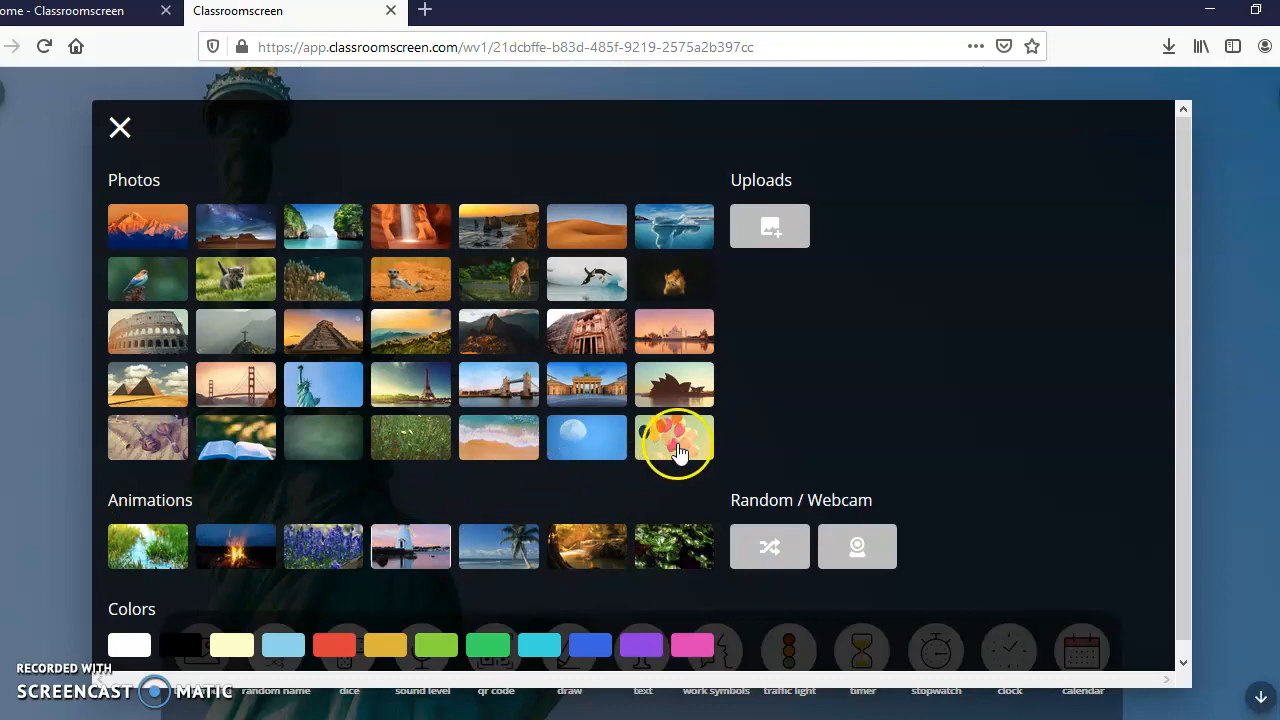
click(674, 437)
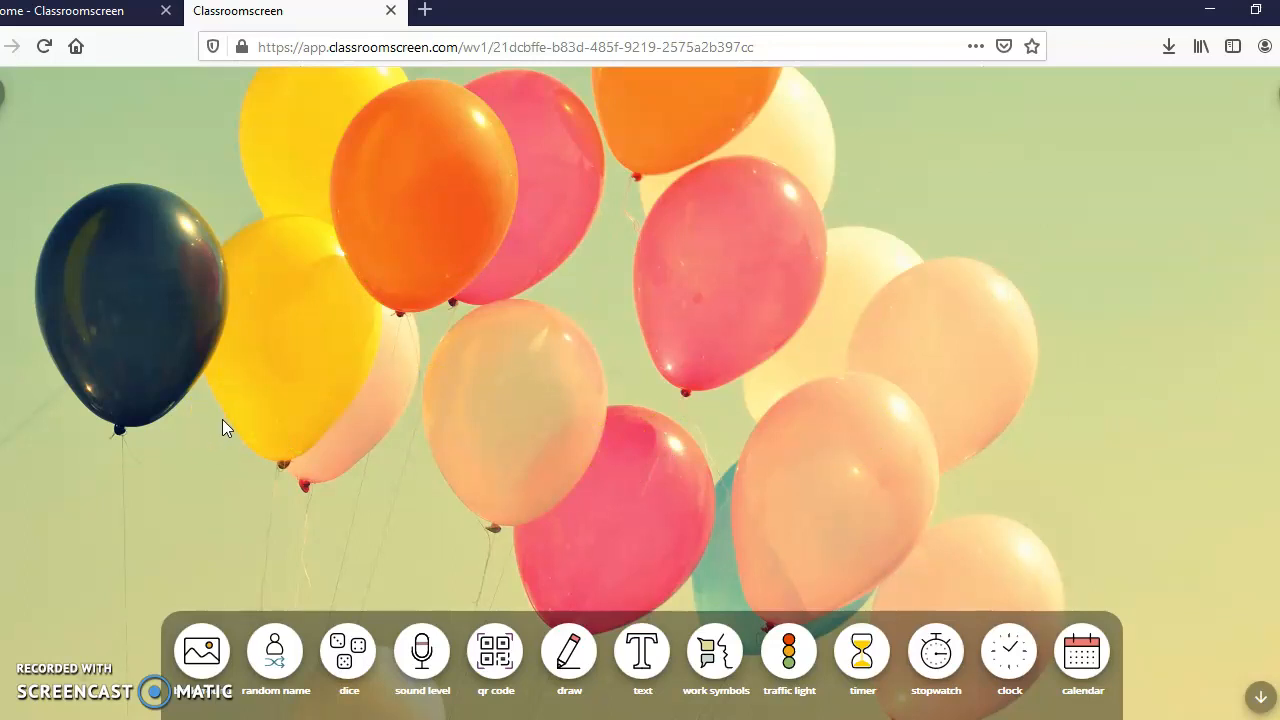
click(201, 650)
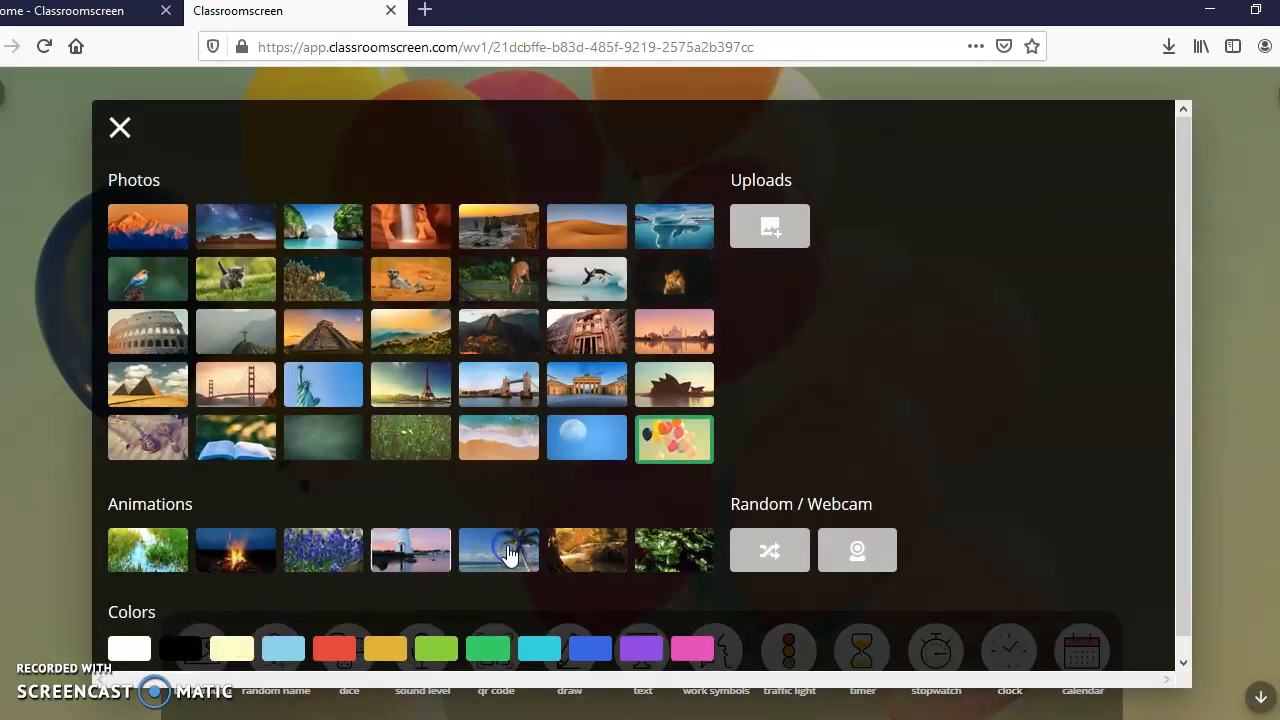
click(498, 550)
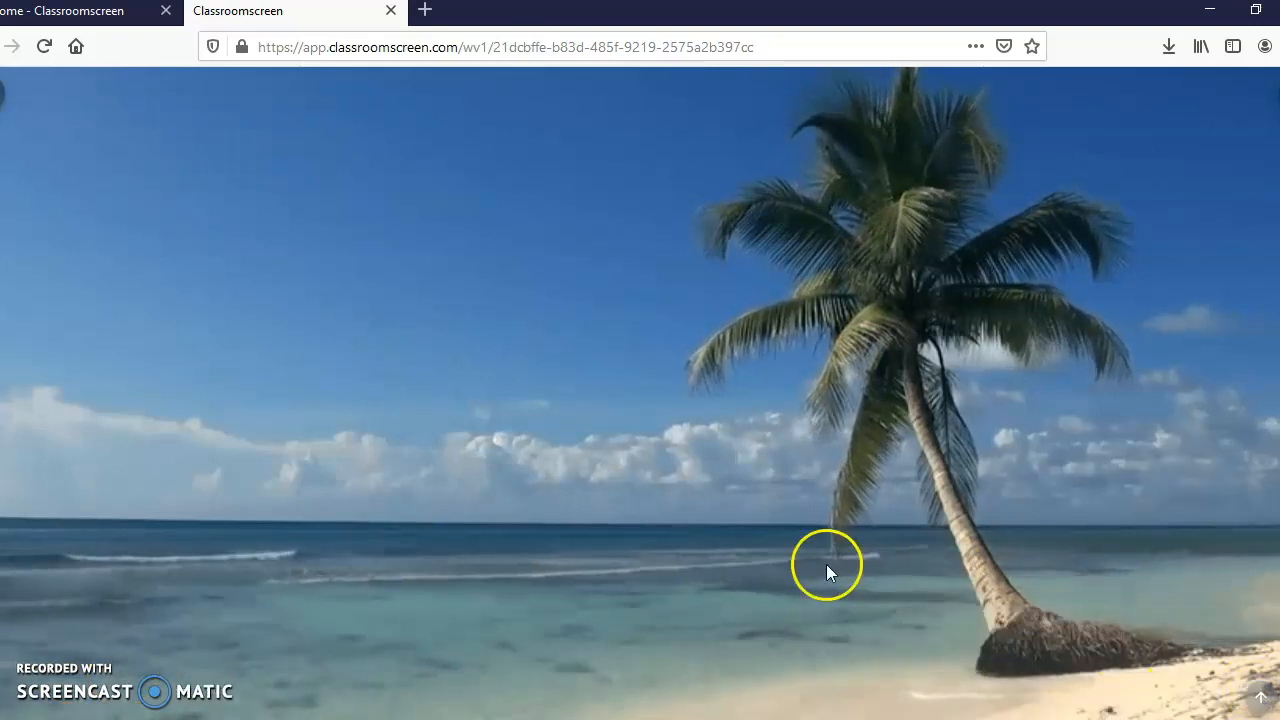
mouse_move(1170, 680)
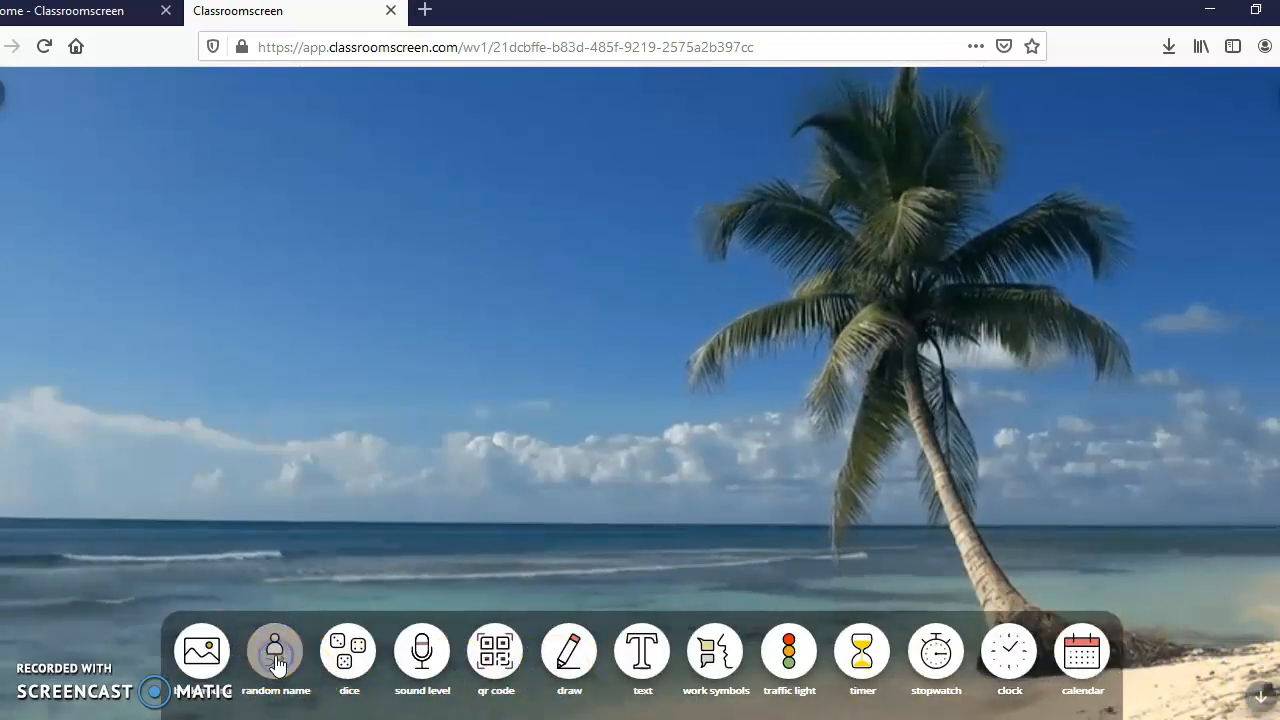
click(276, 650)
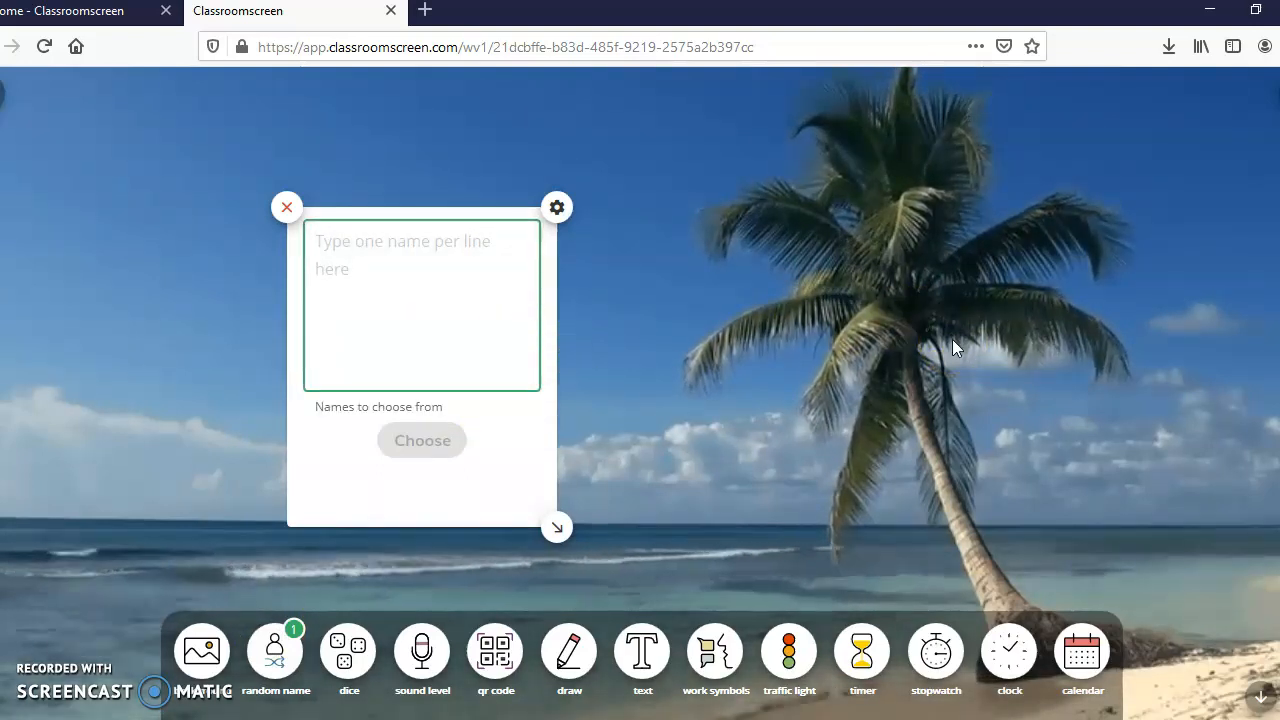
text(Hello)
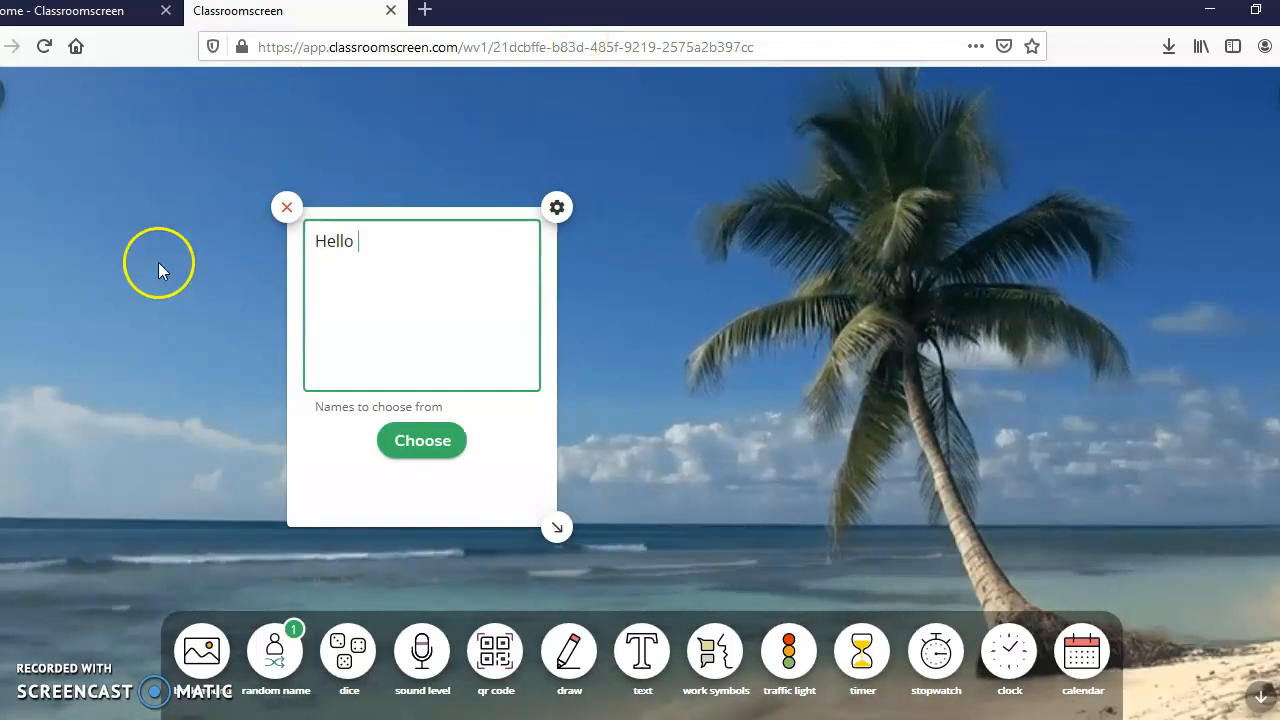
click(287, 207)
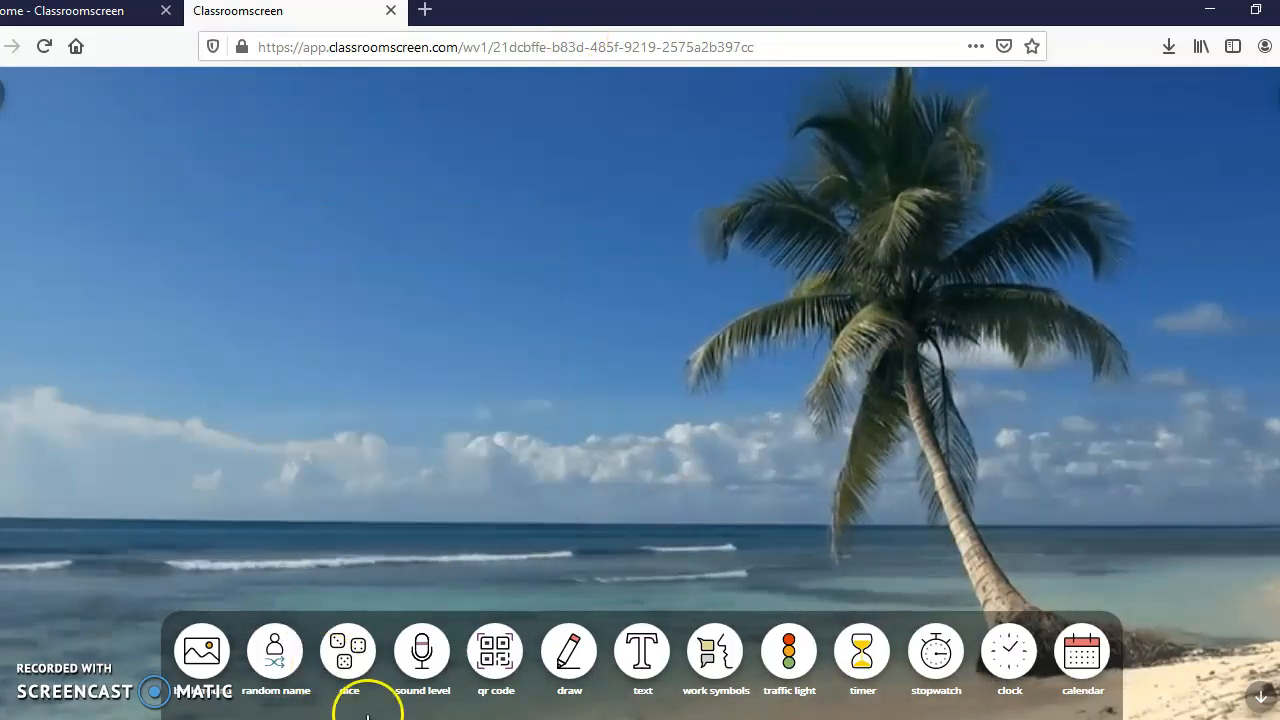
click(348, 650)
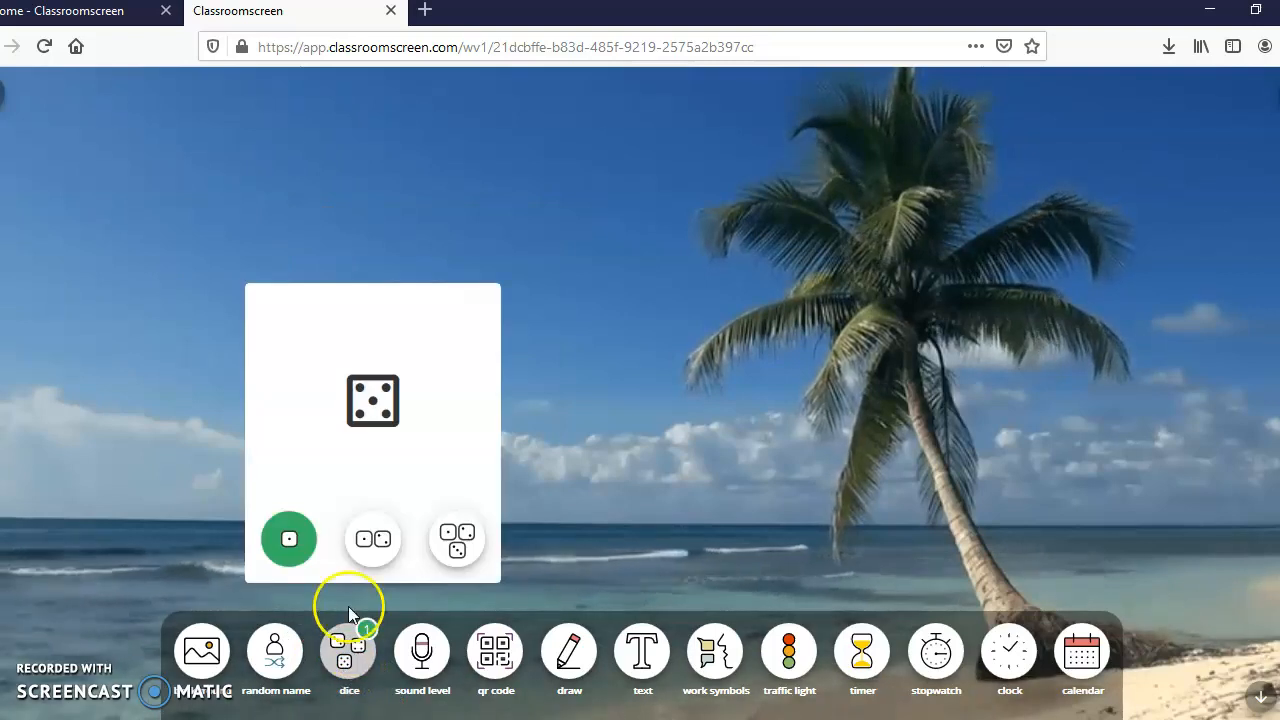
click(372, 539)
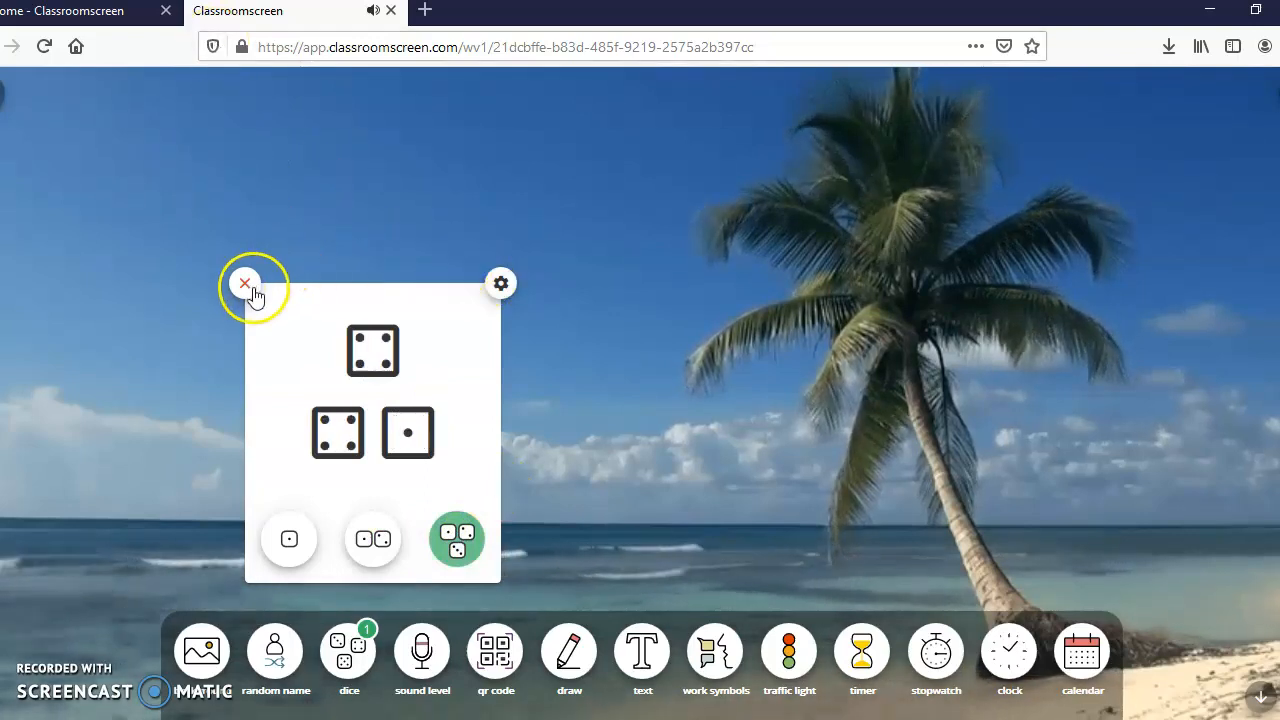
click(243, 283)
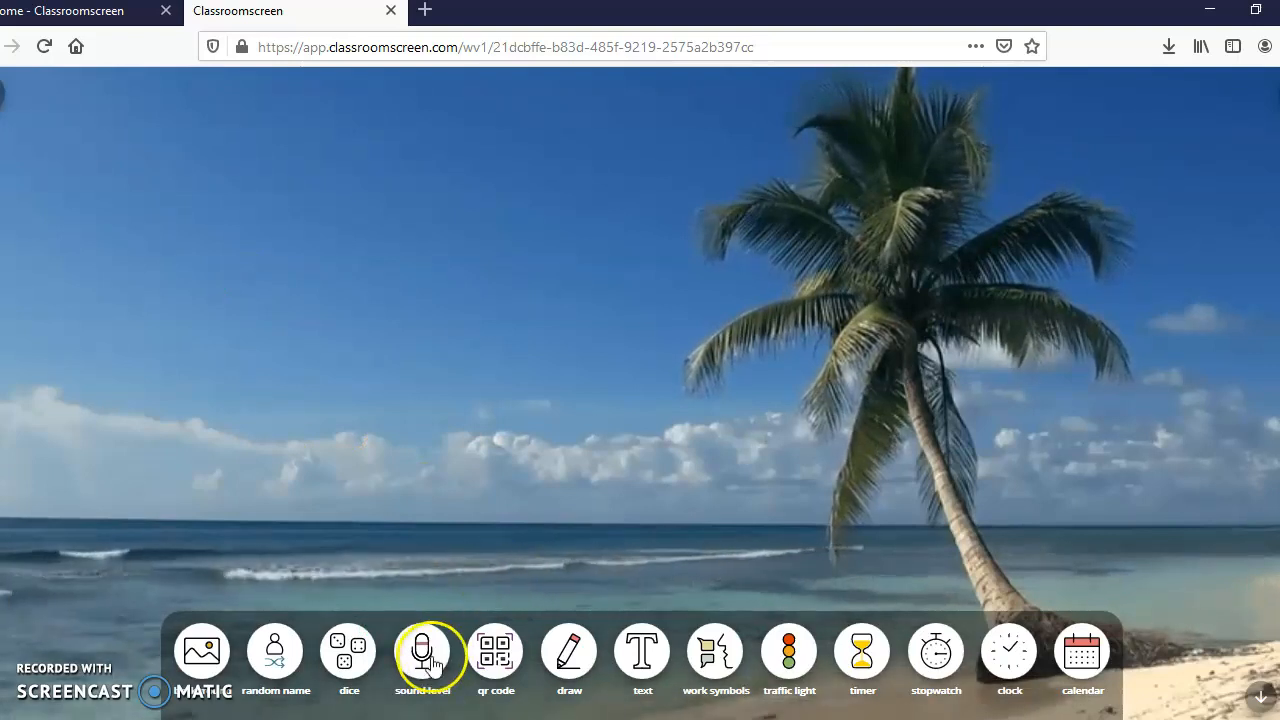
click(422, 651)
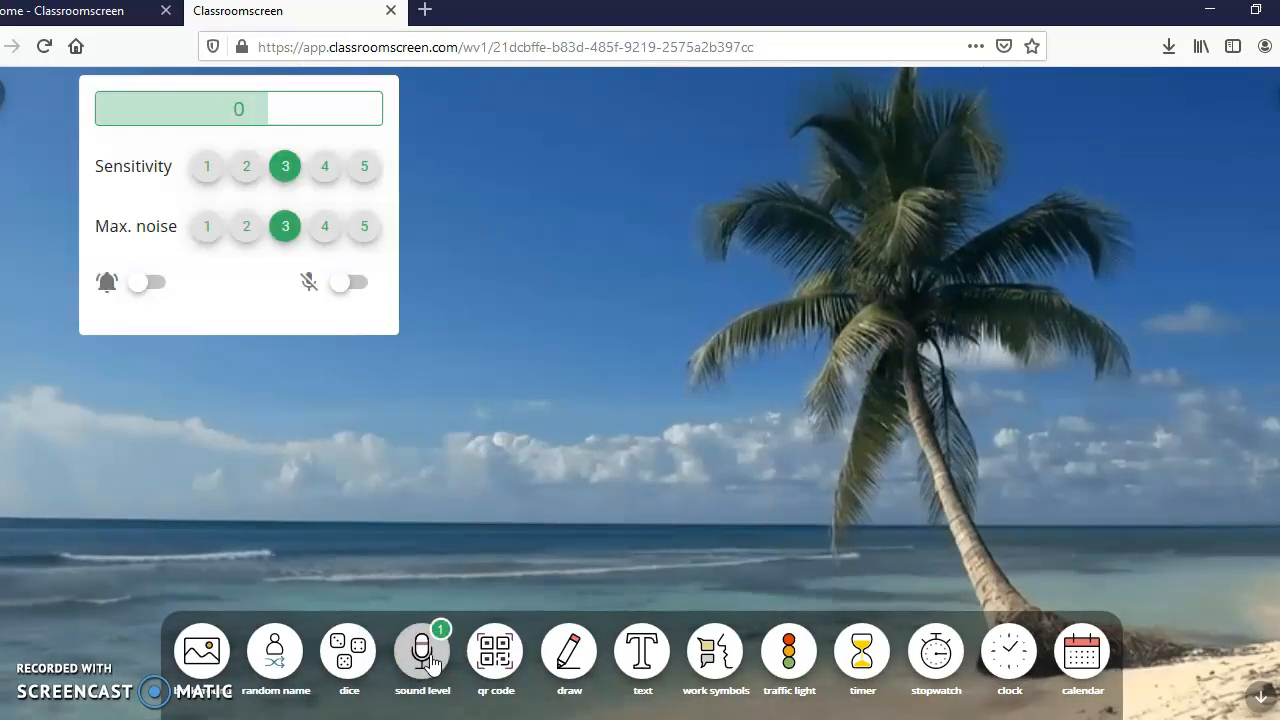
click(422, 651)
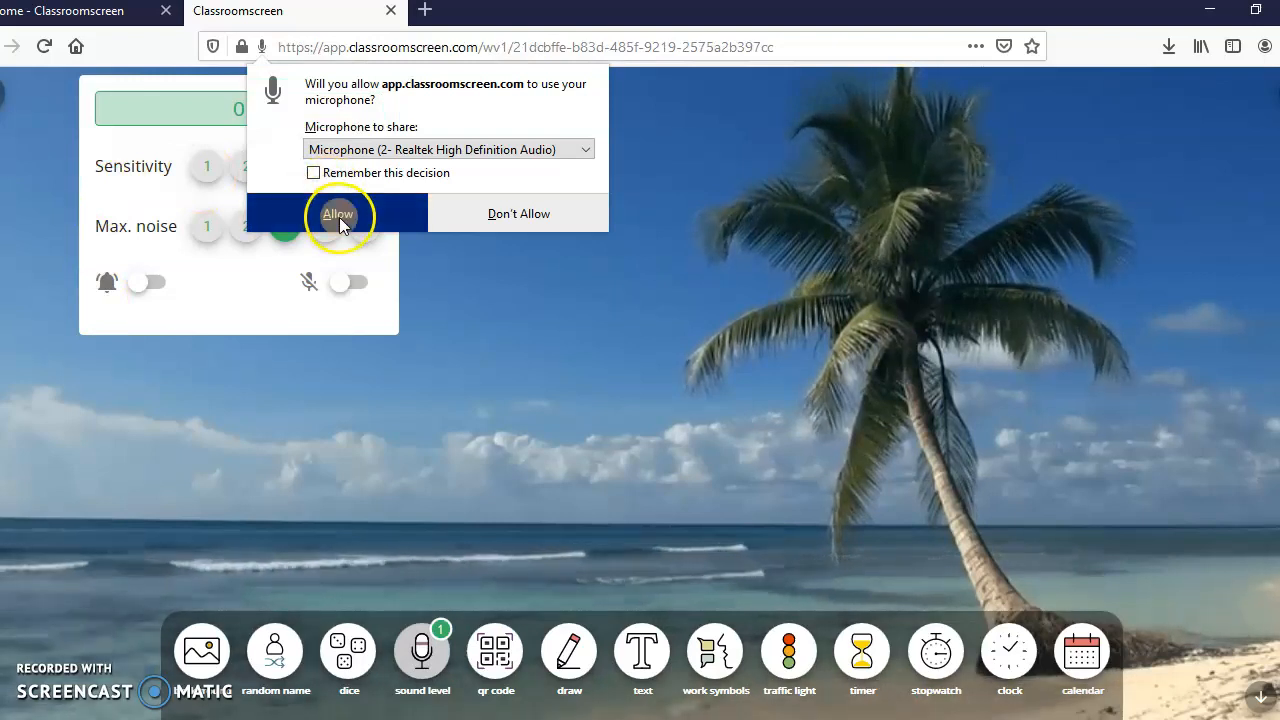
click(338, 213)
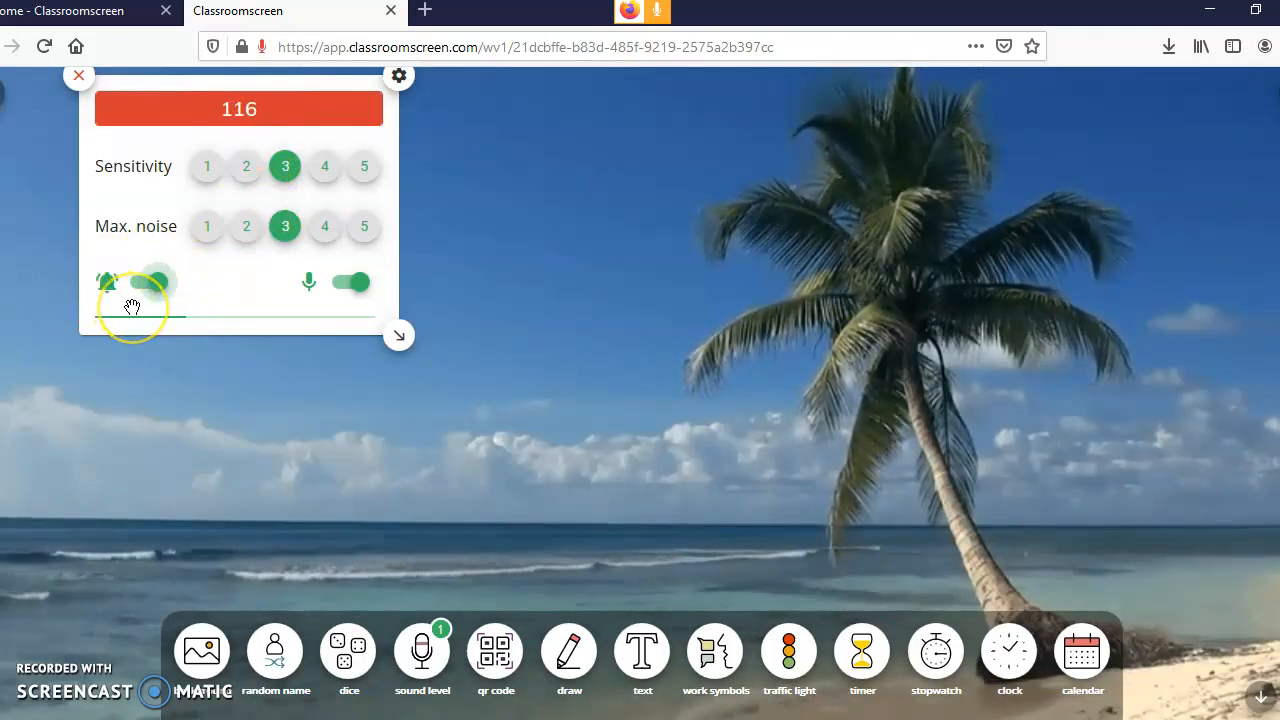
click(150, 281)
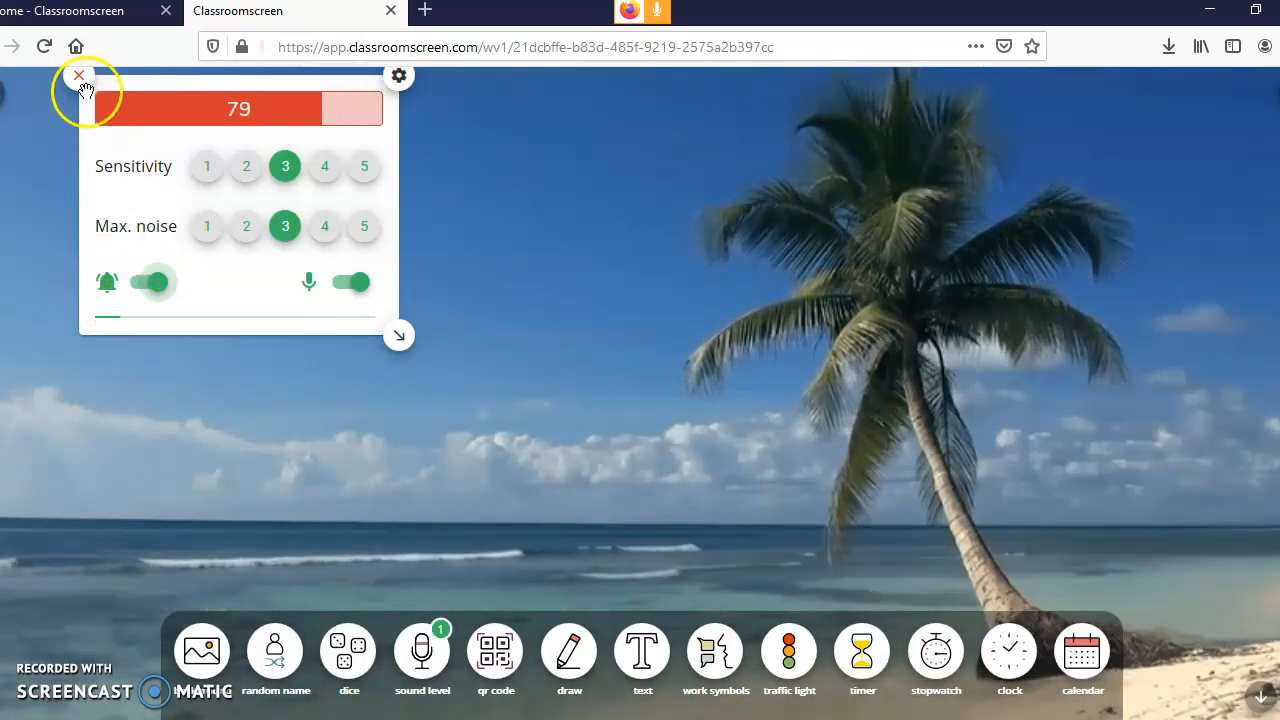
click(78, 75)
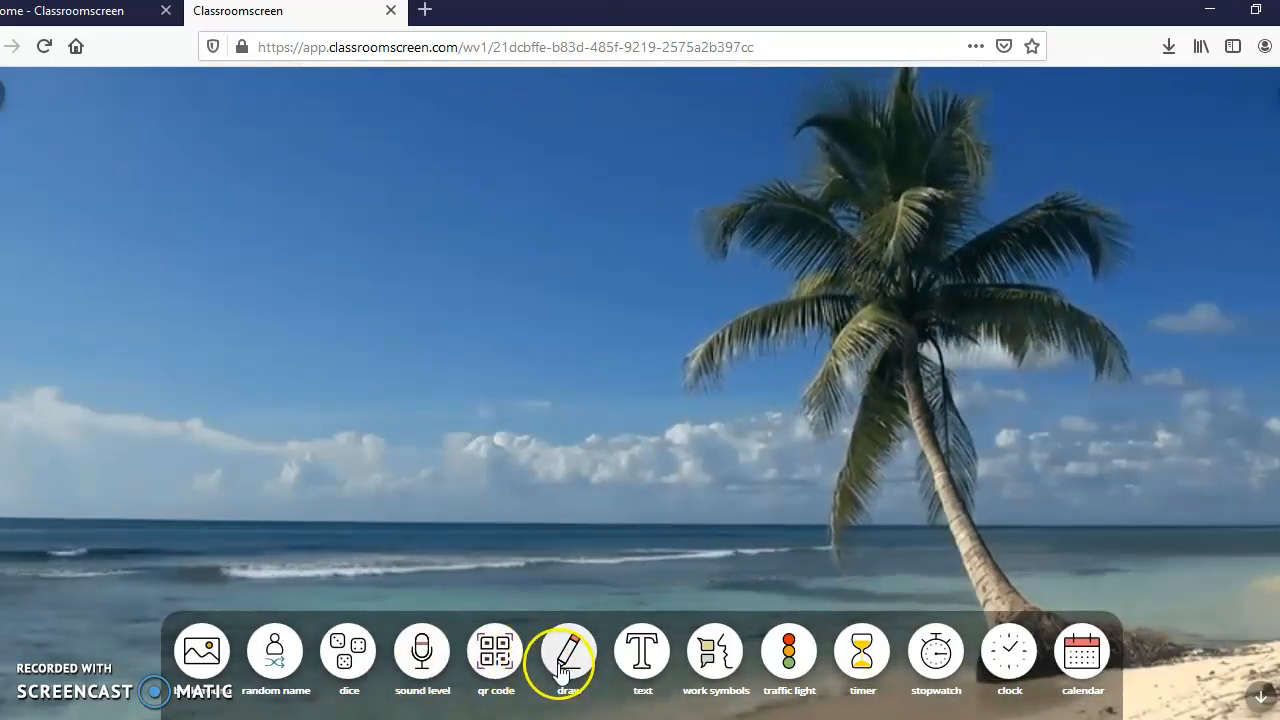
click(495, 651)
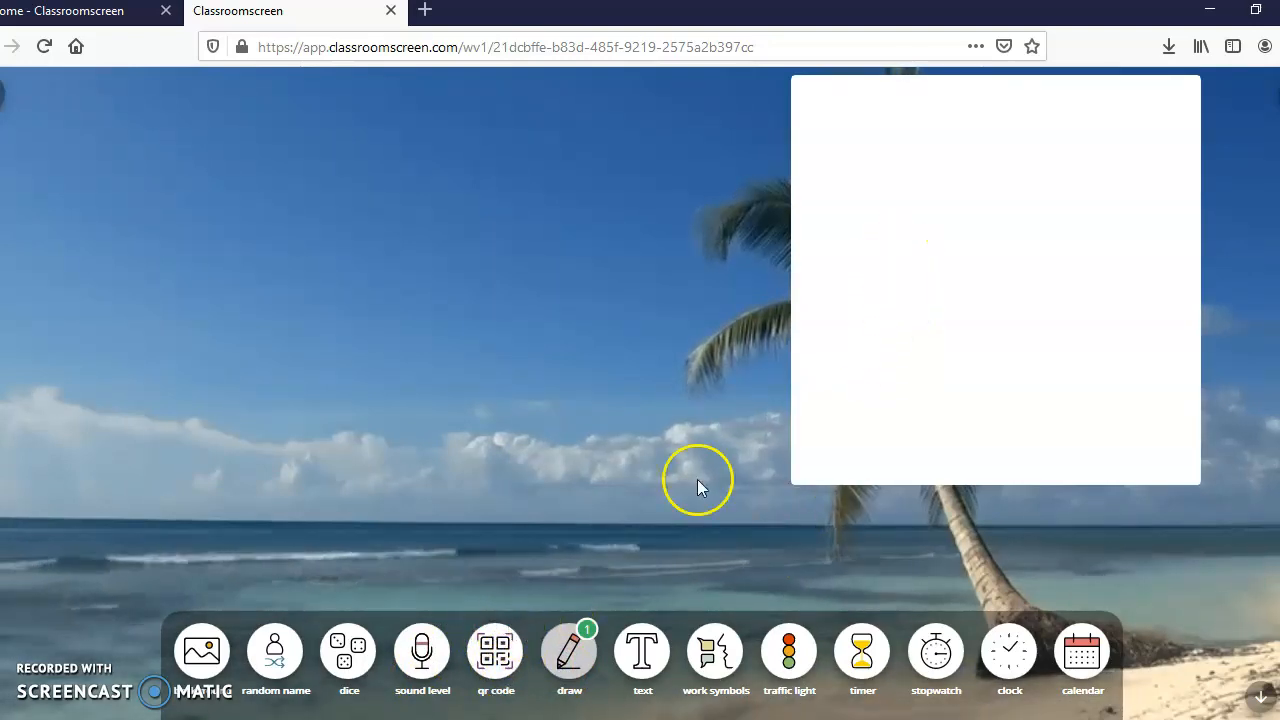
mouse_move(960, 270)
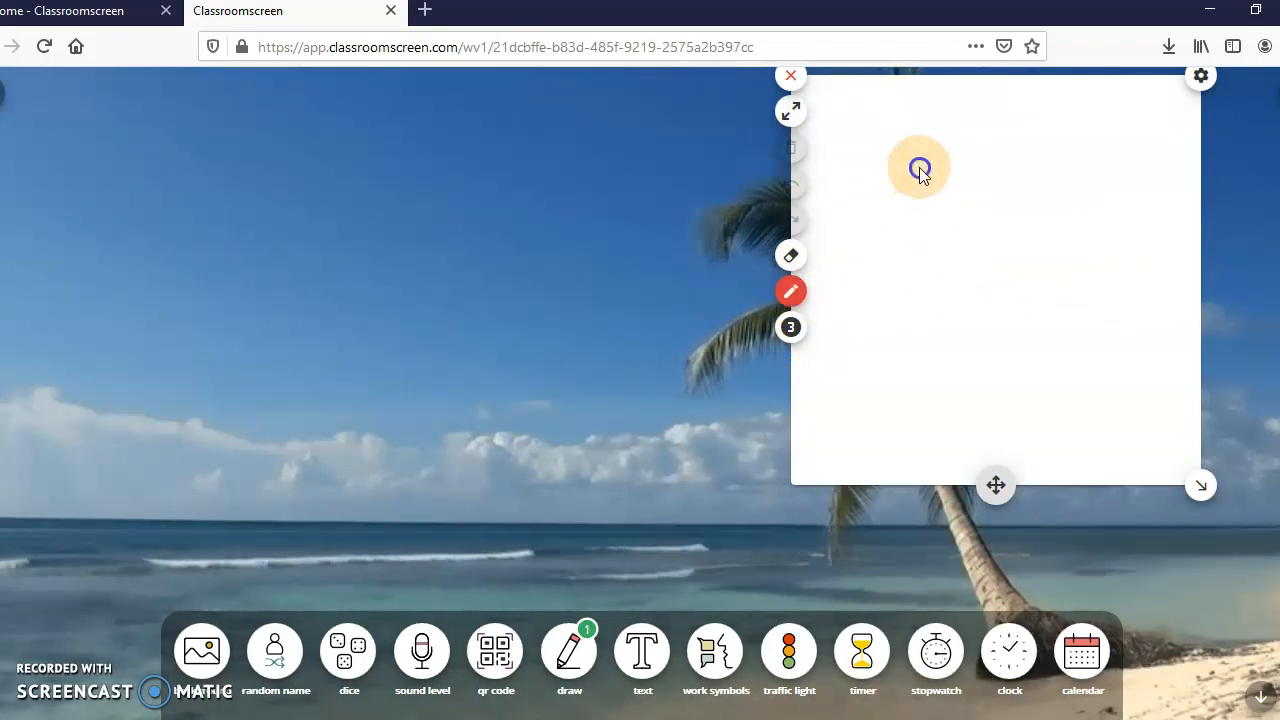
drag(918, 168, 1070, 210)
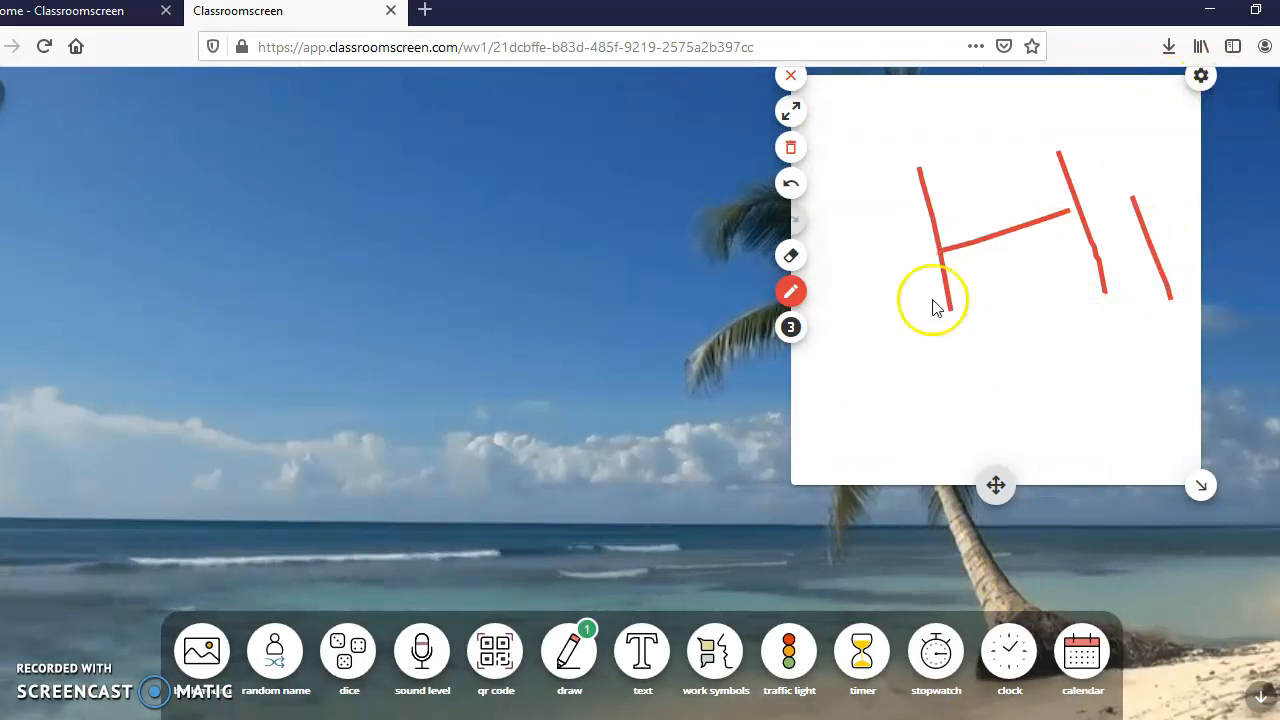
click(790, 75)
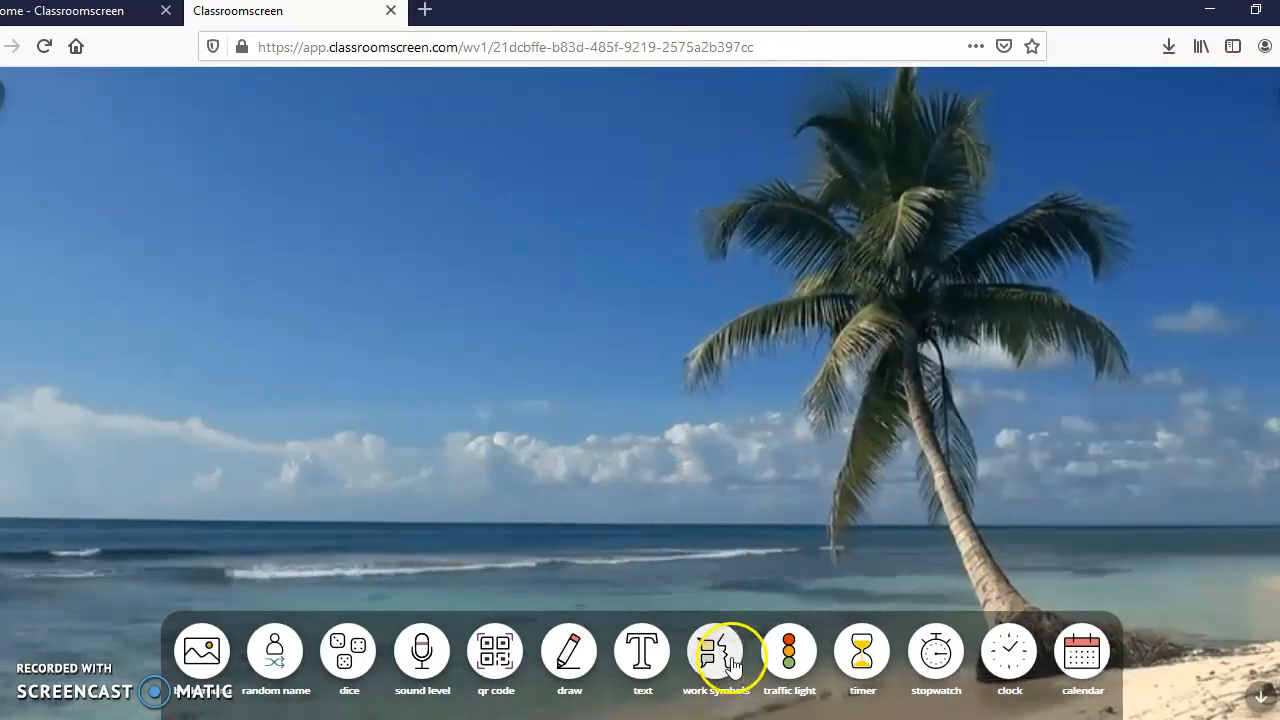
Add a work symbols widget, switch it to ask neighbor and then work together, and close it.
click(715, 650)
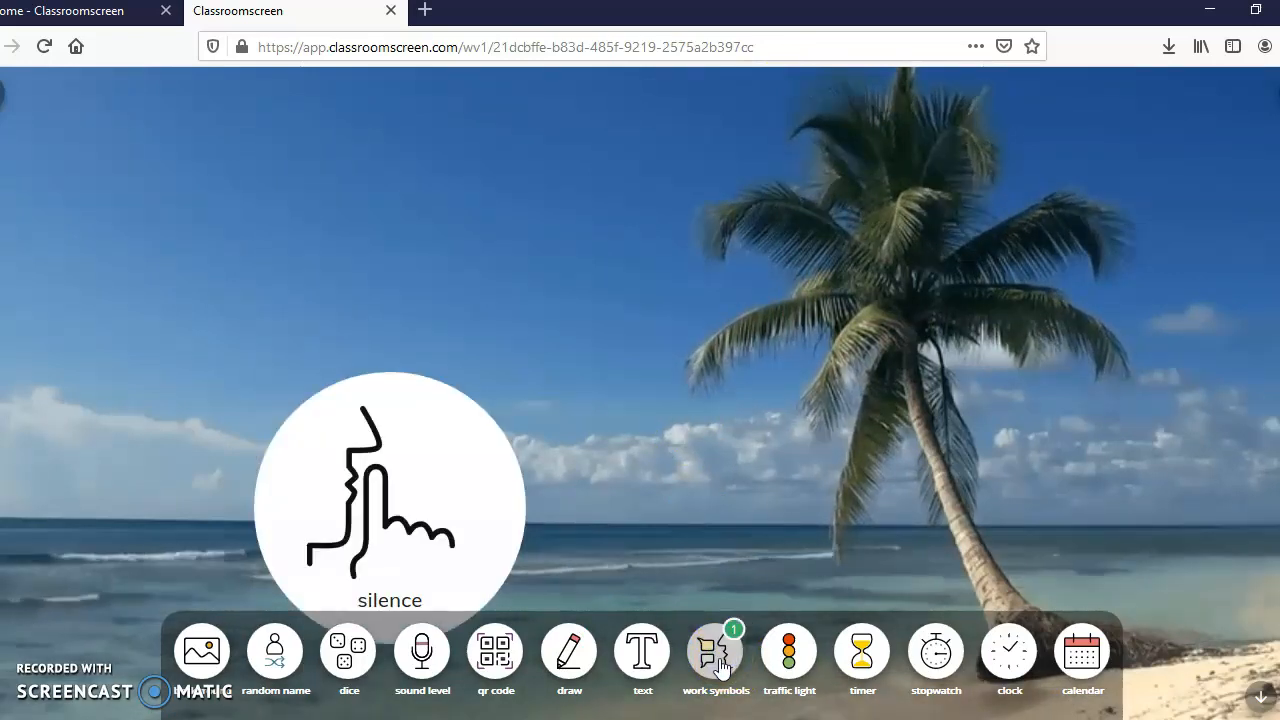
click(715, 648)
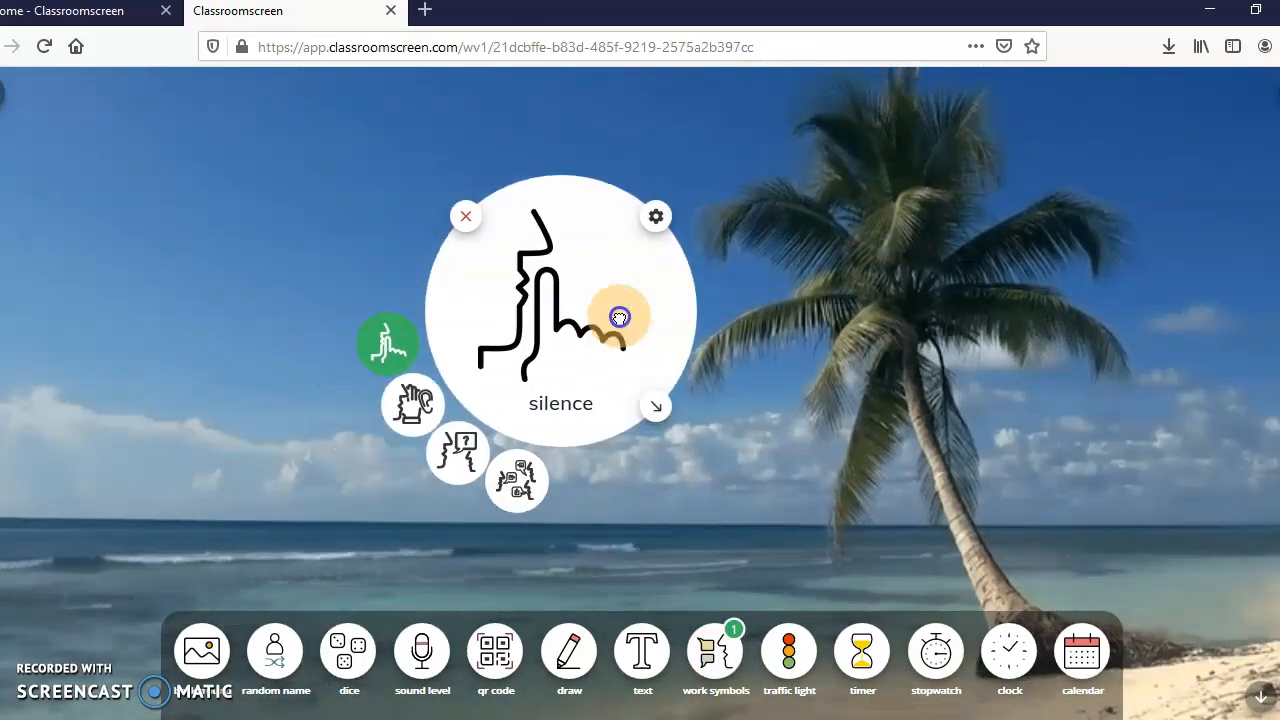
mouse_move(845, 248)
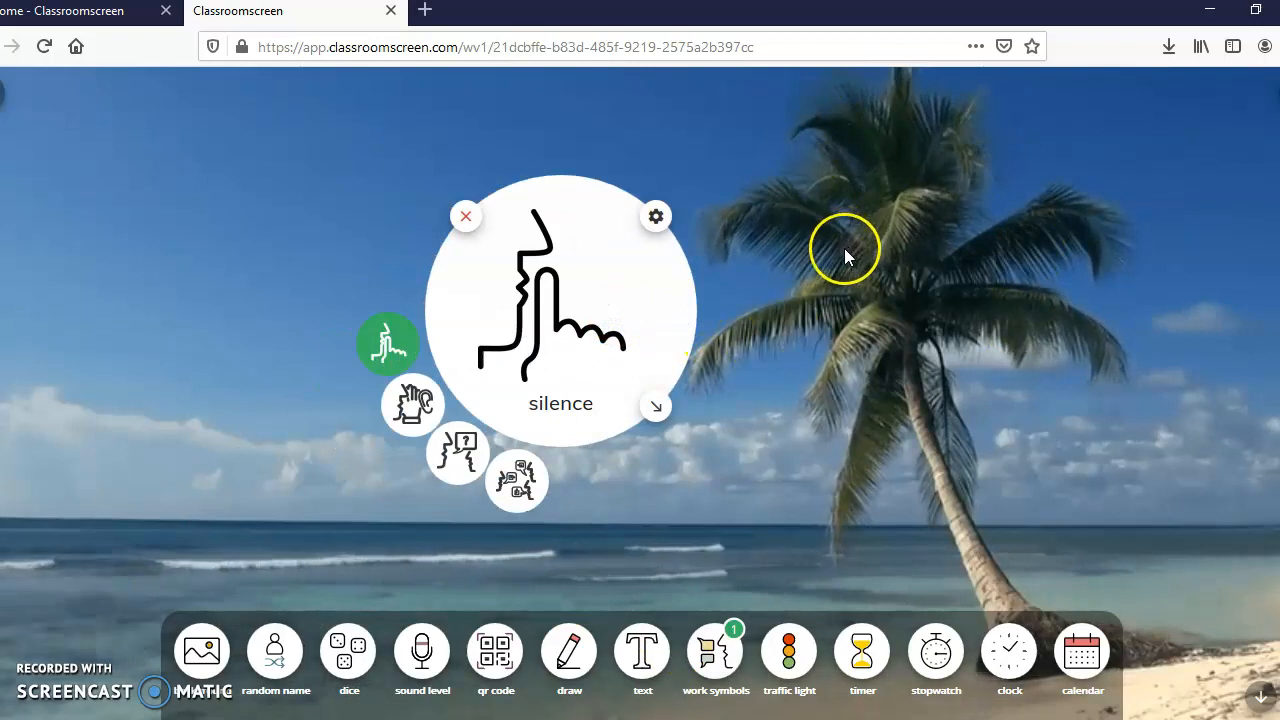
mouse_move(570, 350)
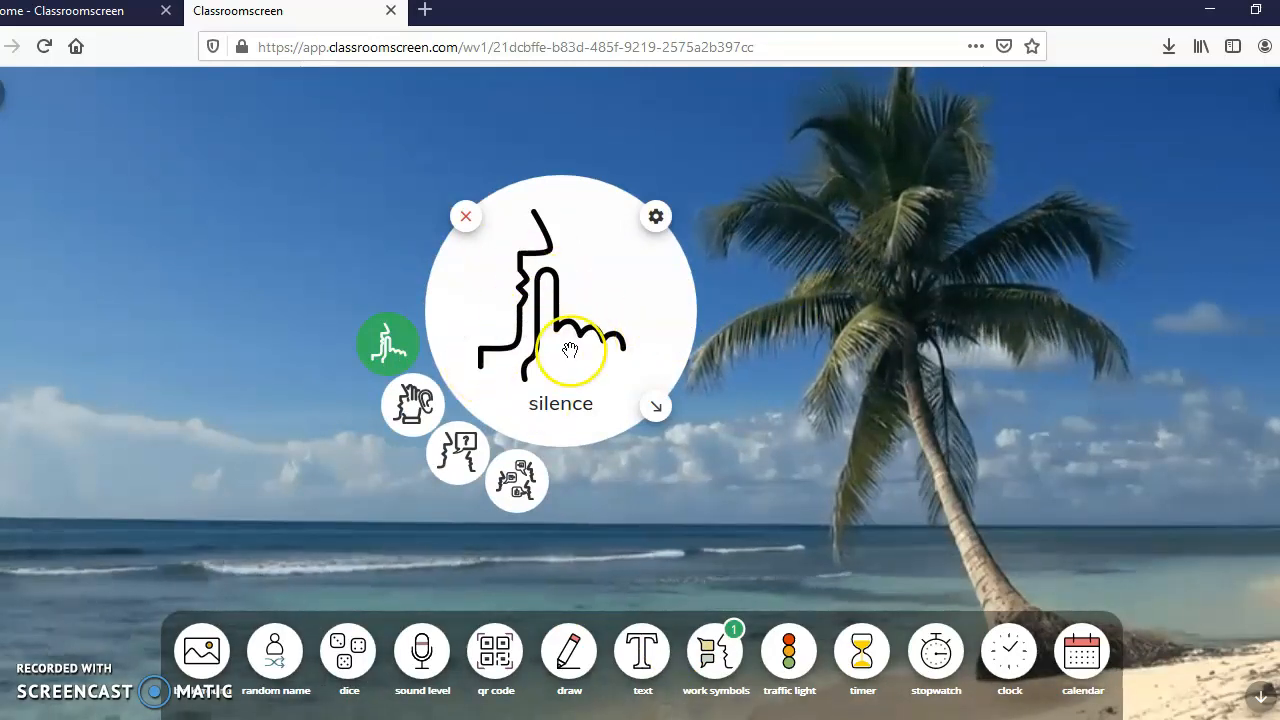
mouse_move(413, 405)
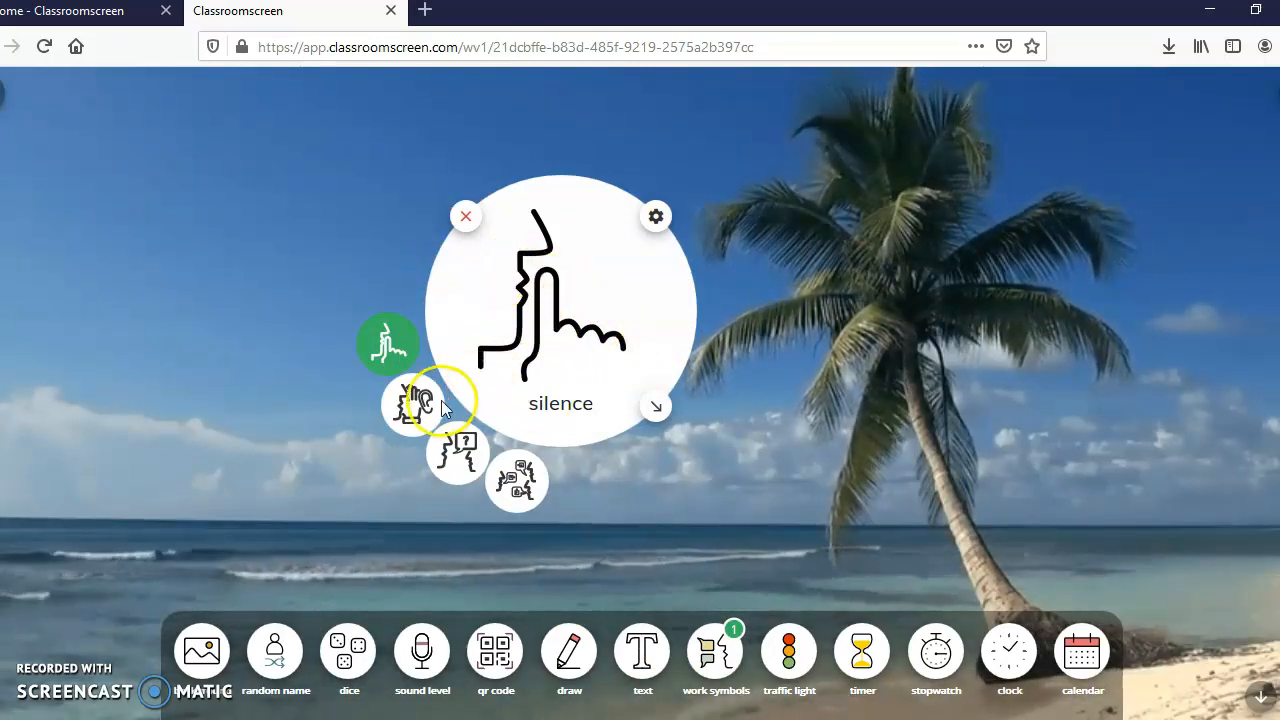
click(412, 404)
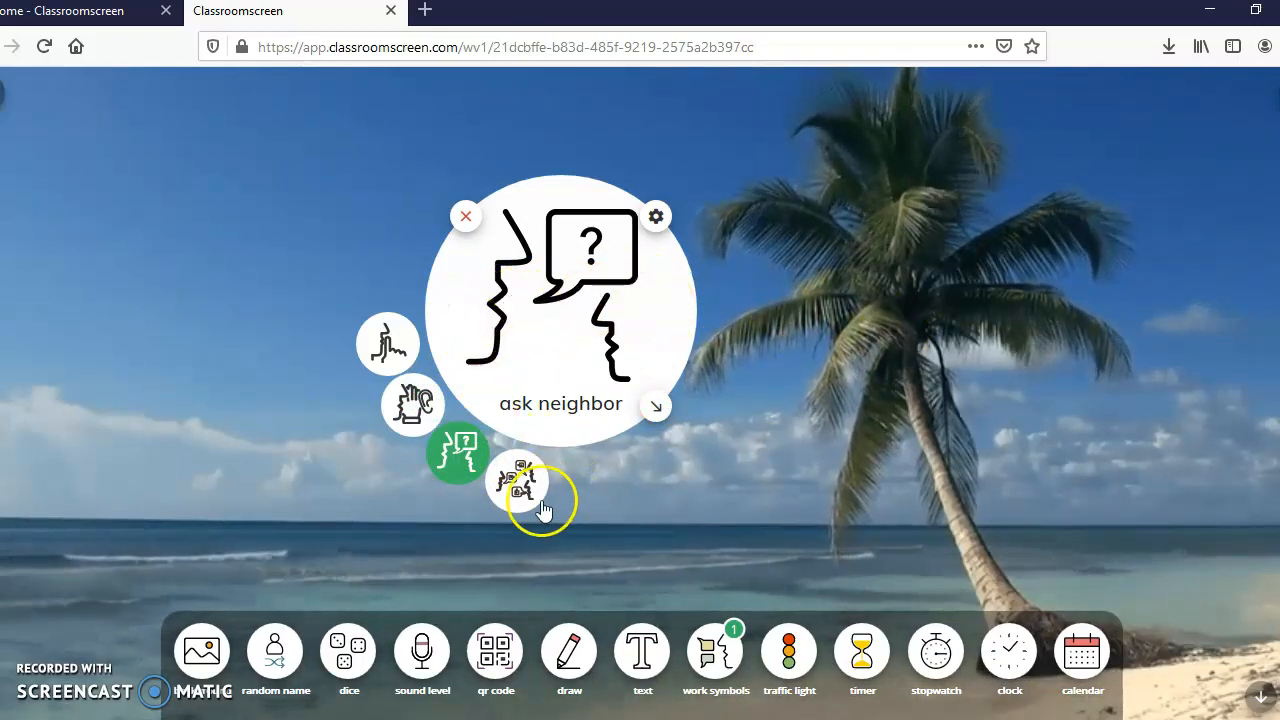
click(517, 480)
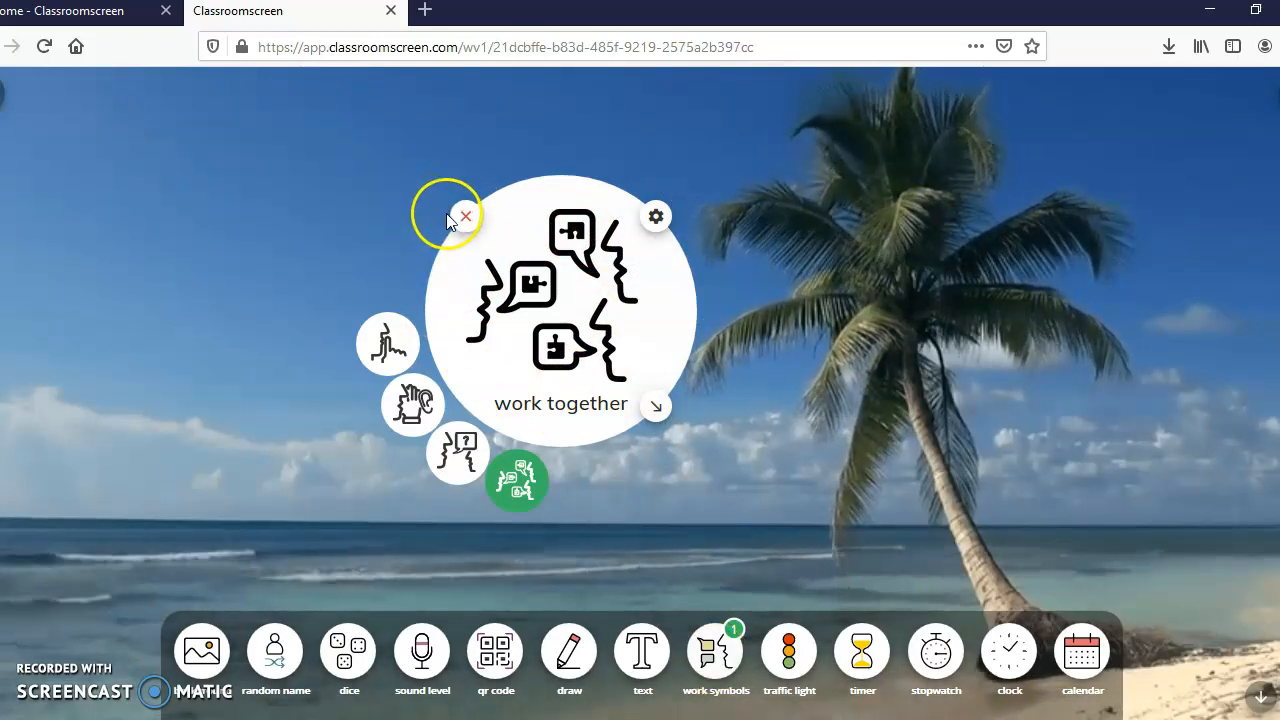
click(464, 216)
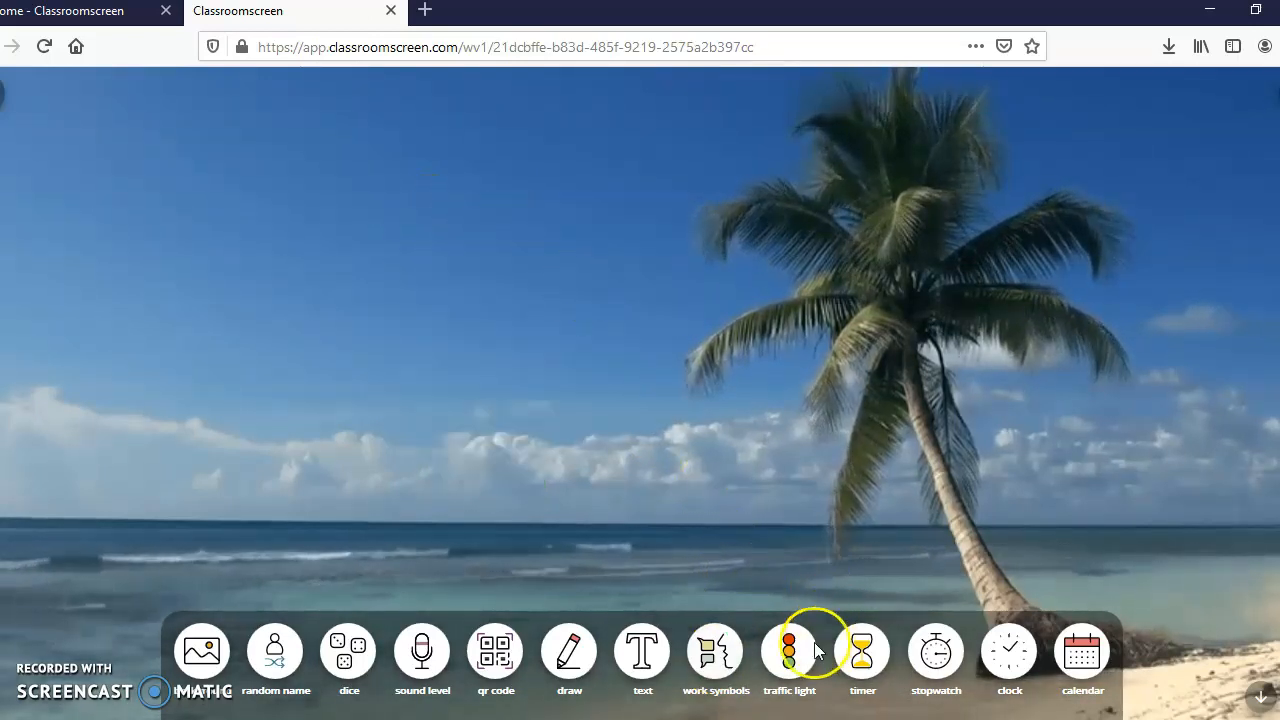
click(789, 650)
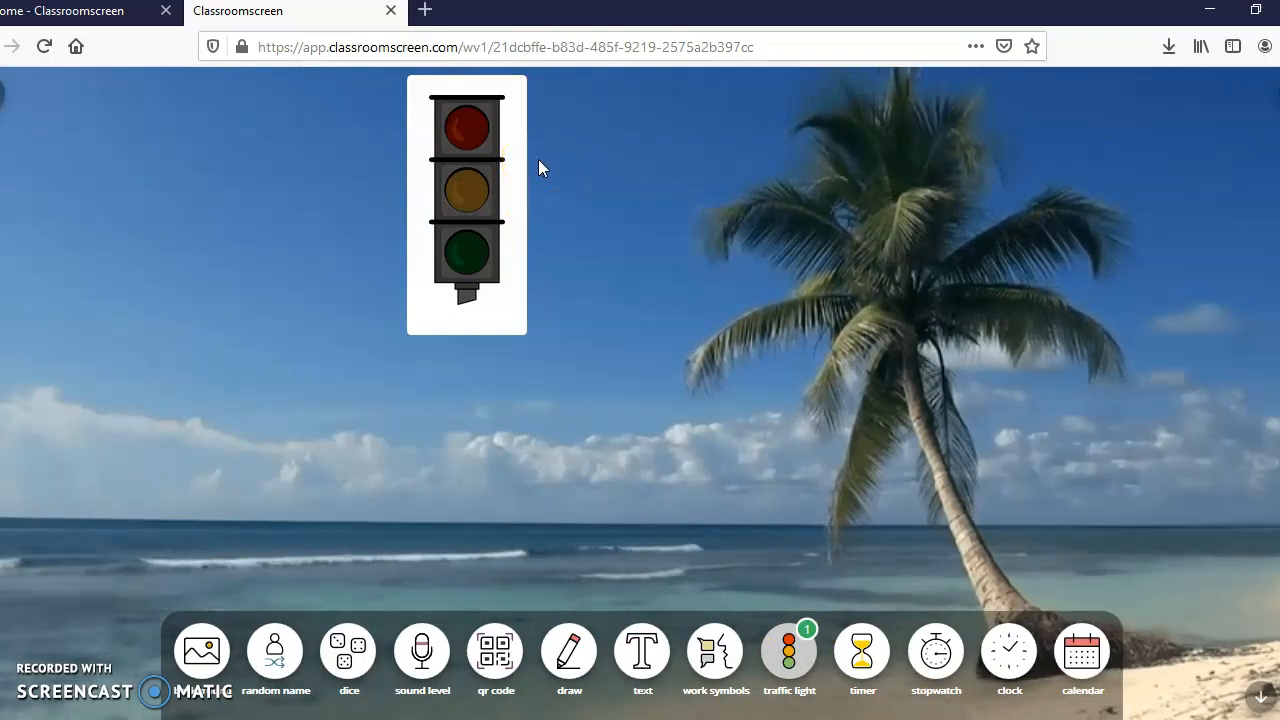
click(466, 126)
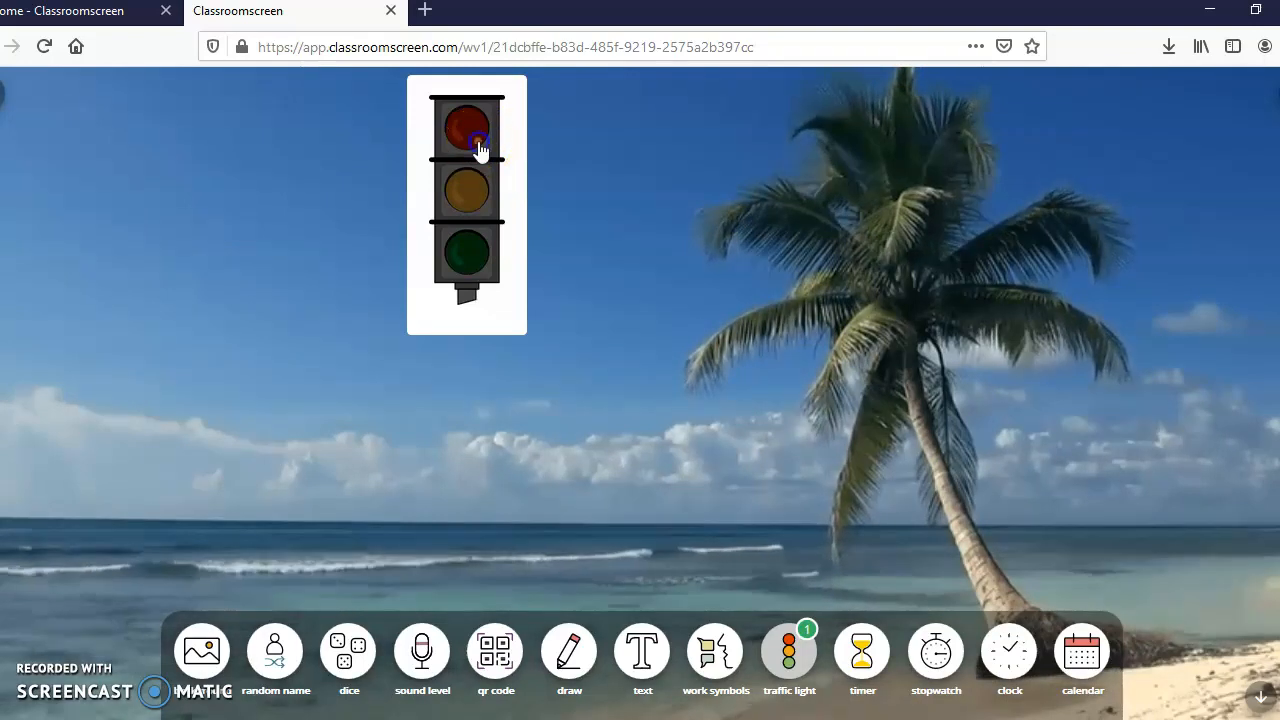
click(466, 125)
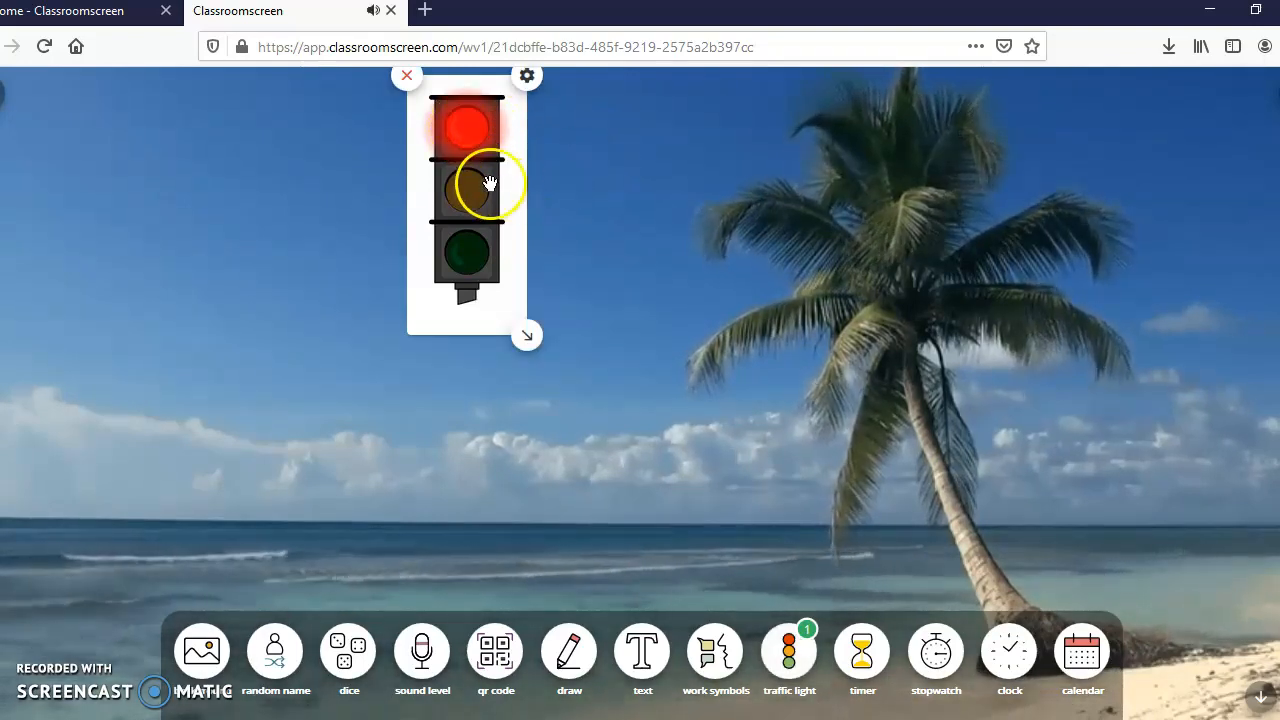
click(465, 188)
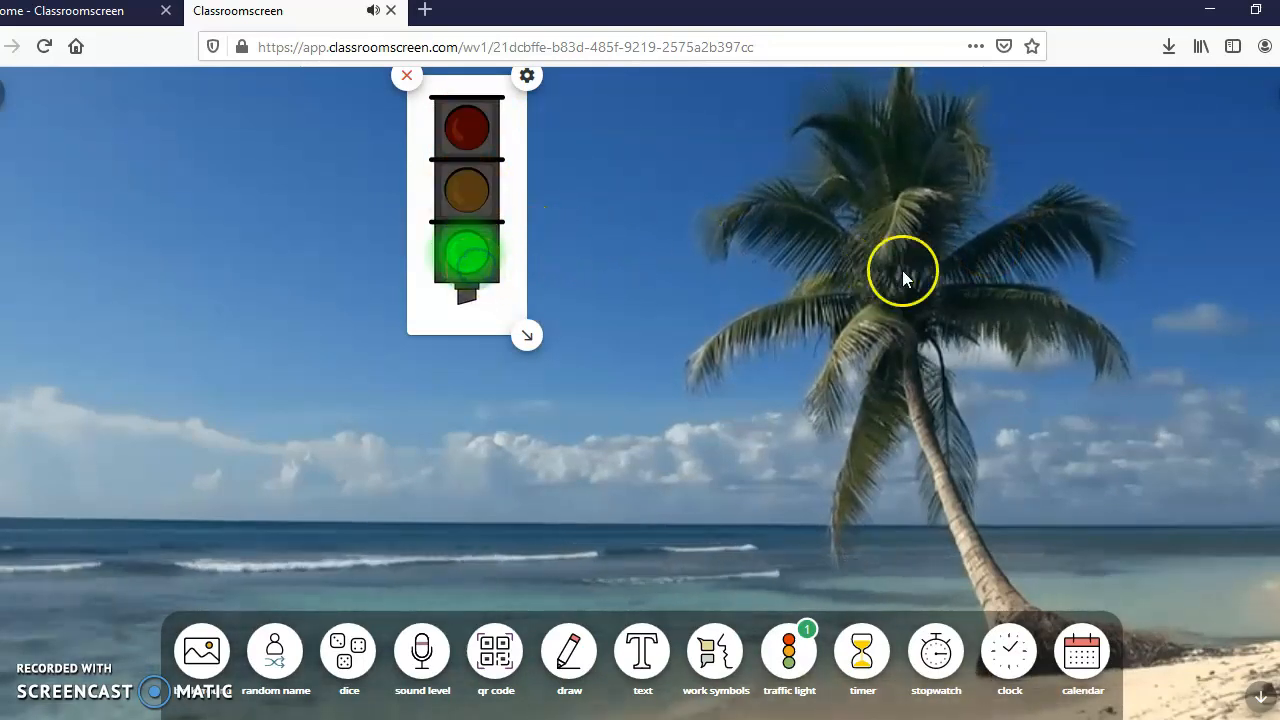
click(466, 192)
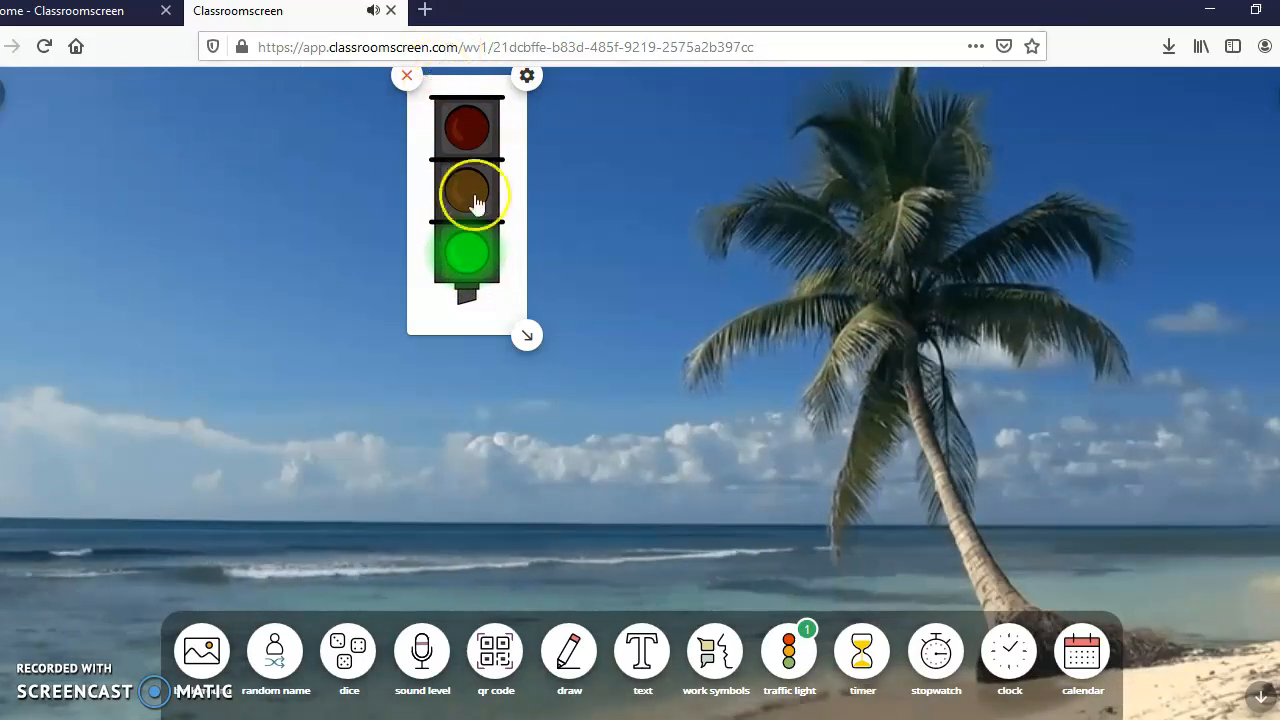
click(465, 125)
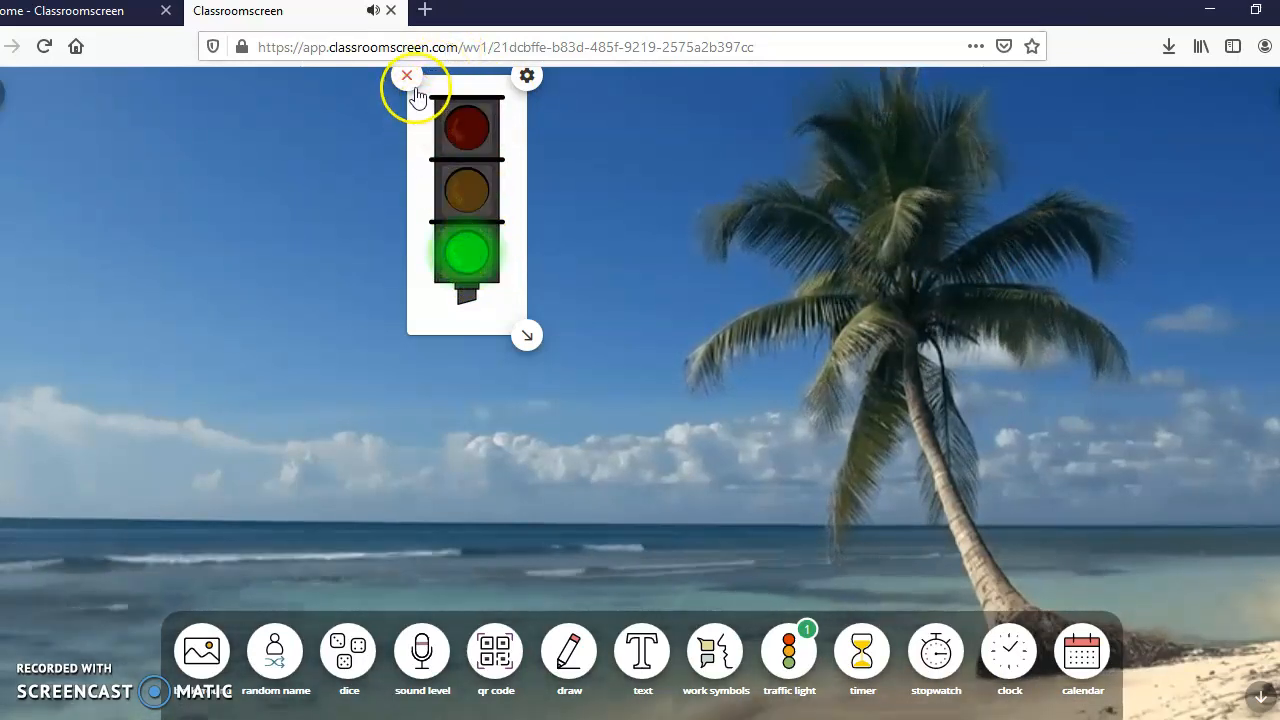
click(406, 75)
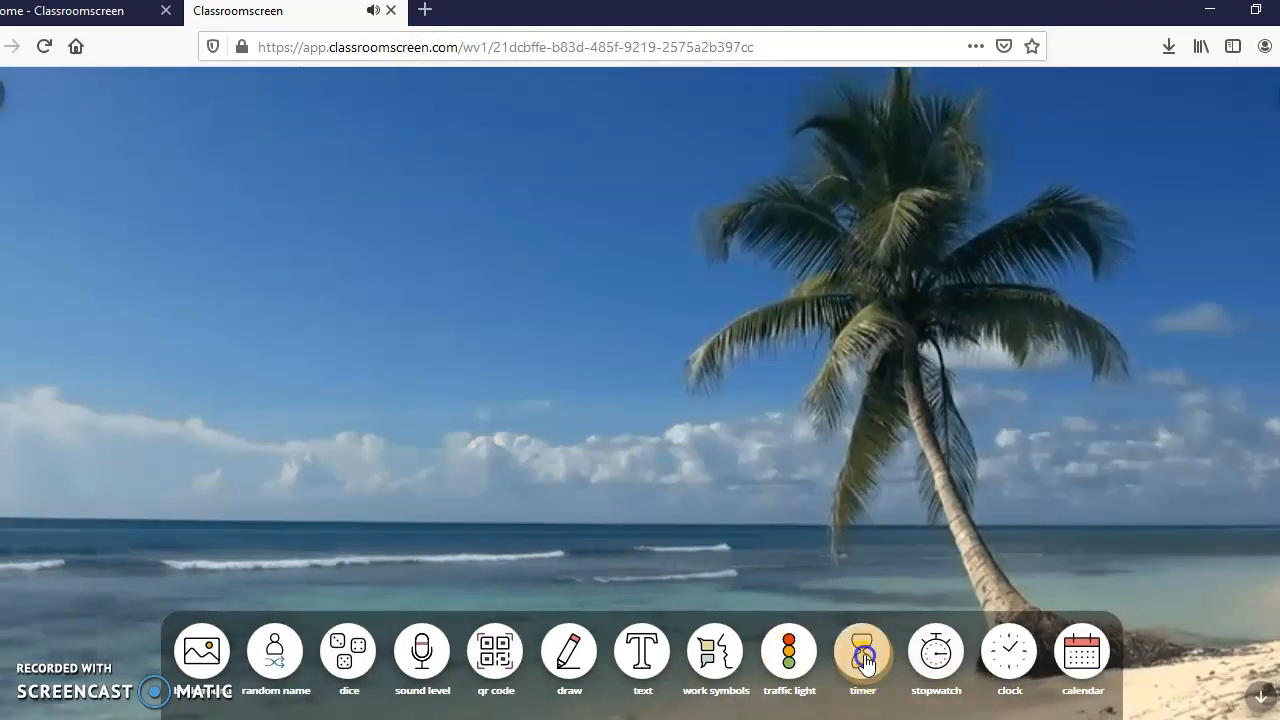
click(862, 650)
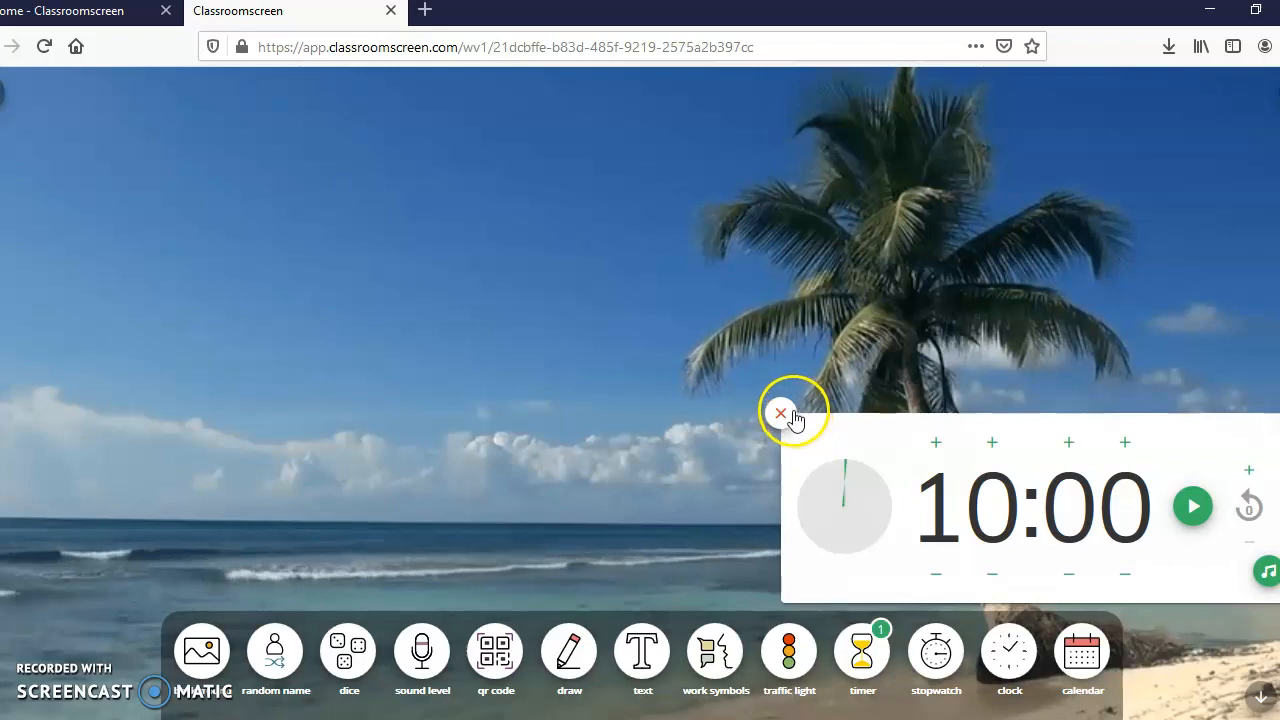
click(781, 413)
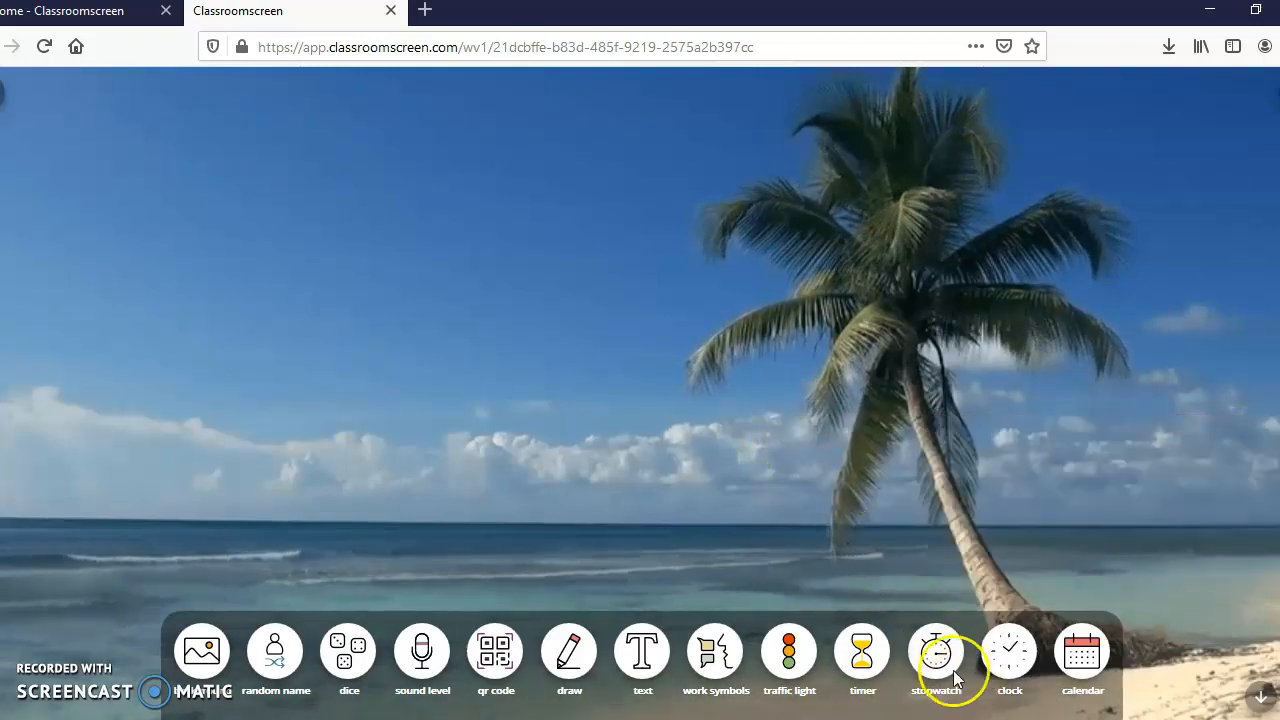
click(935, 651)
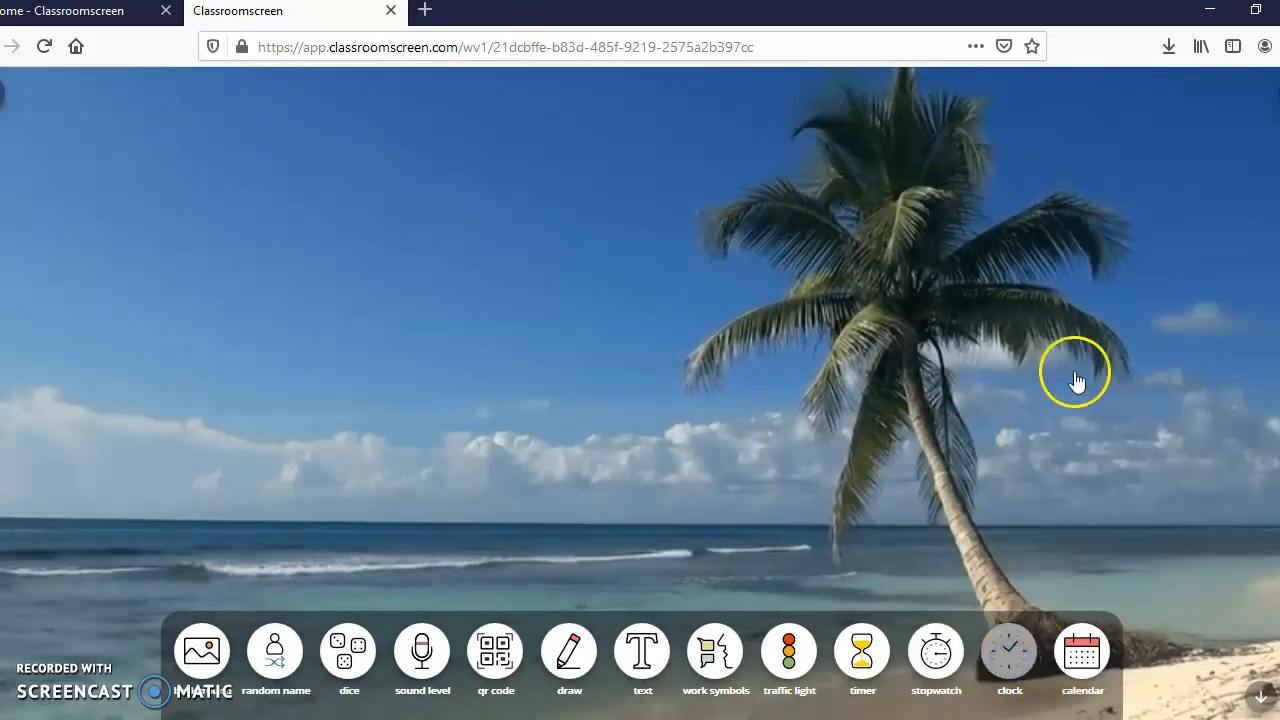
click(1009, 650)
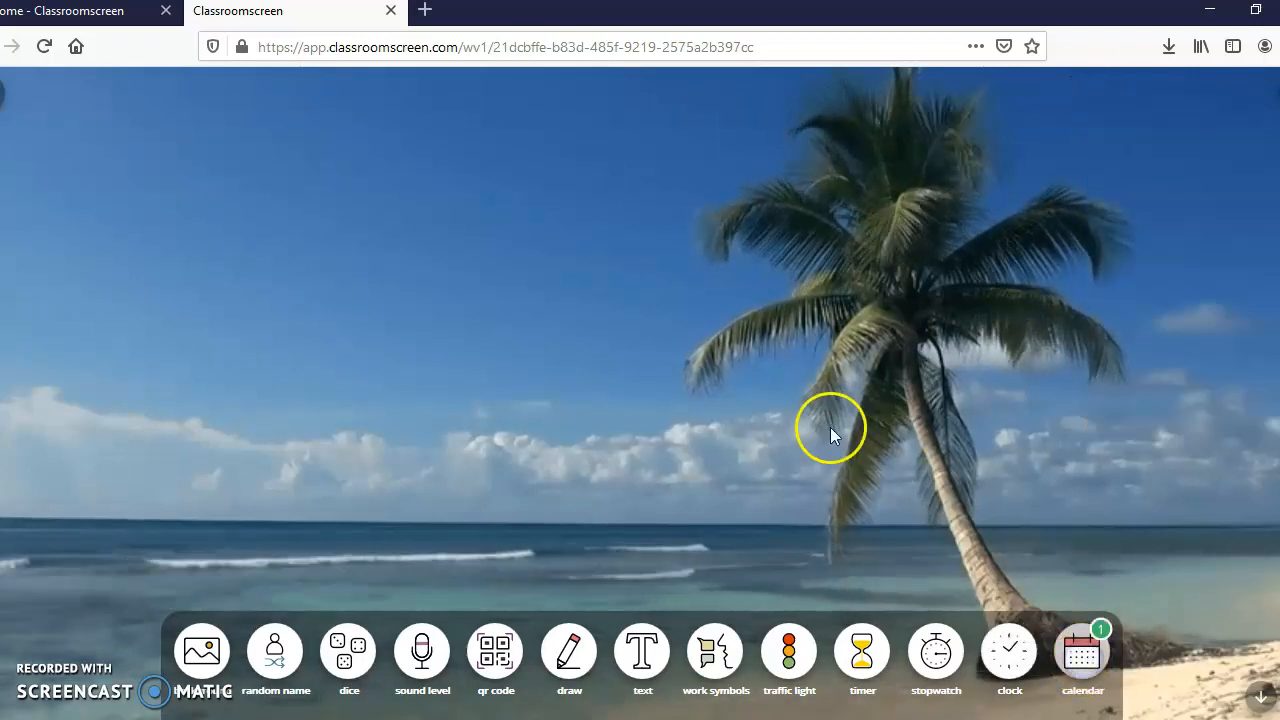
click(1082, 650)
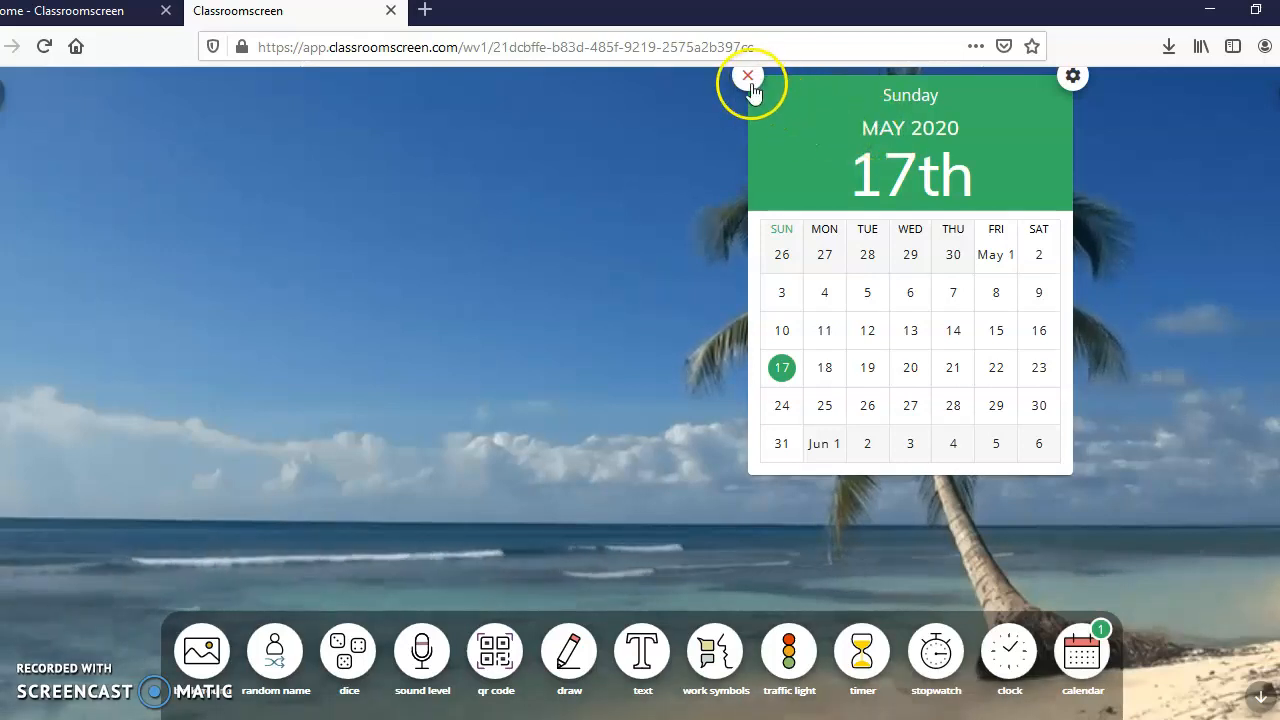
click(748, 75)
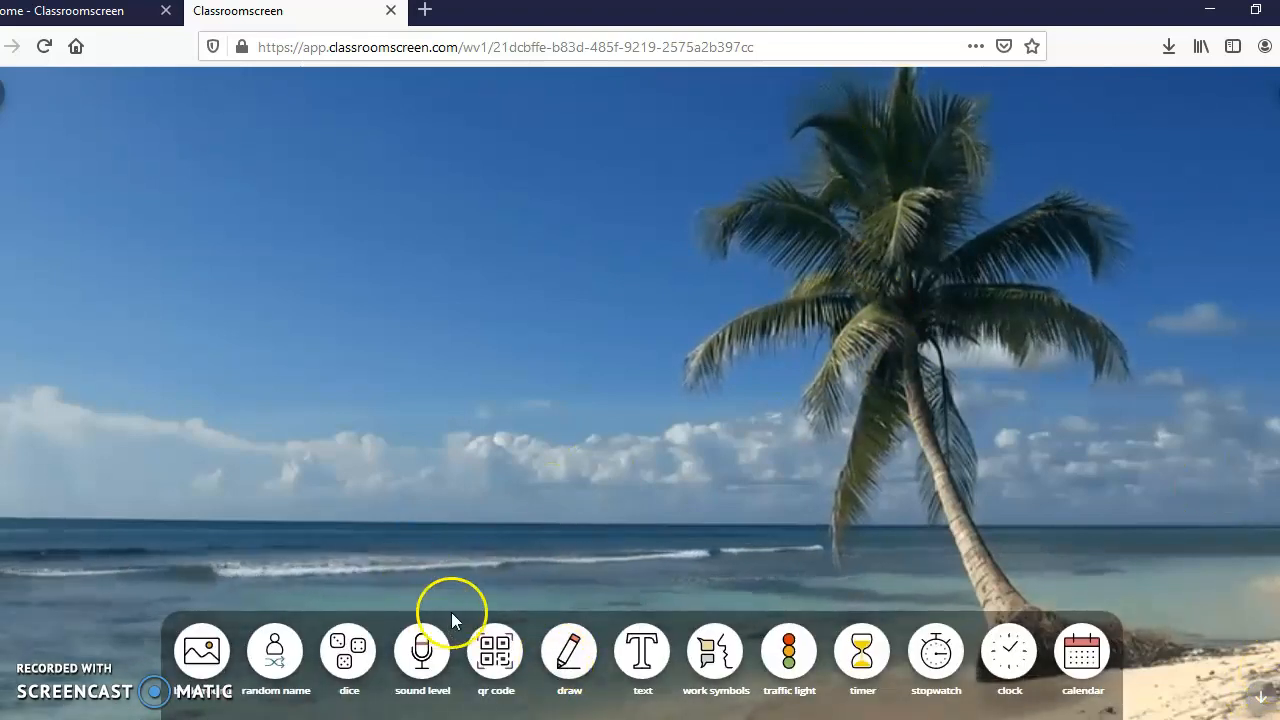
click(495, 650)
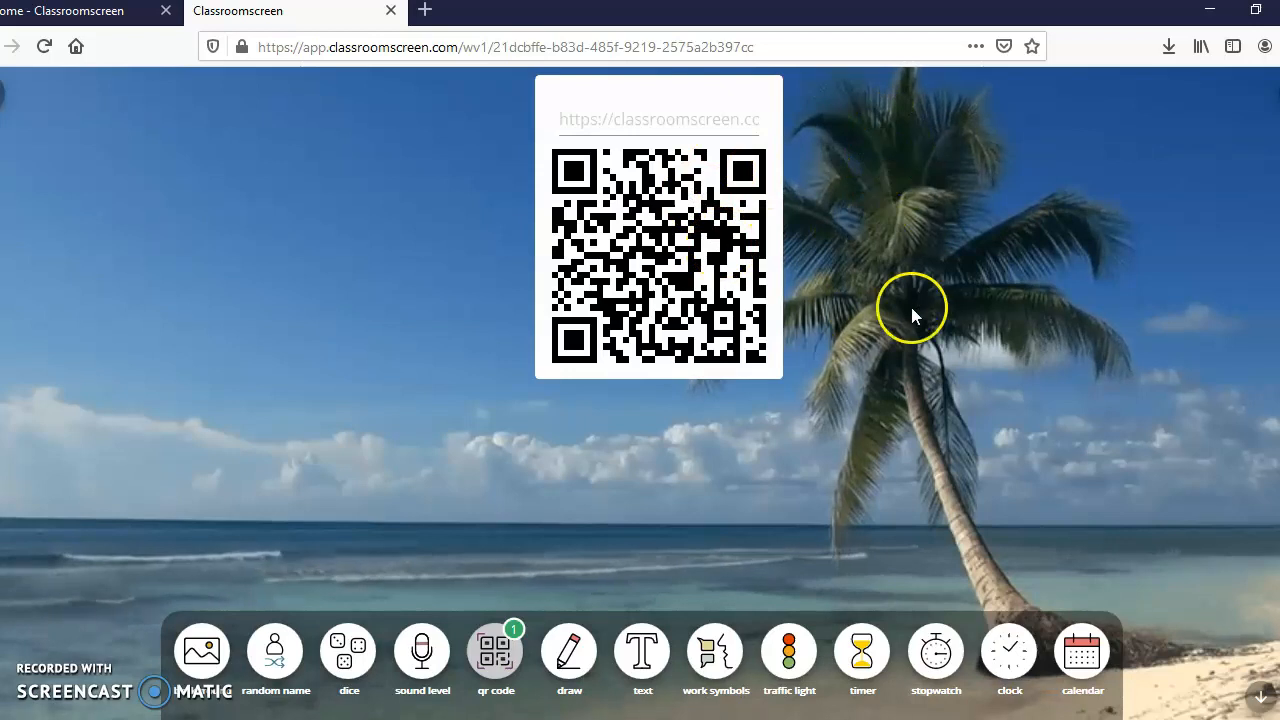
mouse_move(685, 207)
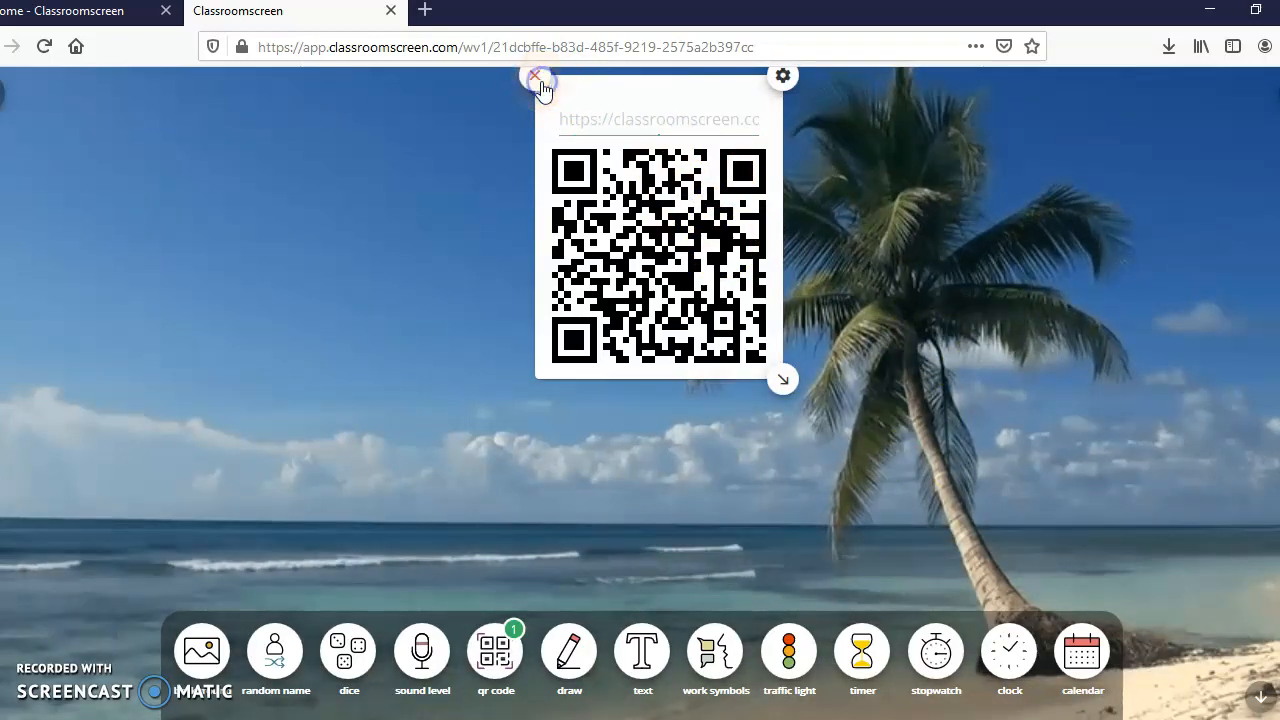
click(537, 76)
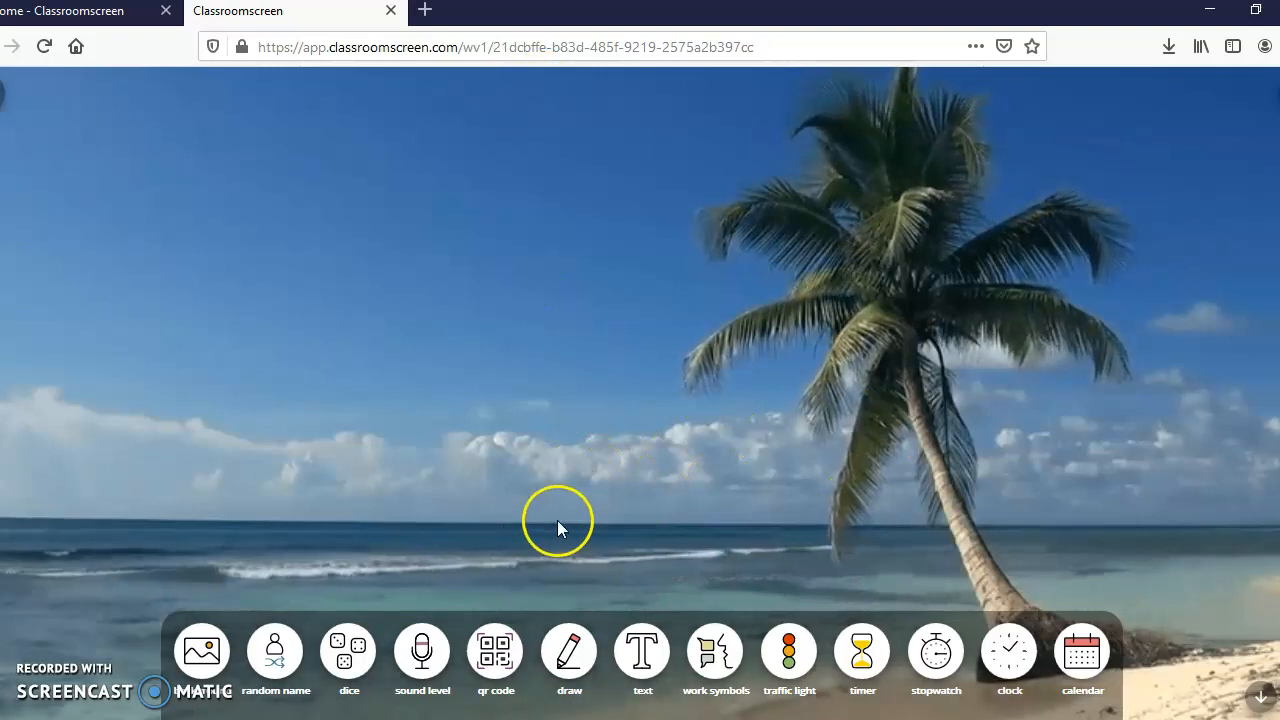
mouse_move(687, 325)
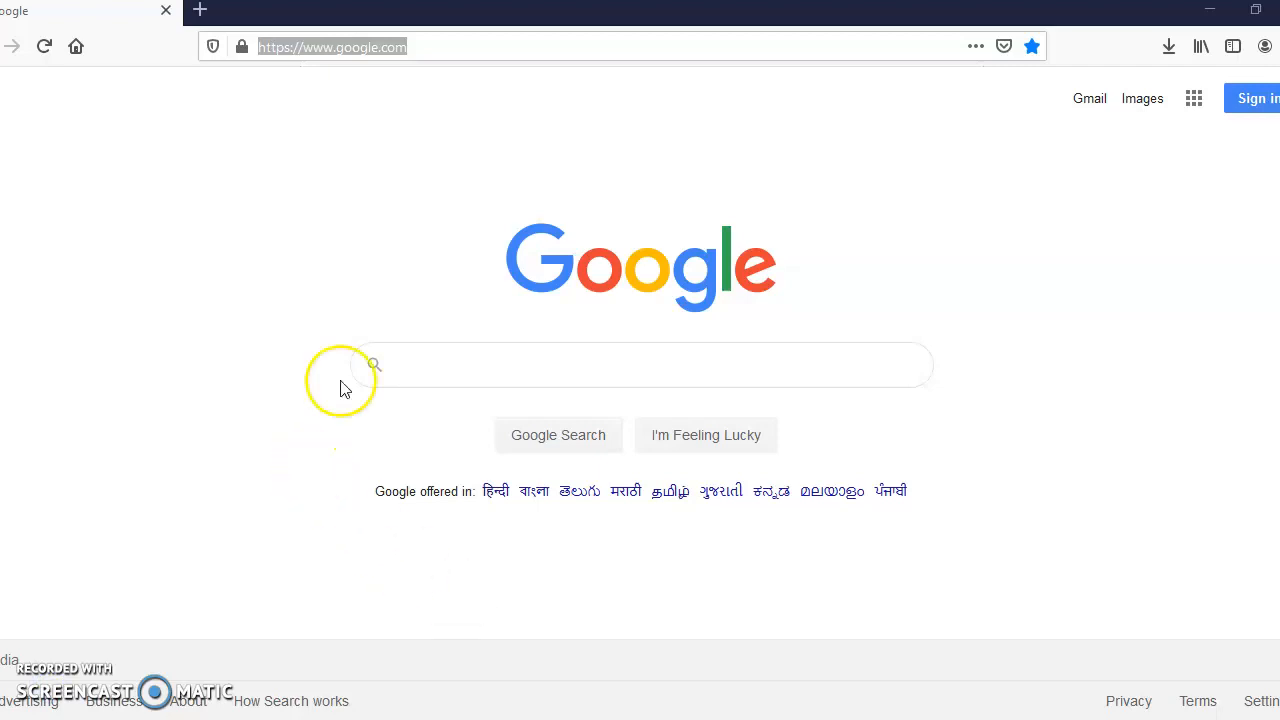
mouse_move(485, 78)
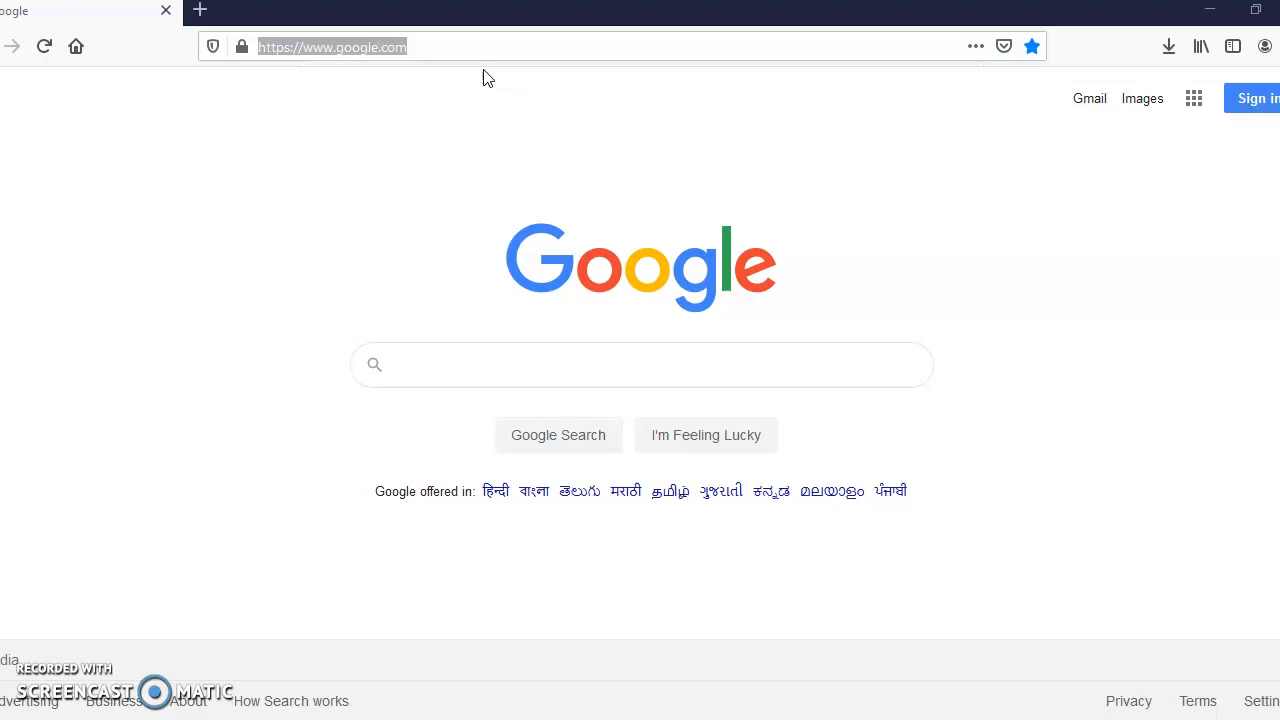
text(w)
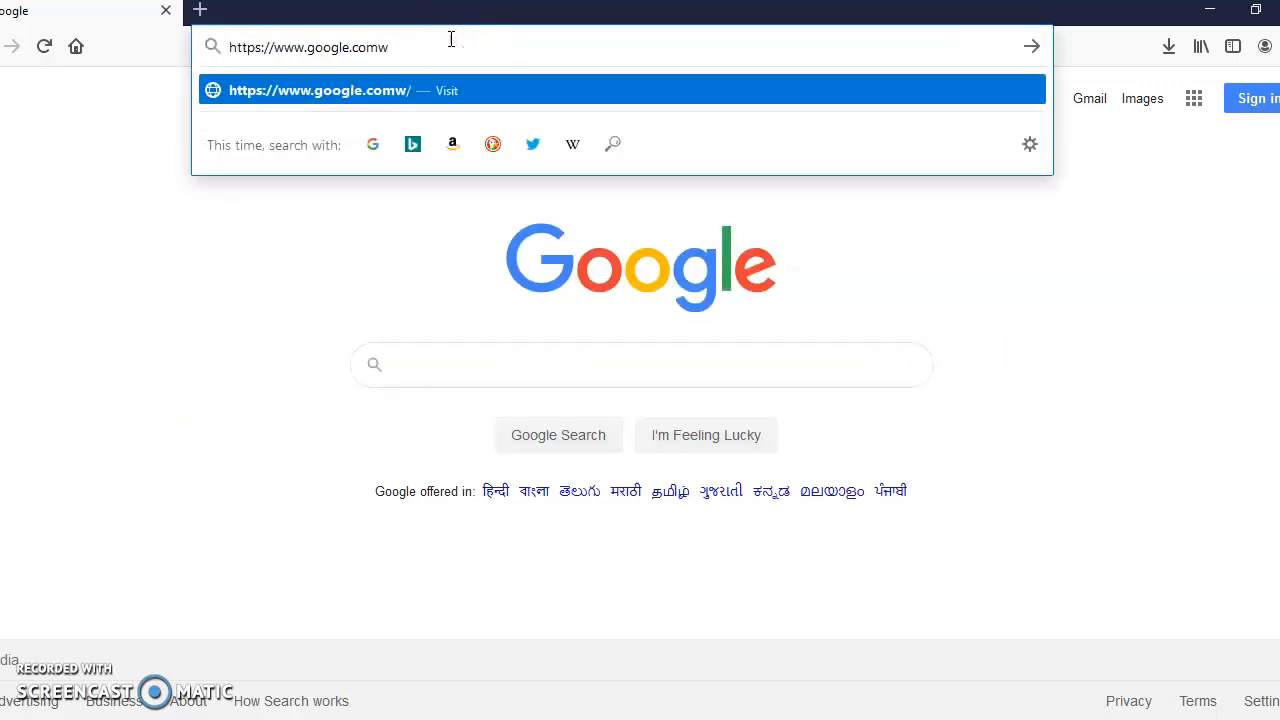
text(hite)
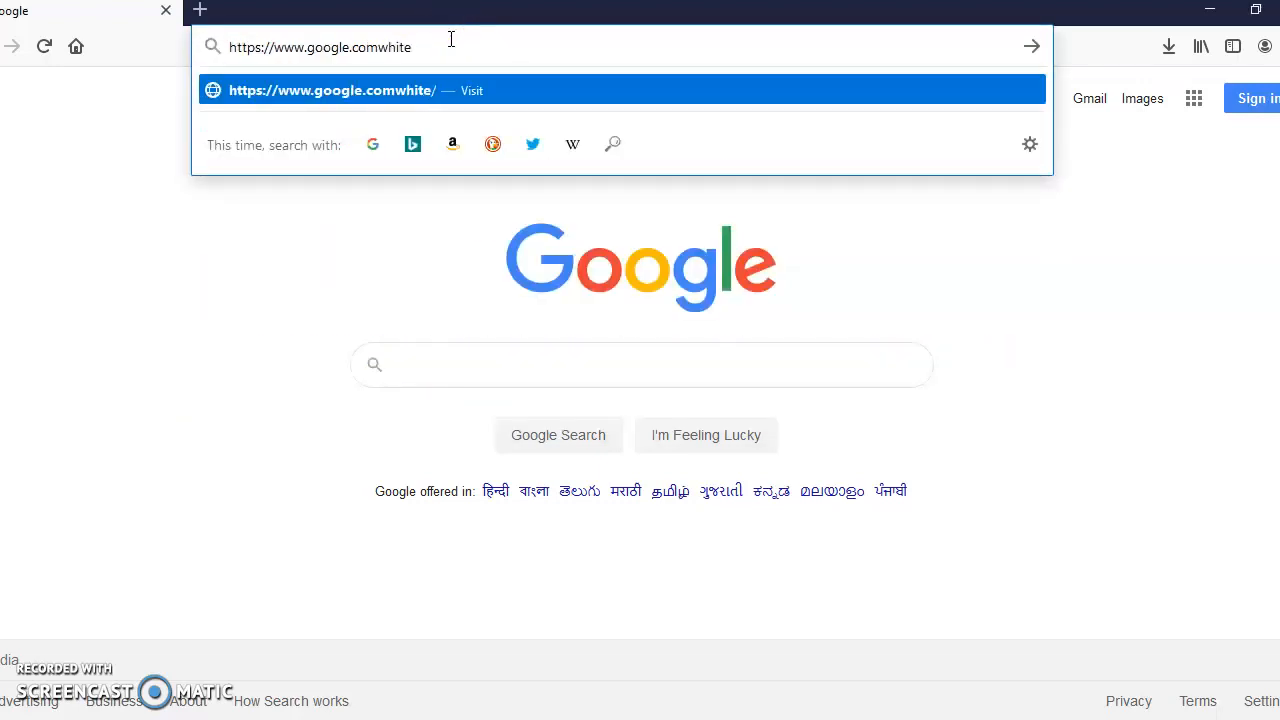
text(b)
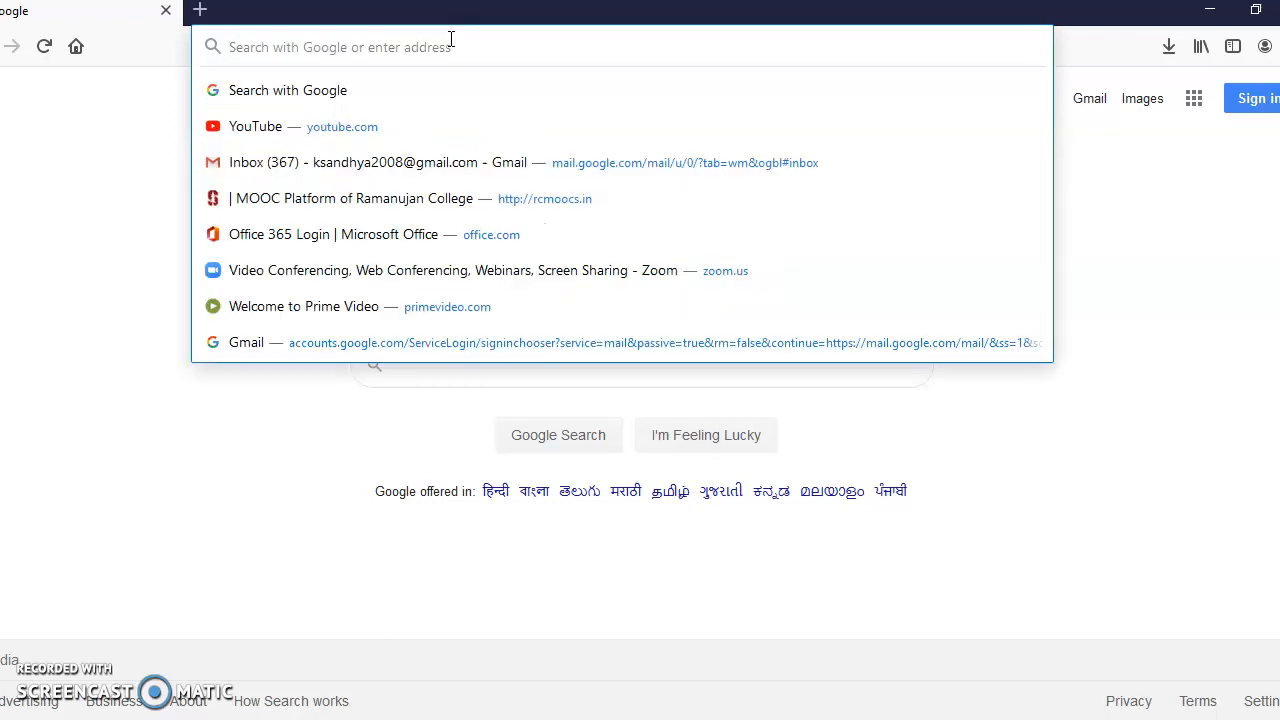
text(whiteboard.fi)
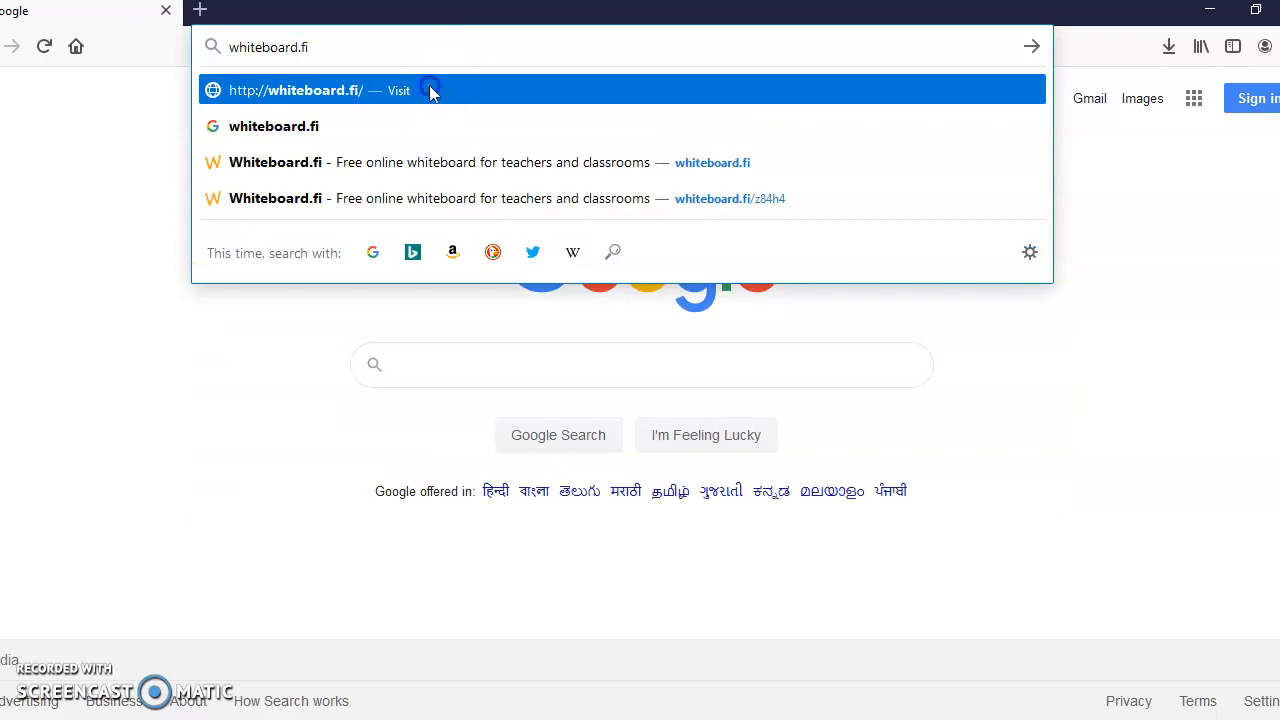
click(296, 90)
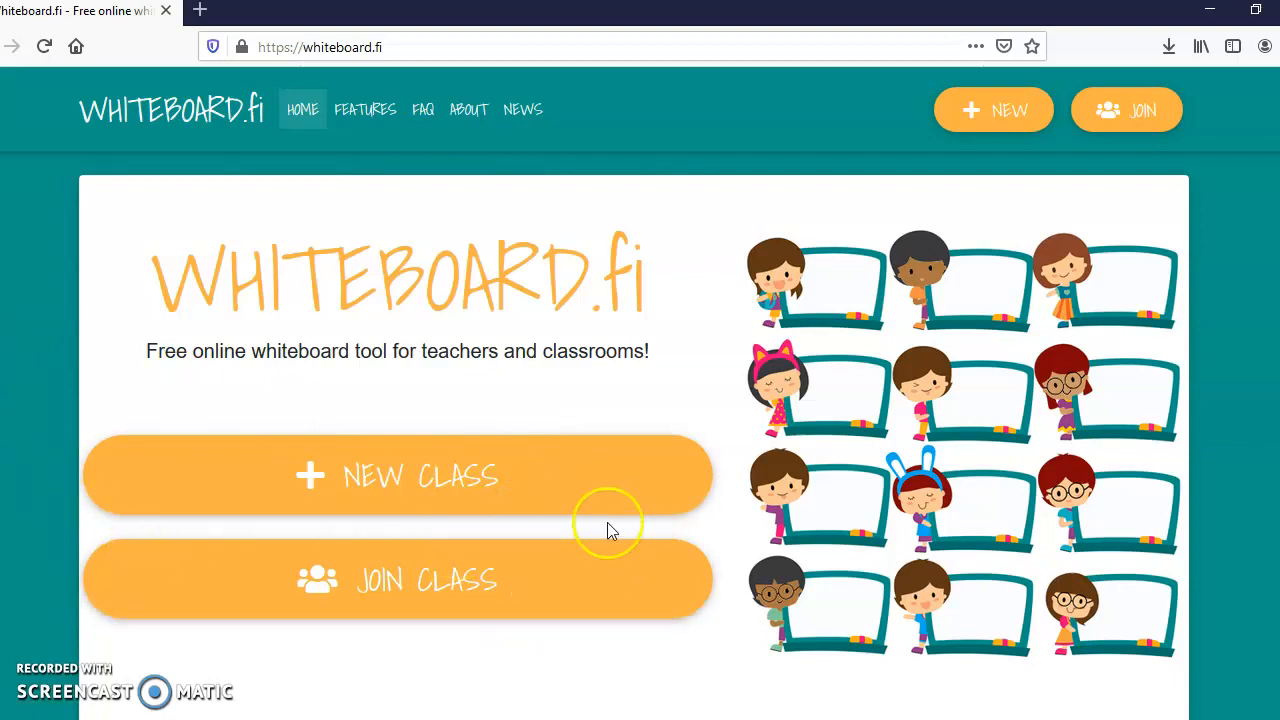
mouse_move(420, 477)
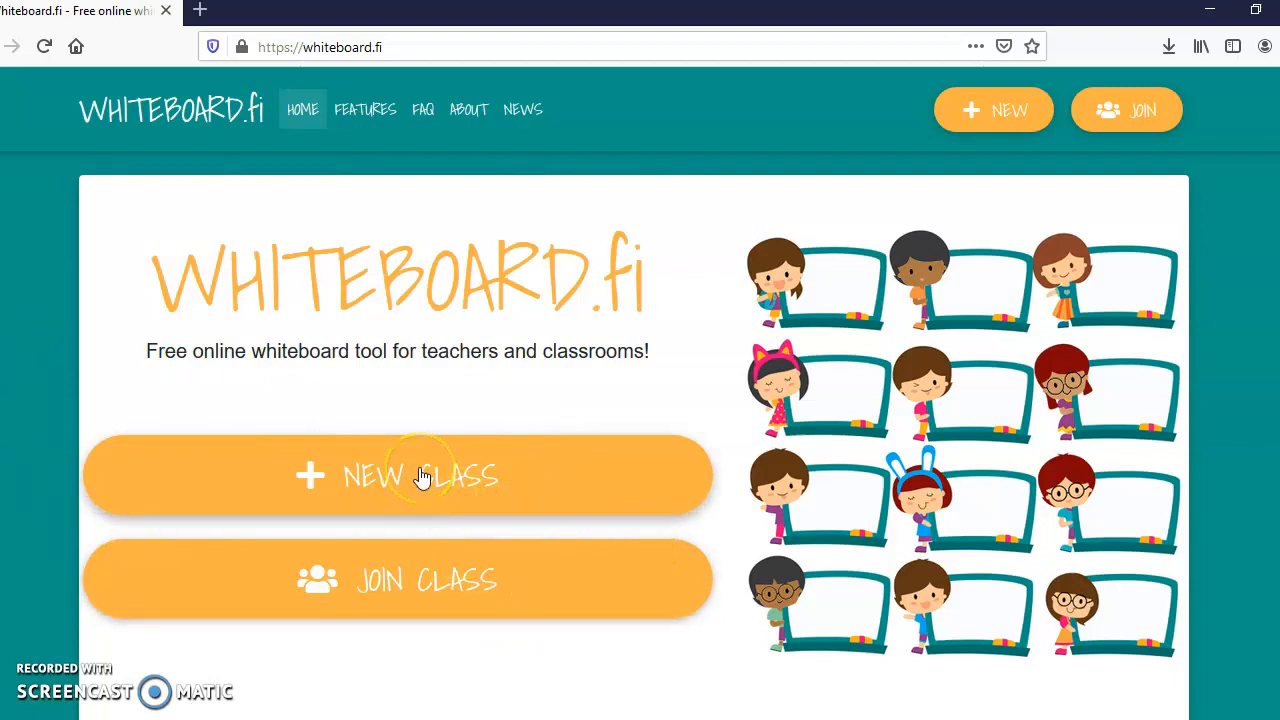
Create a new class under the name 'Sandhya' with student image upload enabled.
click(397, 475)
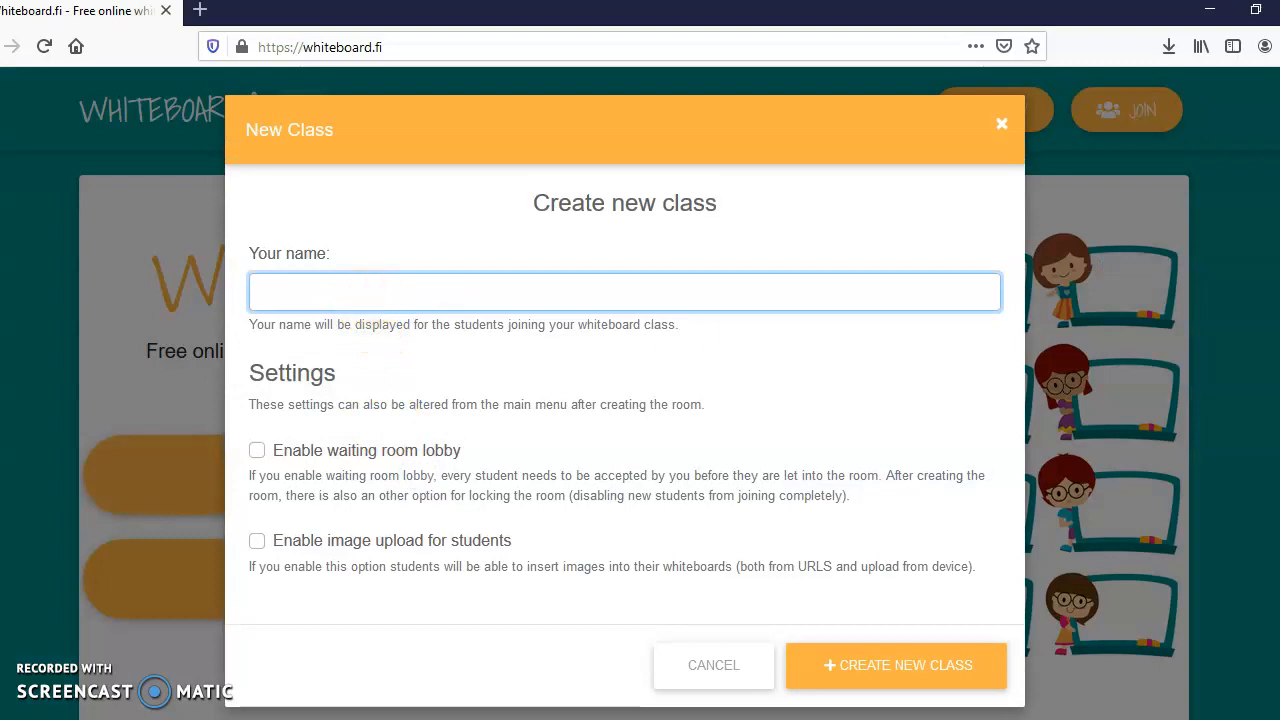
text(Sandhya K)
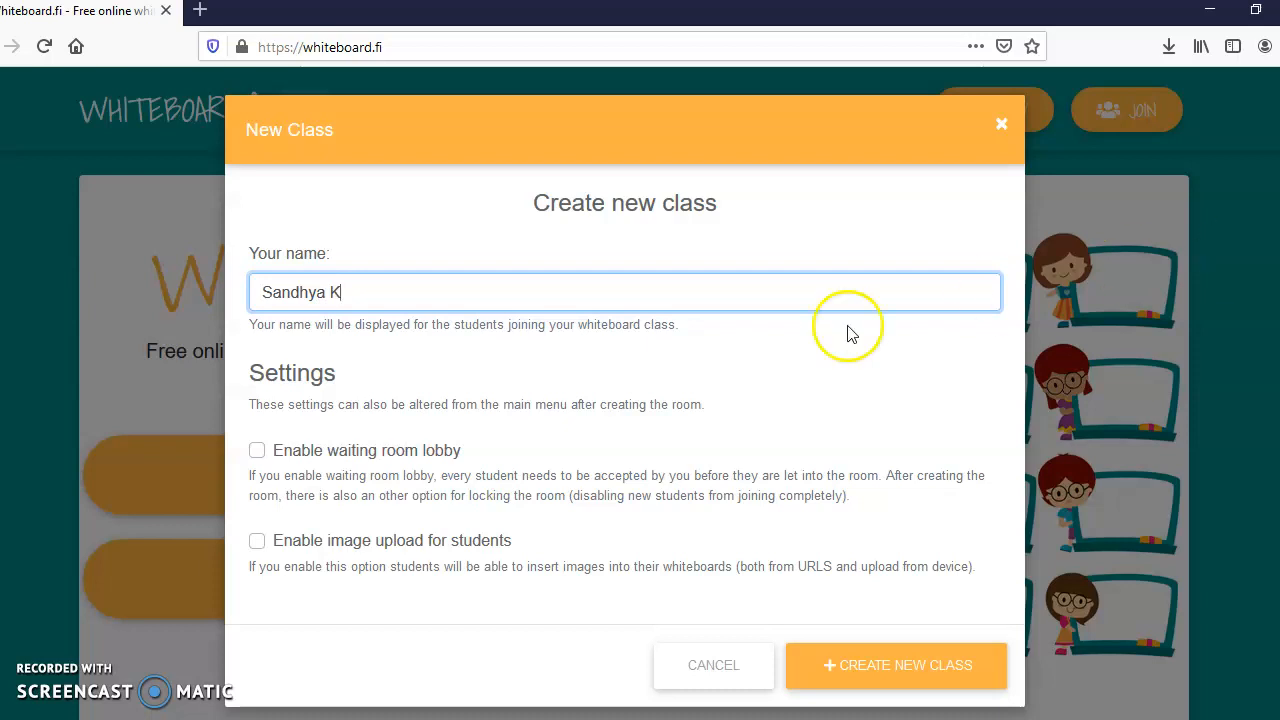
mouse_move(350, 540)
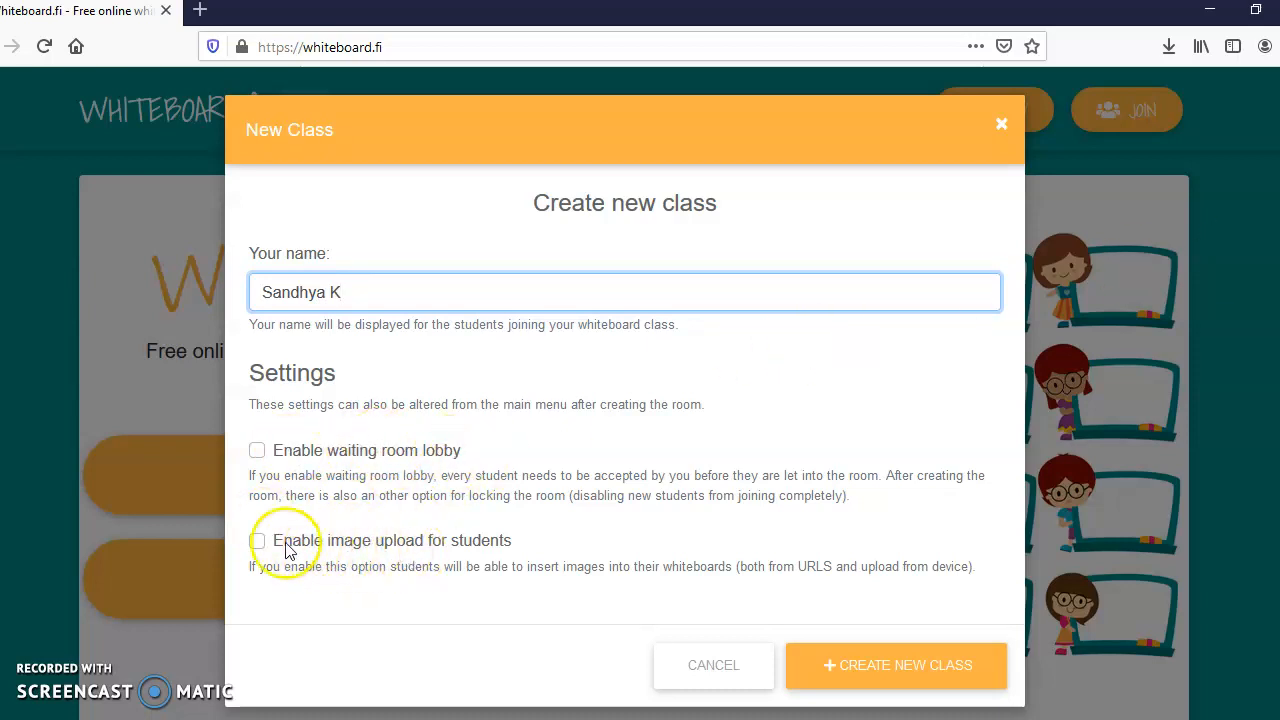
click(257, 540)
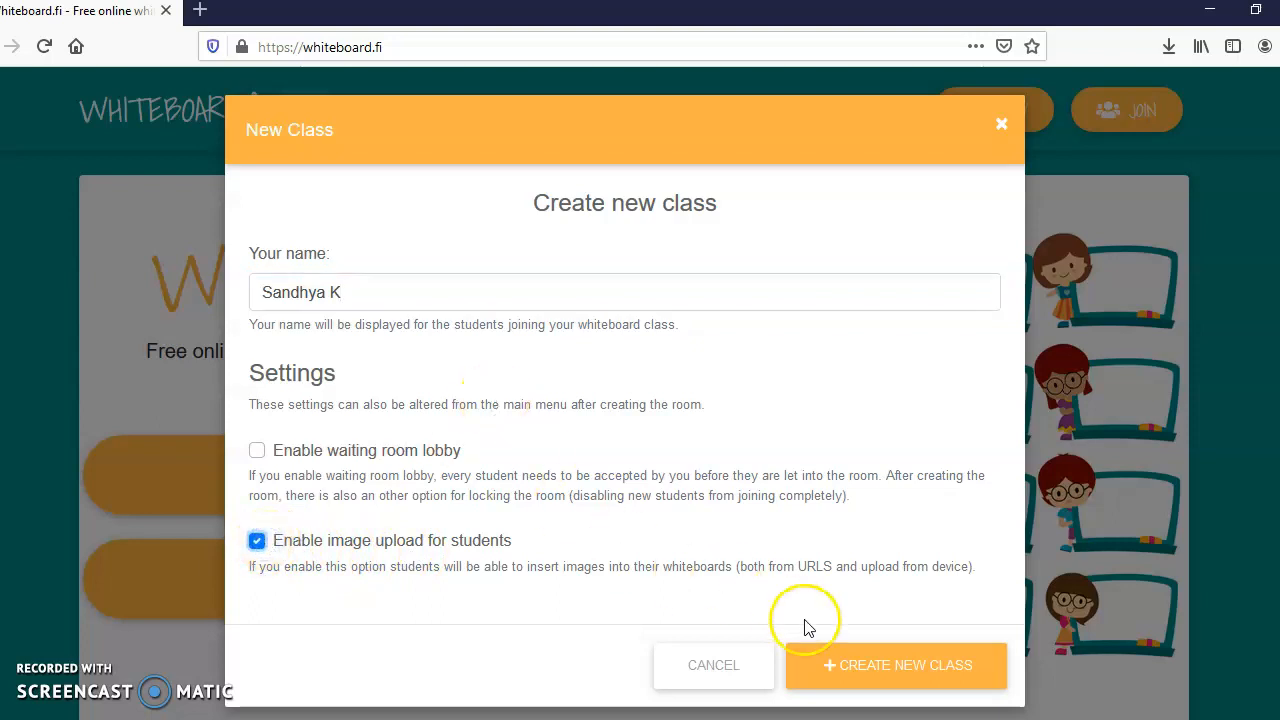
mouse_move(875, 673)
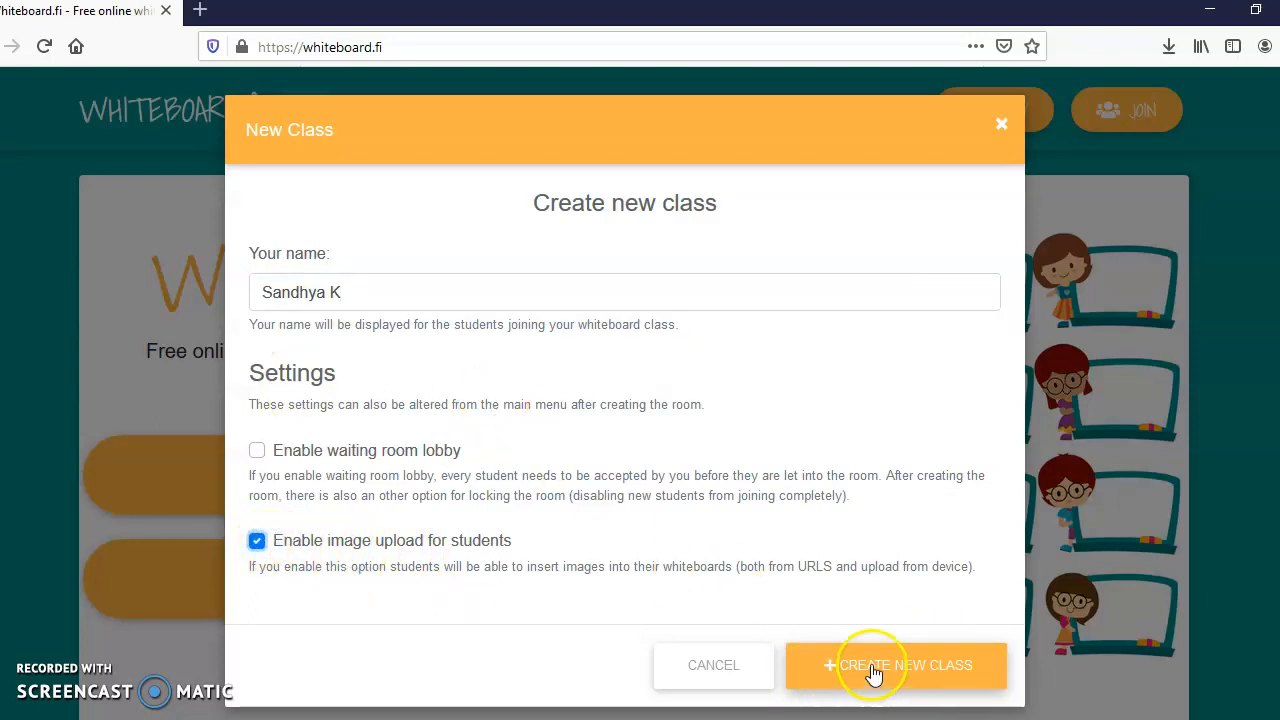
click(895, 665)
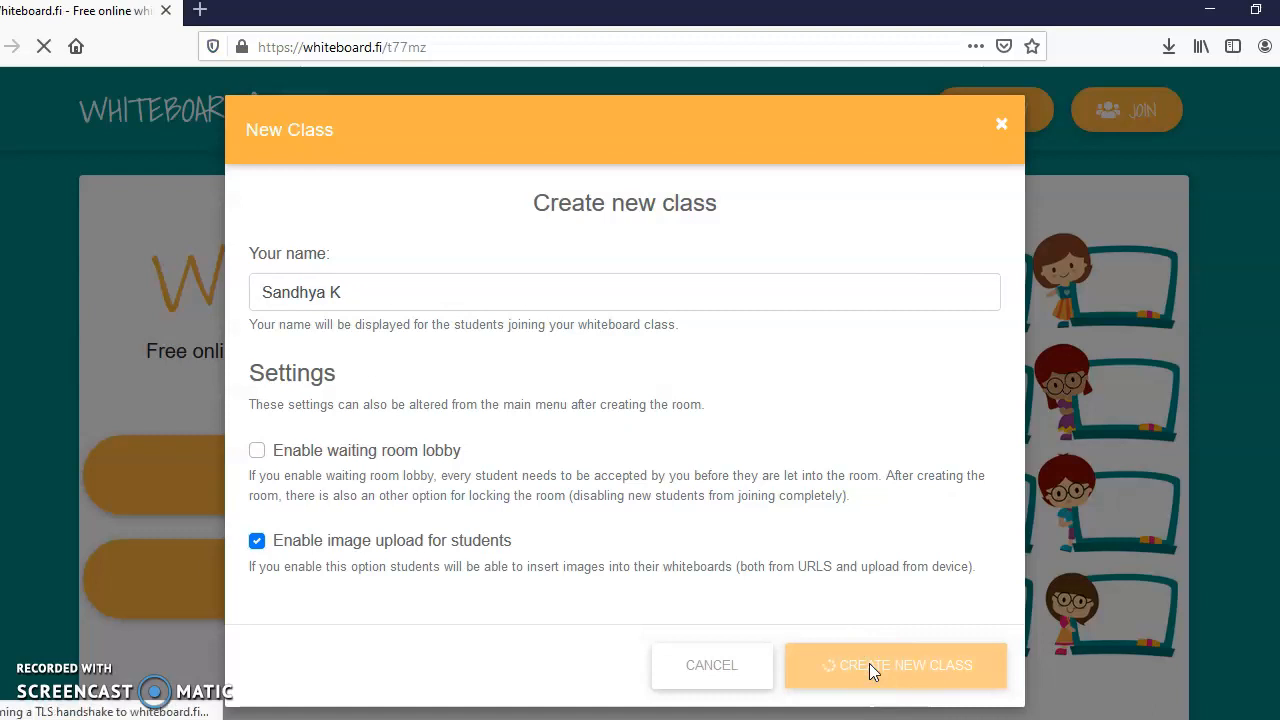
click(895, 665)
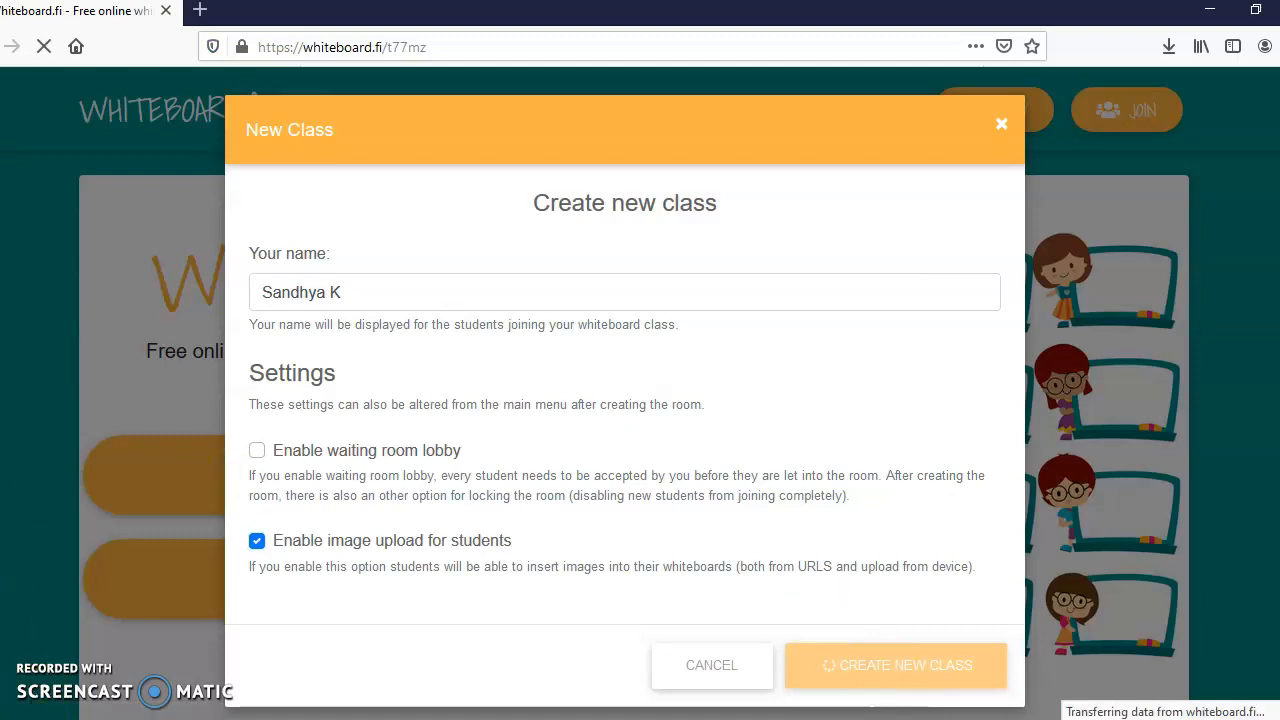
click(895, 665)
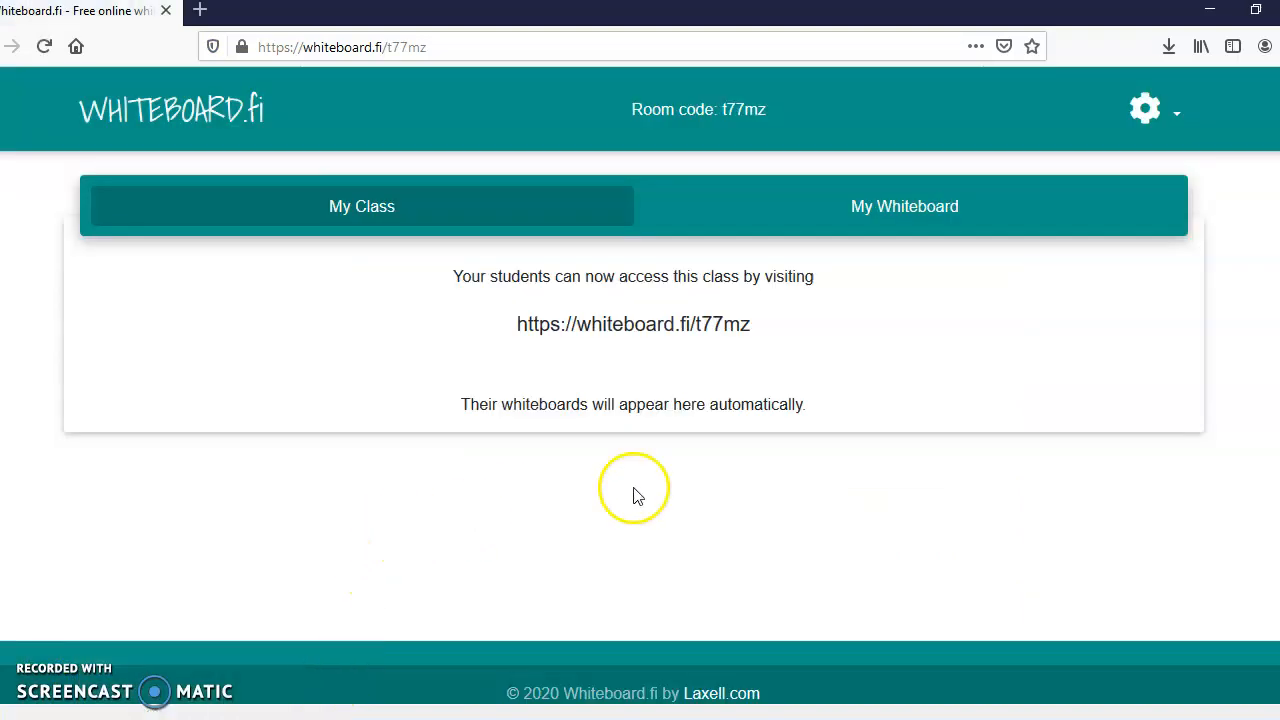
mouse_move(612, 238)
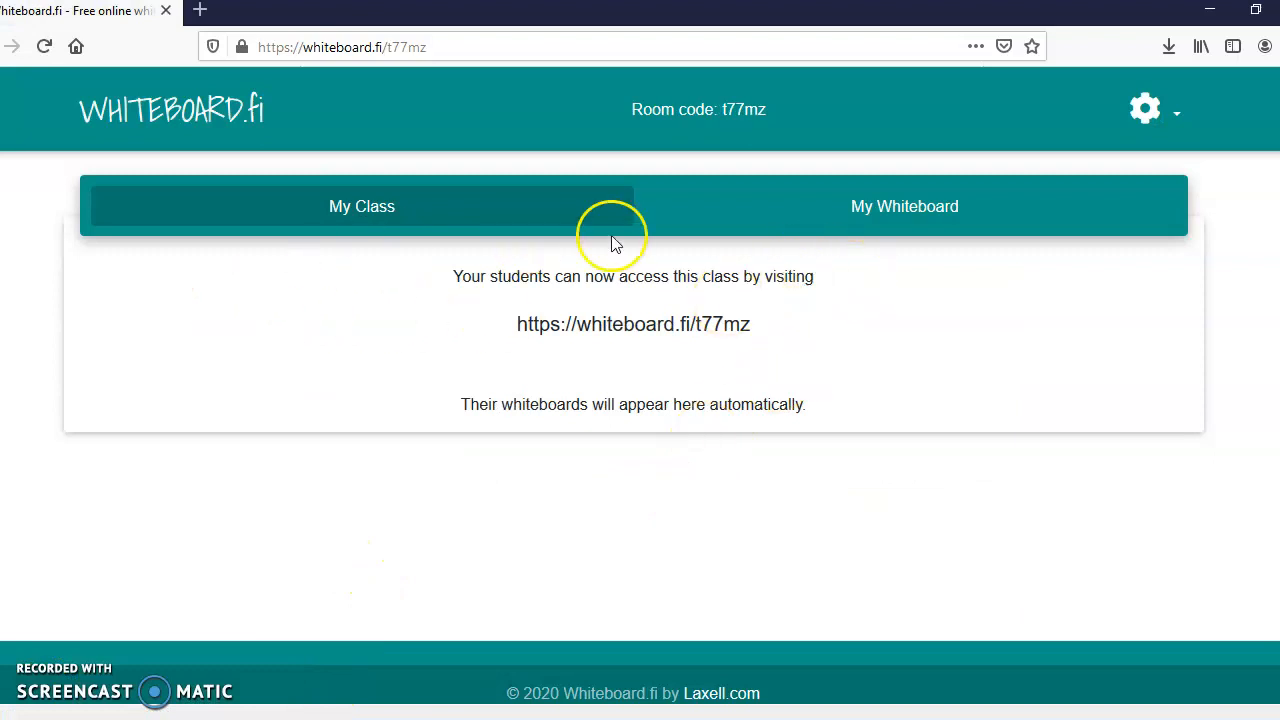
Open the My Whiteboard tab and clear all its existing shapes, text and photo.
click(361, 206)
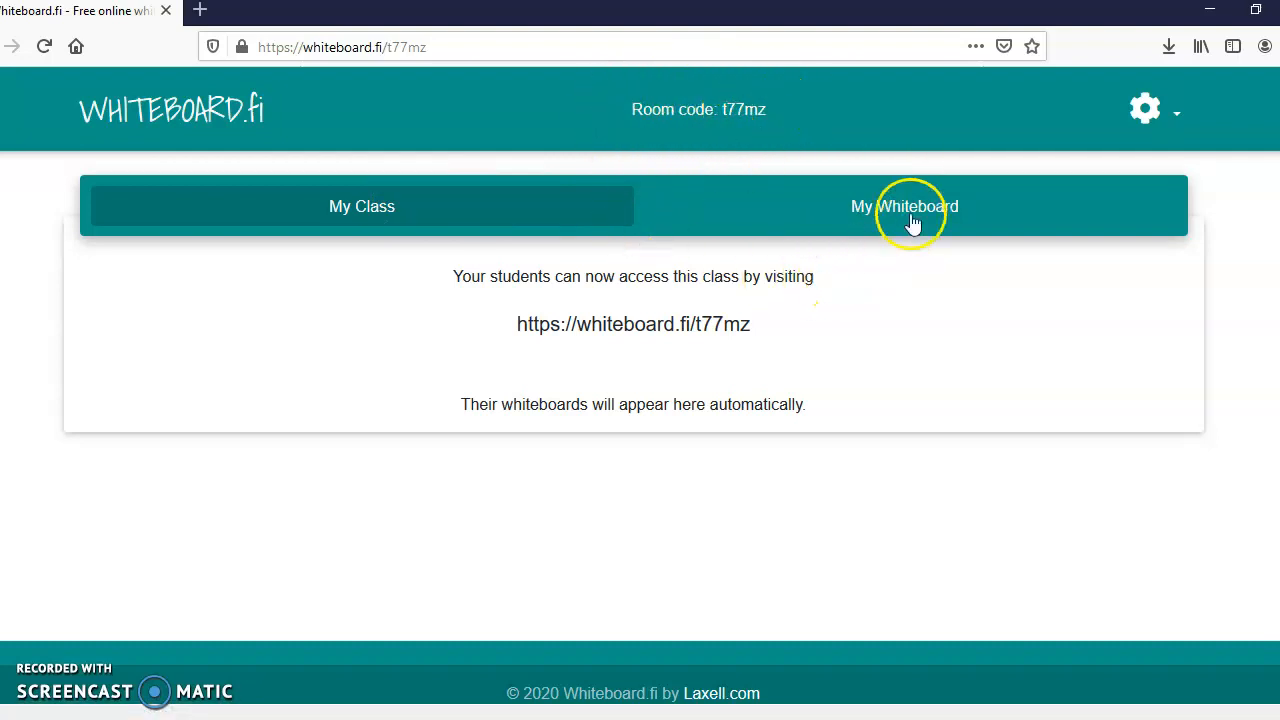
click(904, 206)
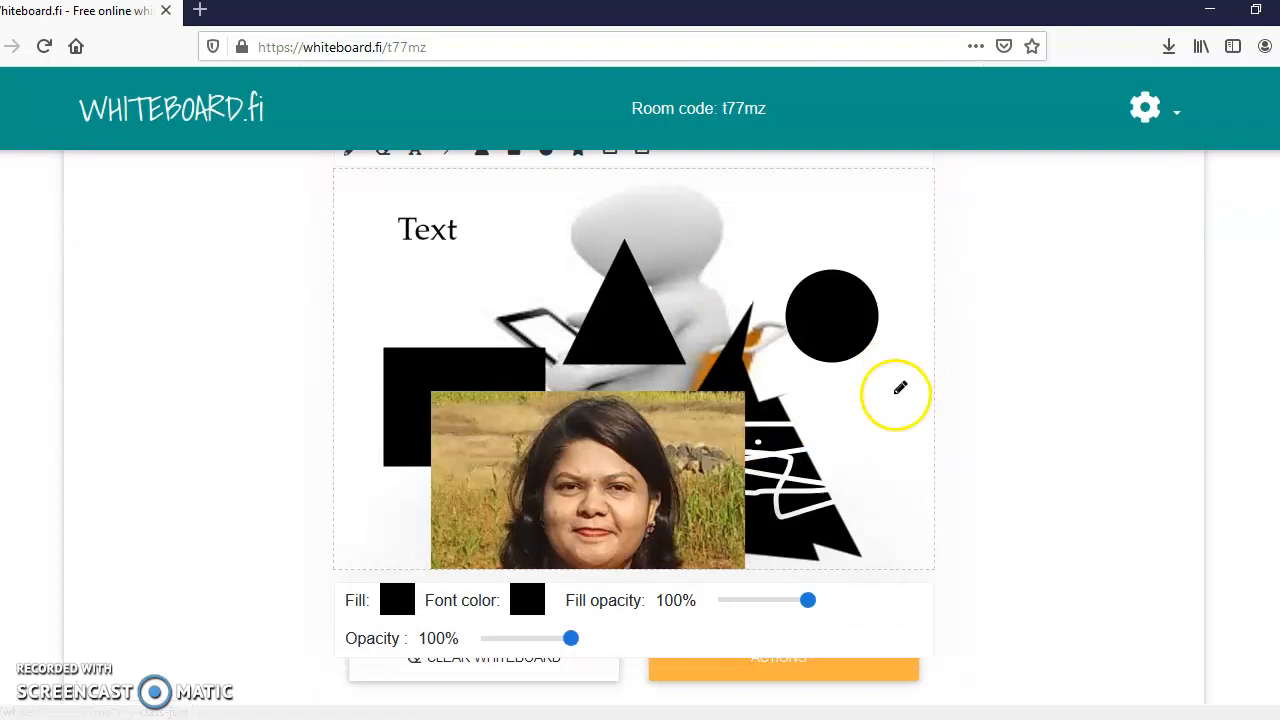
scroll(down, 3)
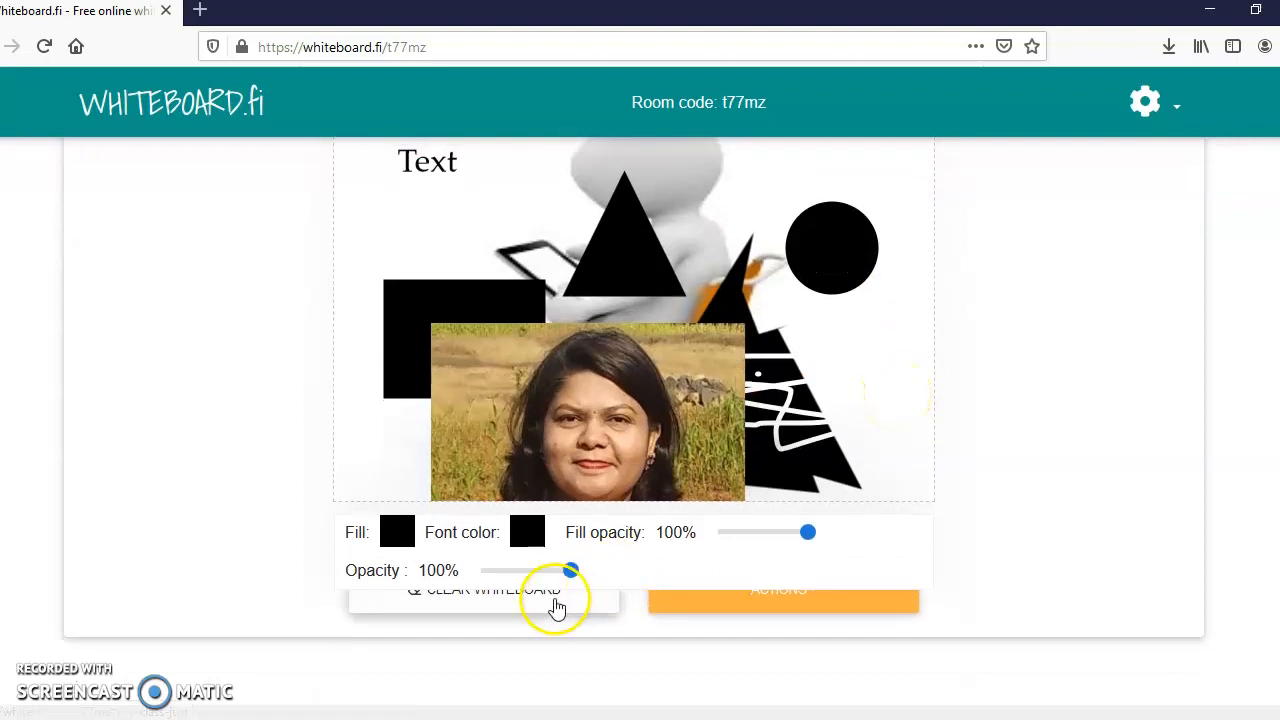
click(484, 589)
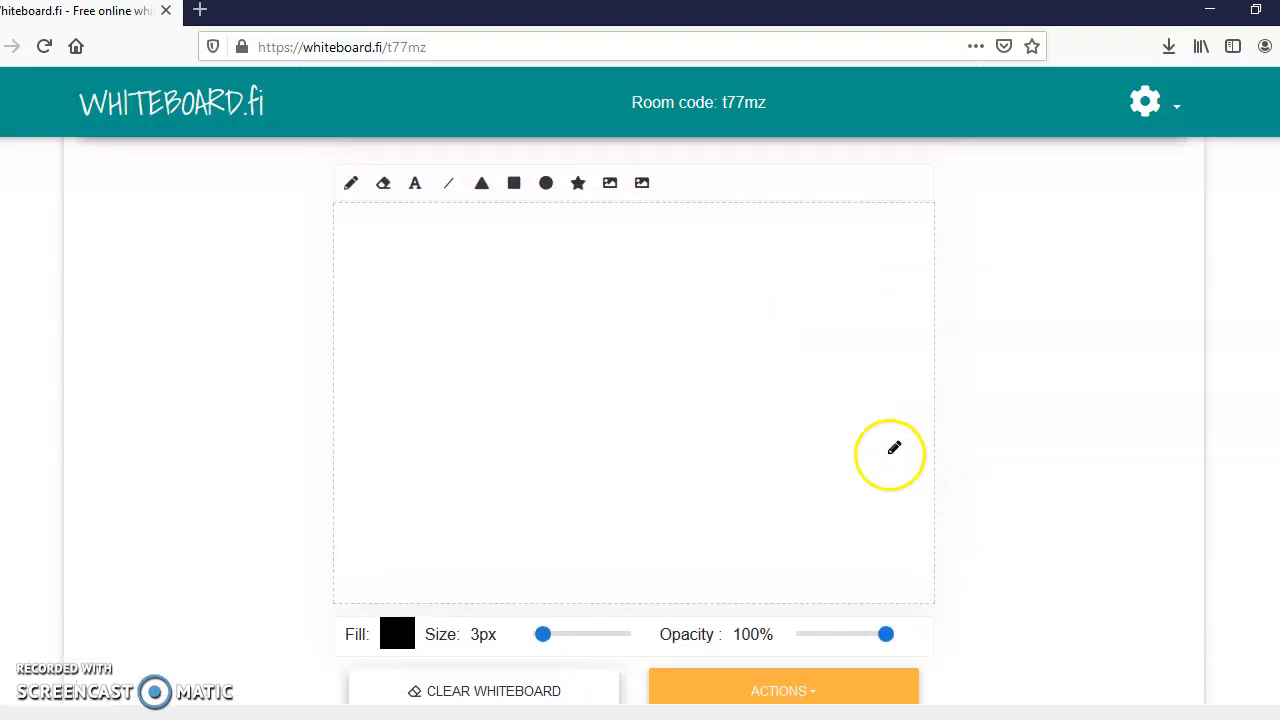
Draw a freehand loop in the upper left with the pencil, then try the eraser.
click(351, 183)
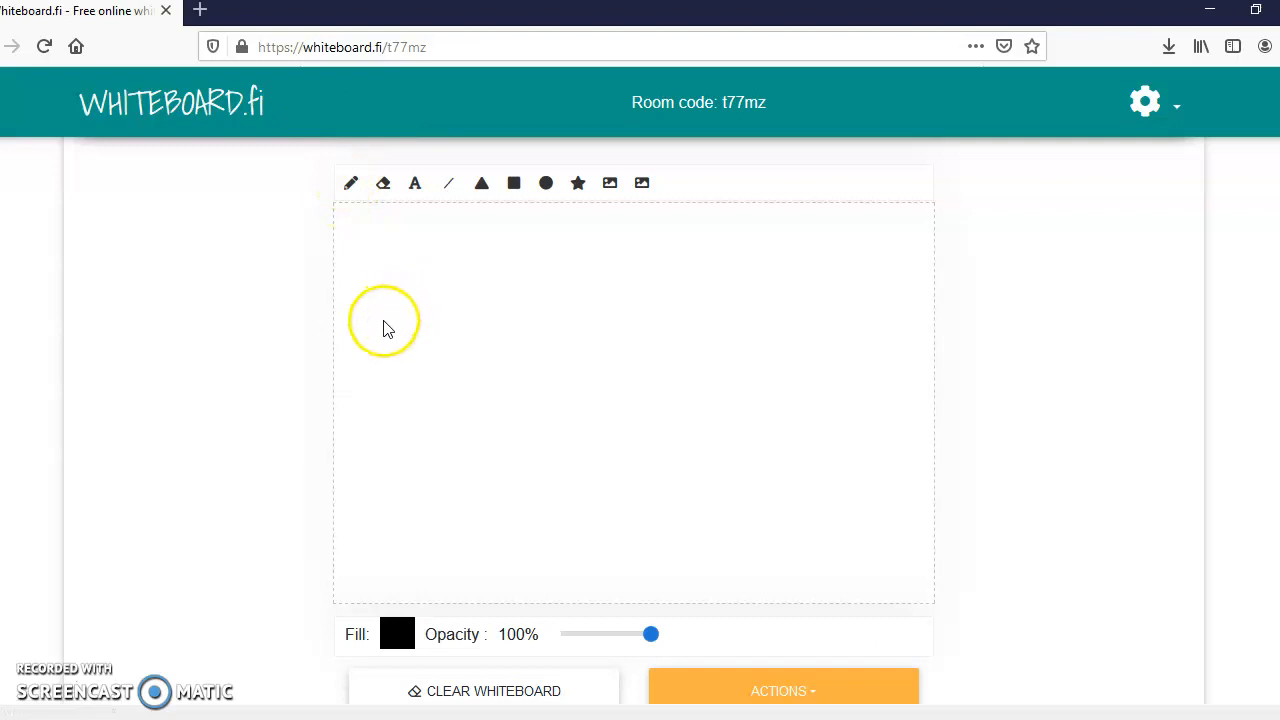
click(350, 183)
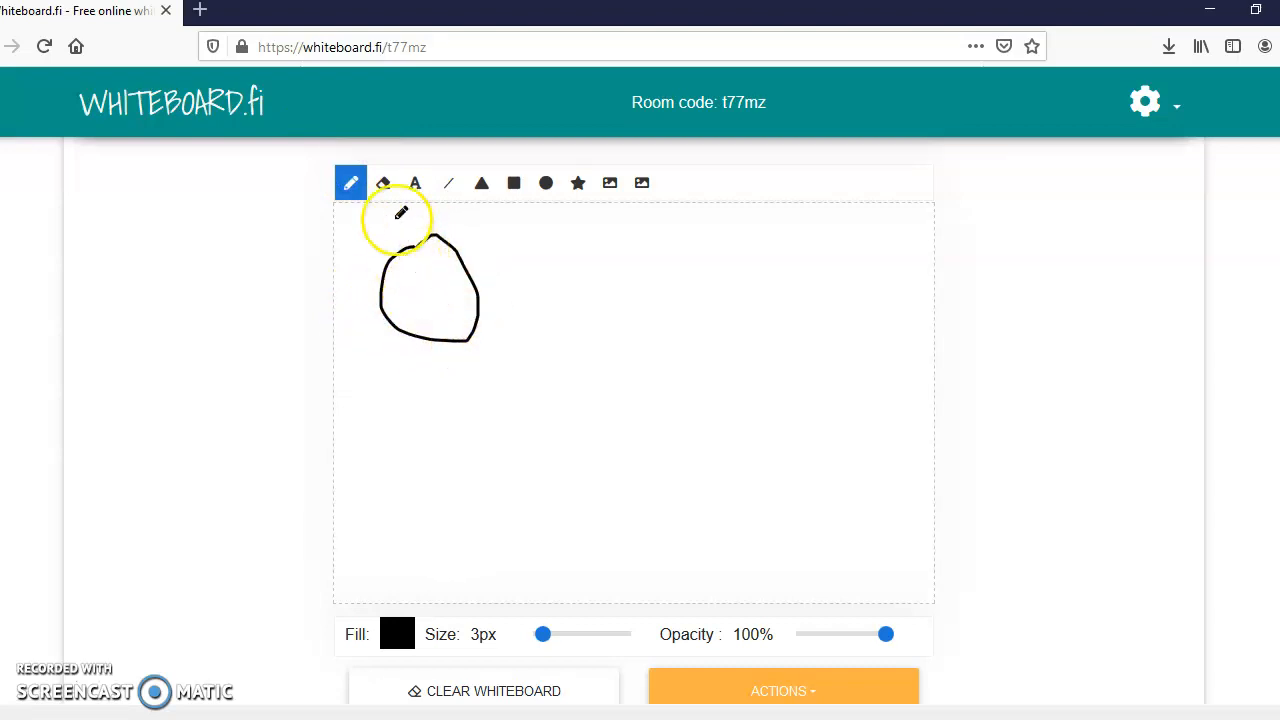
click(383, 183)
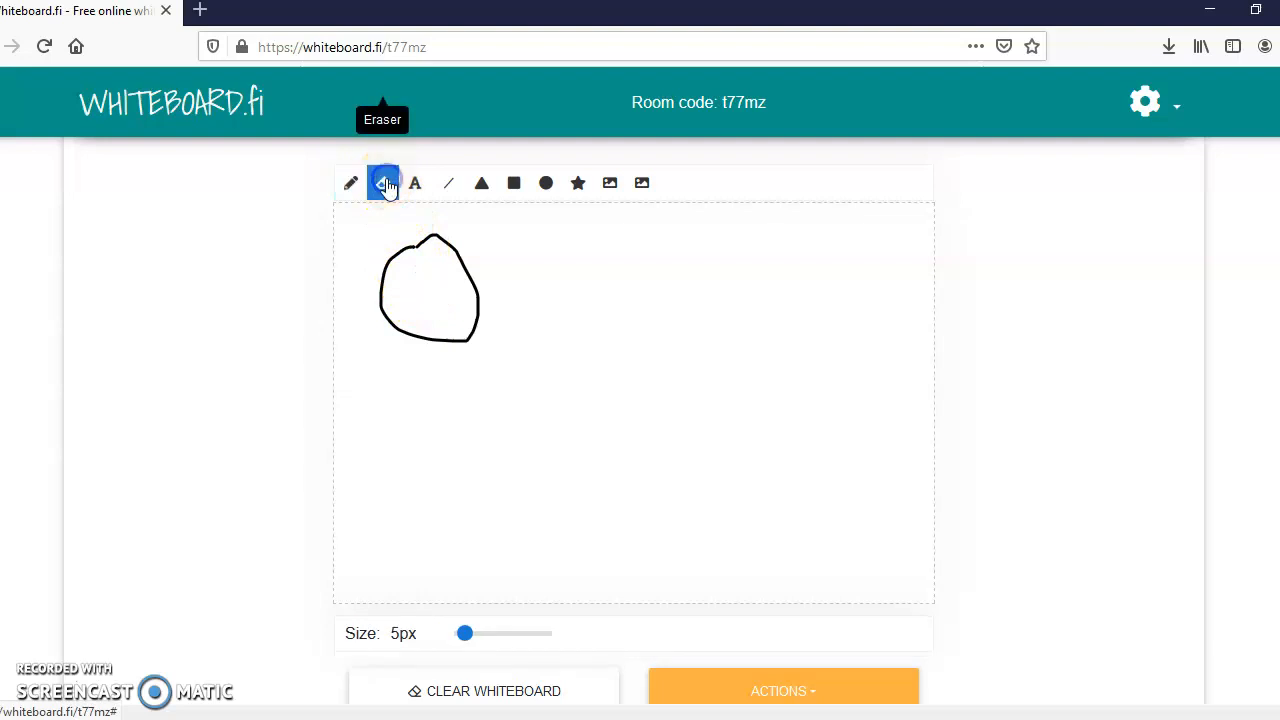
drag(430, 230, 517, 384)
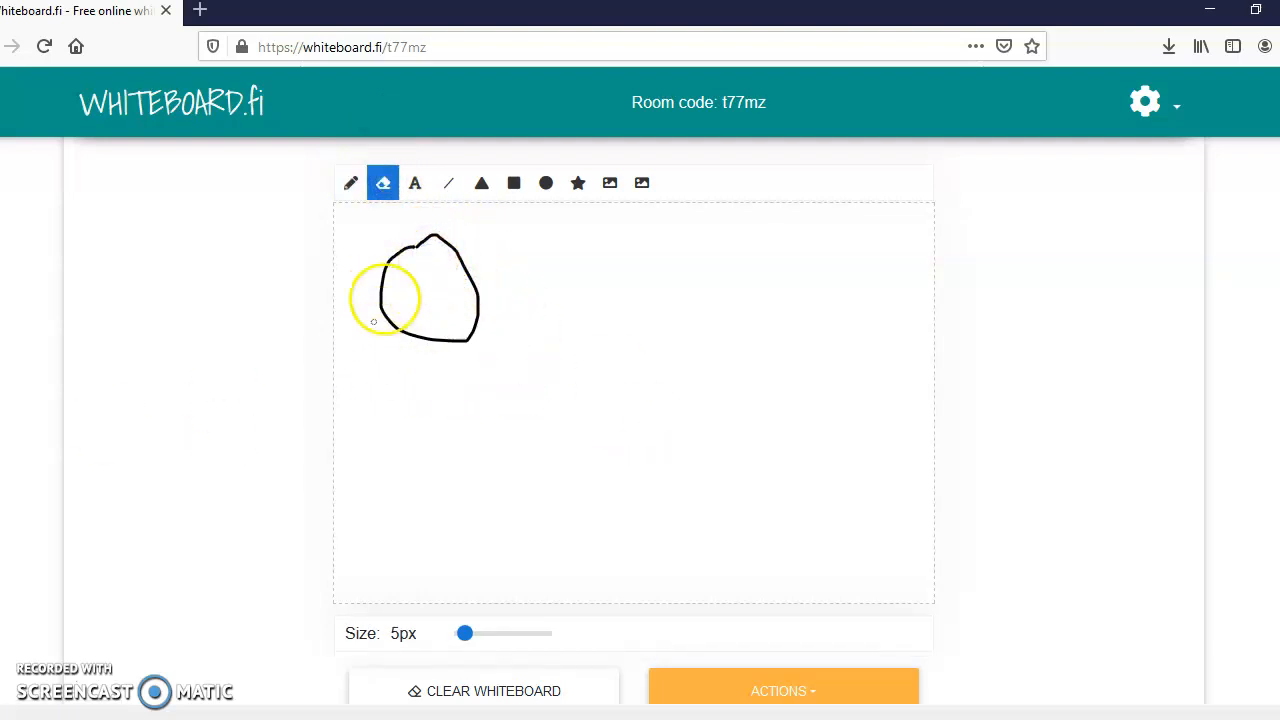
click(414, 183)
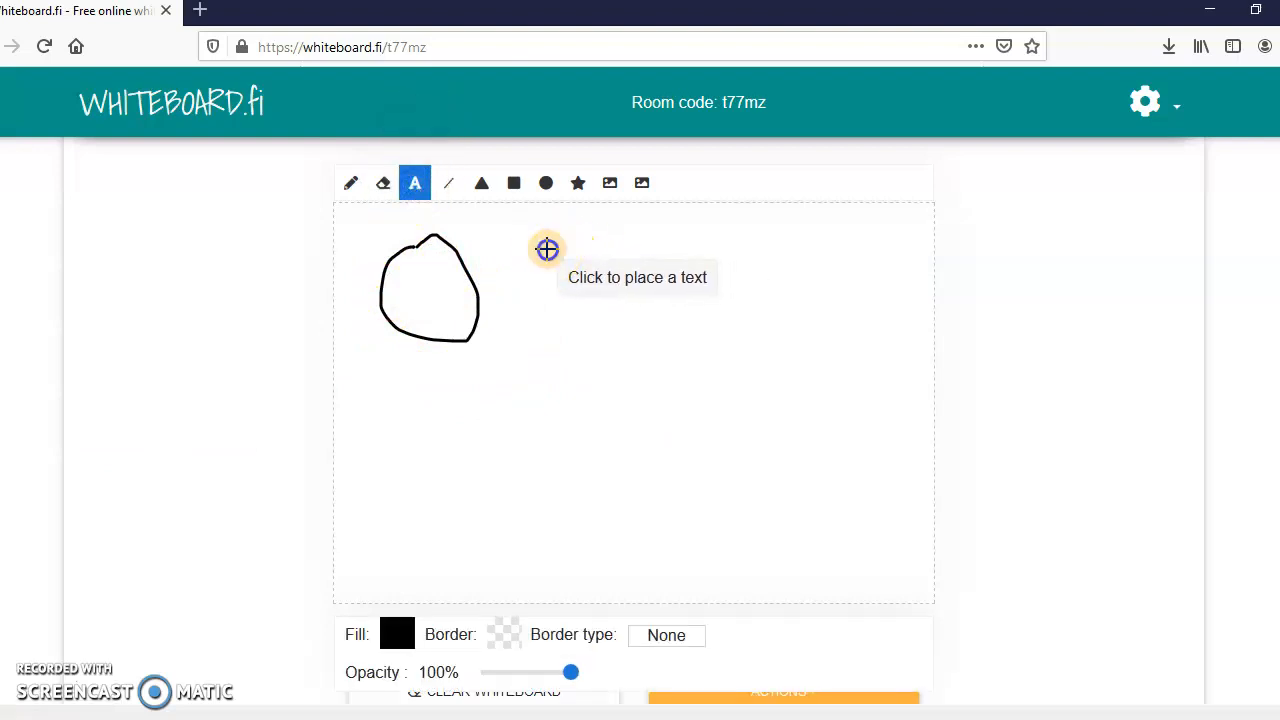
Add a 'Text' label beside the loop and a downward arrow below it.
click(547, 249)
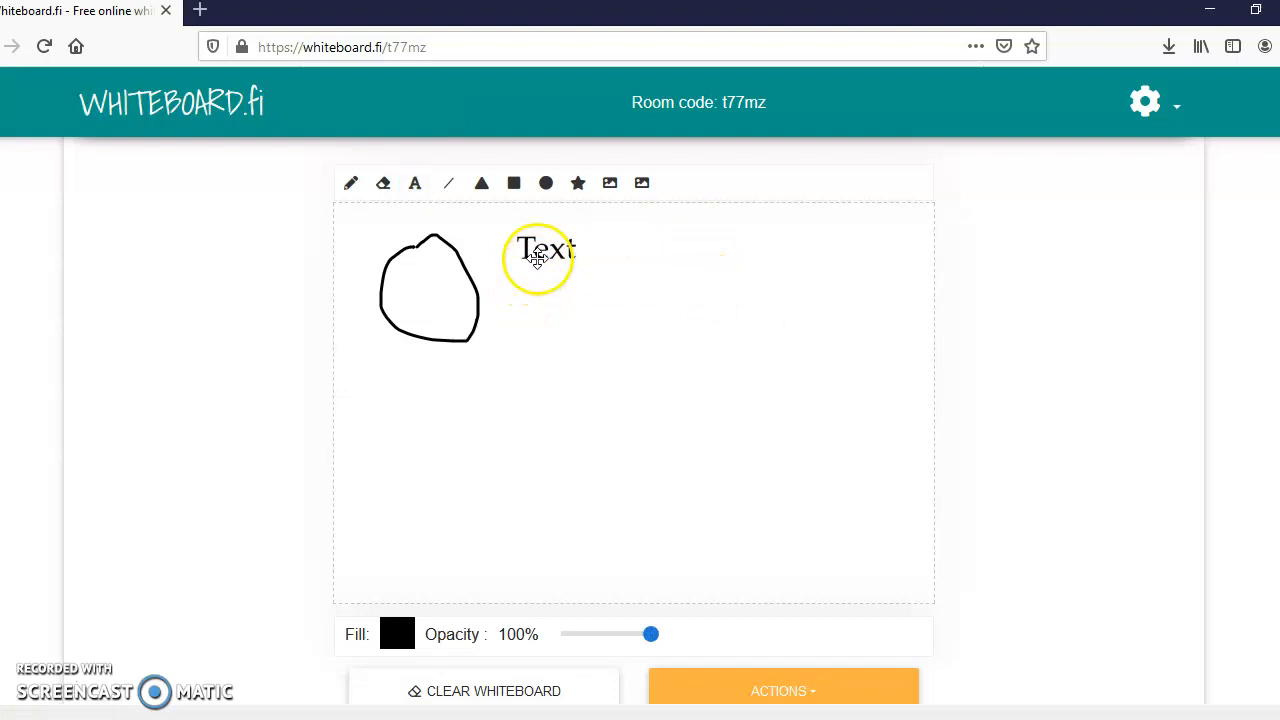
click(547, 248)
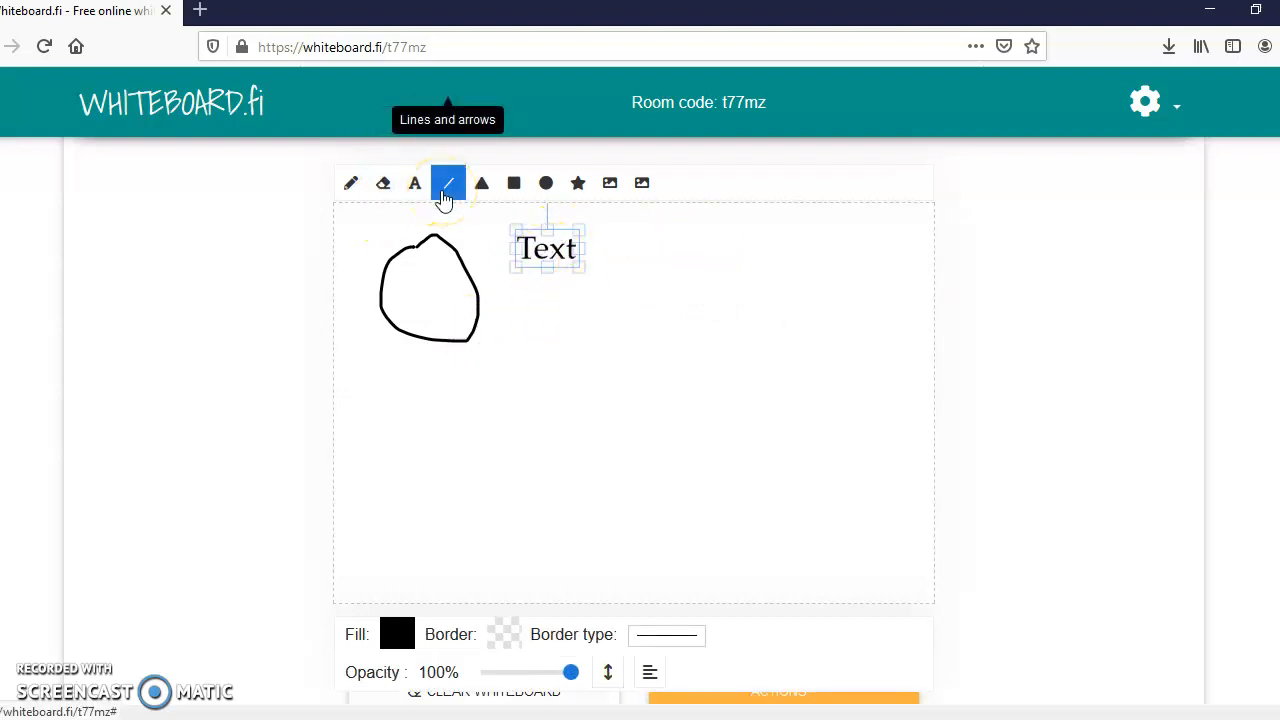
click(447, 183)
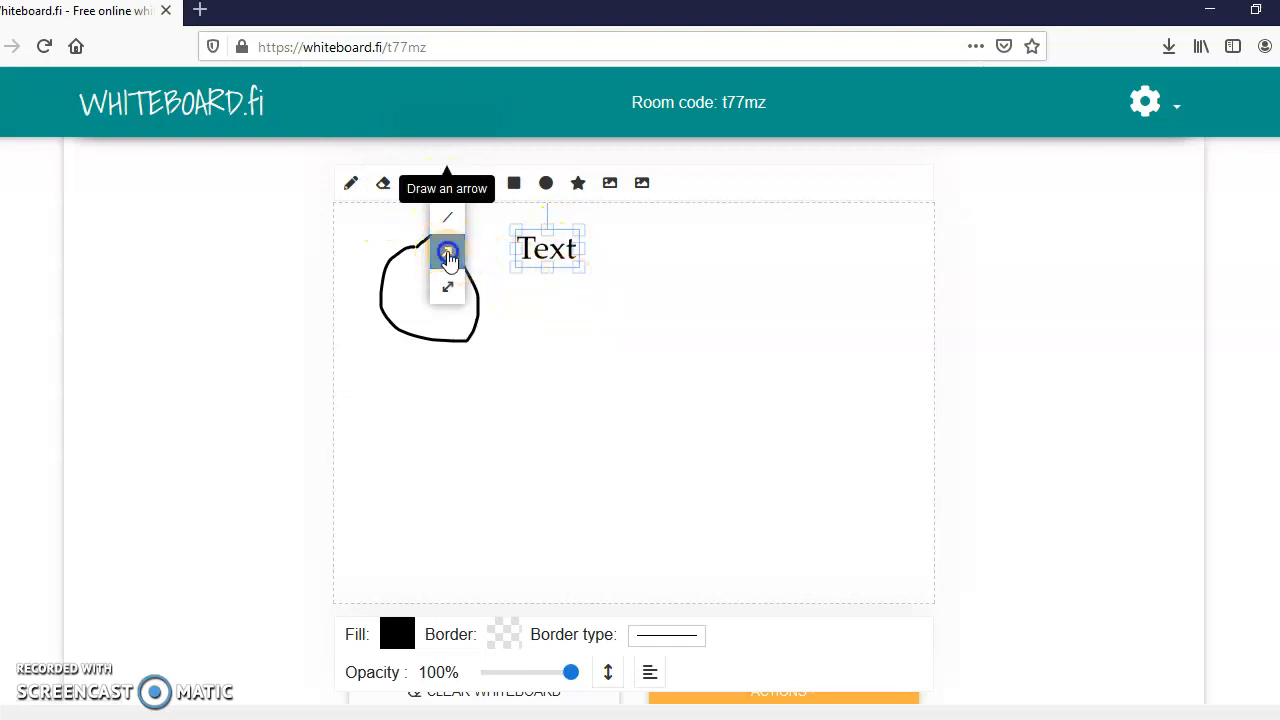
click(447, 183)
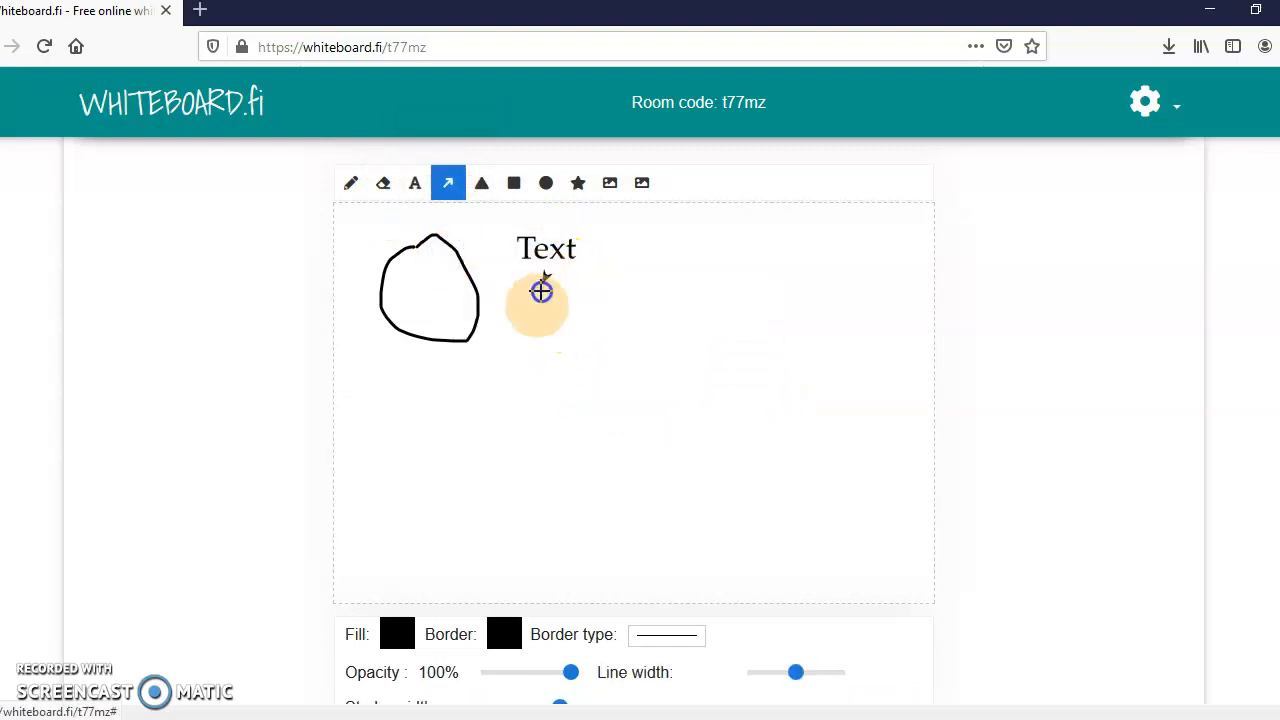
click(481, 183)
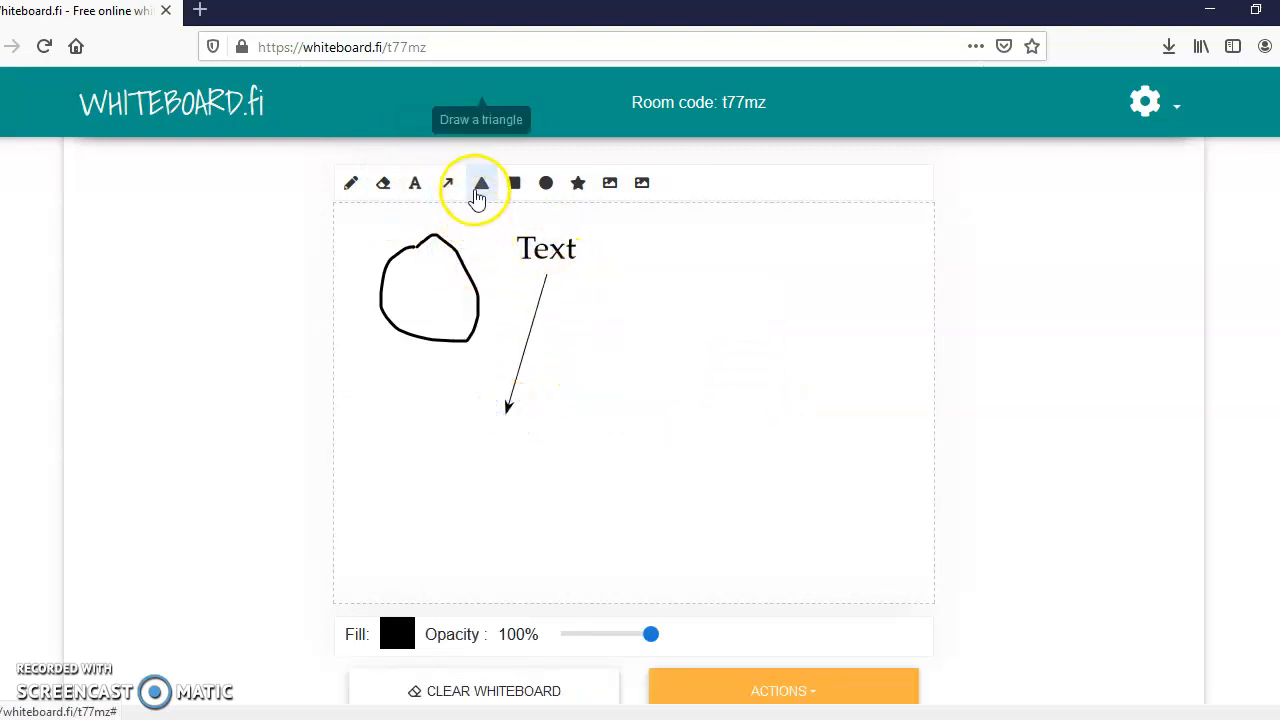
Draw a black triangle and a black square to the right of the arrow.
click(481, 183)
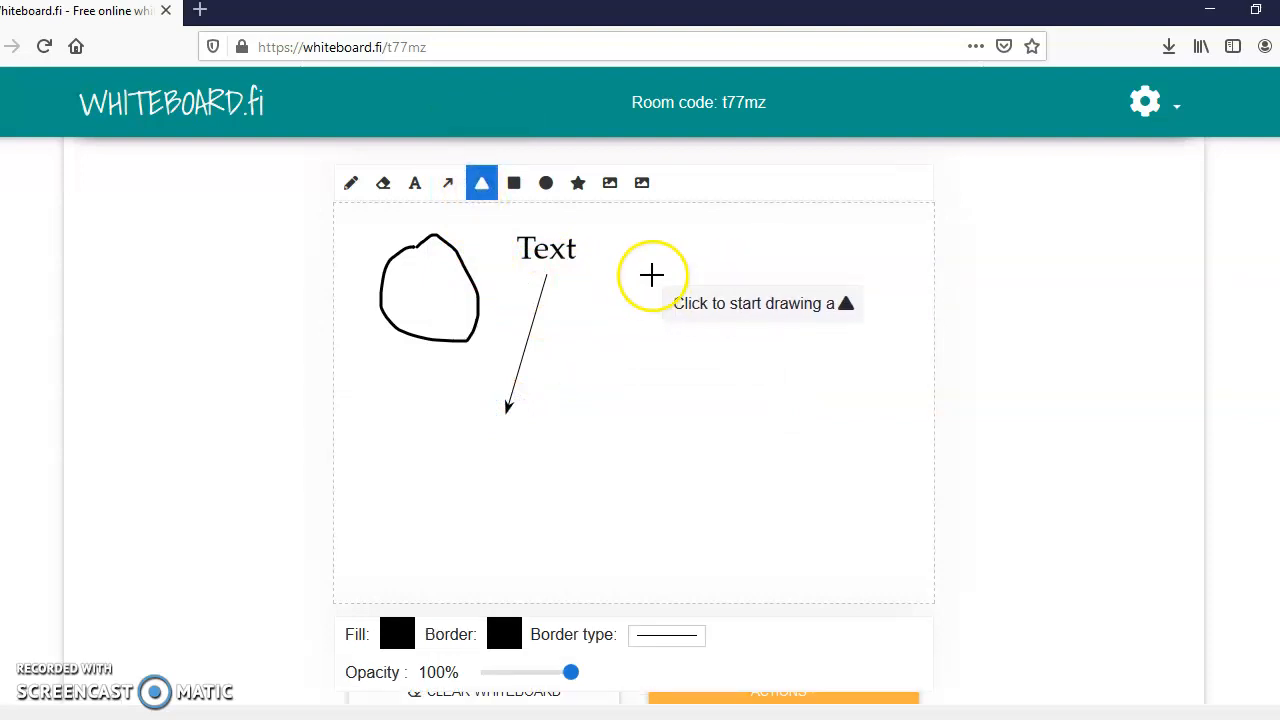
drag(652, 275, 740, 365)
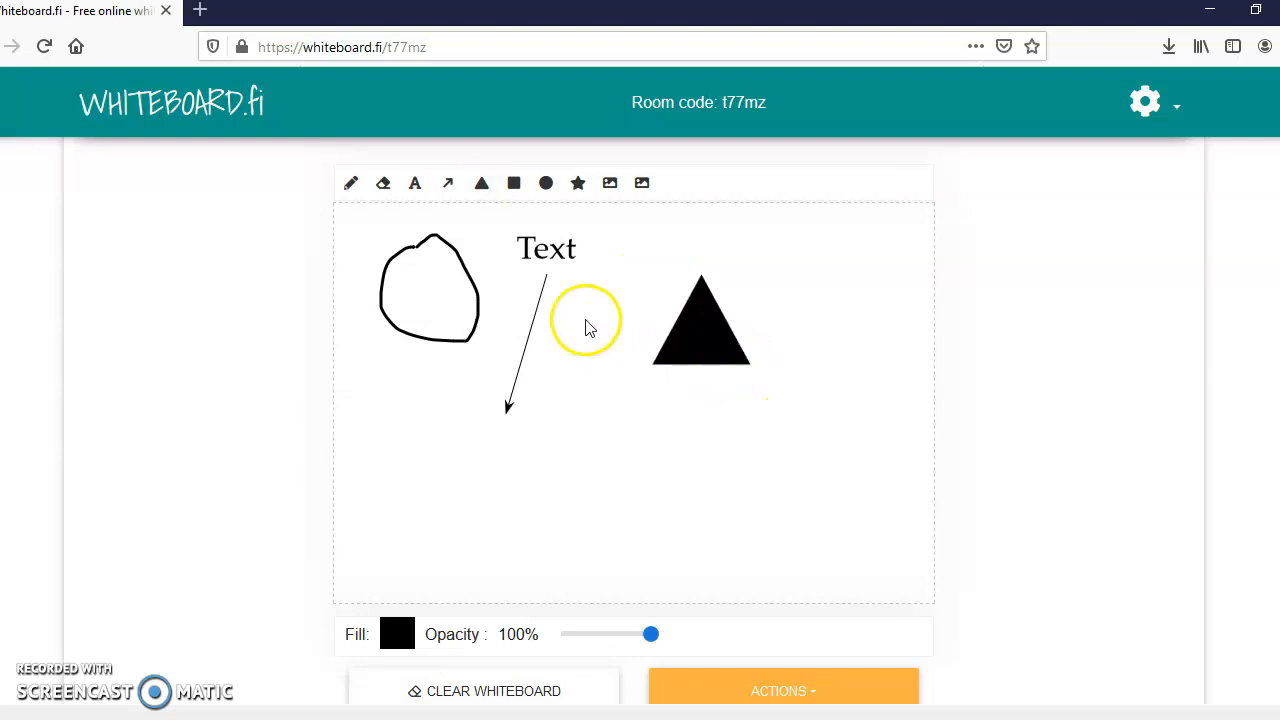
click(513, 183)
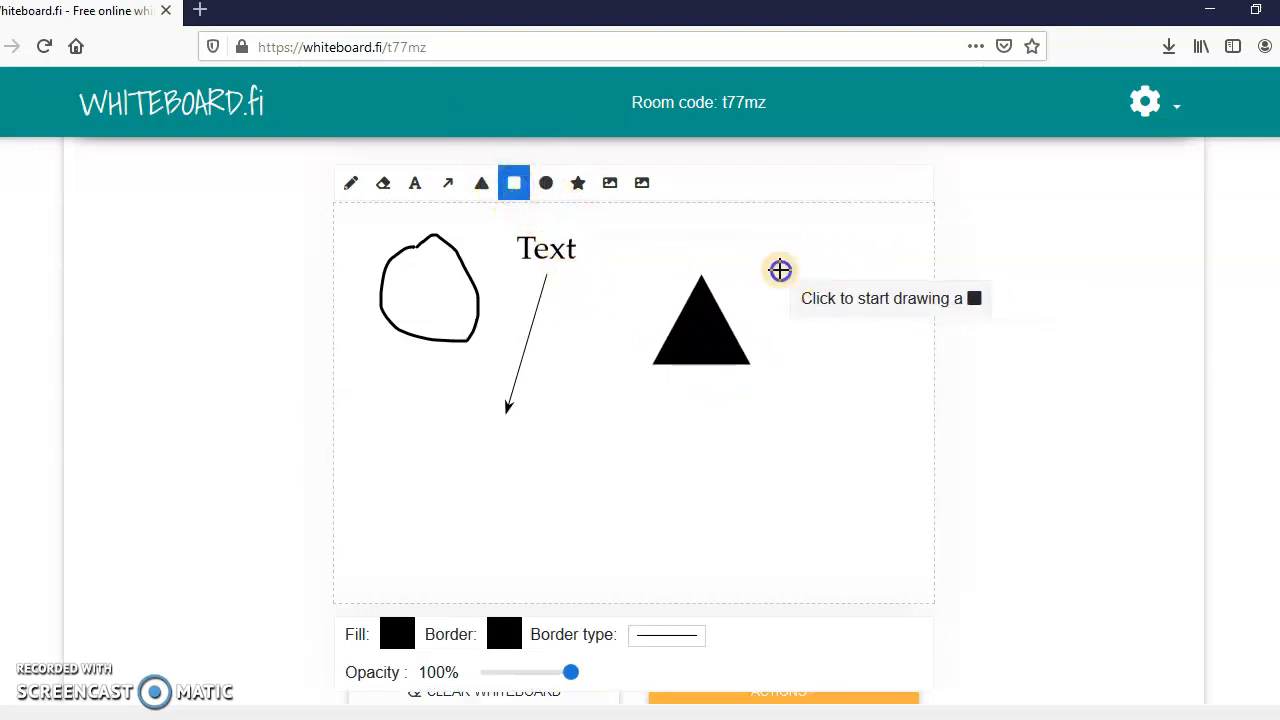
drag(780, 268, 898, 398)
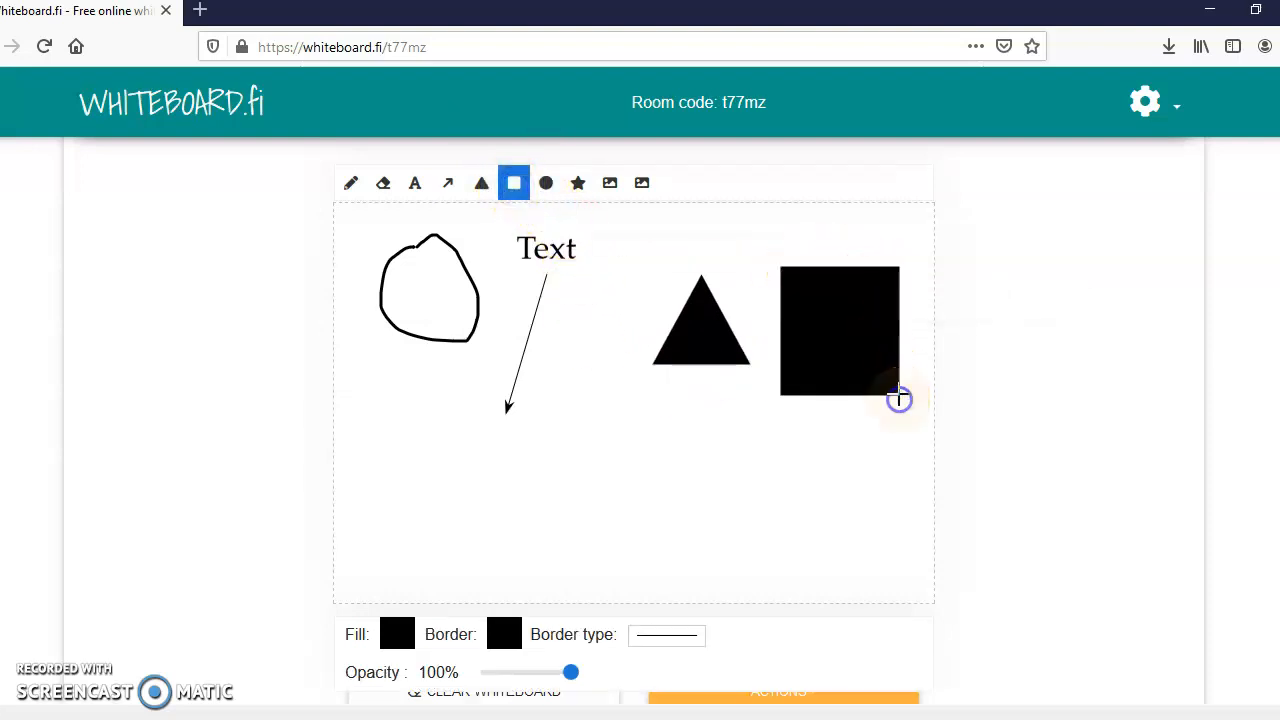
click(546, 183)
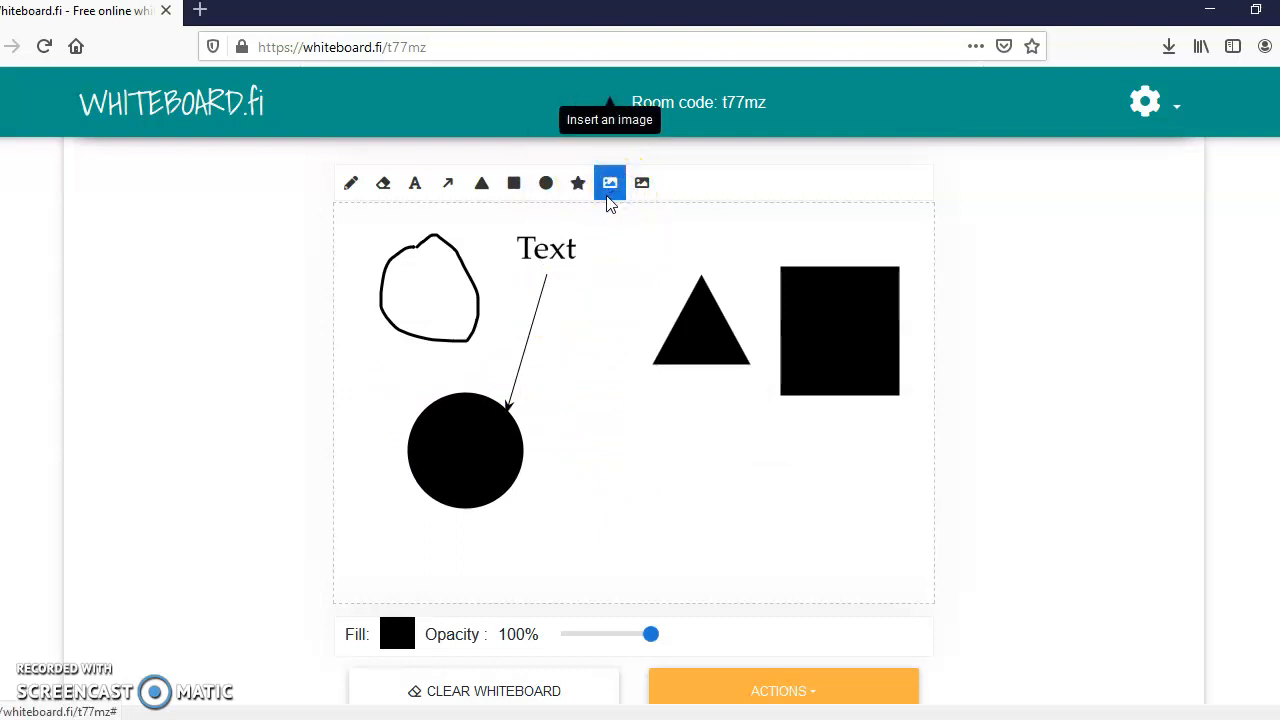
Insert the seated-figure picture and fit it into the board's bottom-right corner.
click(609, 183)
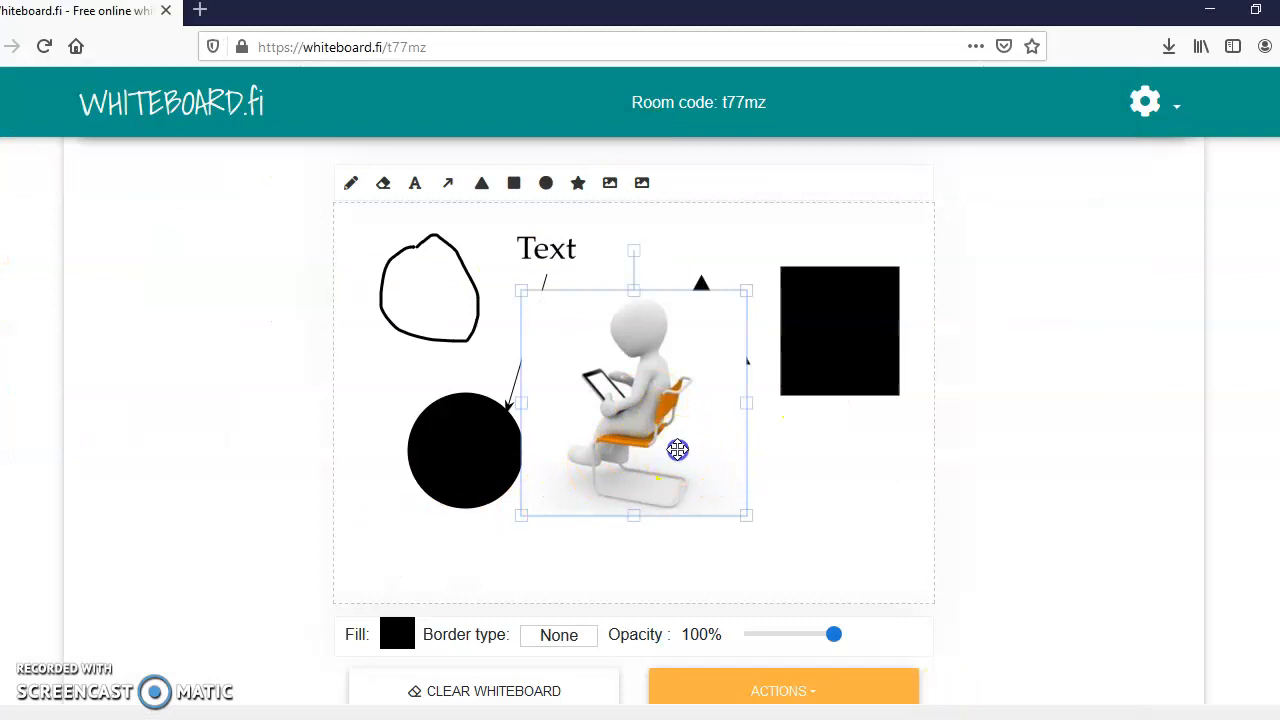
drag(677, 450, 899, 527)
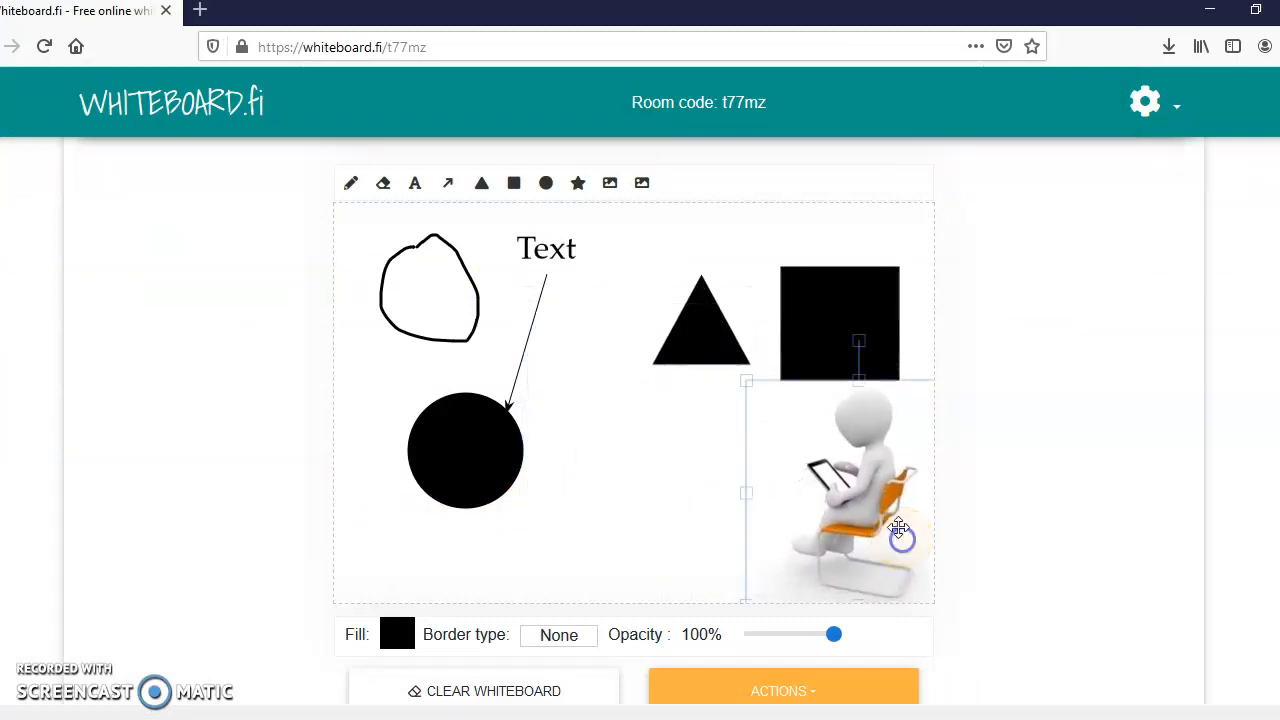
drag(900, 527, 770, 437)
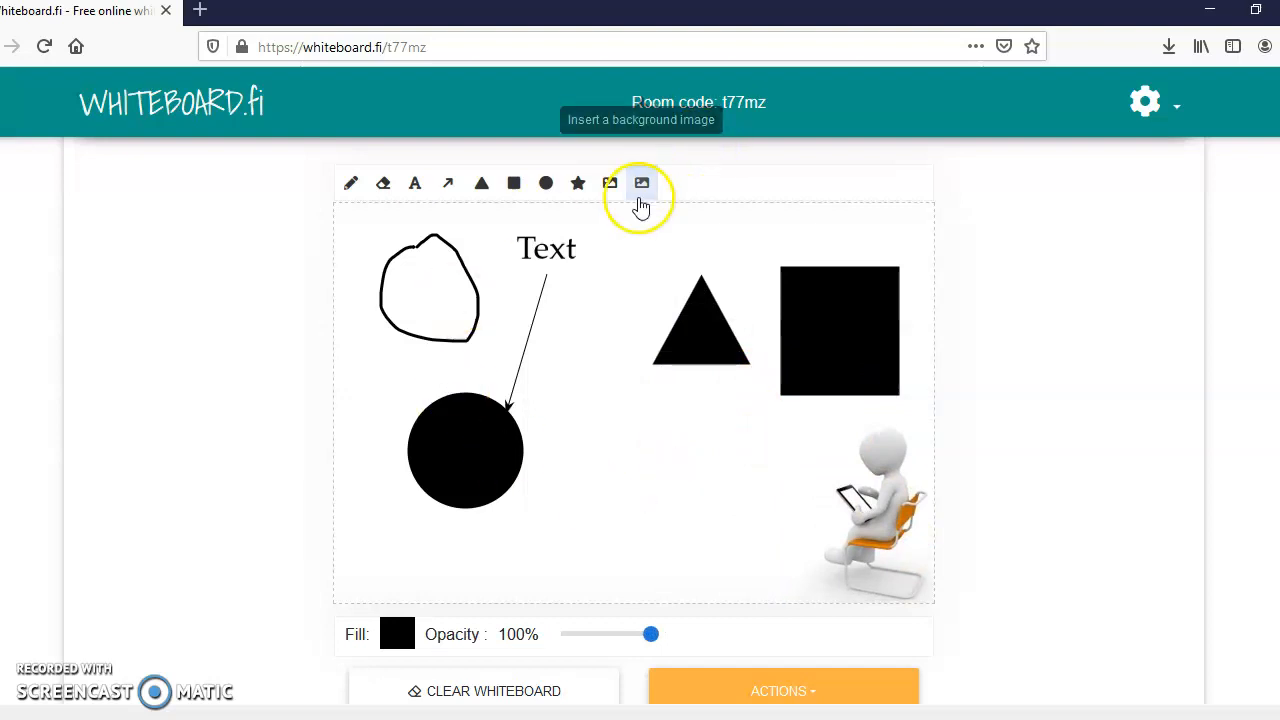
Set the StayHome3 dice photo as the board background and choose orange as the fill.
click(641, 183)
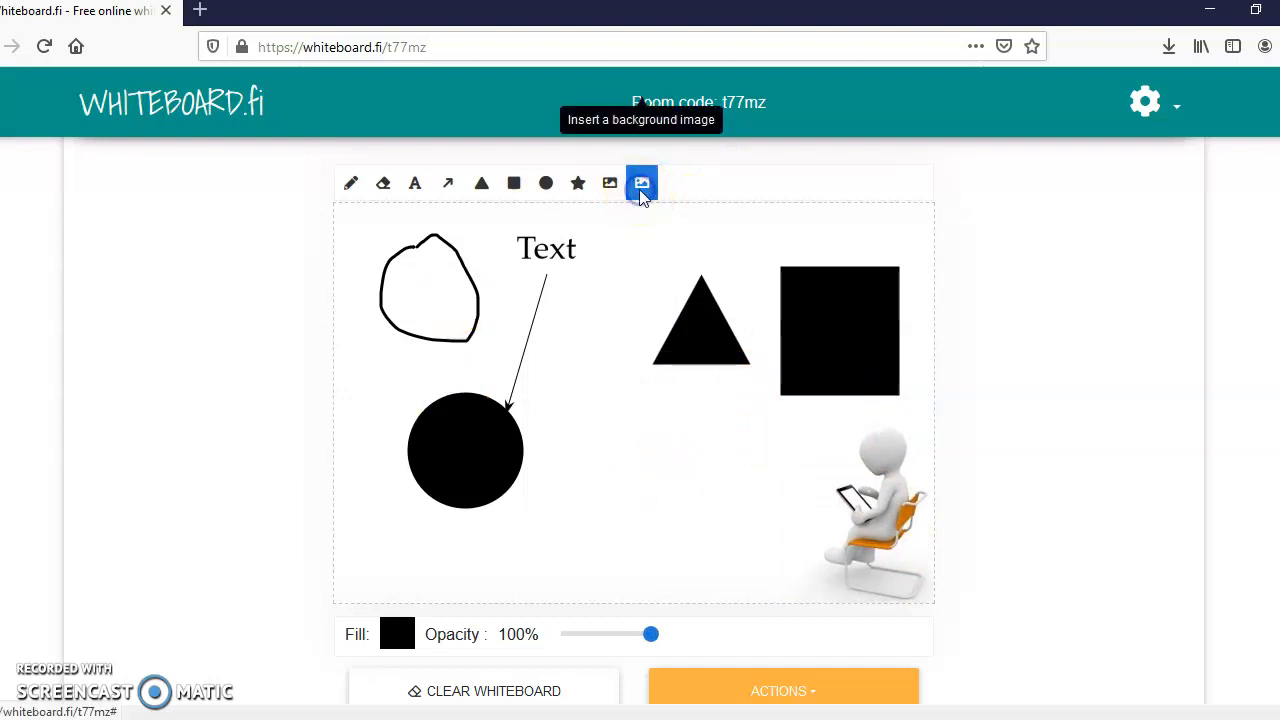
click(641, 183)
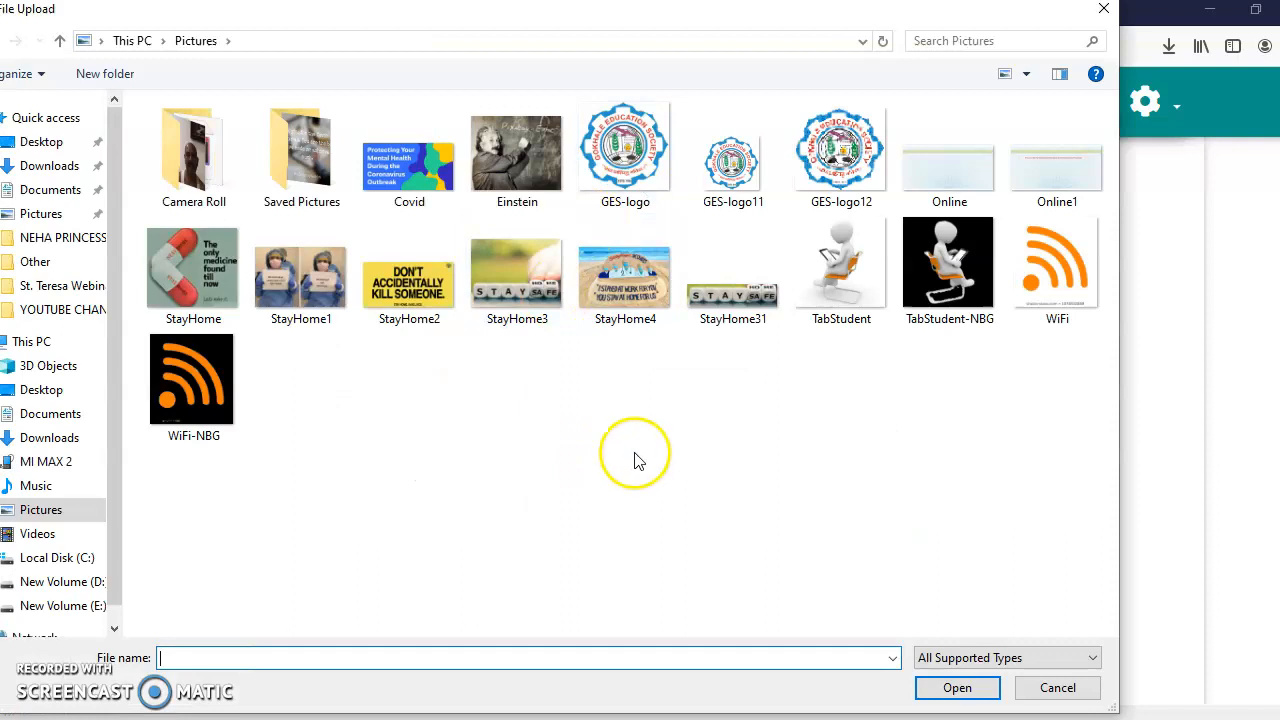
click(517, 270)
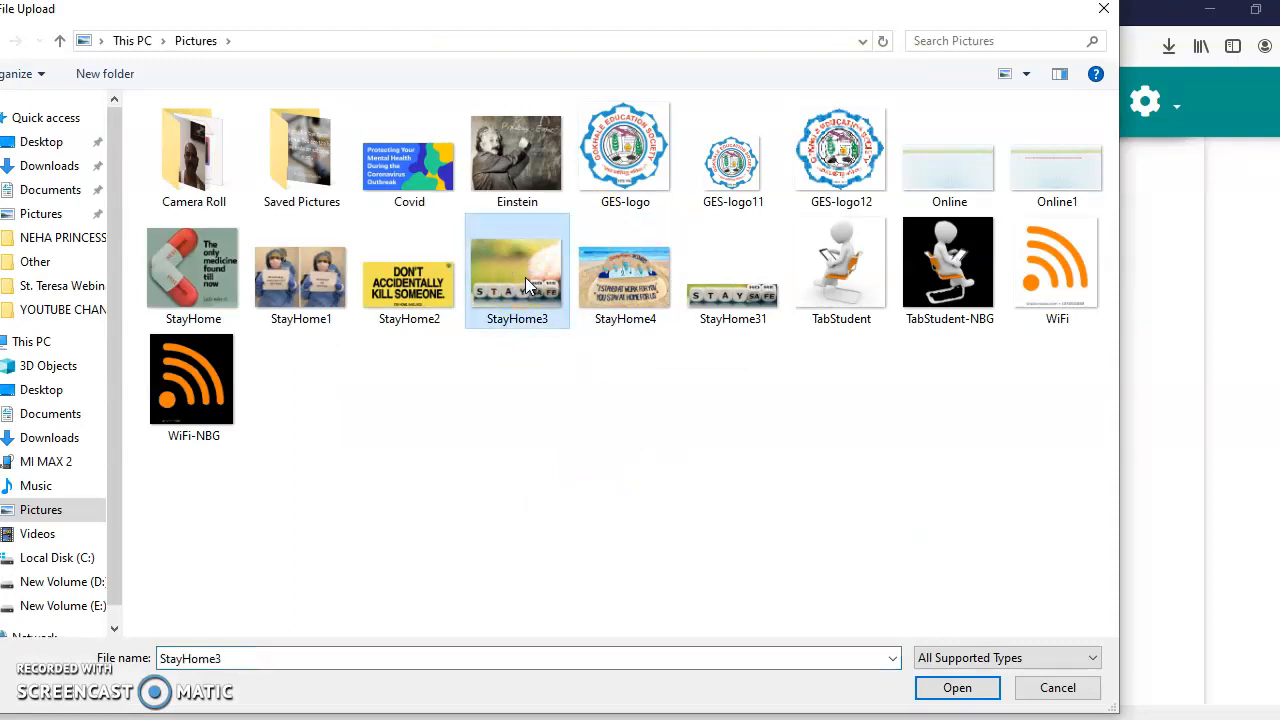
click(957, 688)
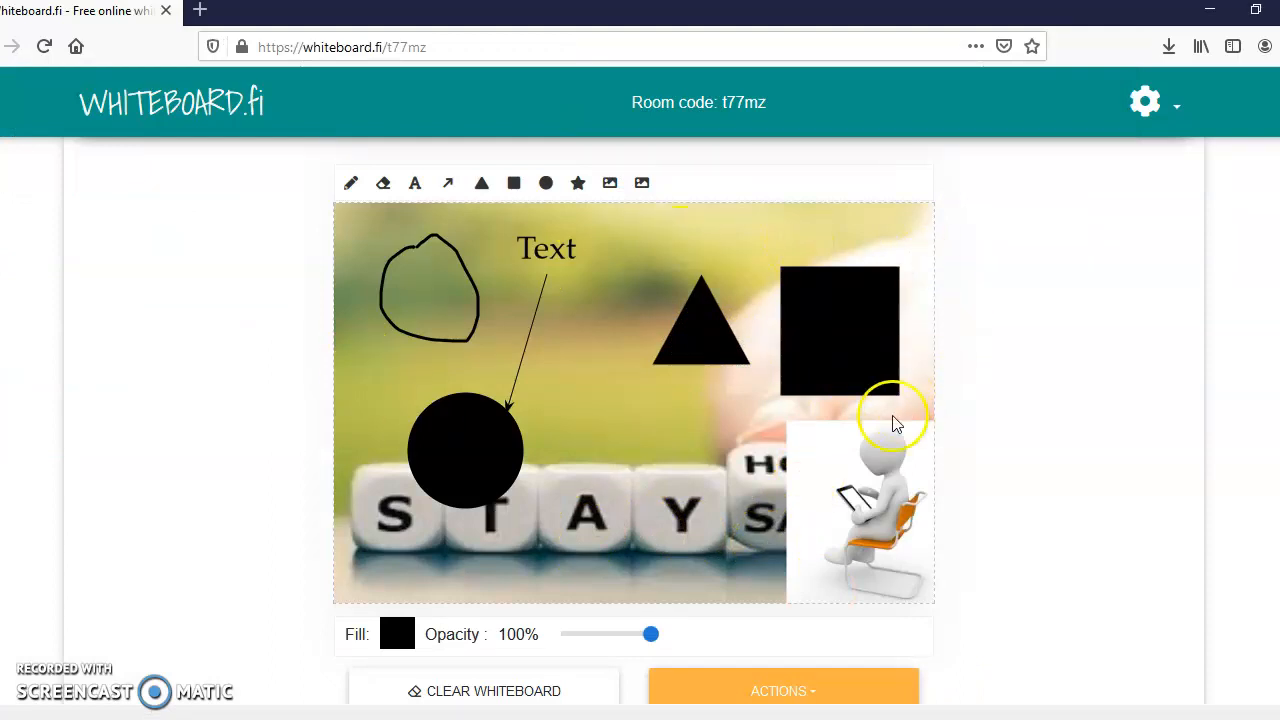
mouse_move(660, 513)
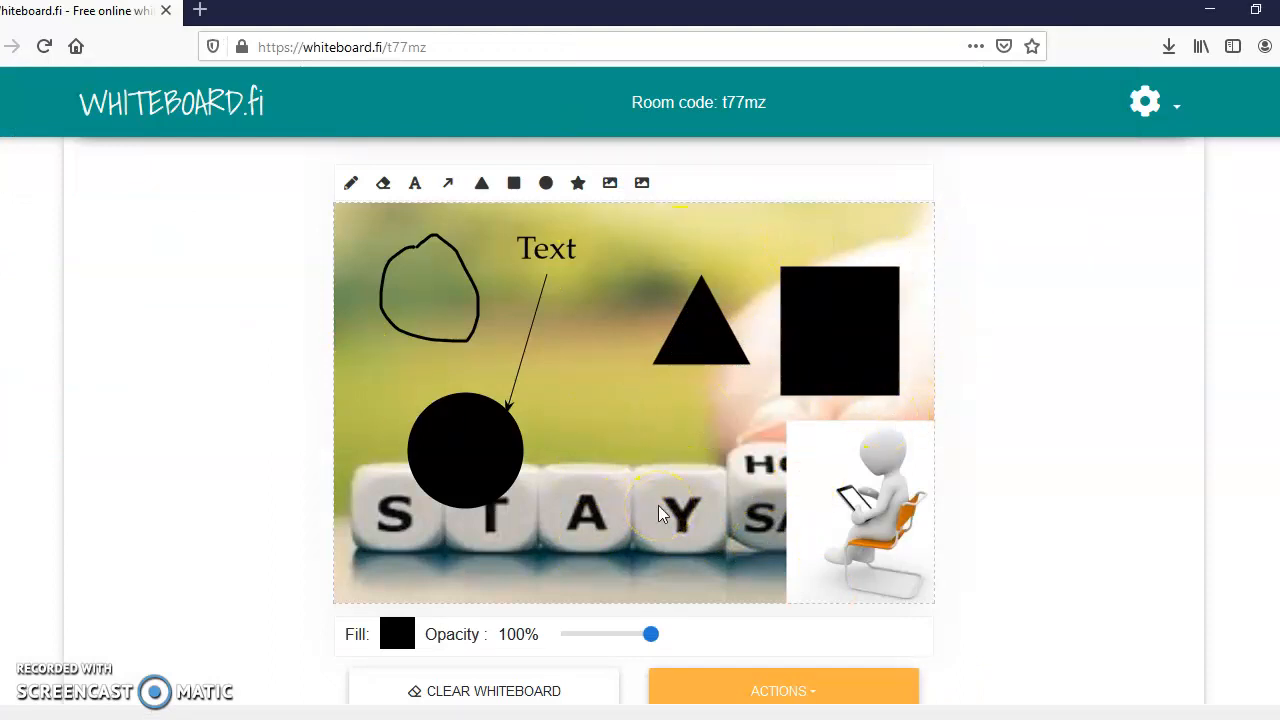
click(397, 633)
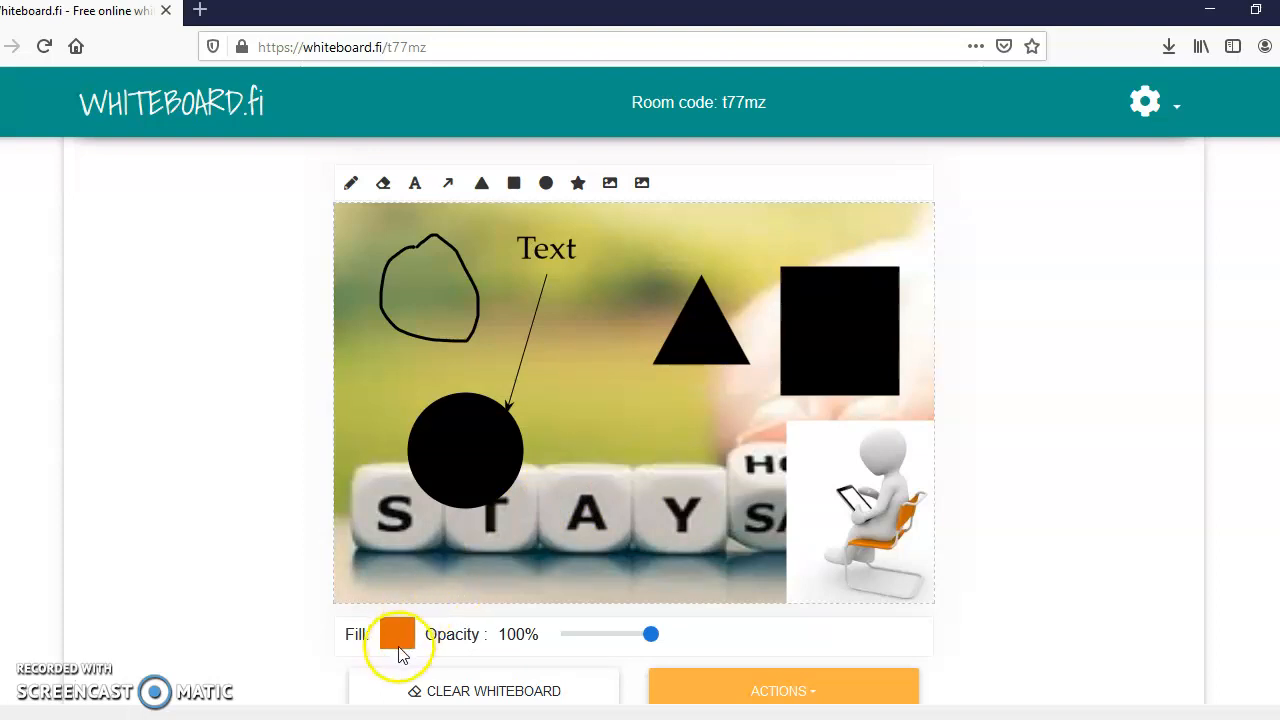
Draw an orange triangle over the dice and an orange rectangle beside the black triangle.
click(578, 183)
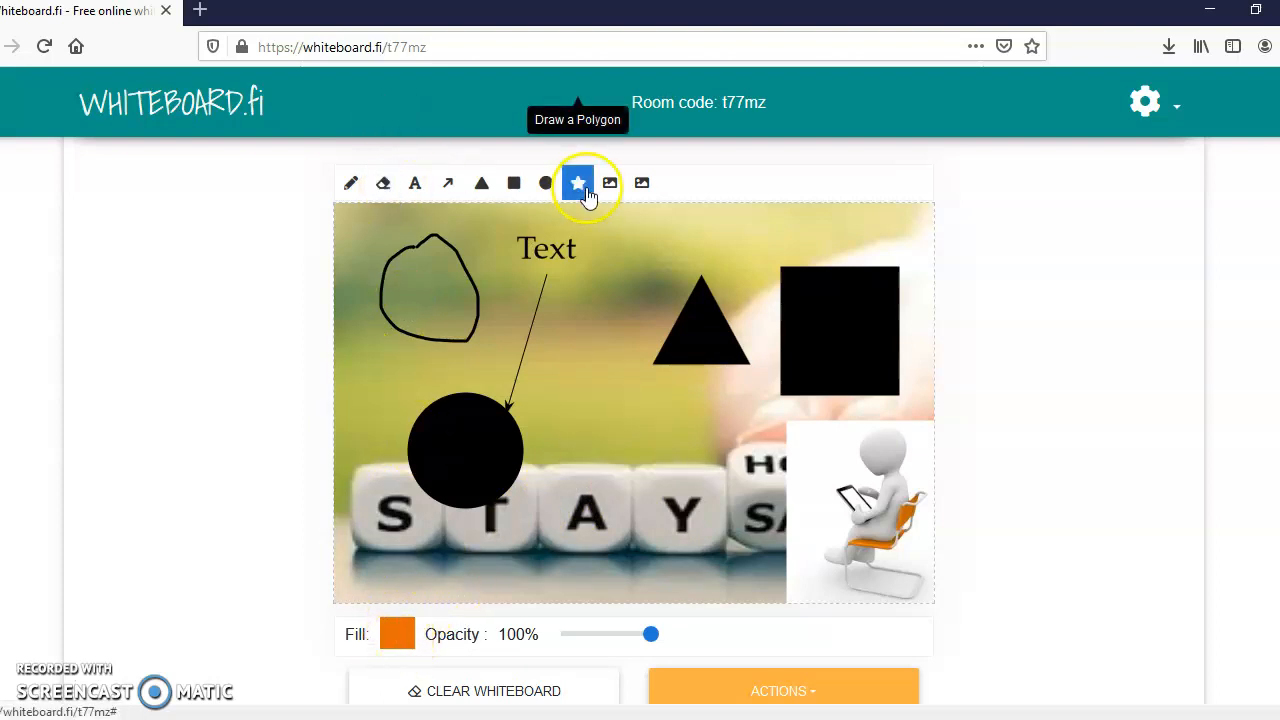
click(481, 183)
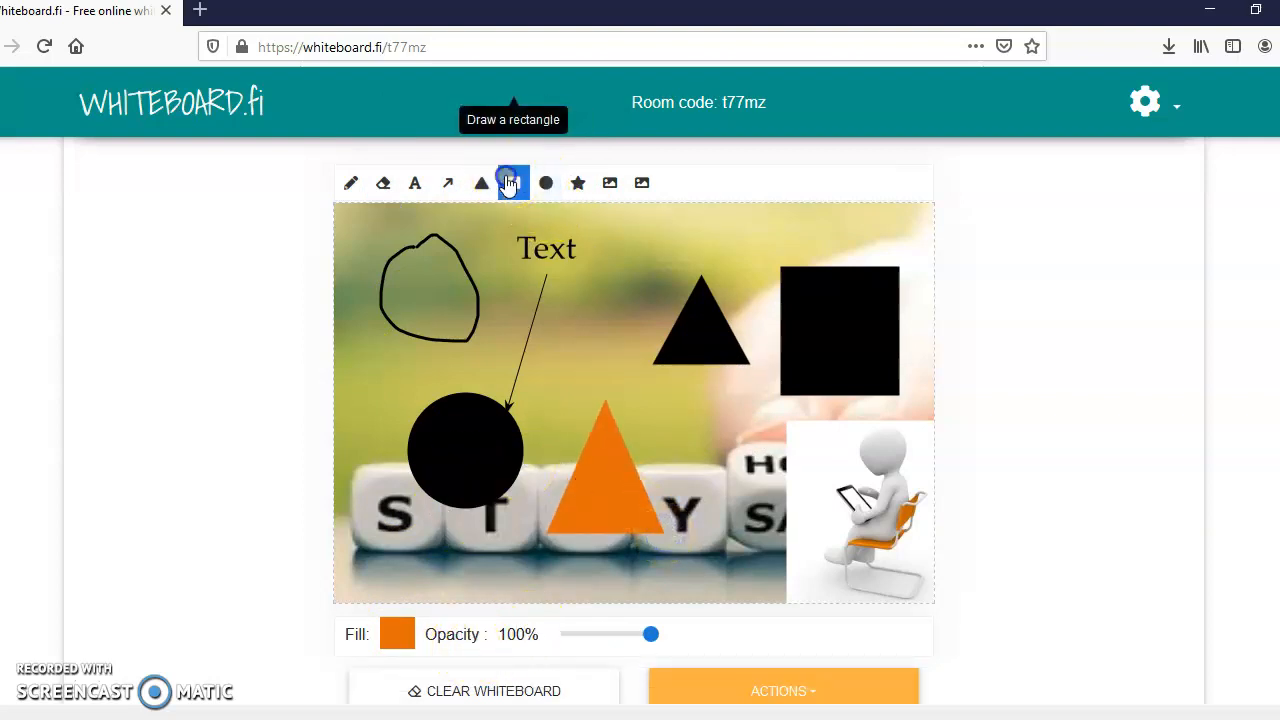
click(513, 183)
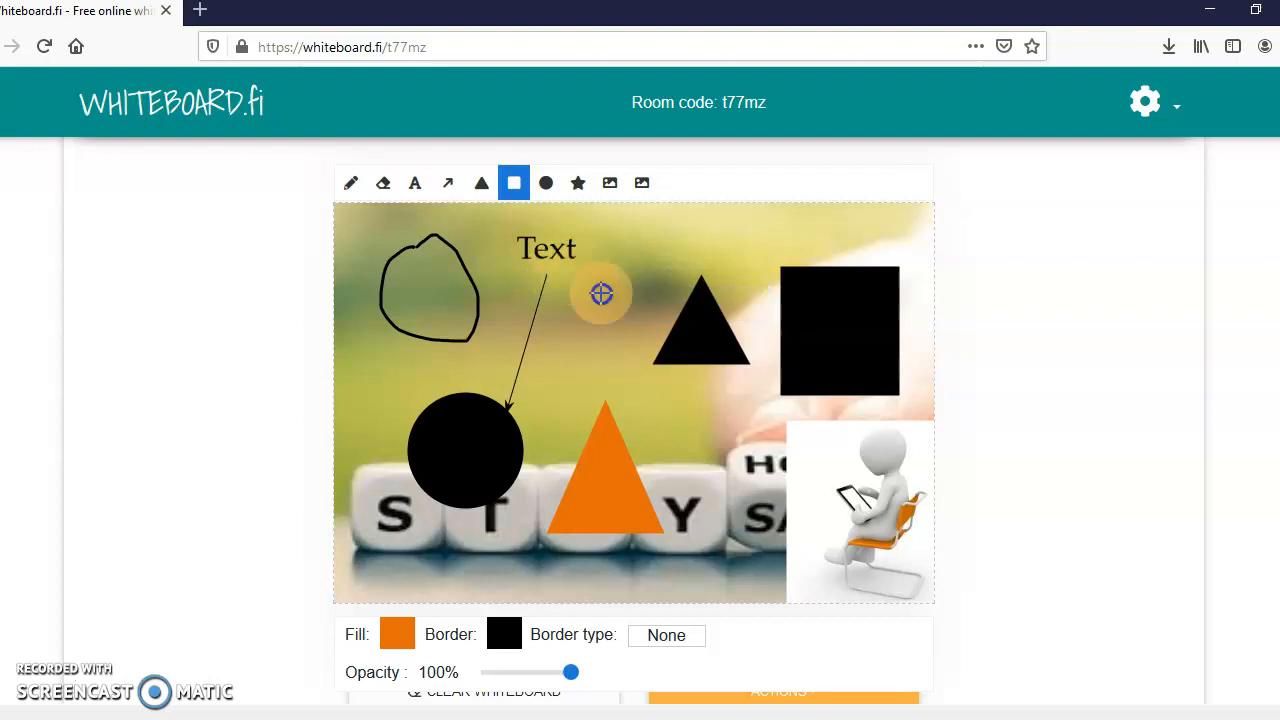
drag(555, 270, 635, 385)
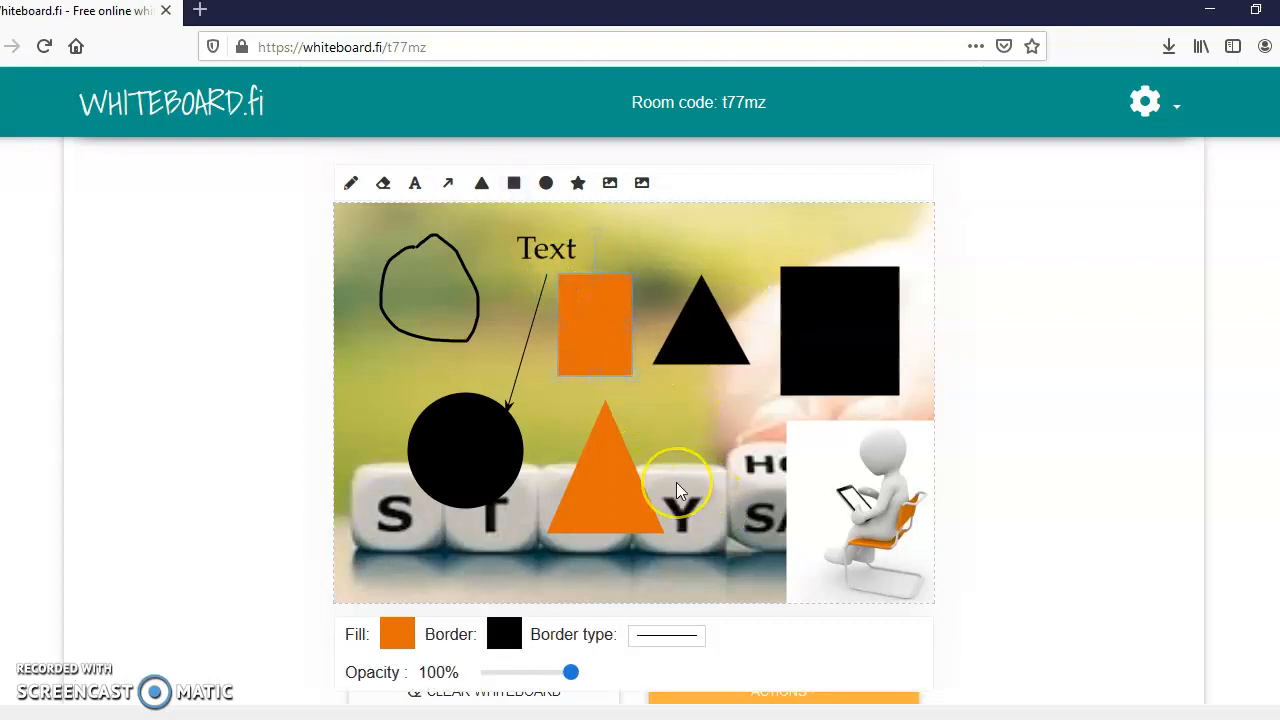
scroll(down, 3)
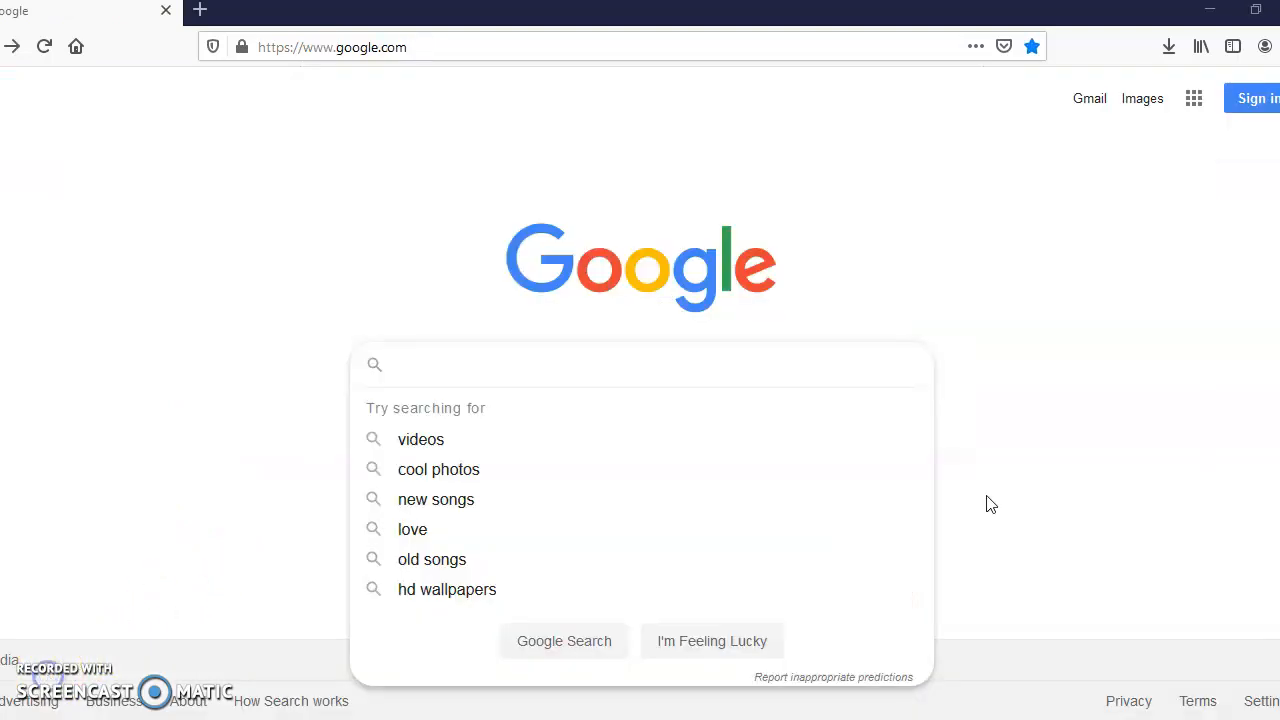
mouse_move(997, 508)
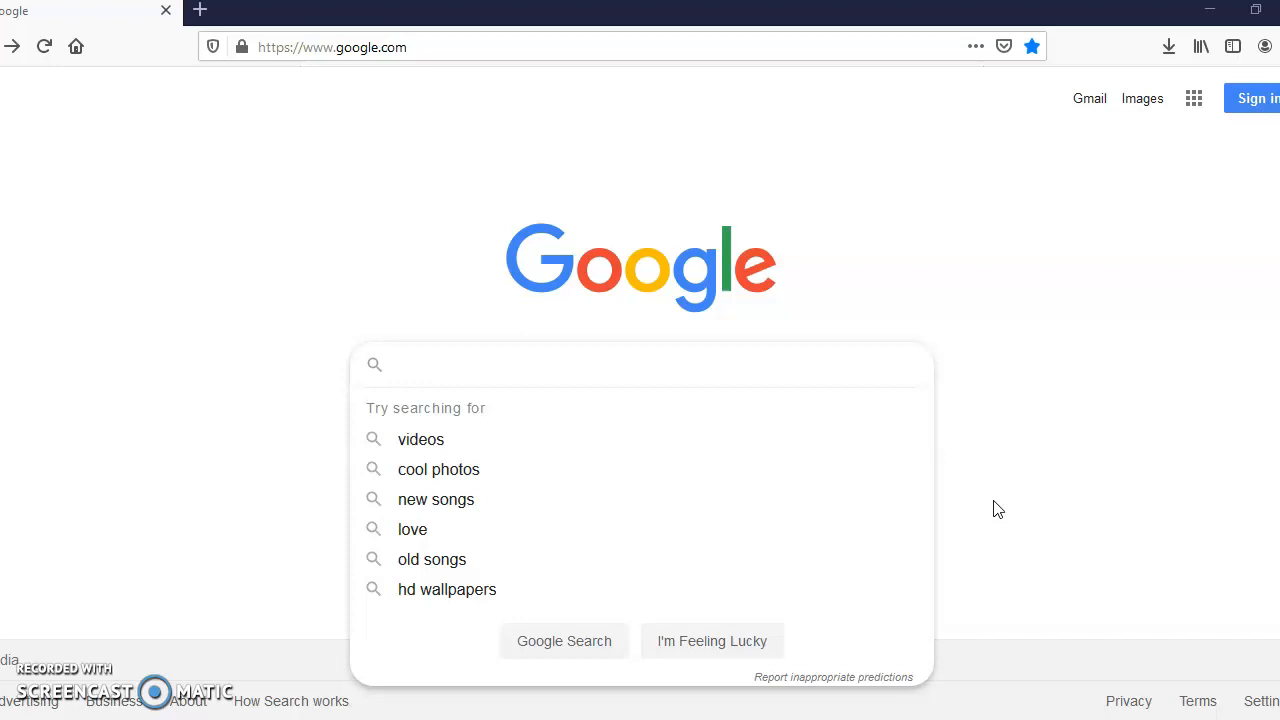
mouse_move(1003, 511)
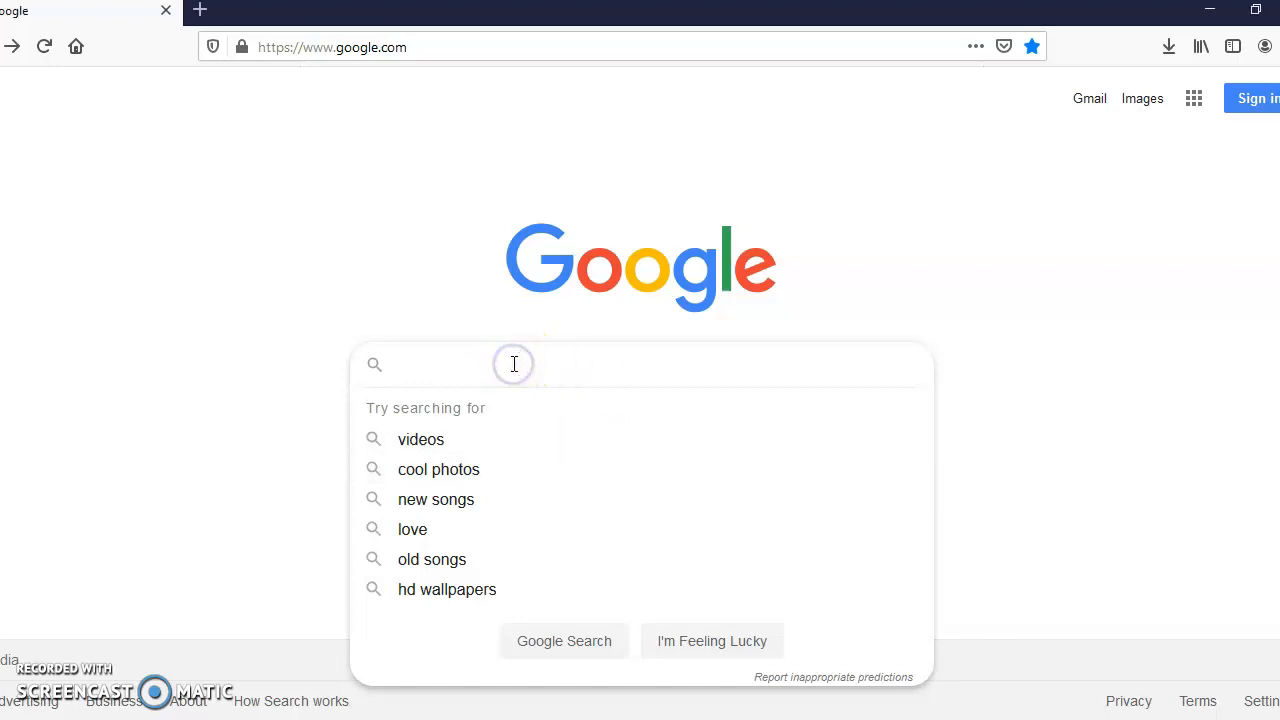
mouse_move(783, 442)
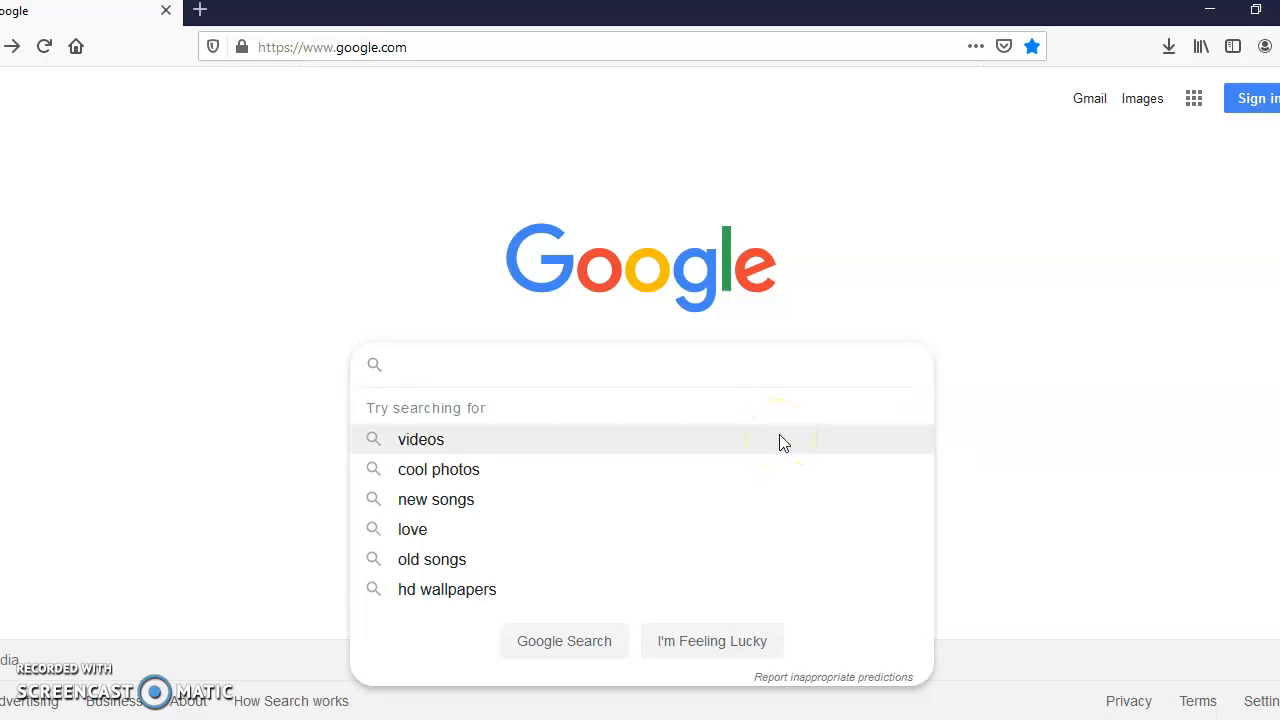
Search Google for 'presentation tube' and open the PresentationTube results.
text(presentation)
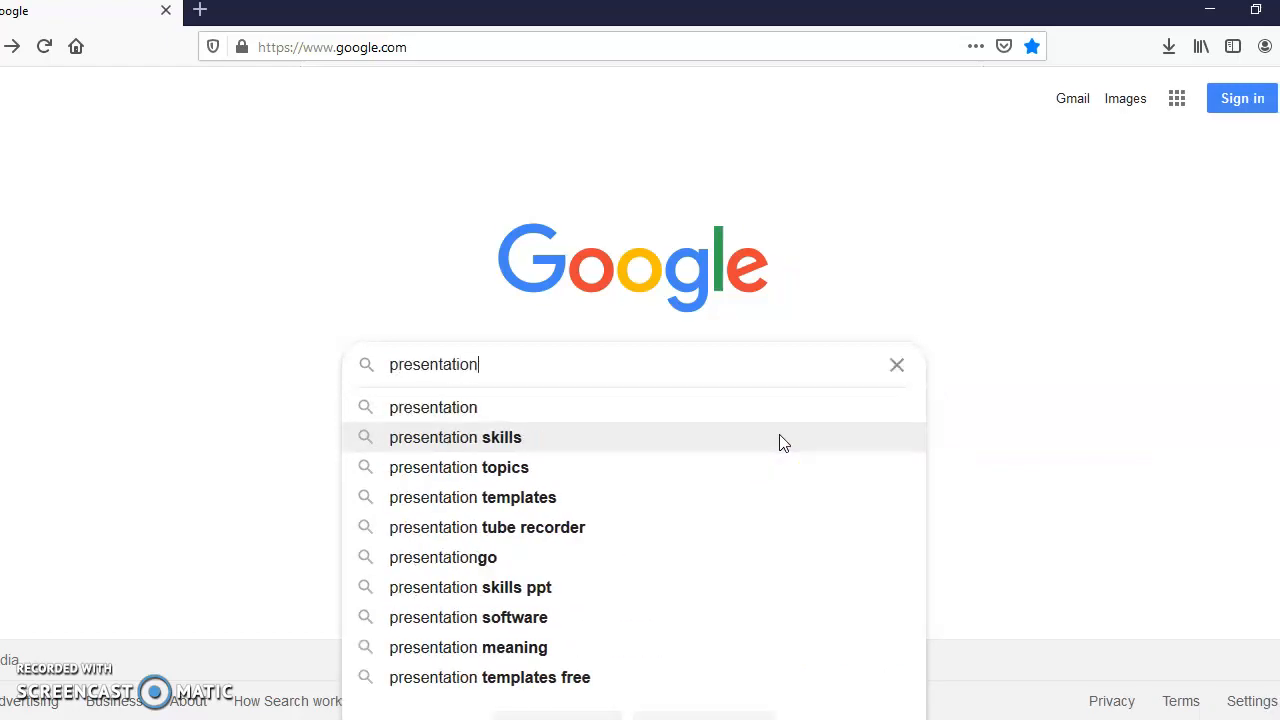
text(too)
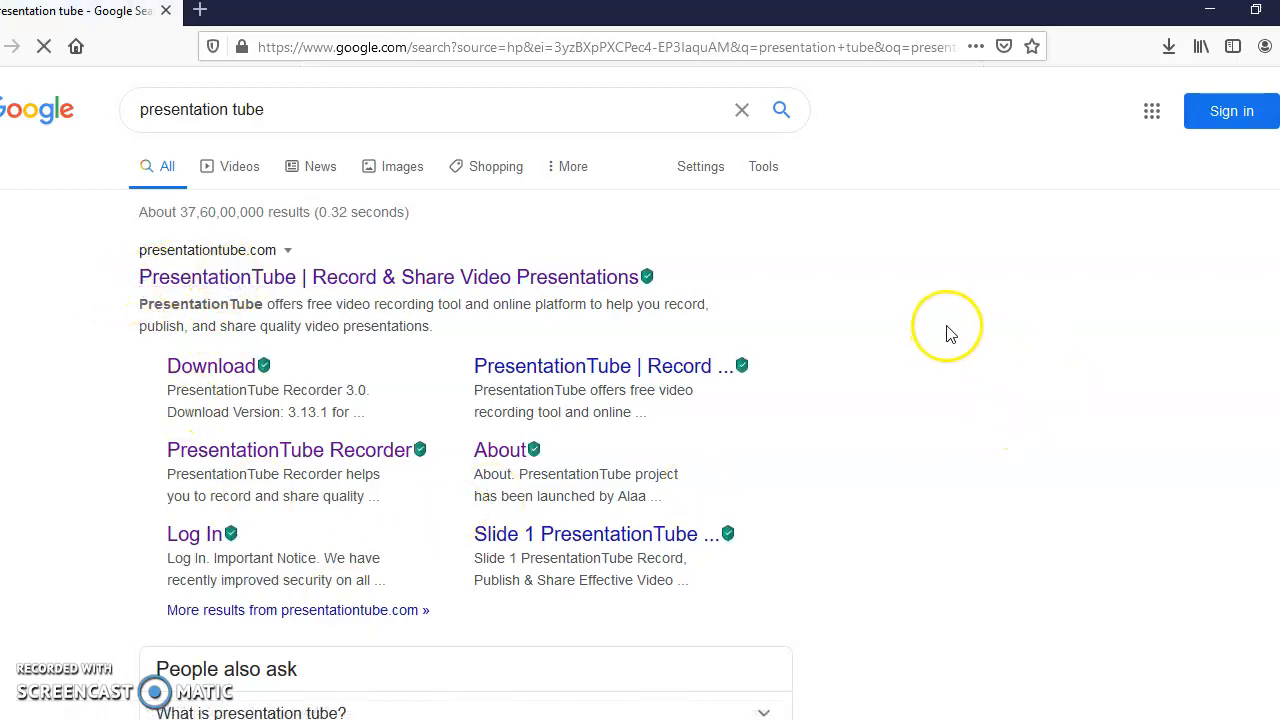
click(388, 277)
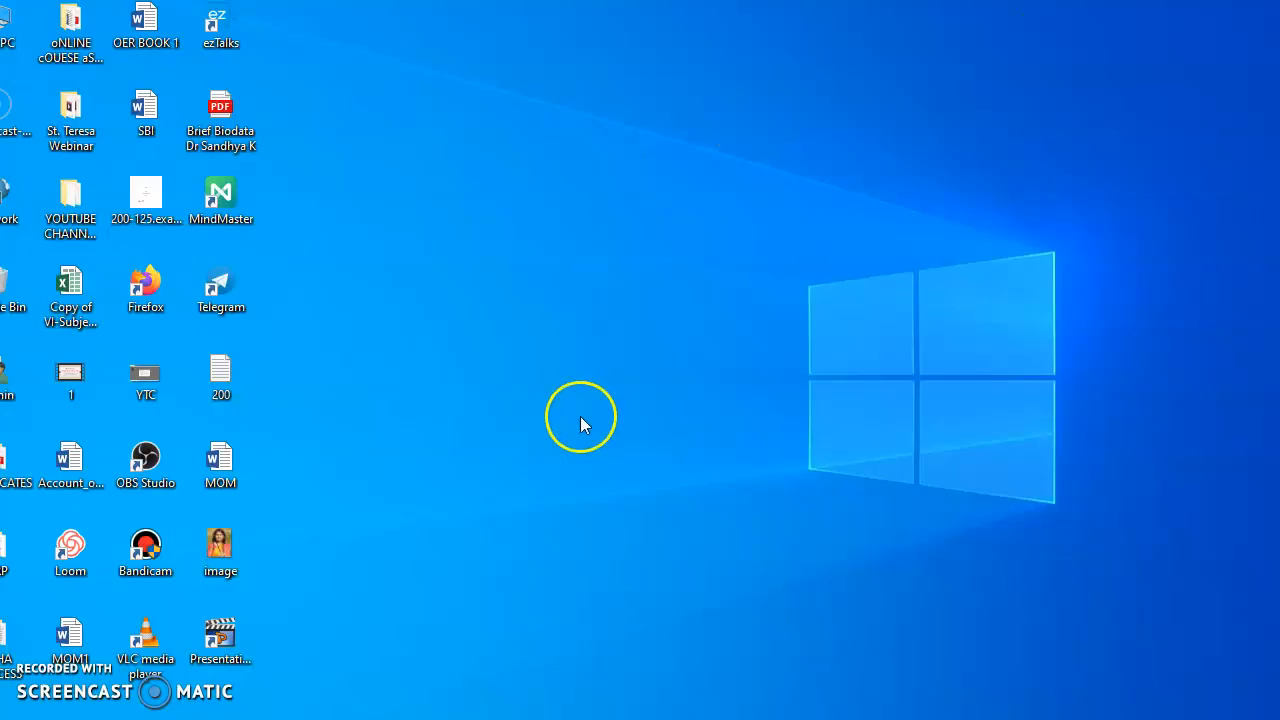
mouse_move(235, 620)
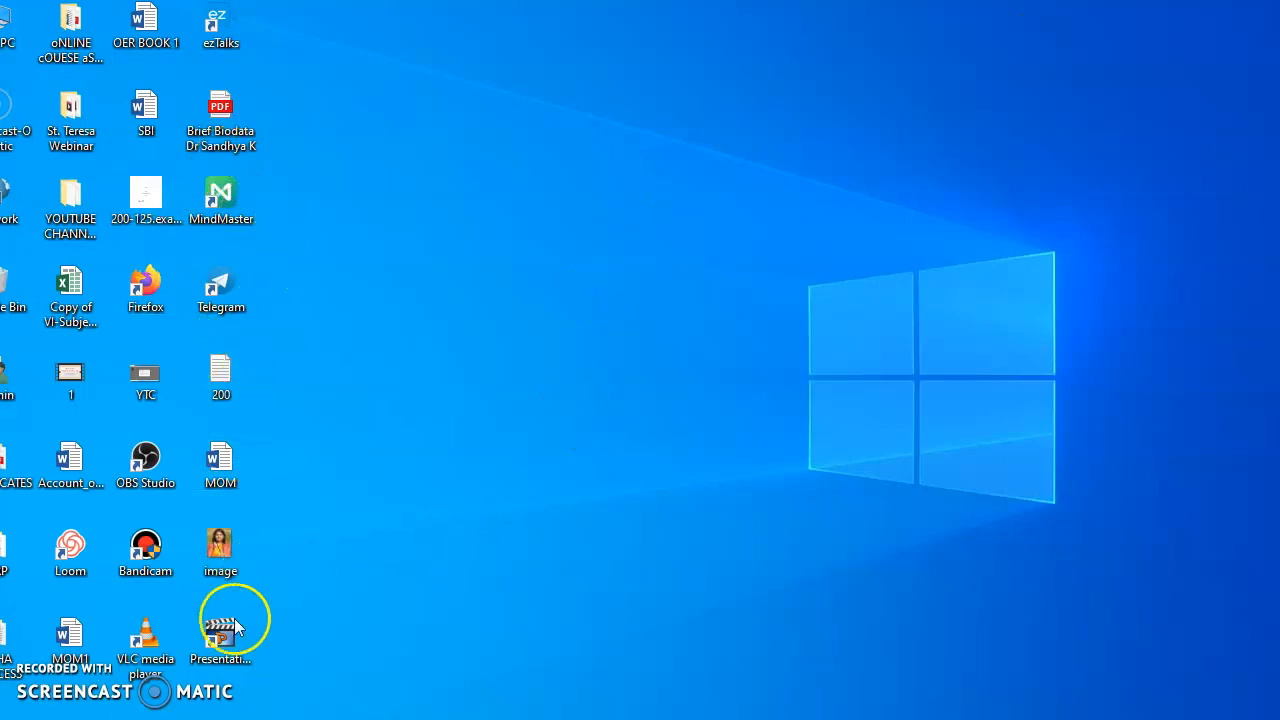
Launch PresentationTube Recorder from its desktop shortcut.
click(220, 630)
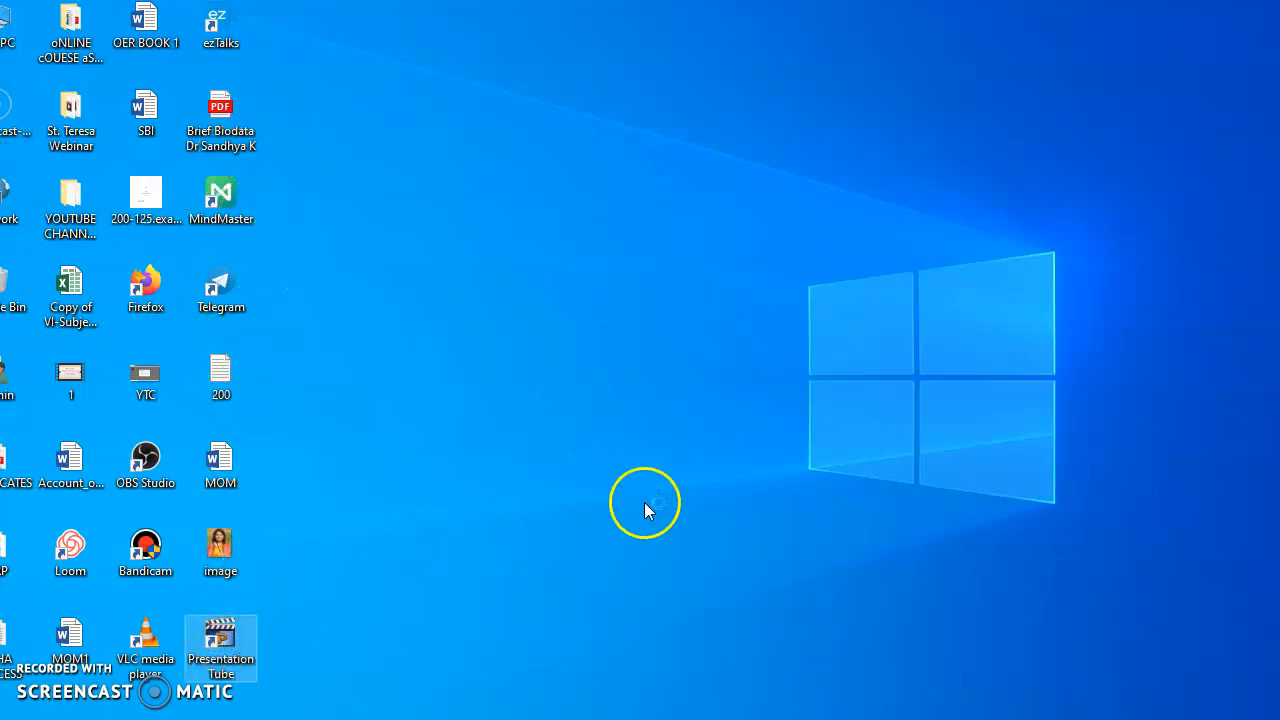
double_click(220, 648)
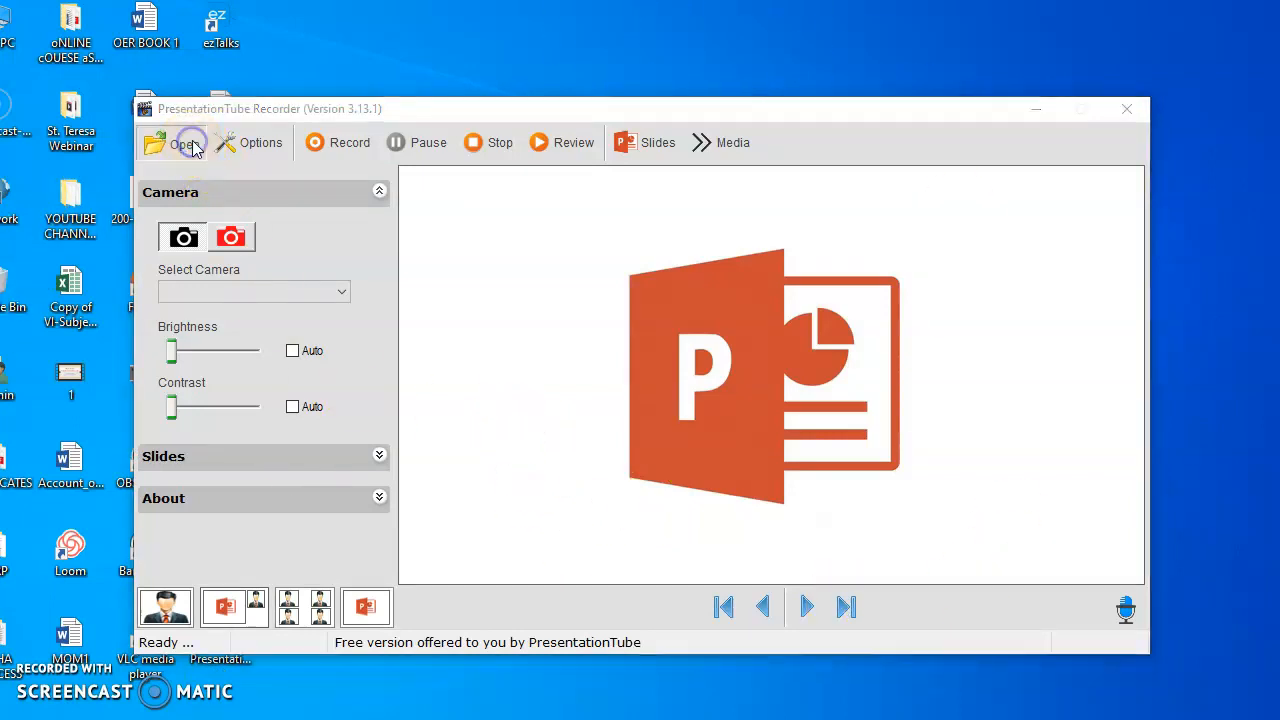
Import the 'Effective Use of Technology Tools in Academics' presentation and confirm the import message.
click(183, 142)
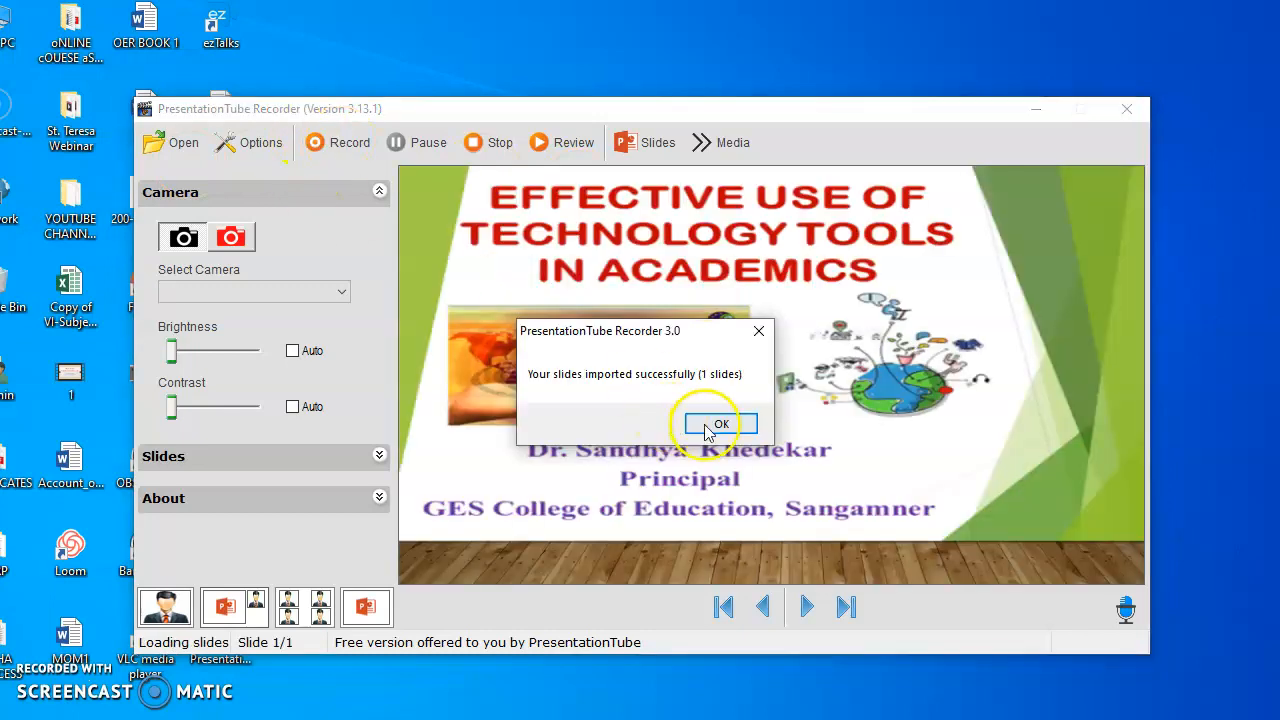
click(719, 423)
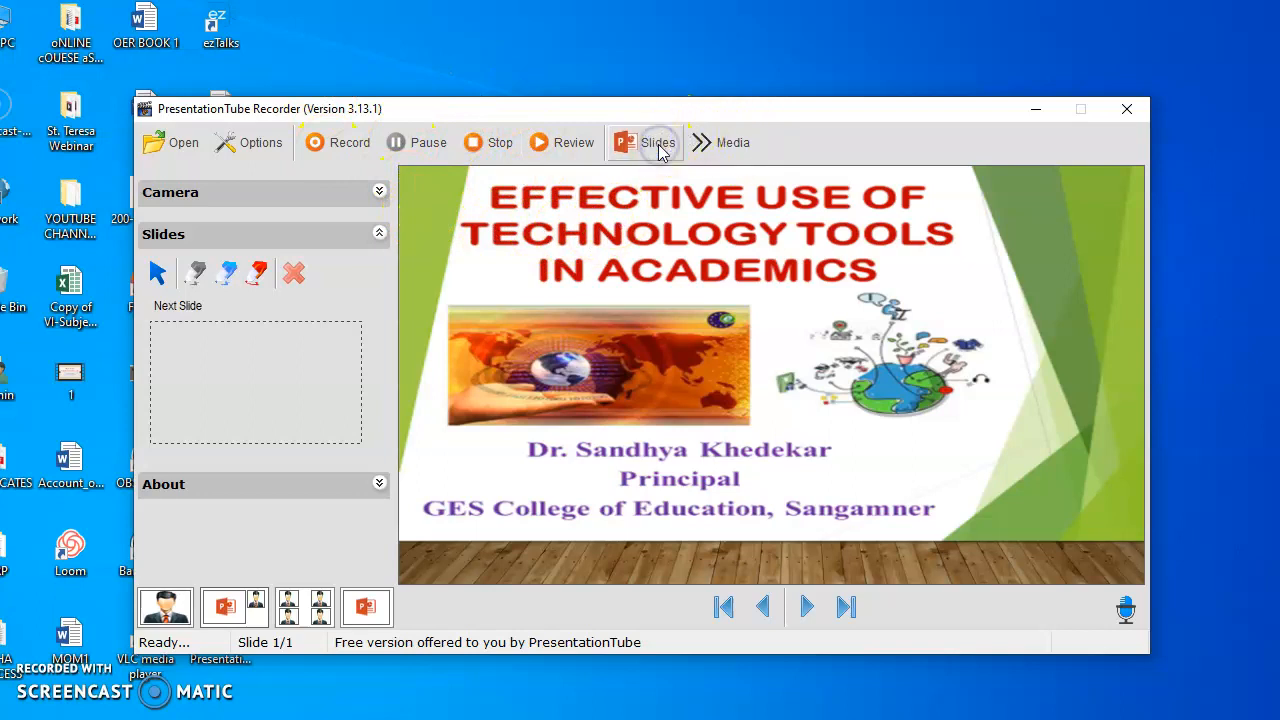
mouse_move(733, 142)
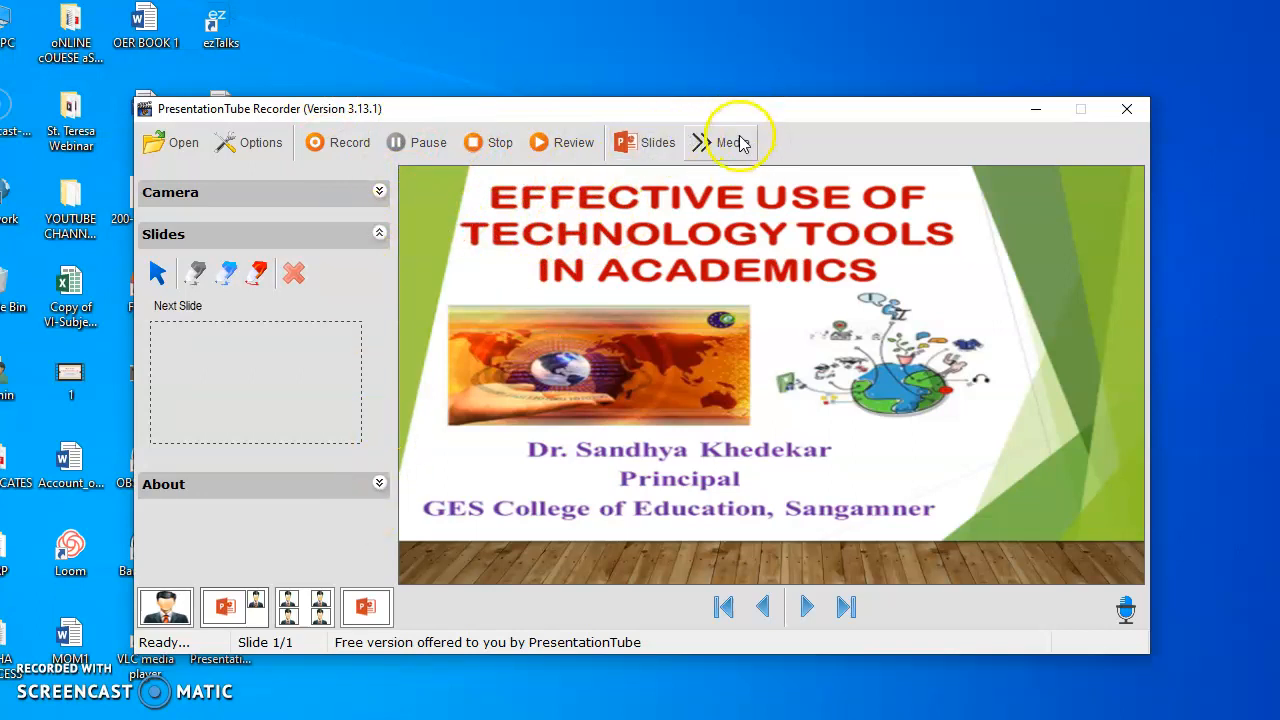
Try the Write board, sketch two freehand lines on the Draw board, then open the Web board.
click(699, 142)
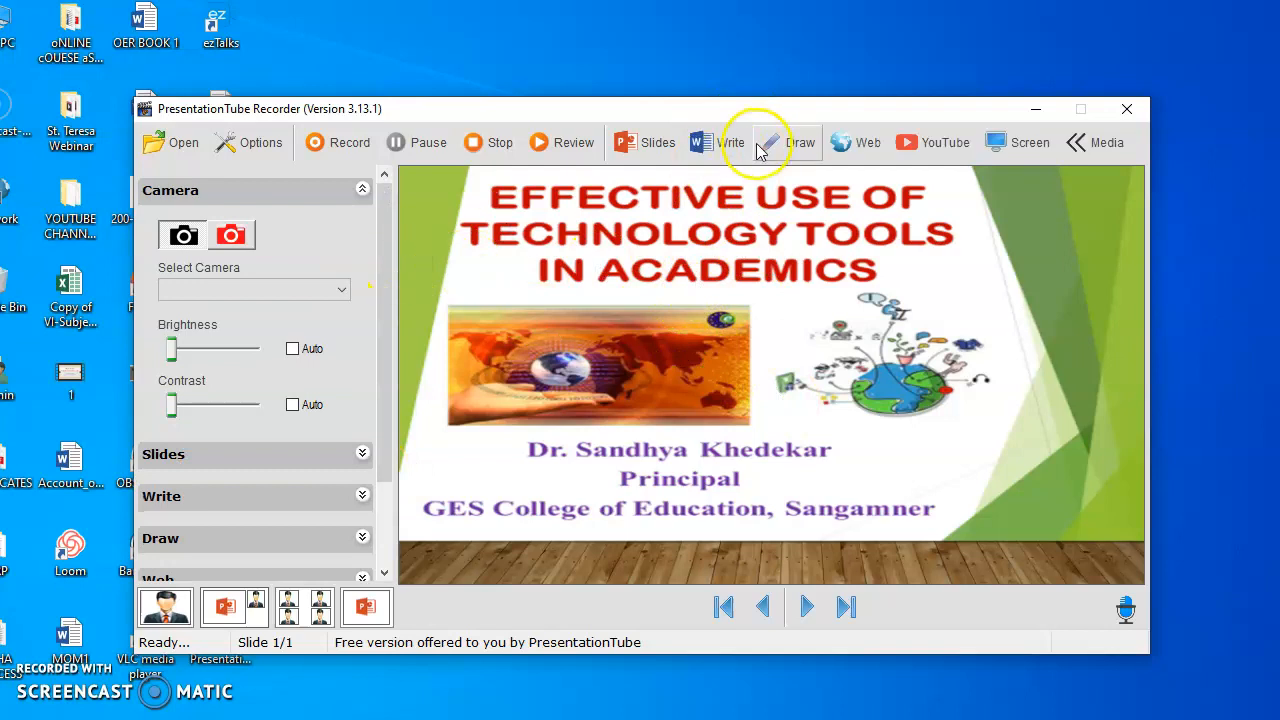
click(731, 142)
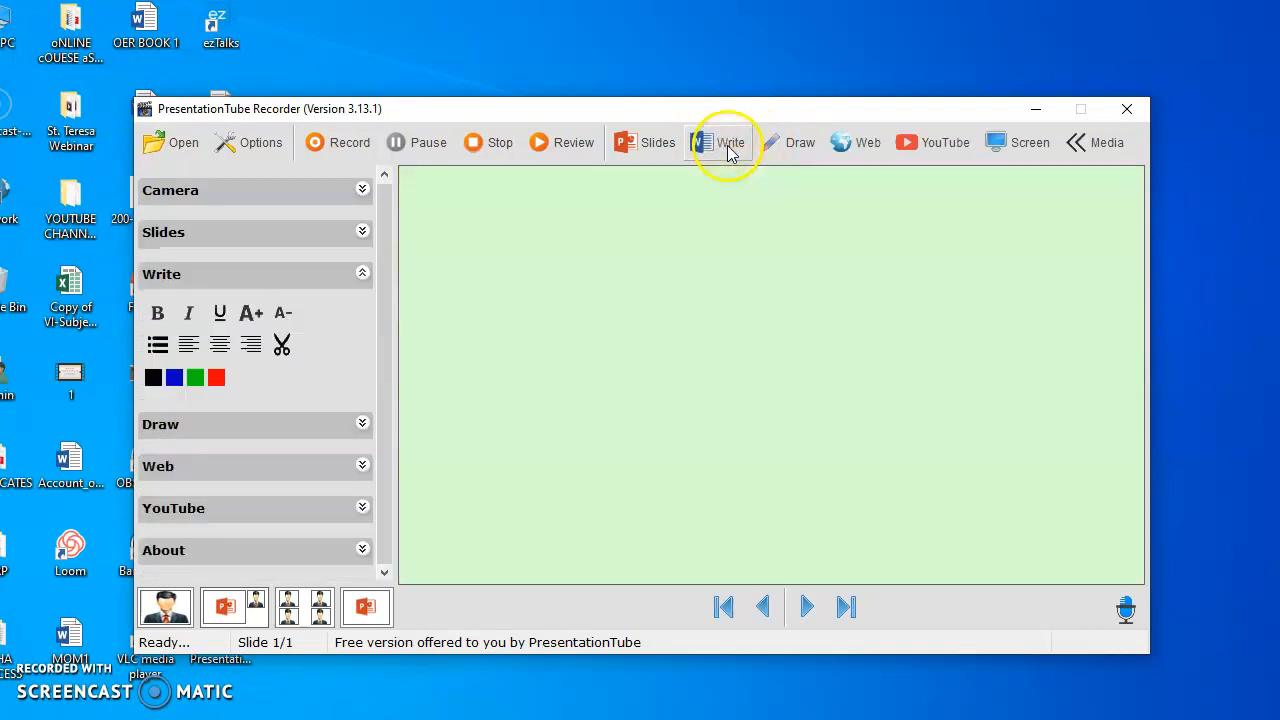
click(730, 142)
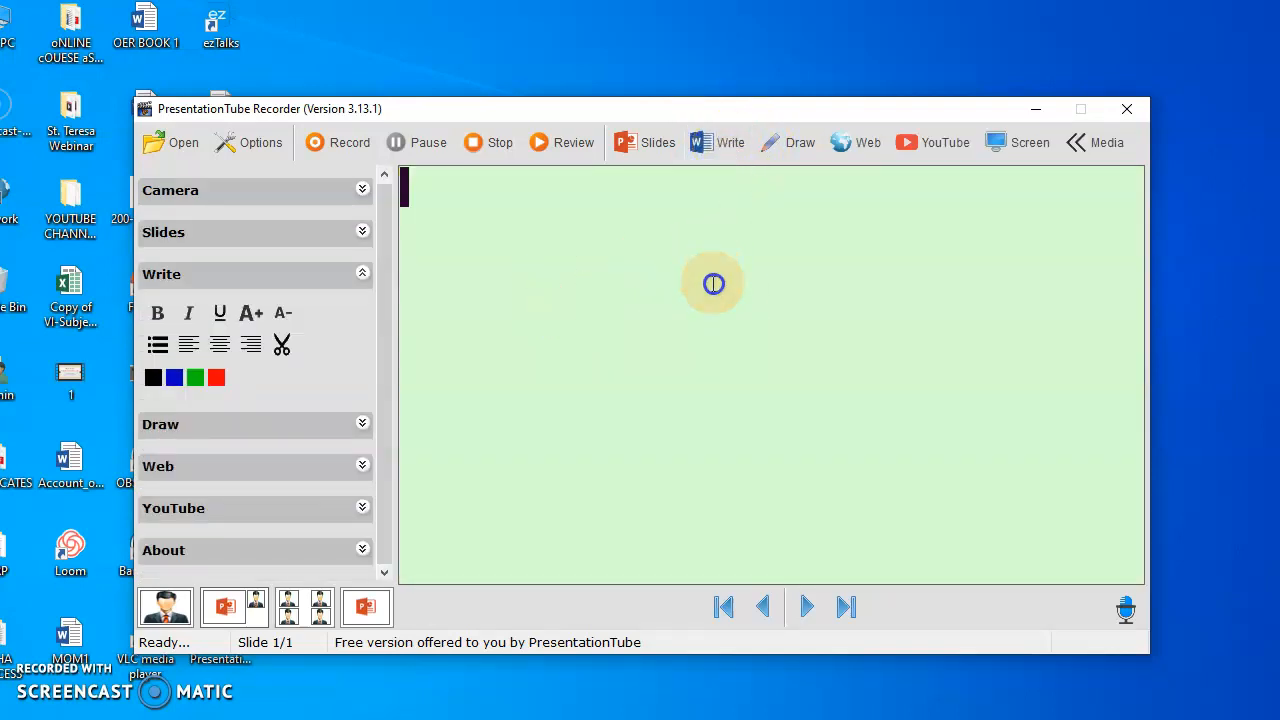
click(798, 142)
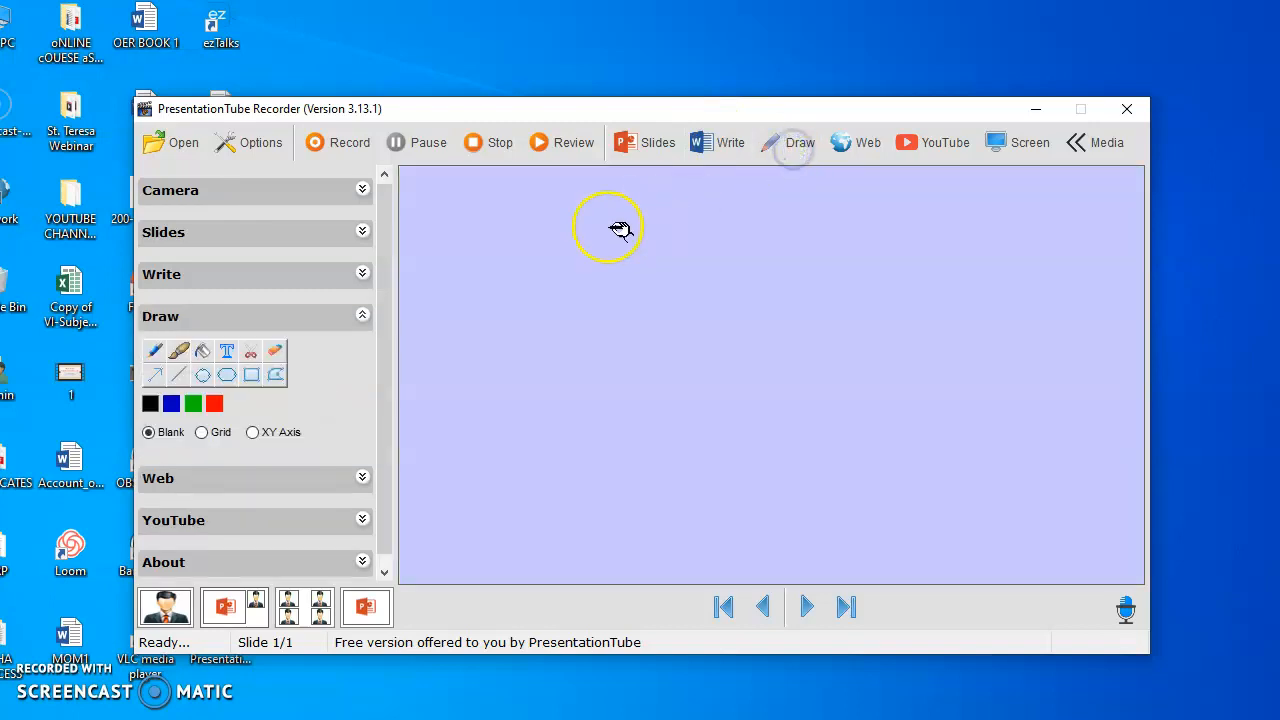
drag(600, 230, 840, 315)
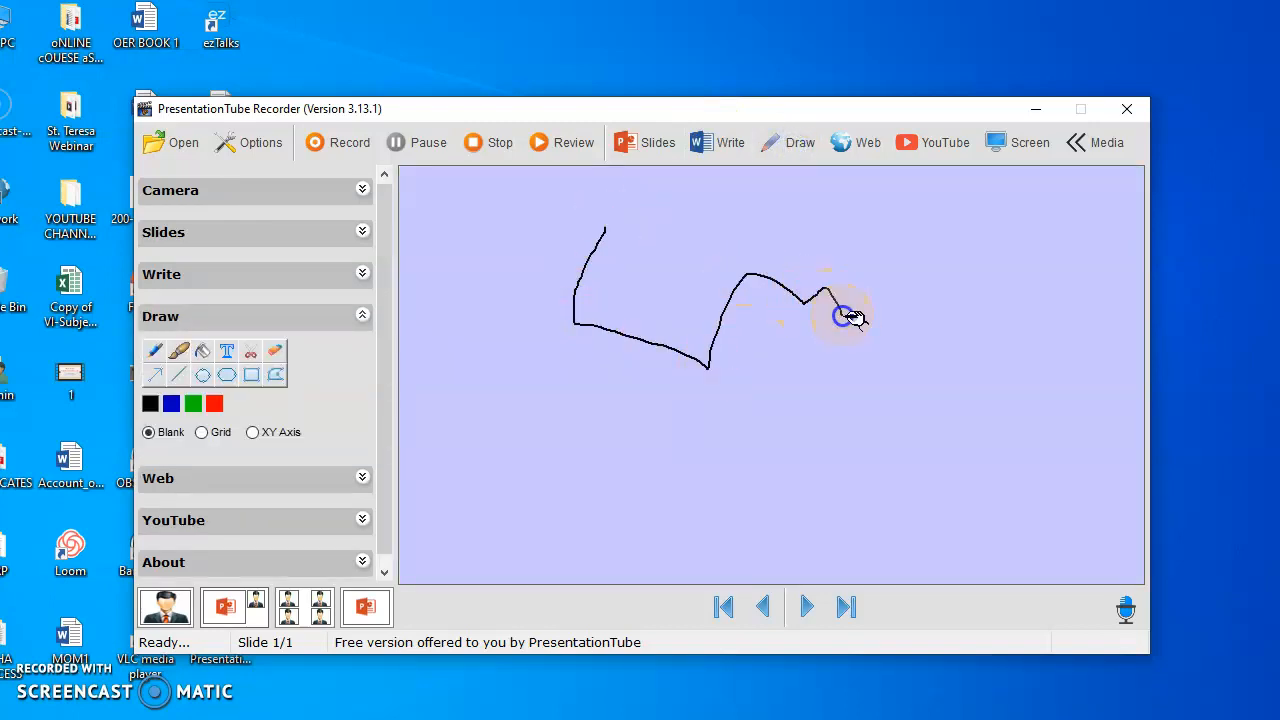
drag(820, 315, 560, 440)
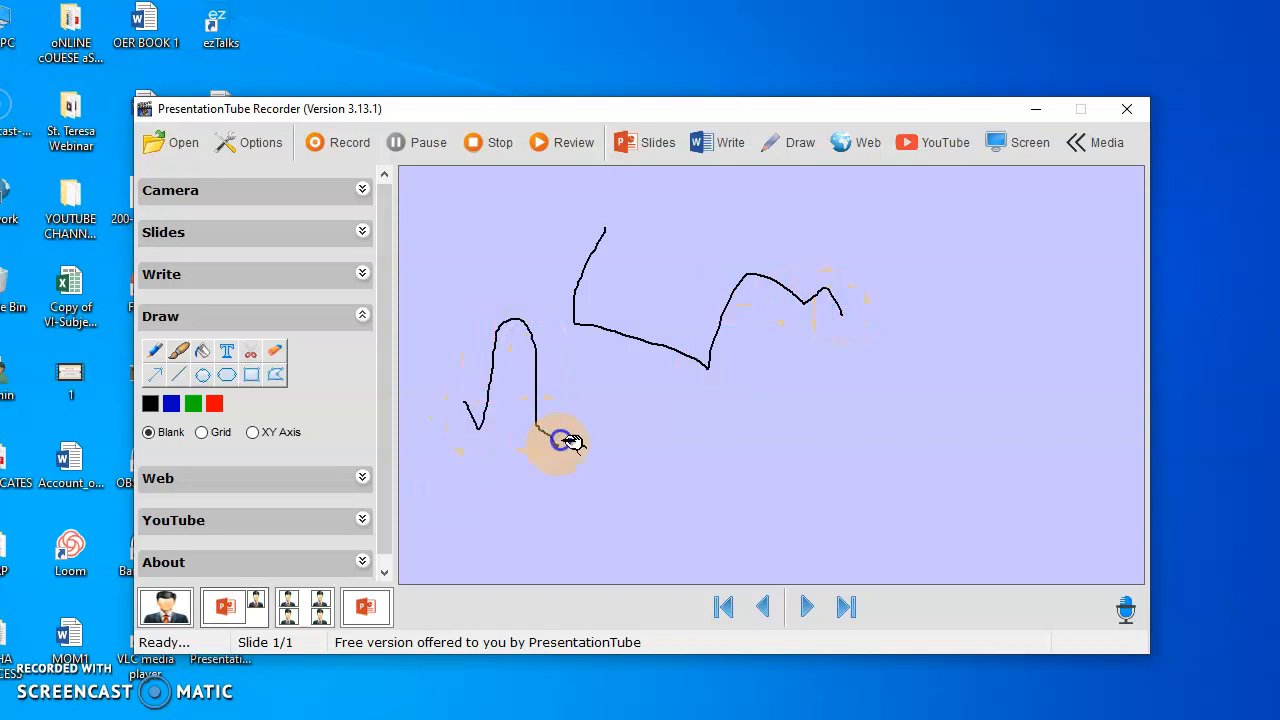
click(856, 142)
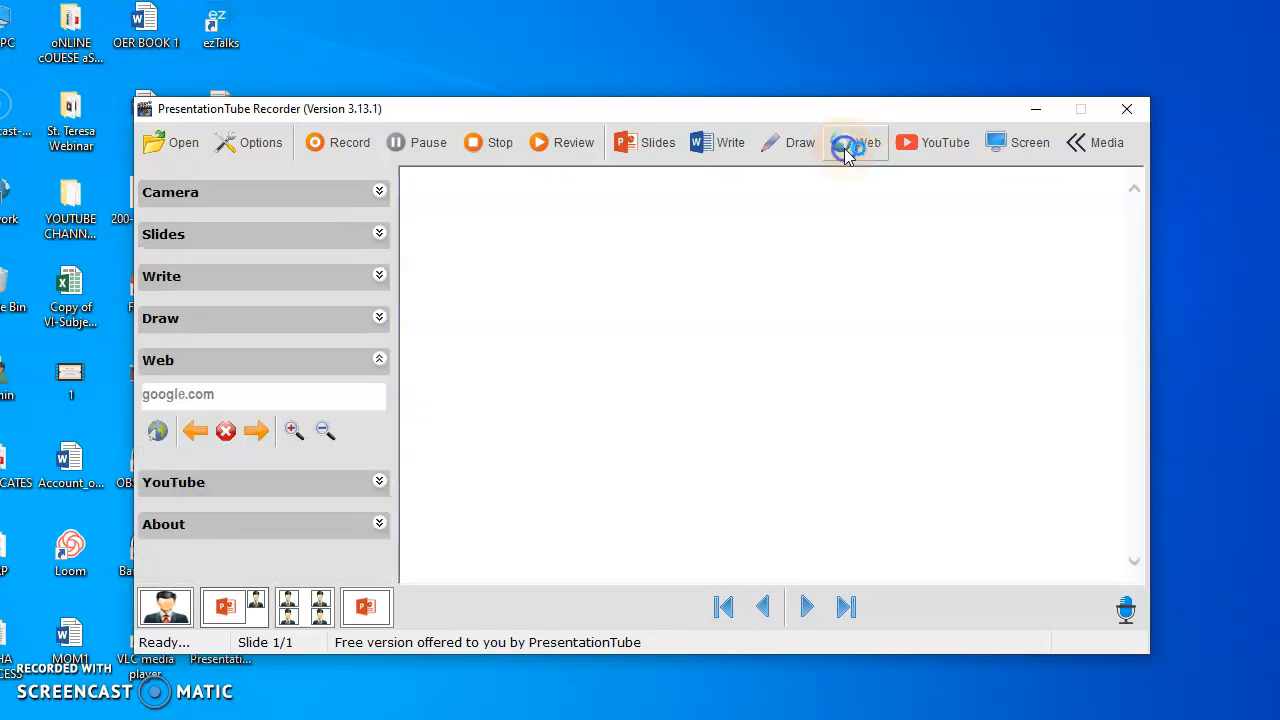
Focus the Google search box in the web board and expand the Camera settings.
click(855, 142)
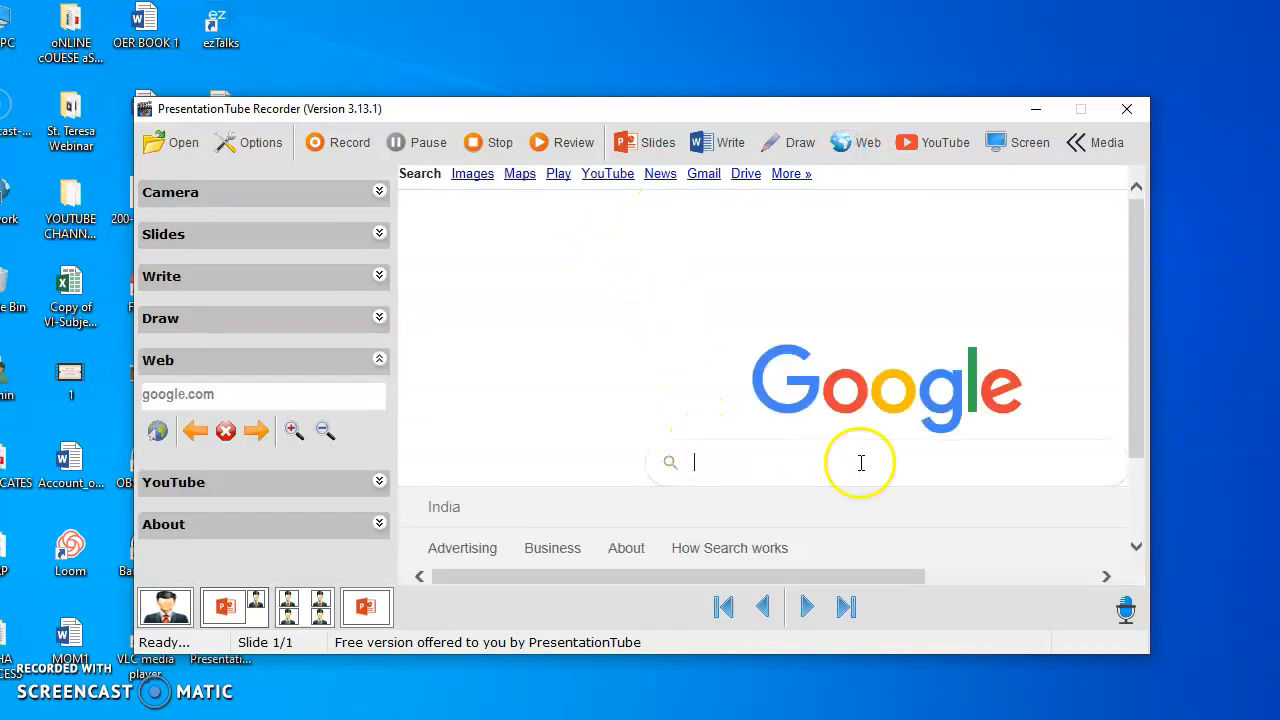
mouse_move(815, 445)
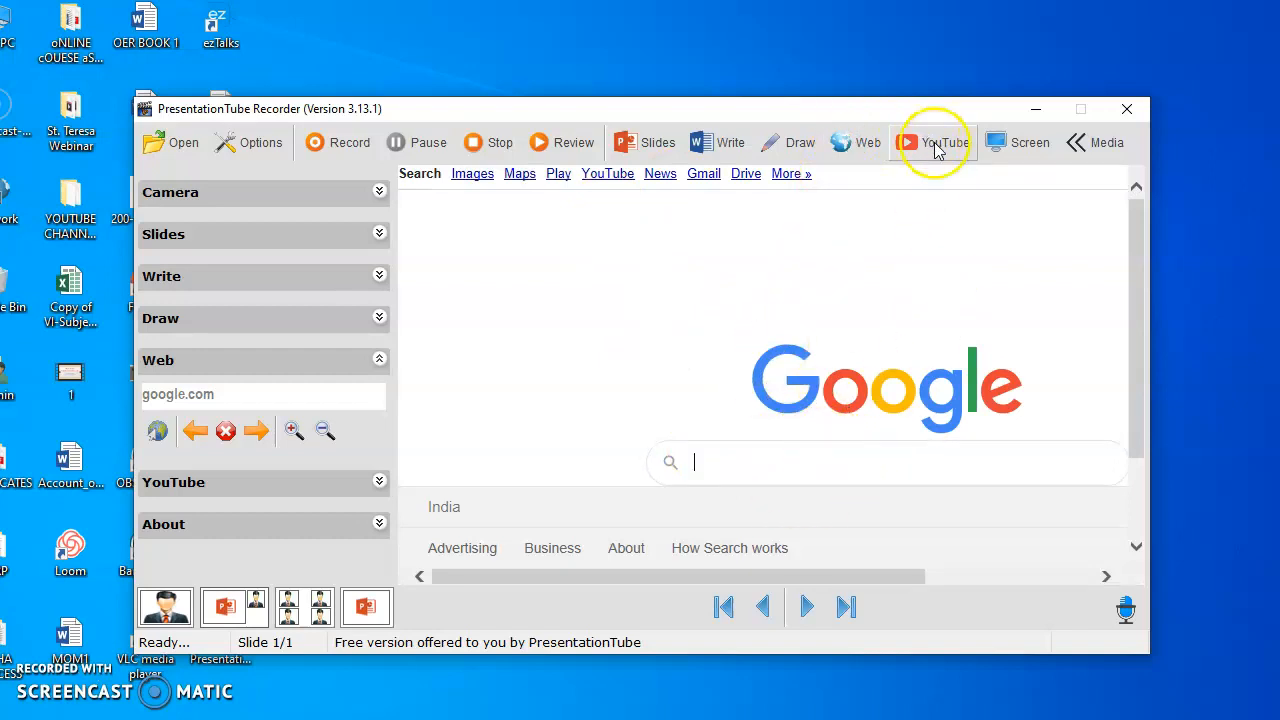
mouse_move(1048, 152)
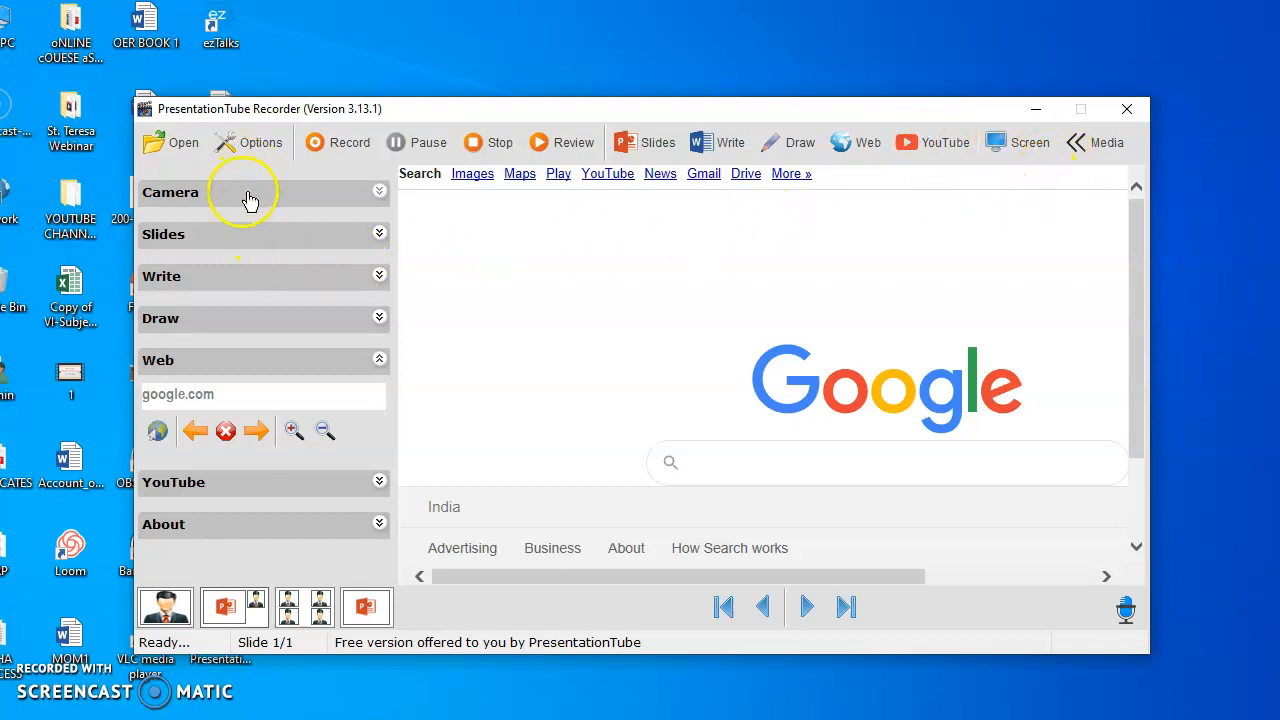
click(250, 192)
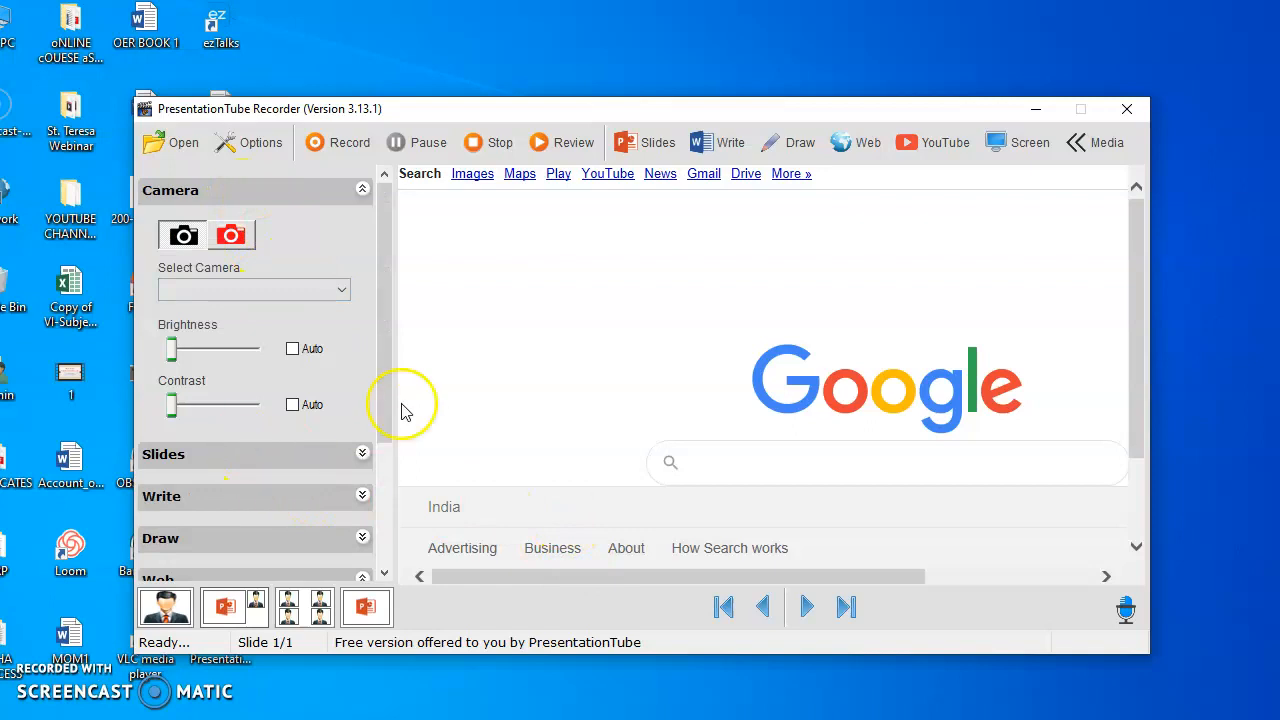
mouse_move(815, 362)
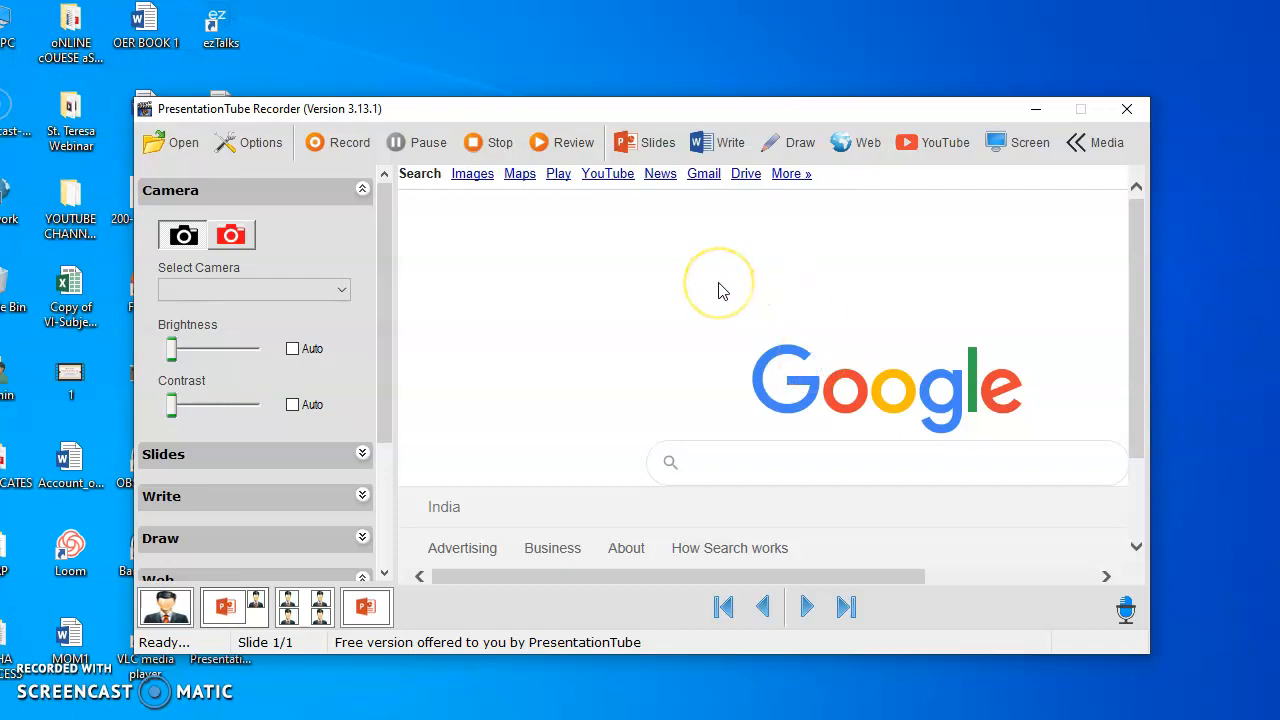
mouse_move(535, 365)
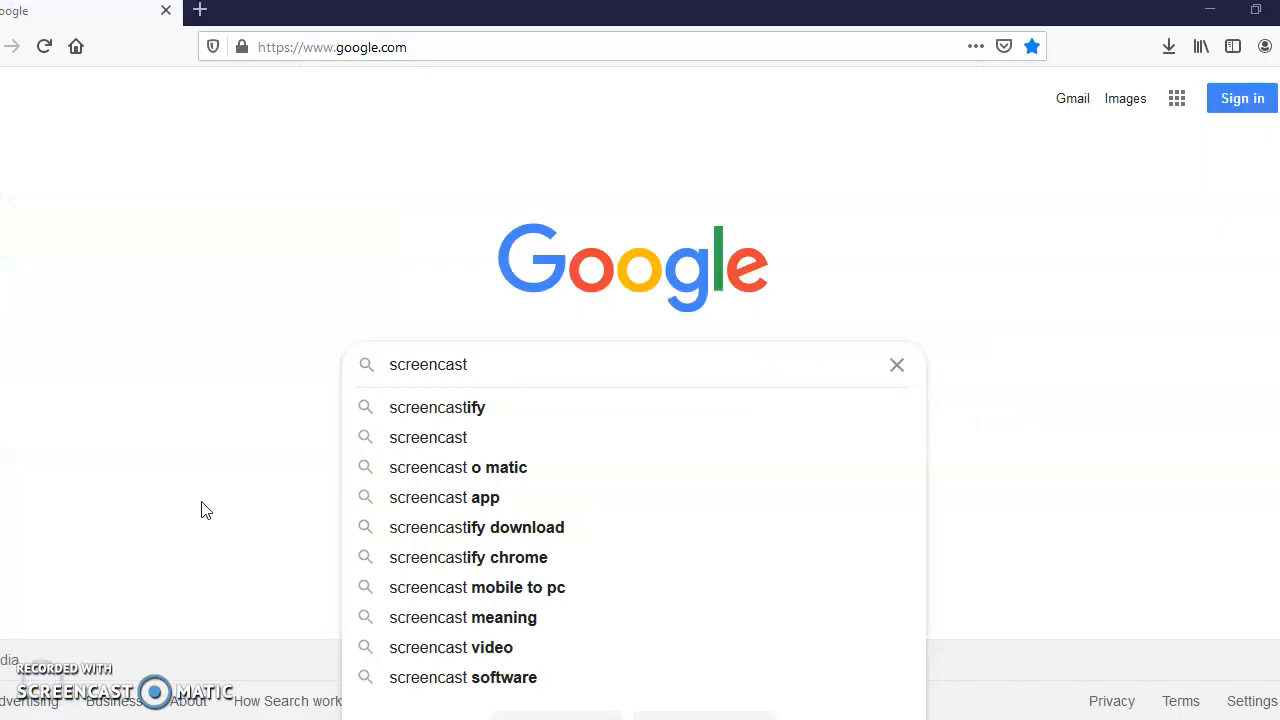
mouse_move(535, 366)
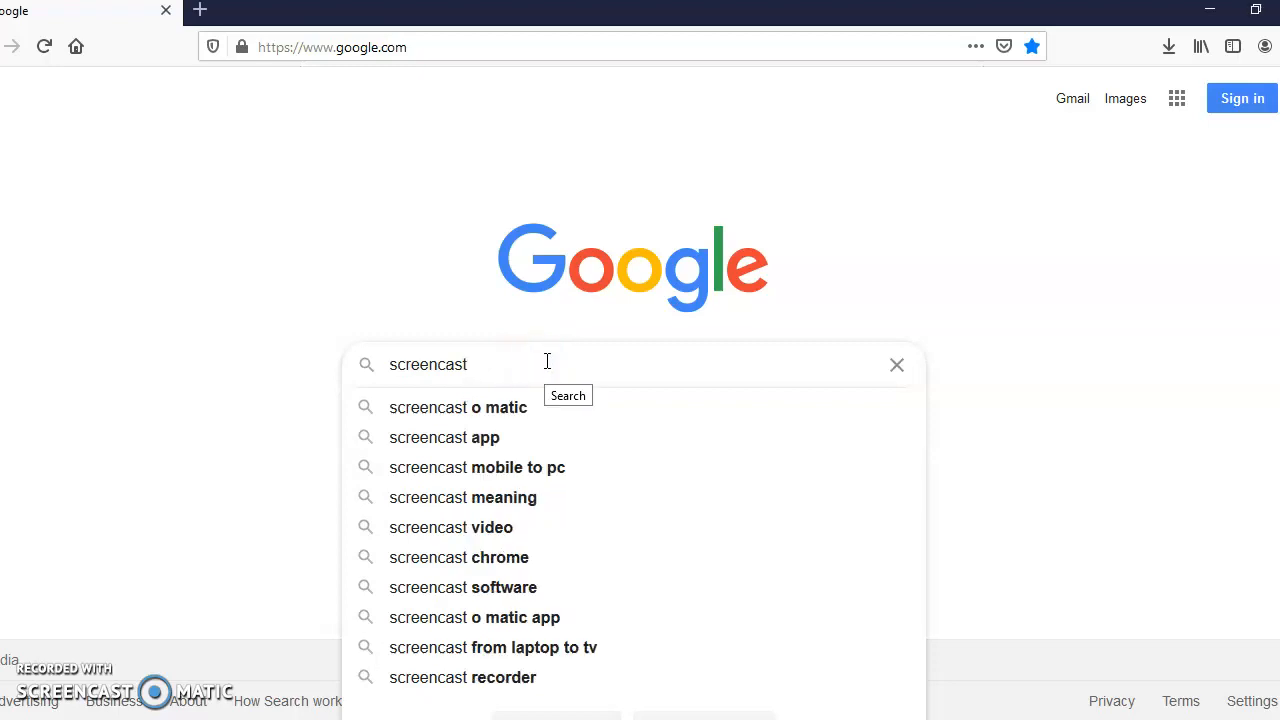
Run a Google search for 'screencast o matic' using the suggestion.
click(458, 407)
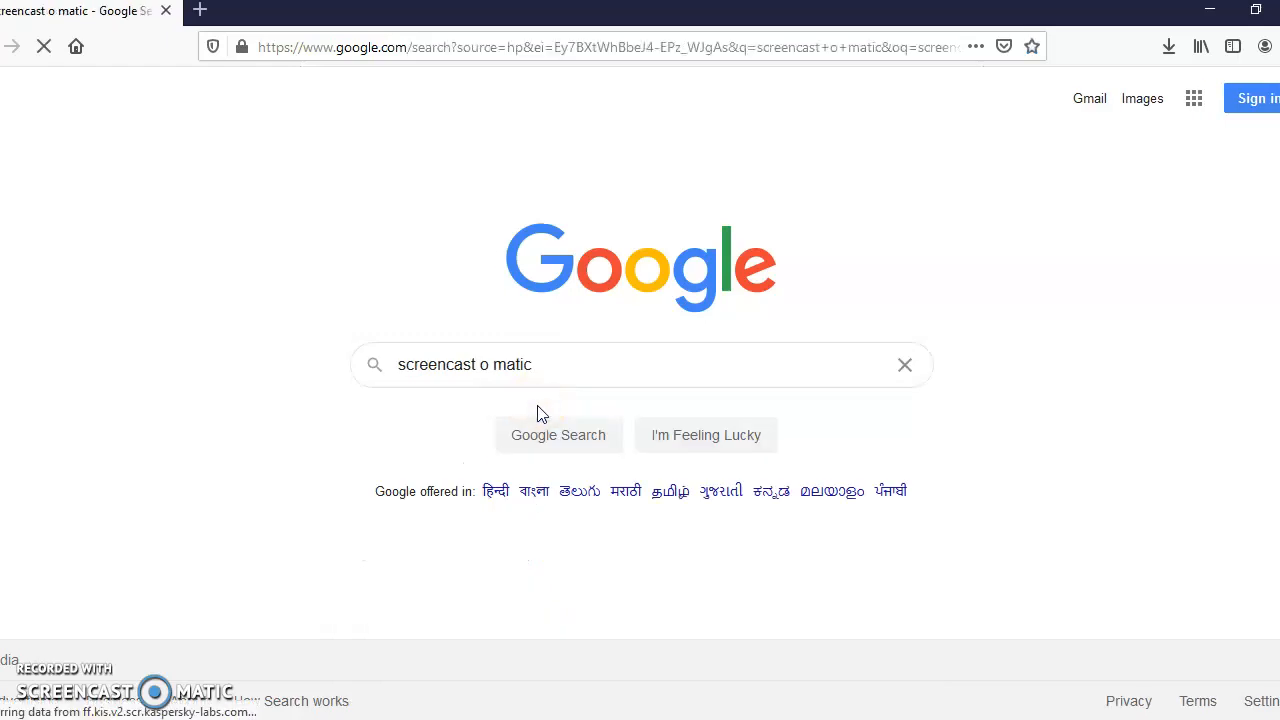
click(557, 434)
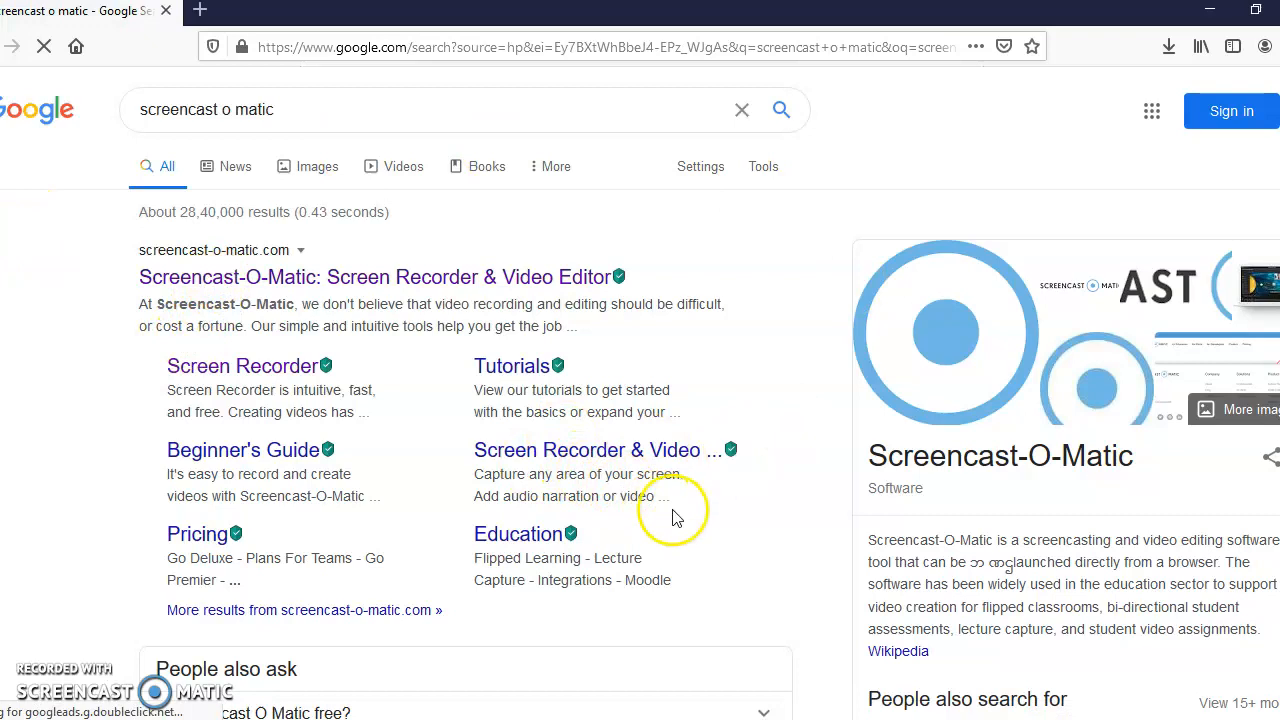
Open the 'Screencast-O-Matic: Screen Recorder & Video Editor' result to view its homepage.
click(373, 277)
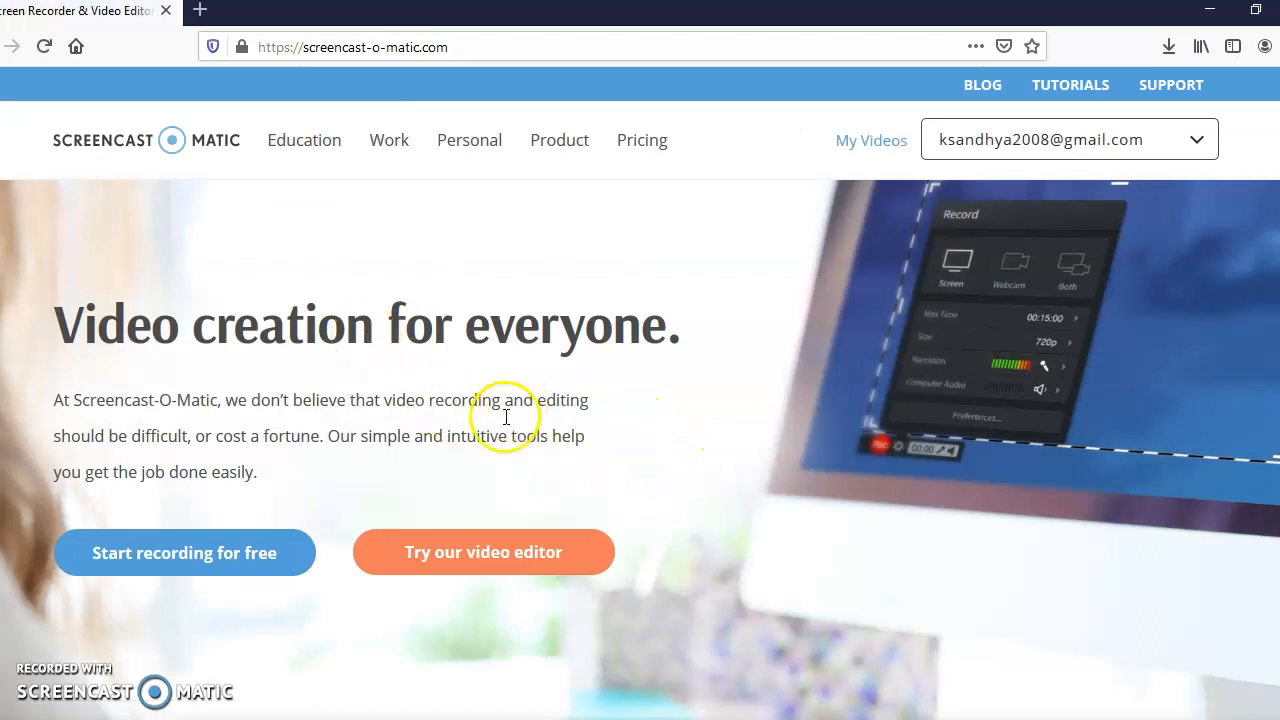
mouse_move(185, 552)
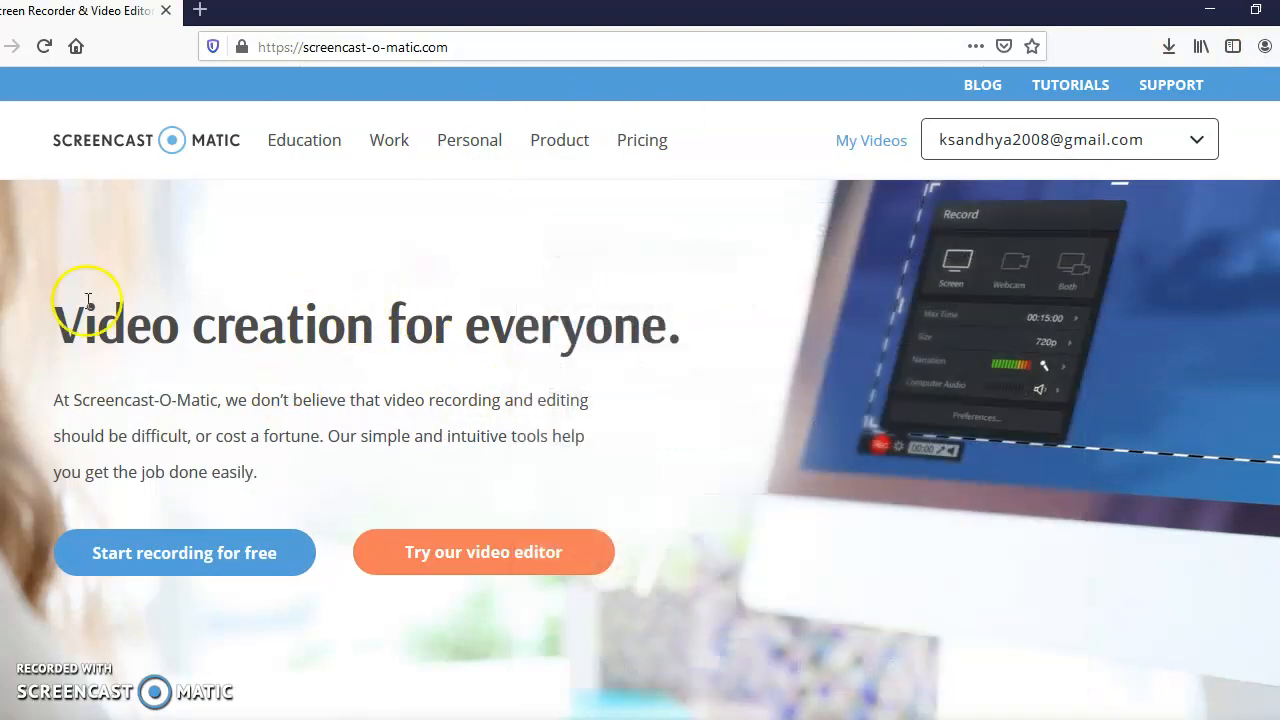
mouse_move(268, 432)
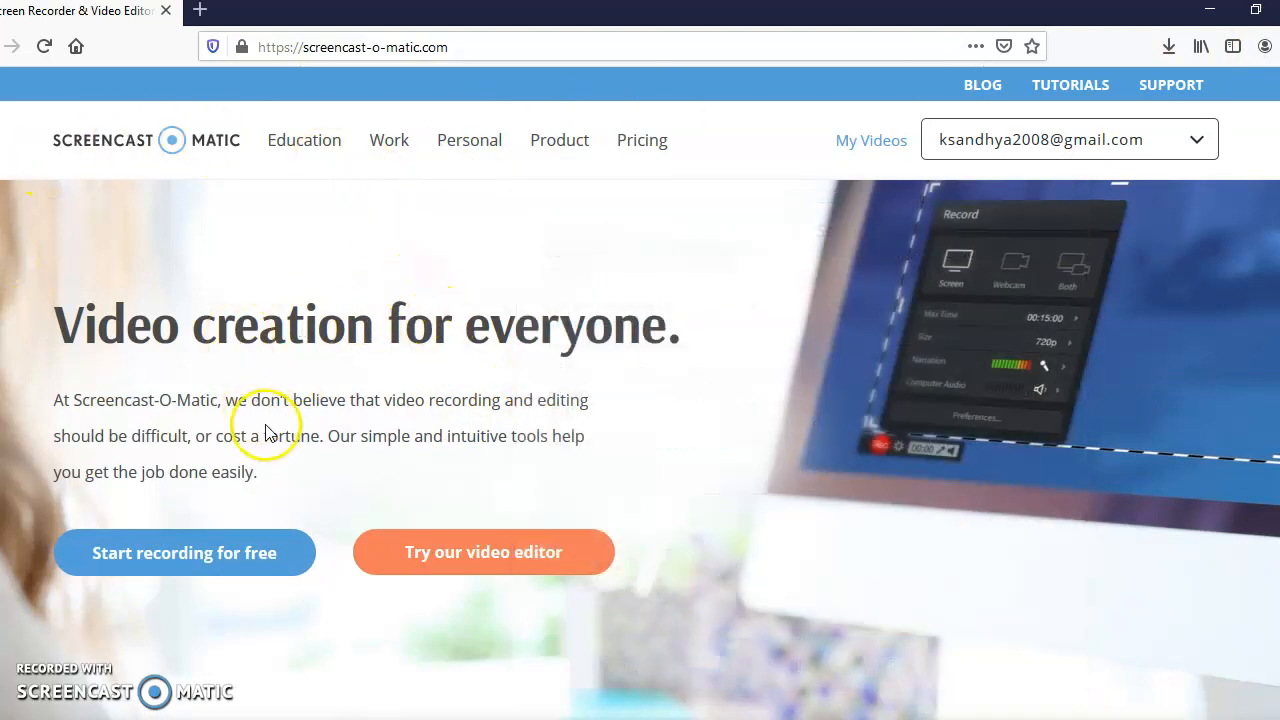
mouse_move(535, 400)
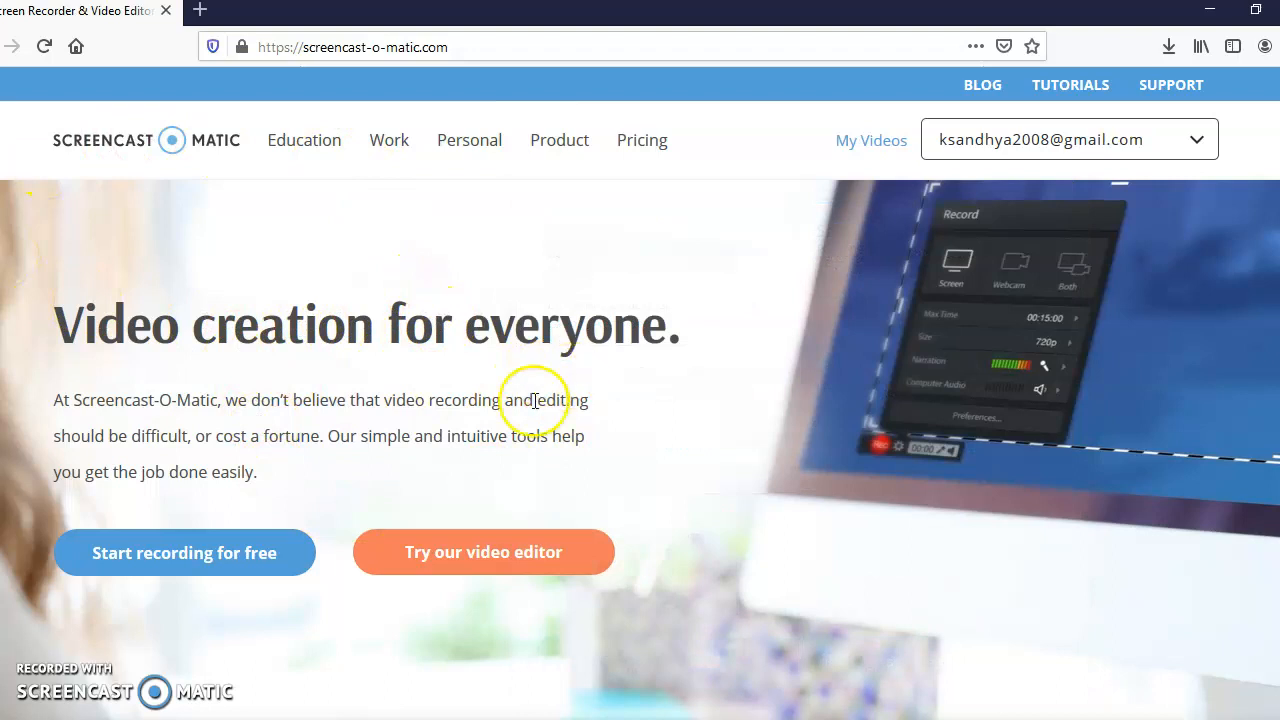
mouse_move(550, 180)
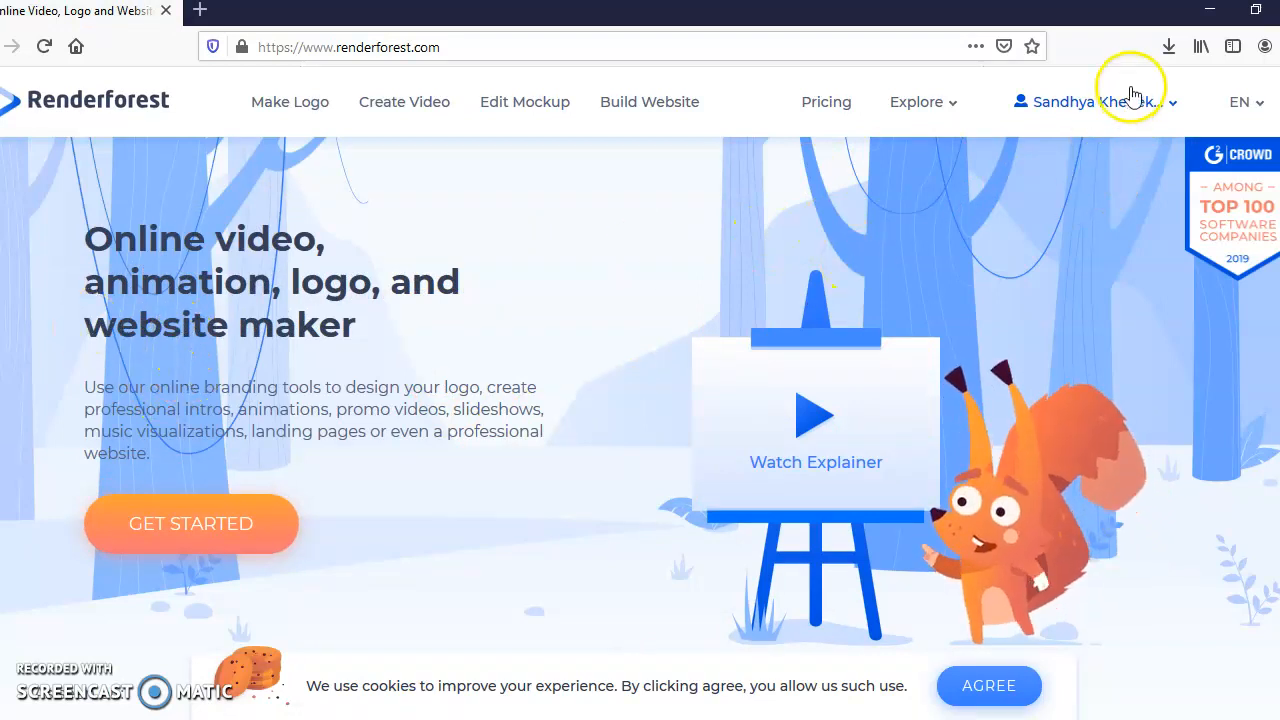
mouse_move(1105, 112)
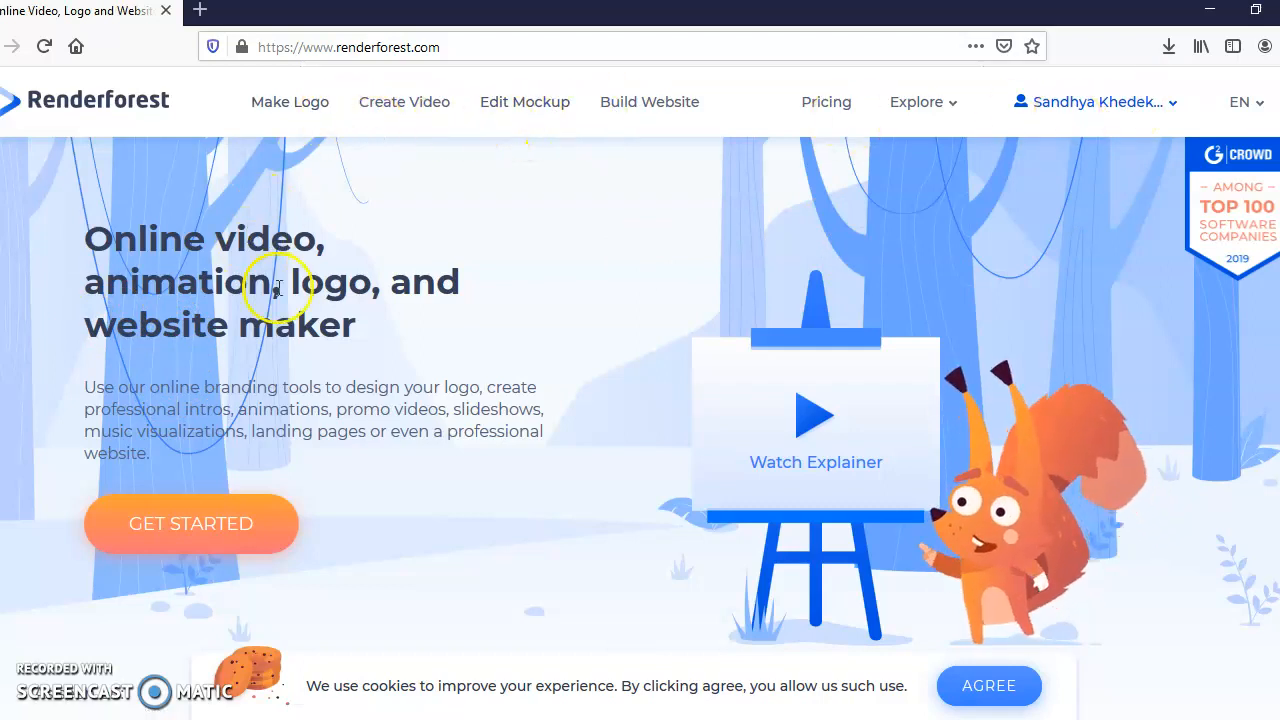
Open Create Video from the Renderforest home page navigation bar.
click(404, 101)
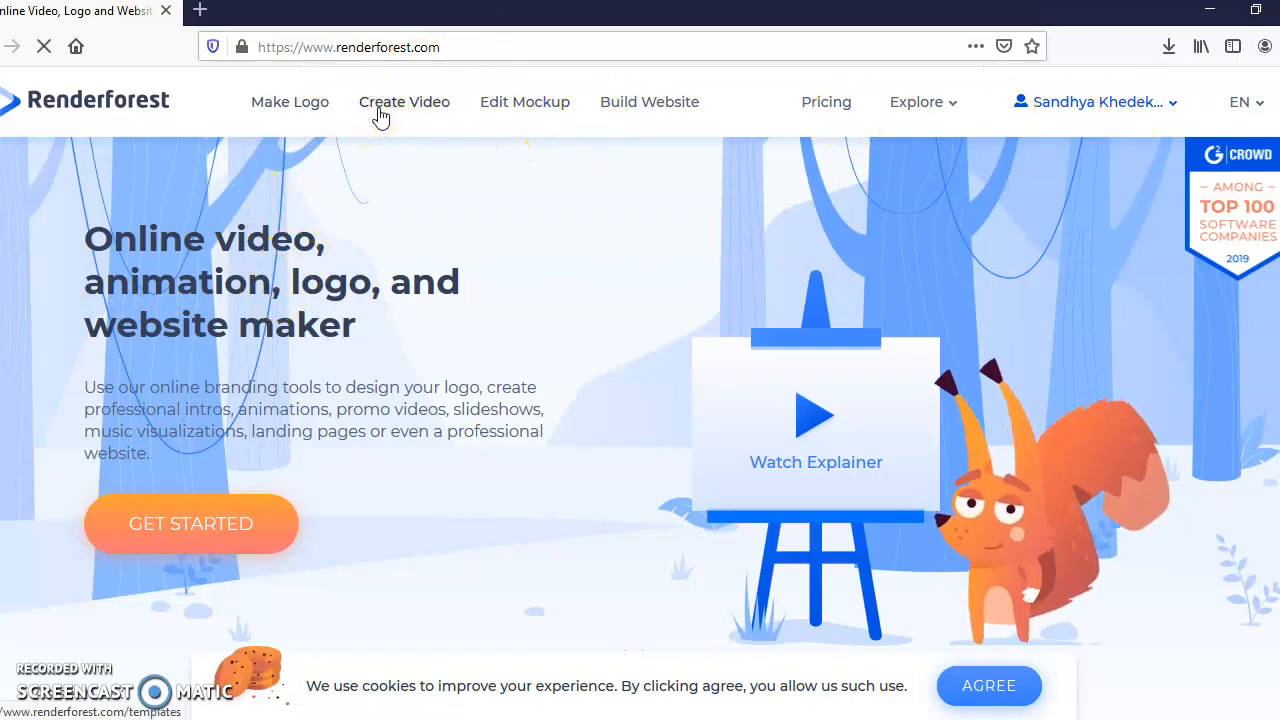
Browse the trending templates in the Renderforest video templates catalogue.
click(404, 101)
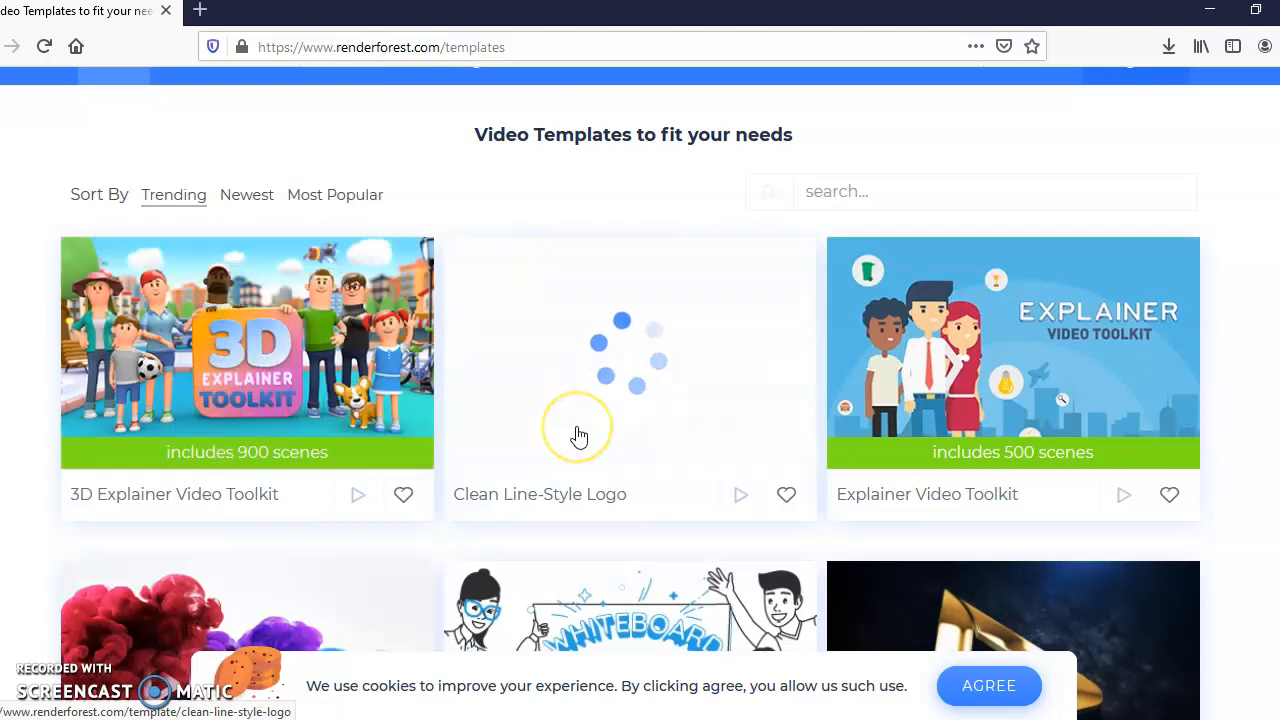
scroll(down, 3)
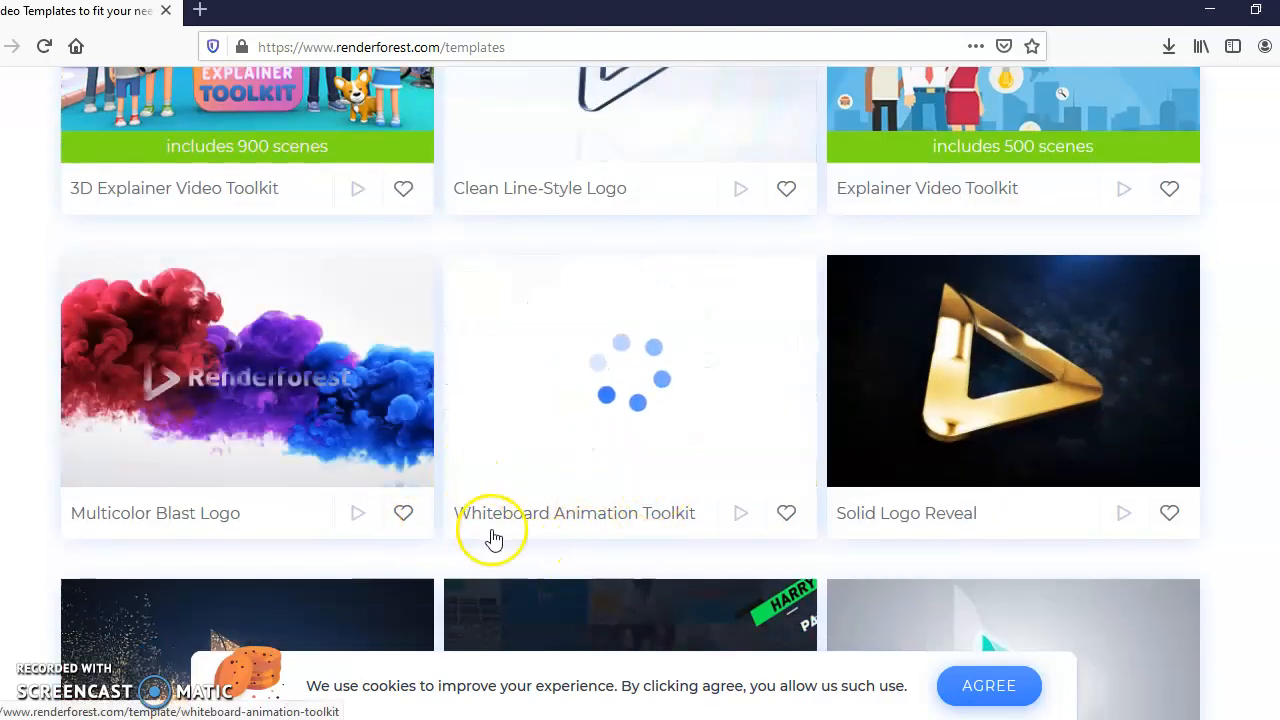
scroll(down, 3)
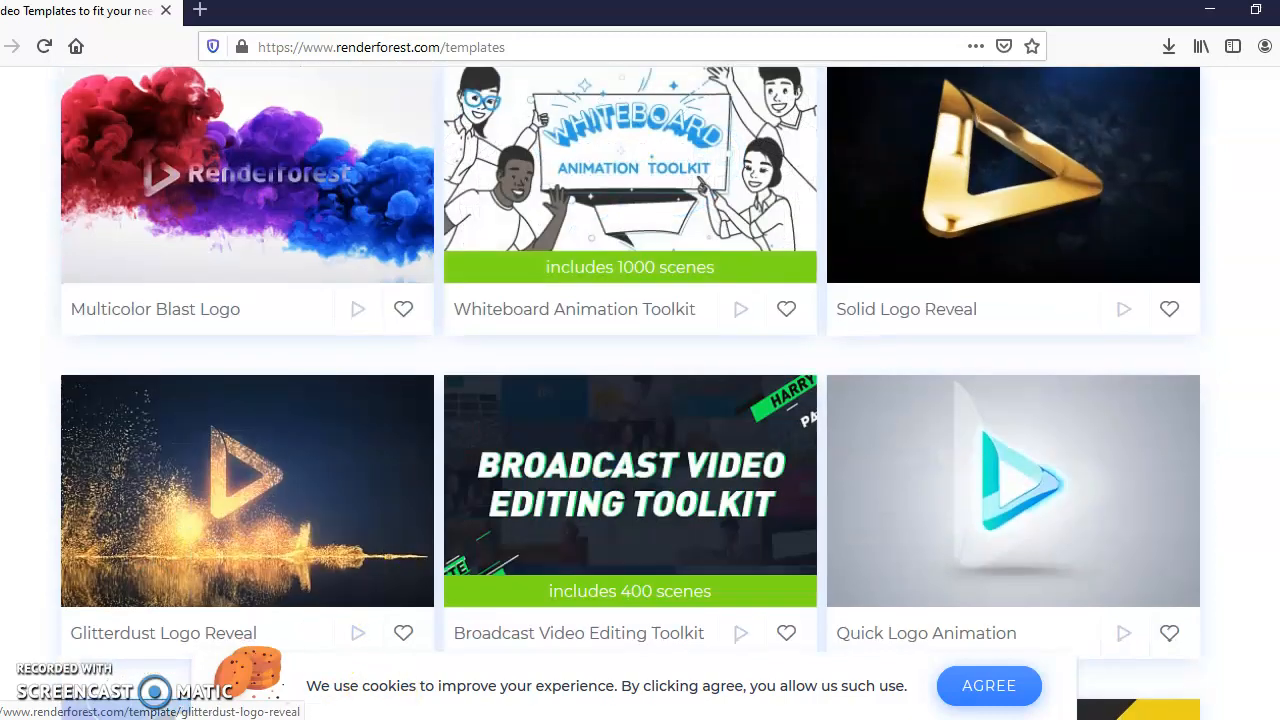
mouse_move(250, 340)
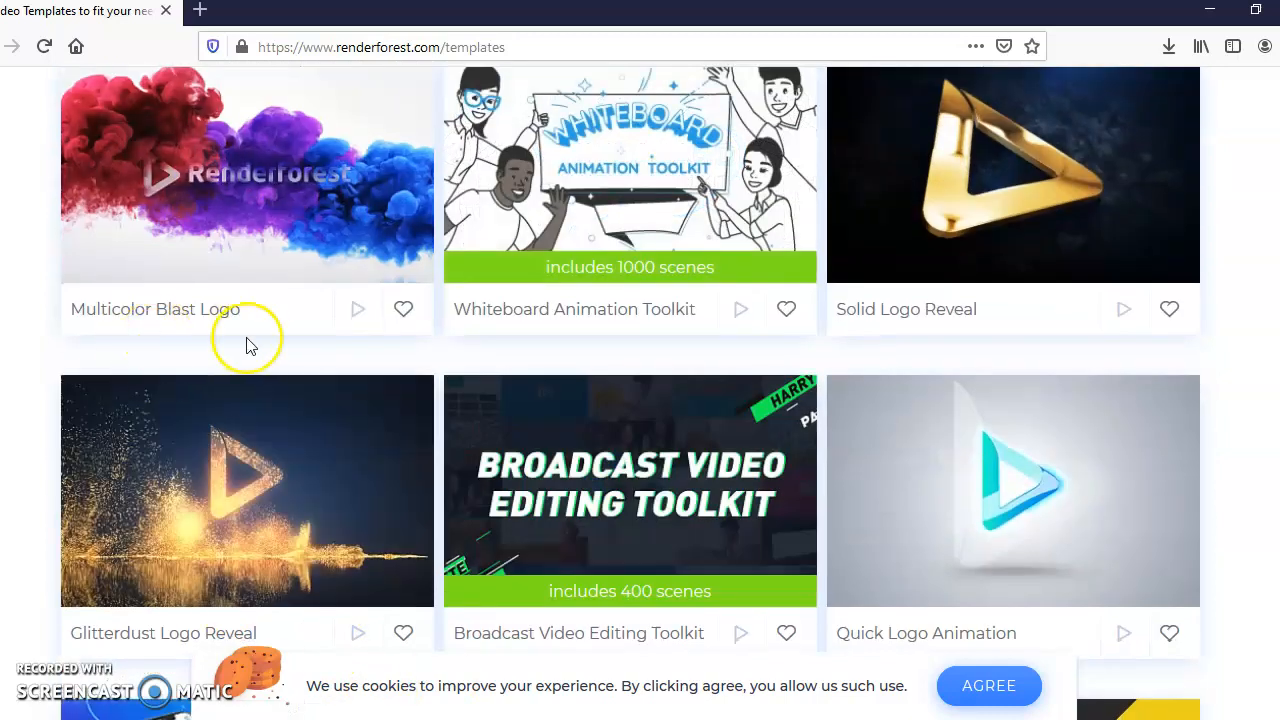
Preview the Solid Logo Reveal template and return to the Renderforest home page.
click(1012, 174)
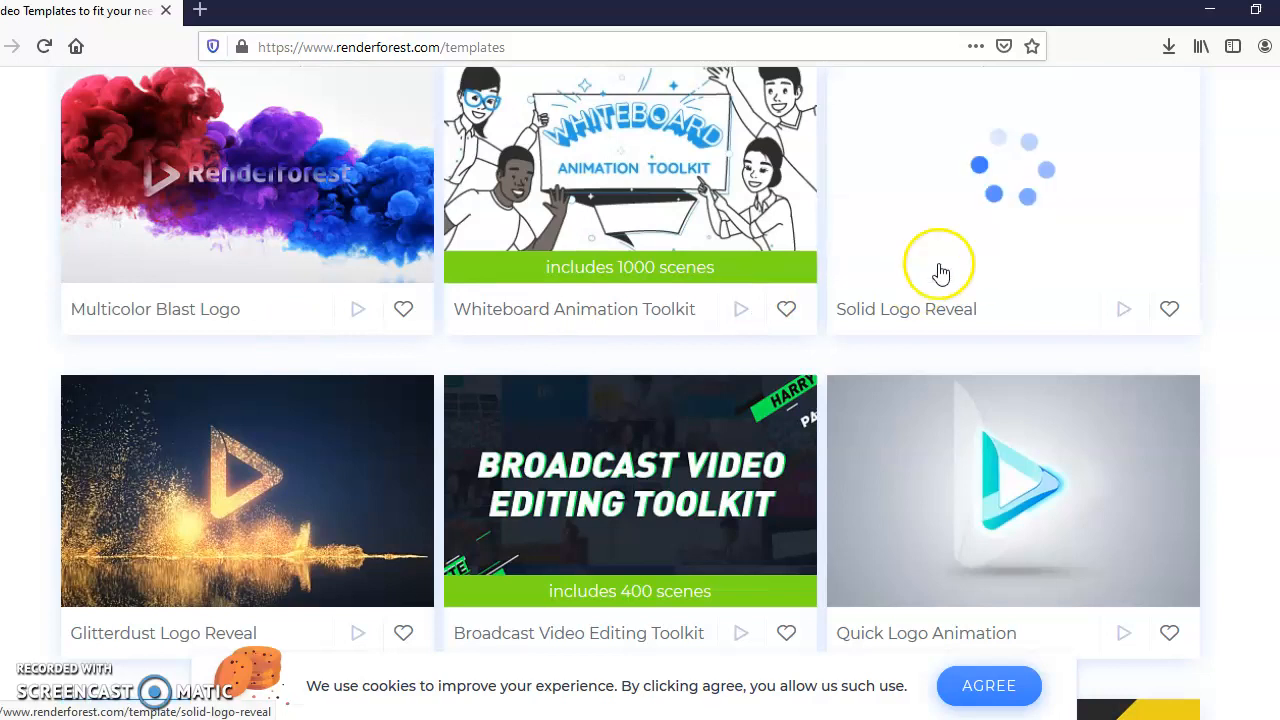
scroll(down, 3)
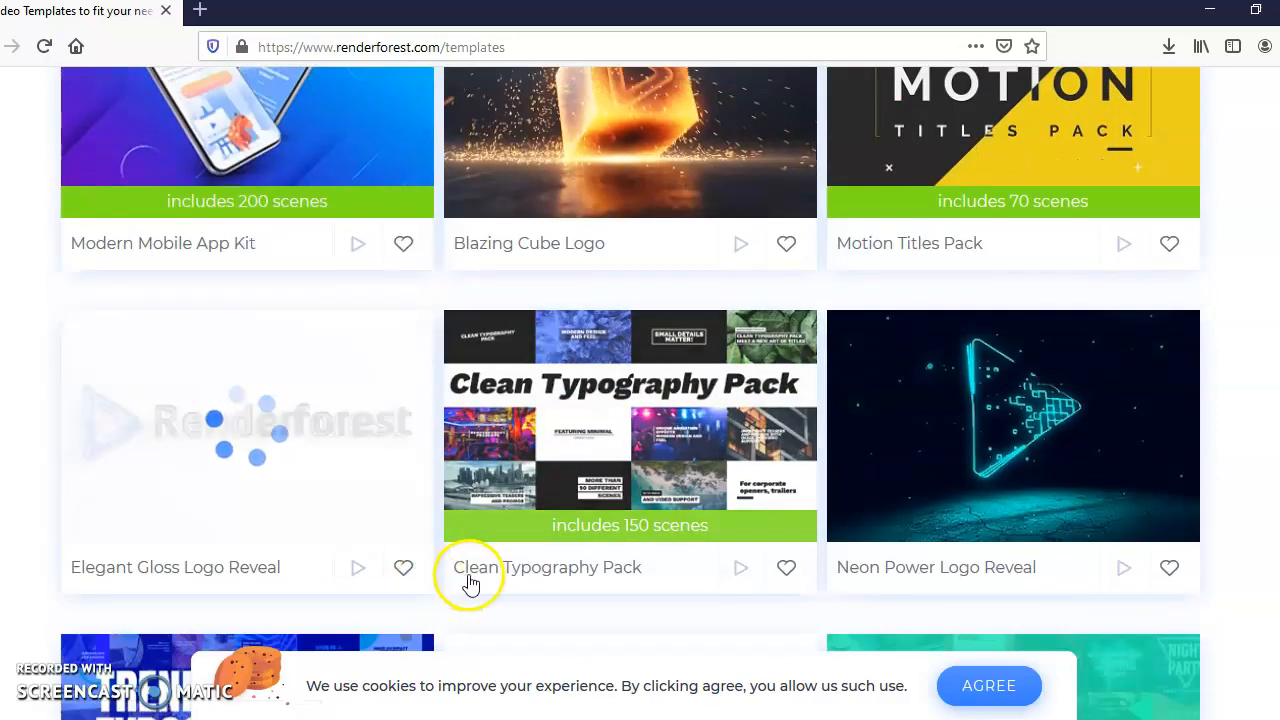
scroll(down, 3)
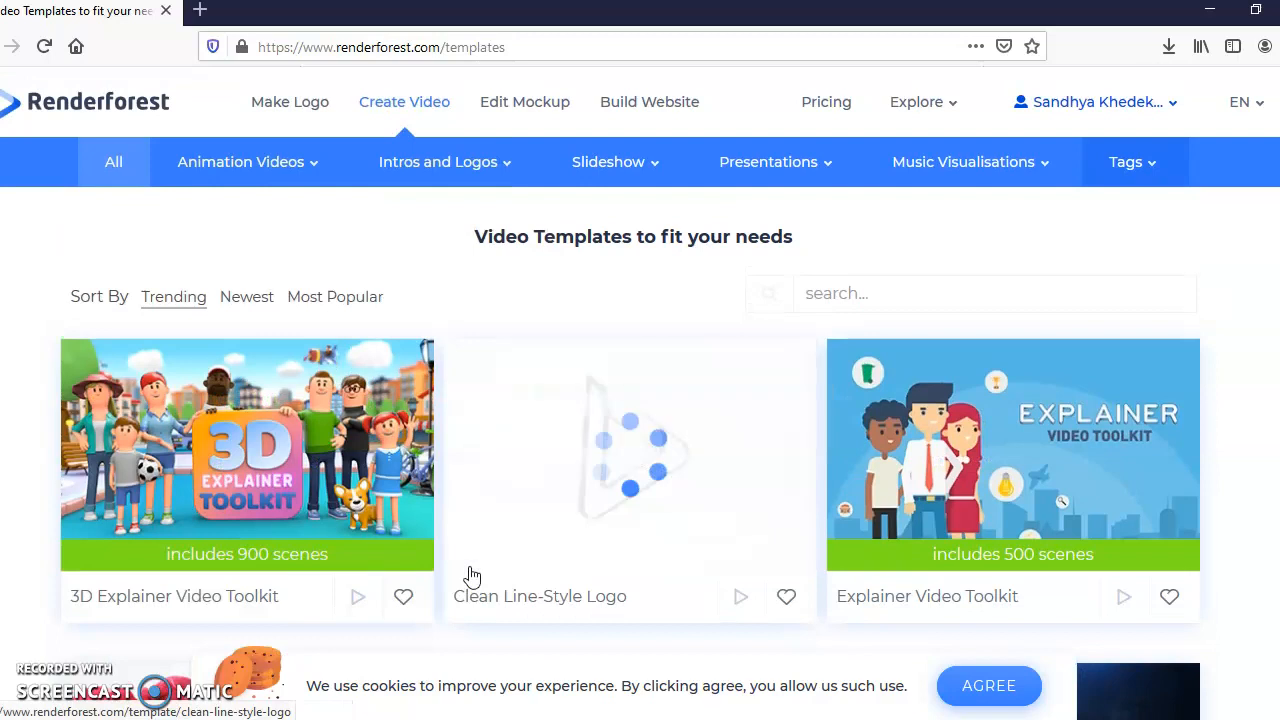
click(240, 161)
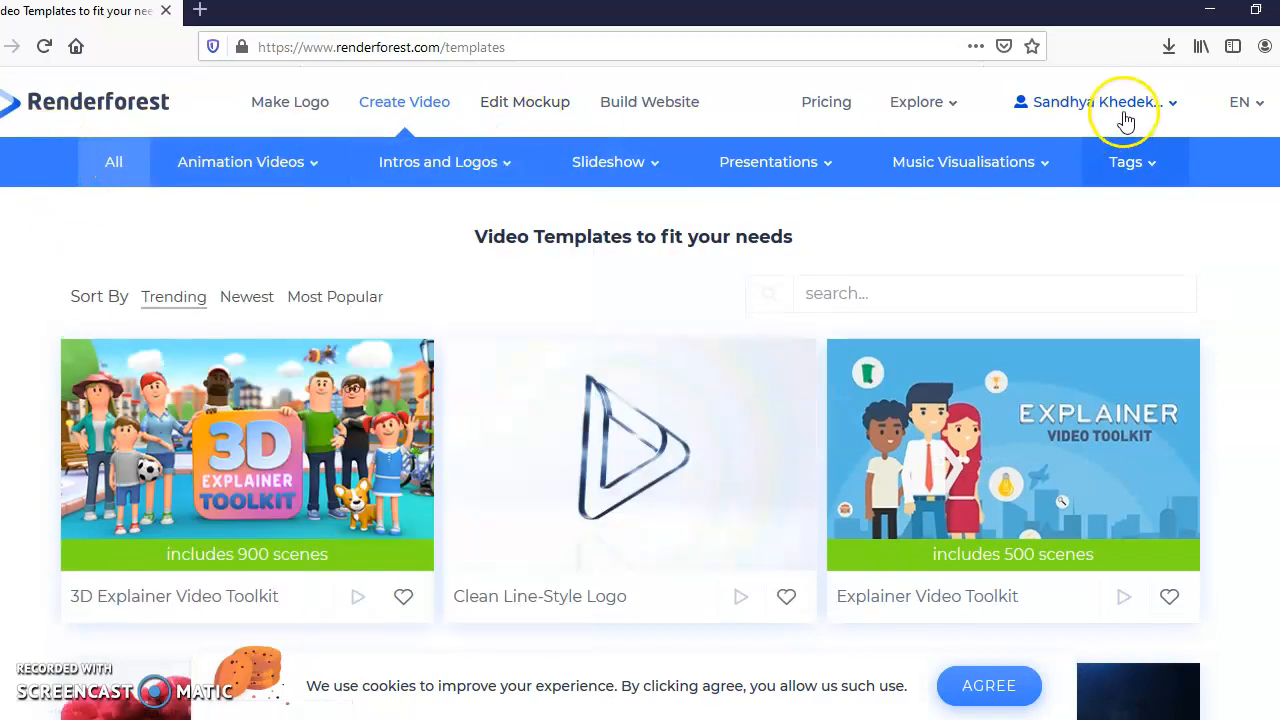
mouse_move(649, 102)
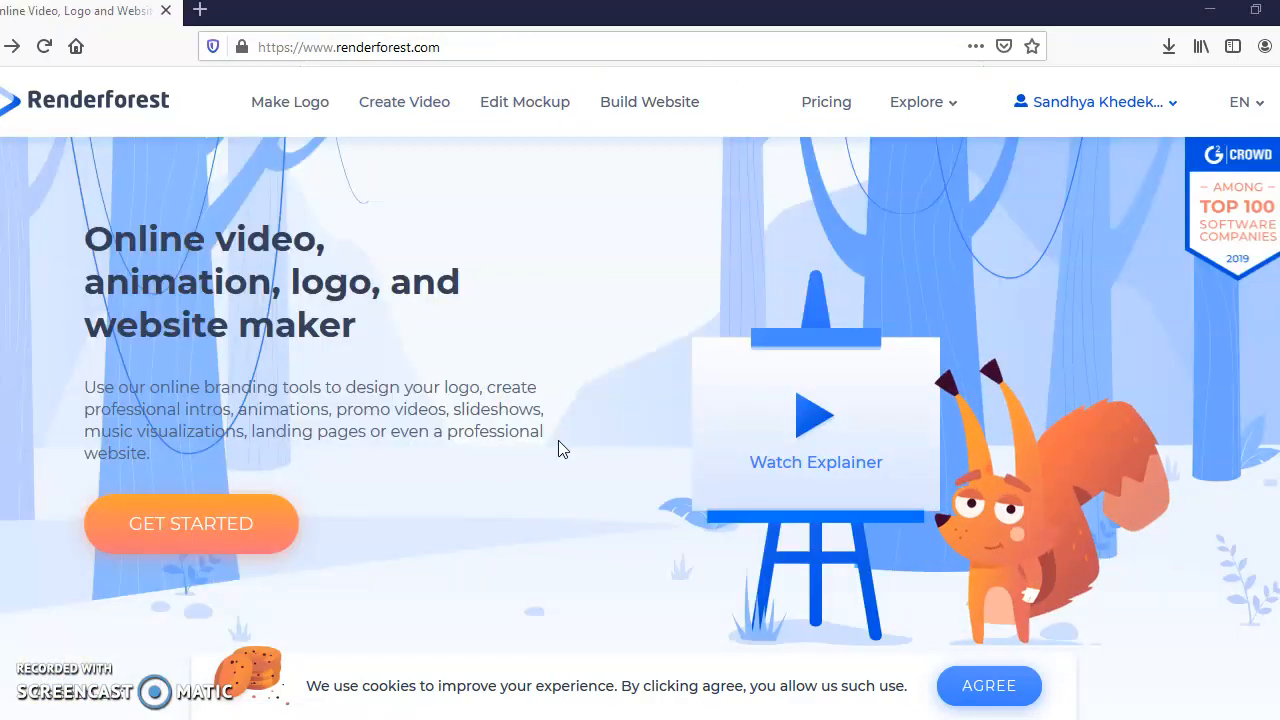
Go through Get Started and Video to reach the video templates catalogue.
click(190, 523)
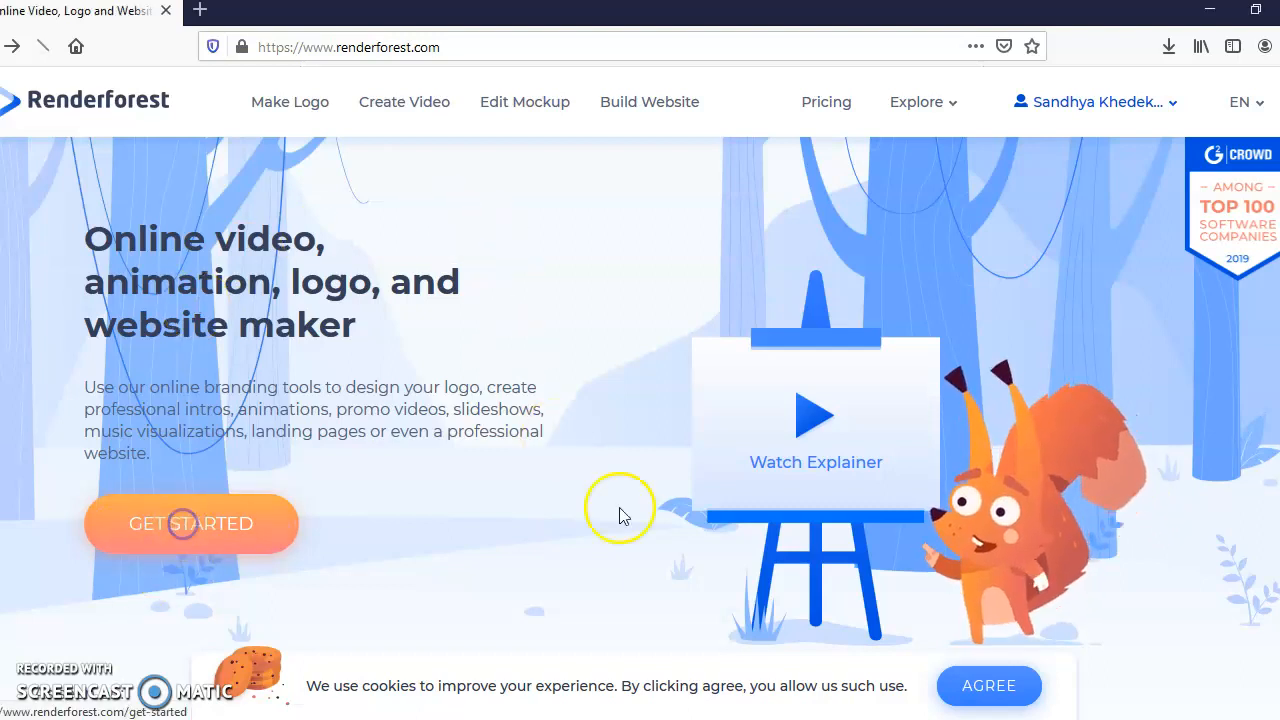
click(190, 523)
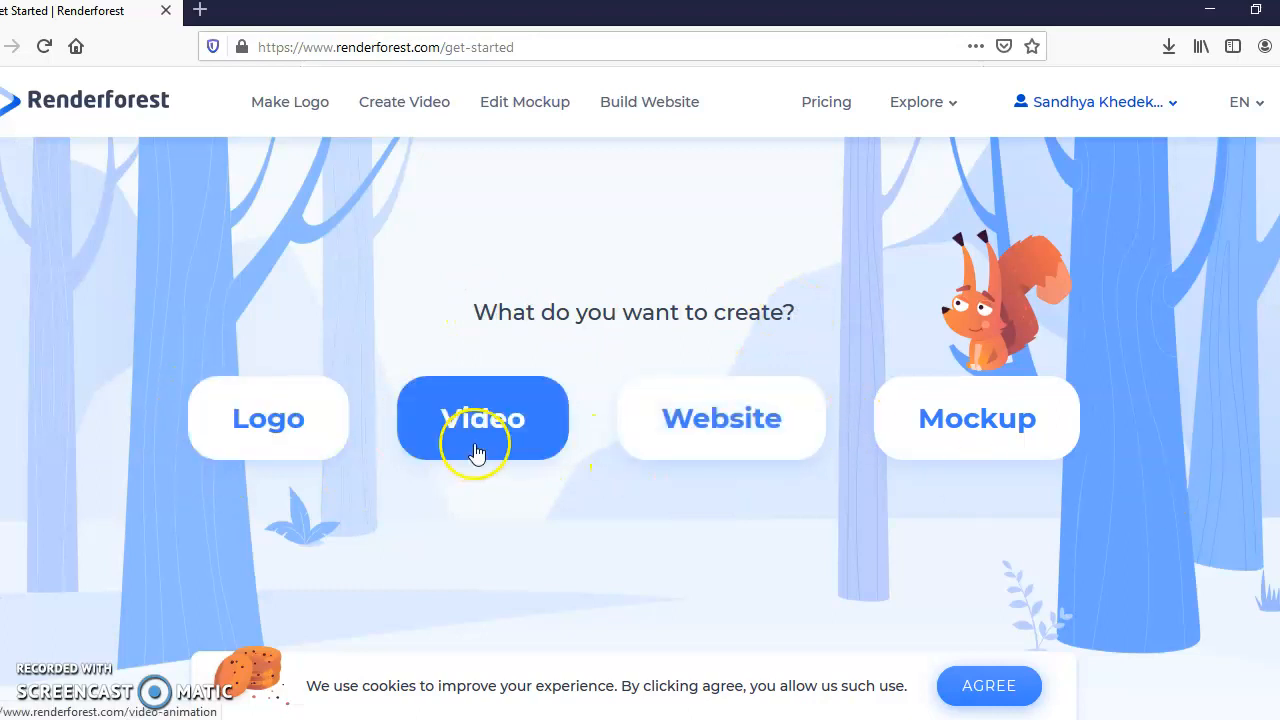
click(483, 418)
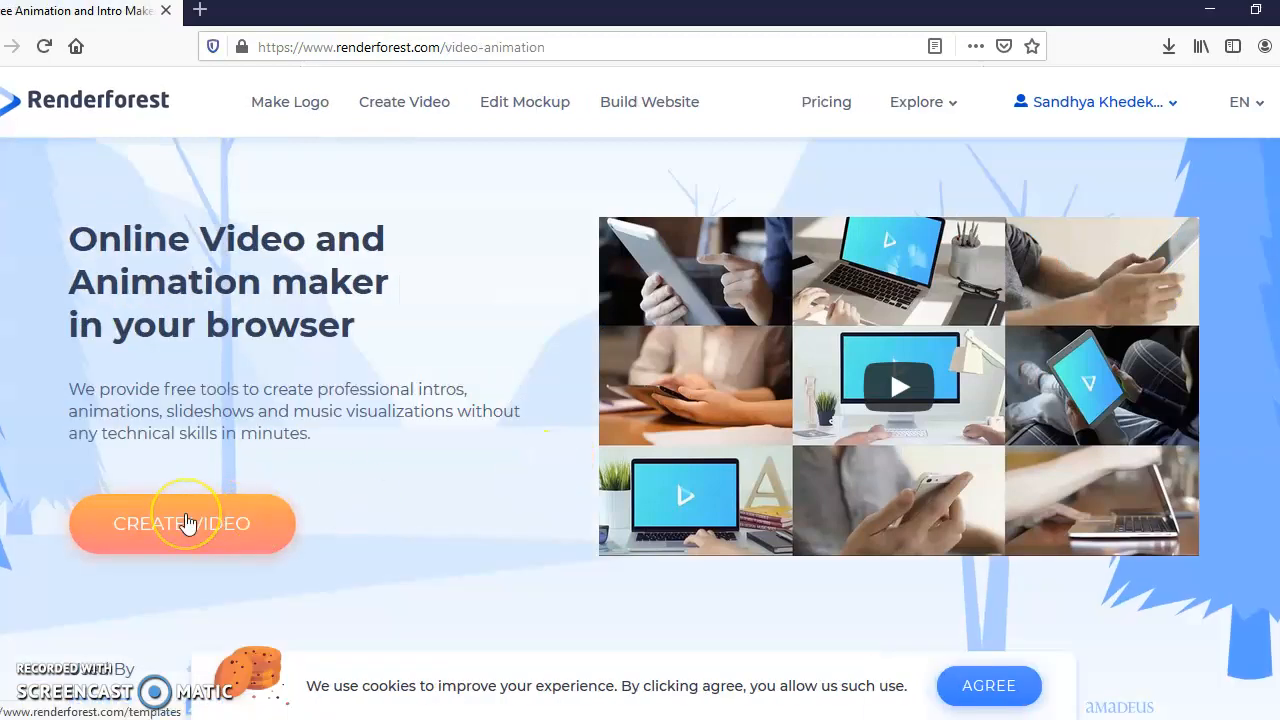
click(182, 523)
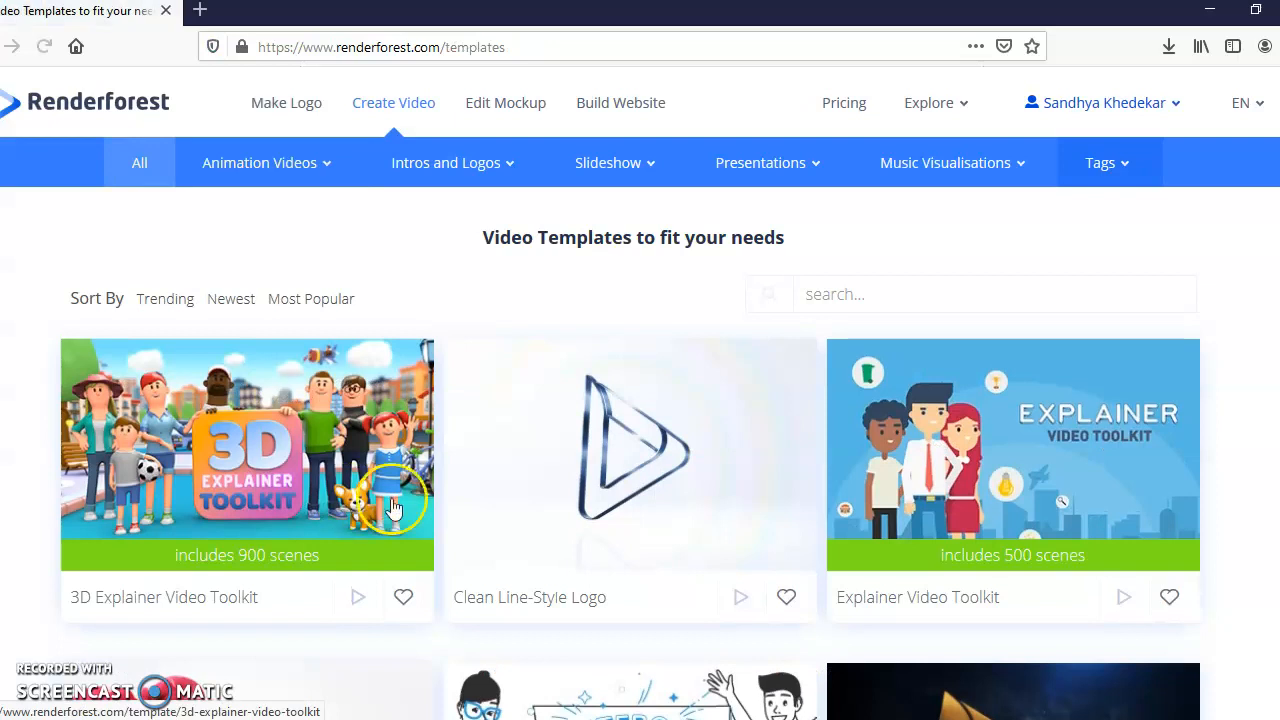
Create a new project from the Explainer Video Toolkit template.
scroll(down, 3)
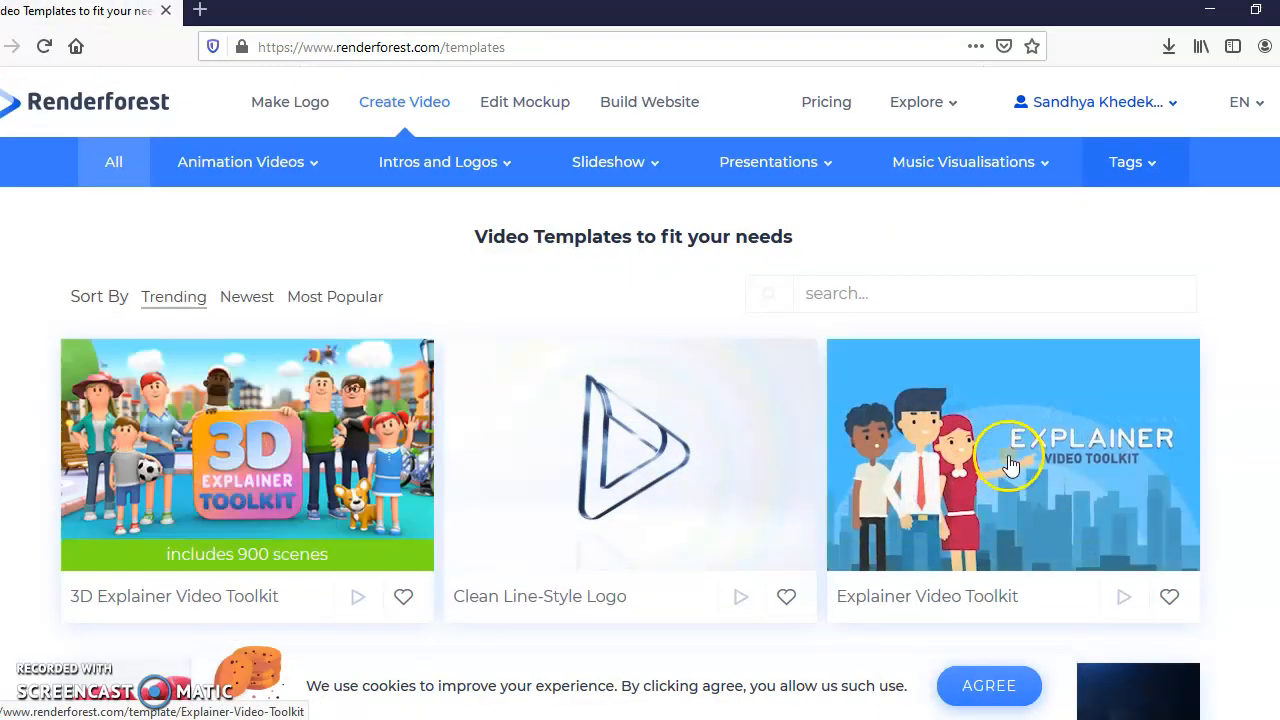
click(1012, 454)
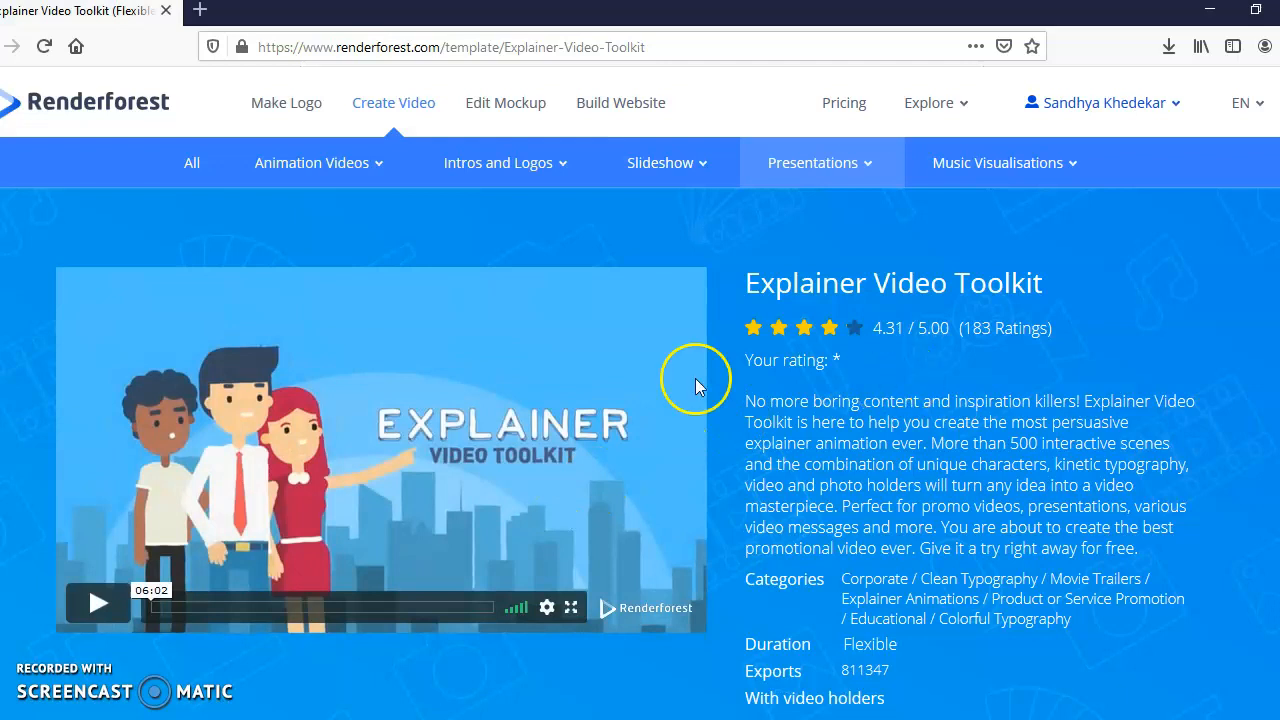
scroll(down, 3)
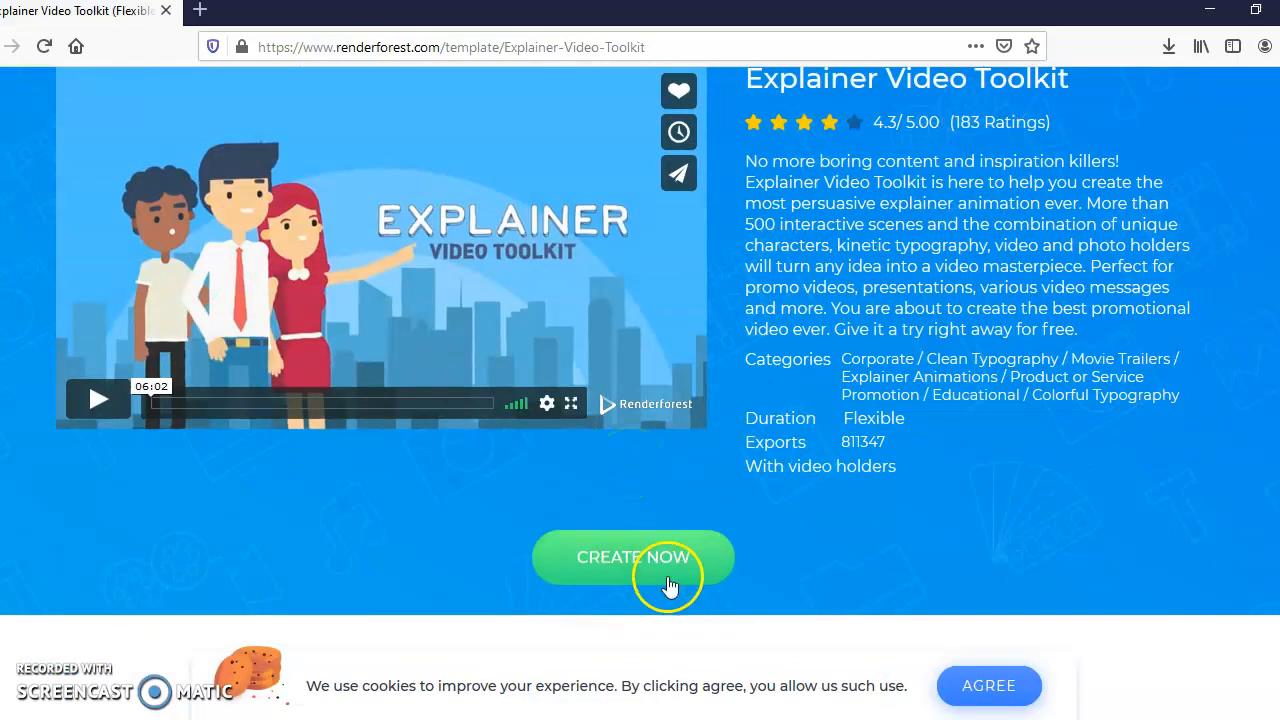
click(633, 557)
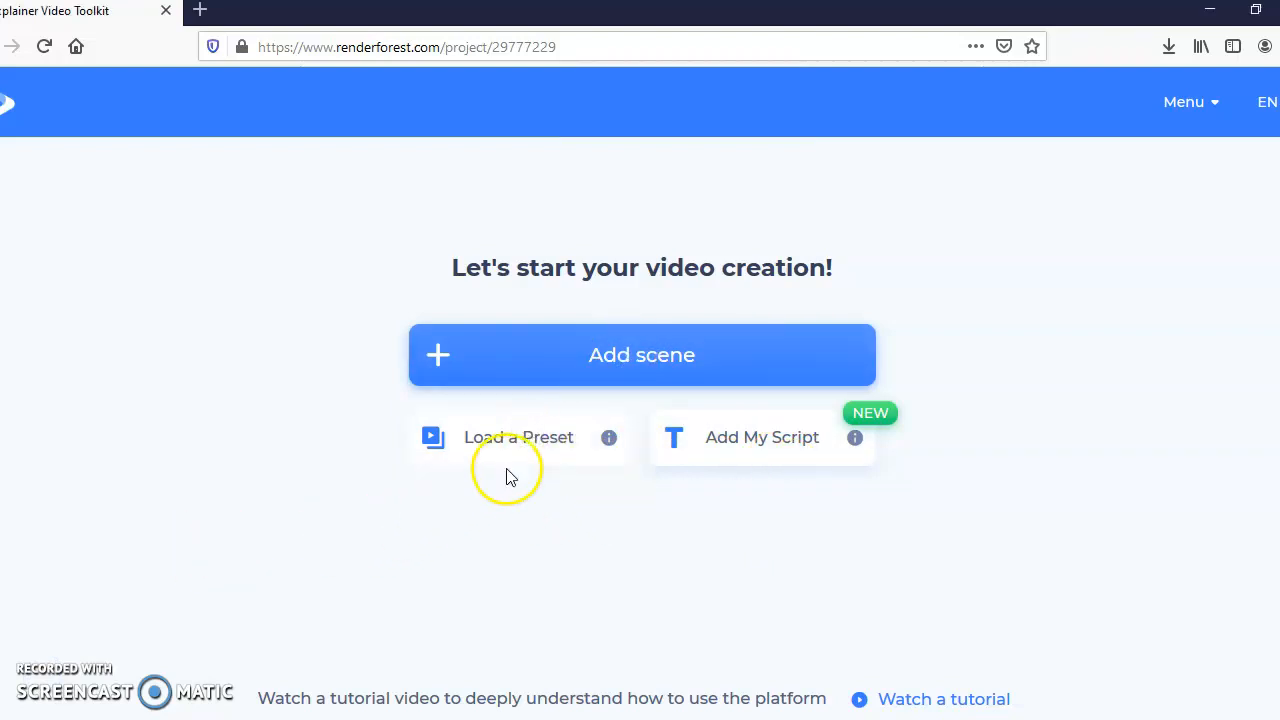
Browse the preset stories and preview SEO Company Promotion.
click(519, 437)
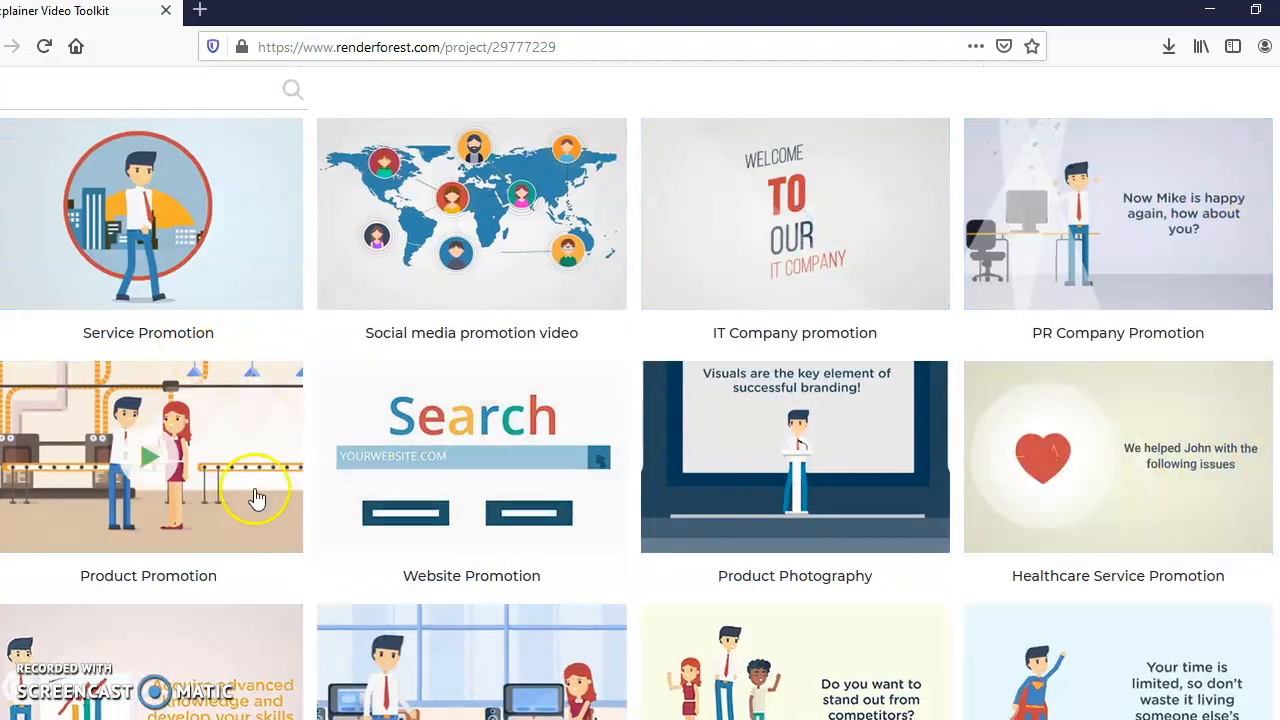
scroll(down, 3)
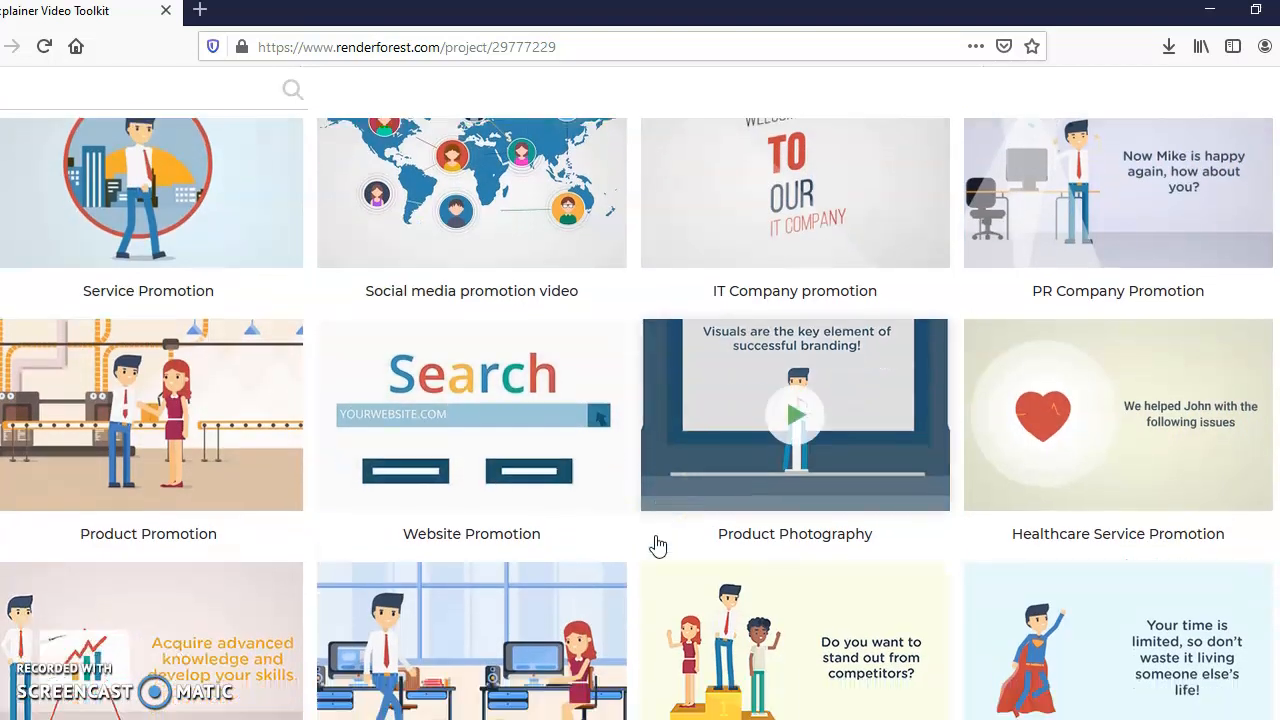
scroll(down, 3)
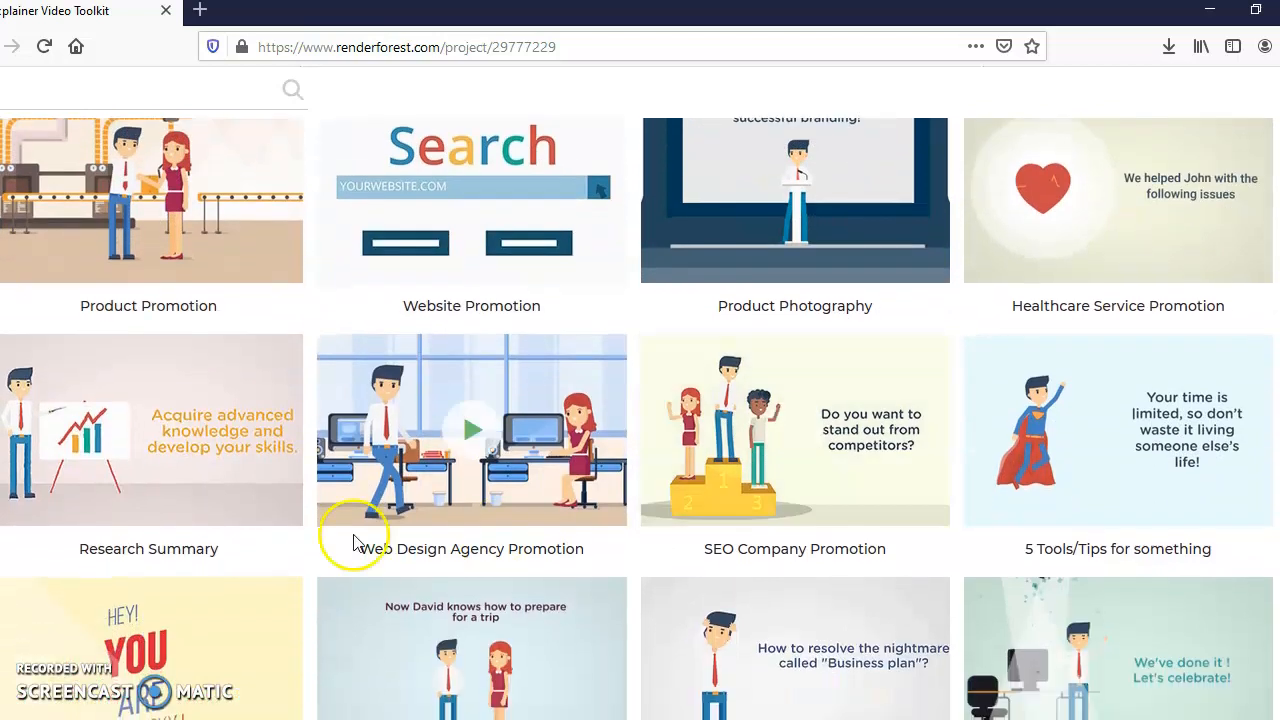
mouse_move(603, 563)
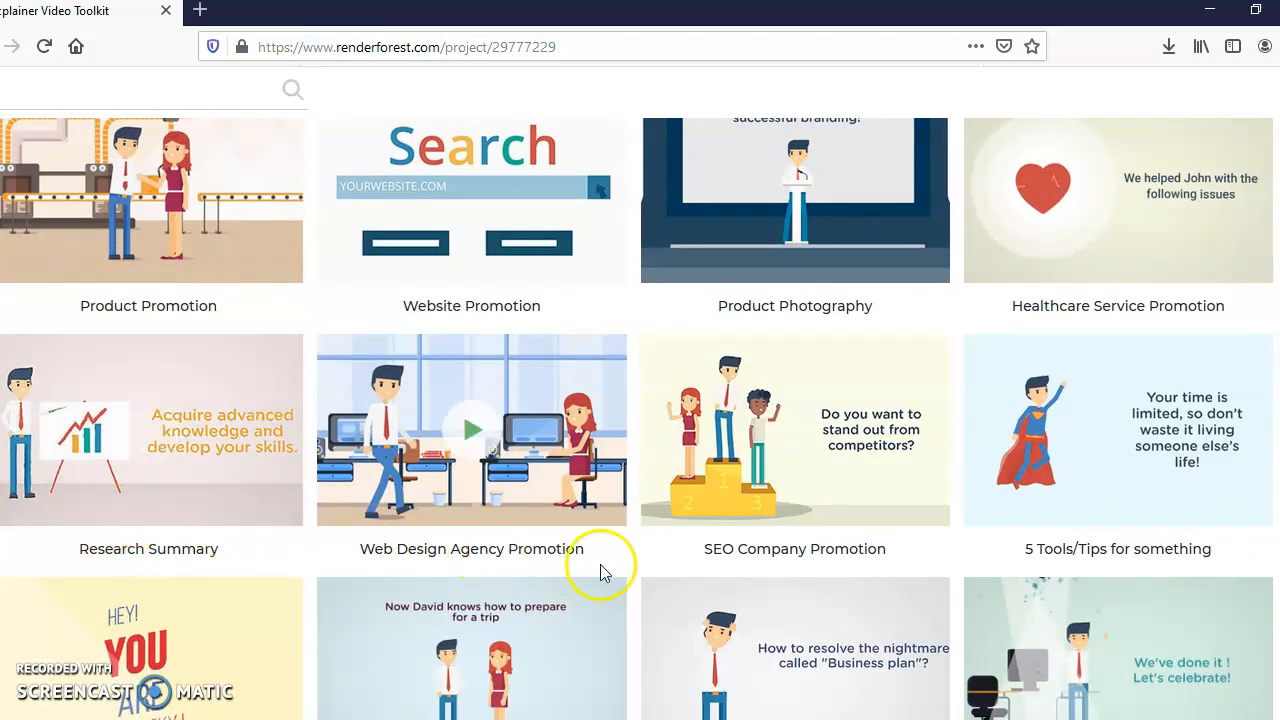
mouse_move(795, 430)
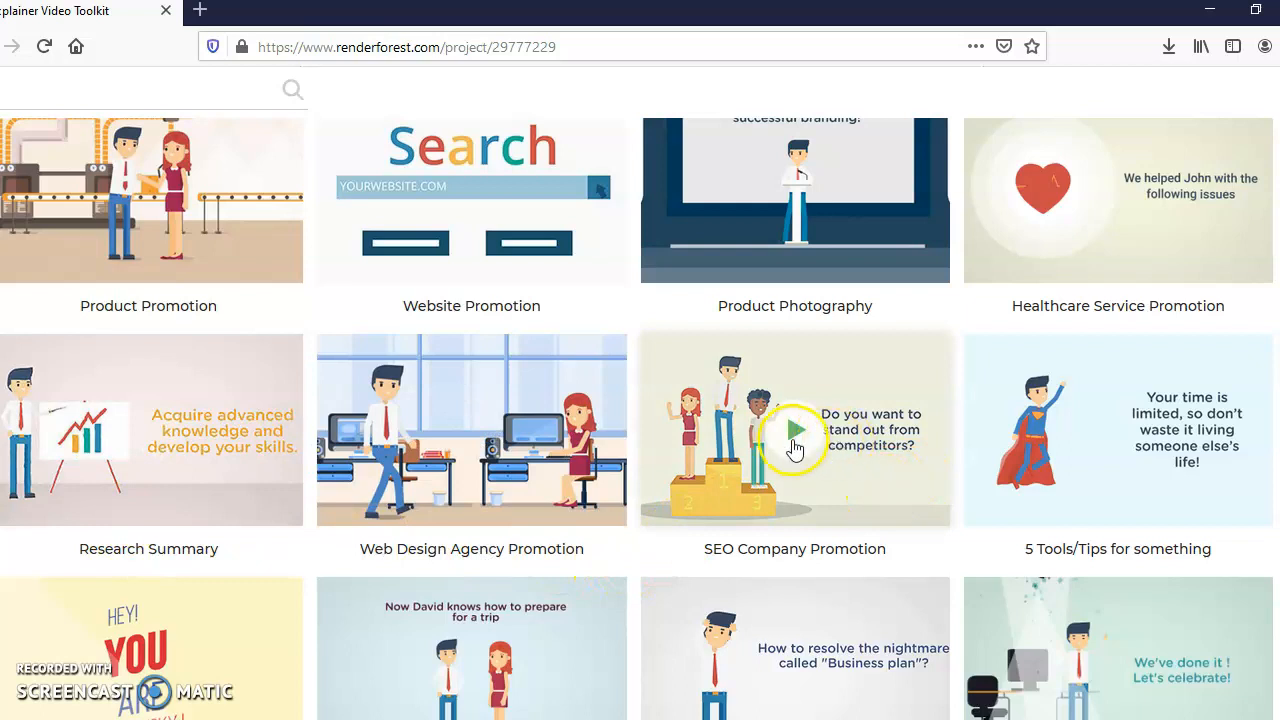
click(795, 430)
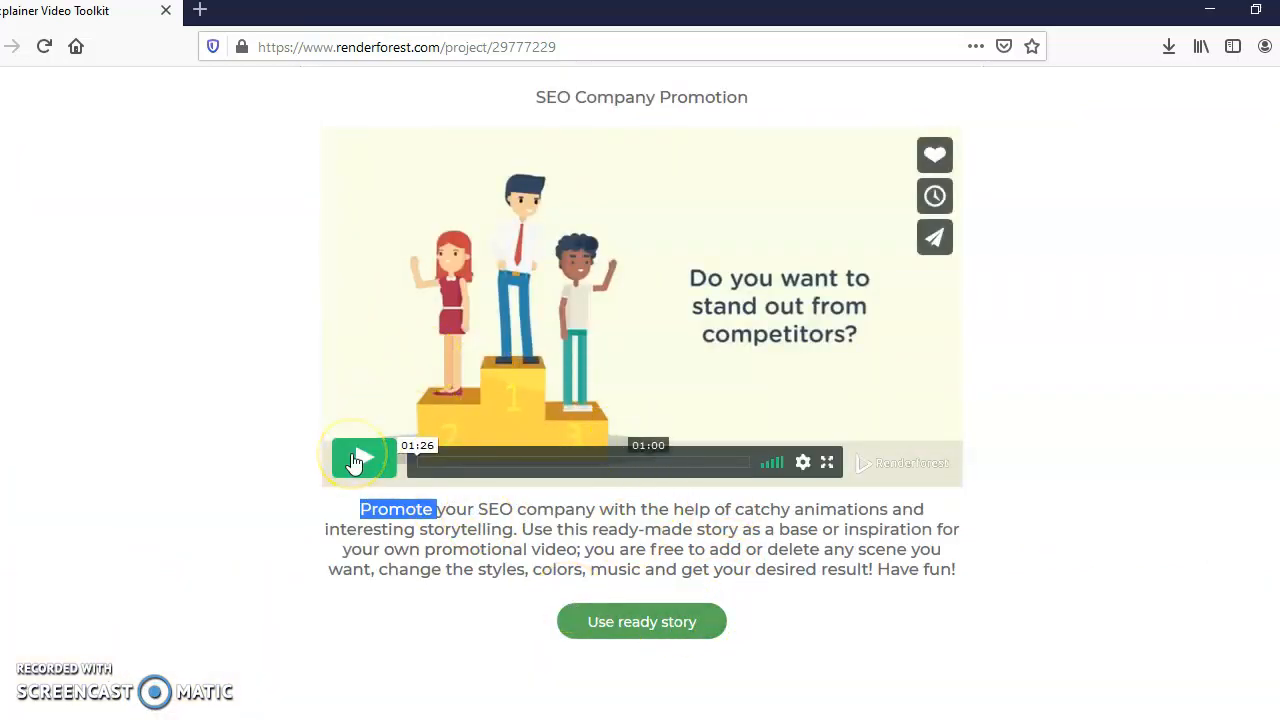
Play the SEO Company Promotion preview and apply it as the ready story.
click(363, 462)
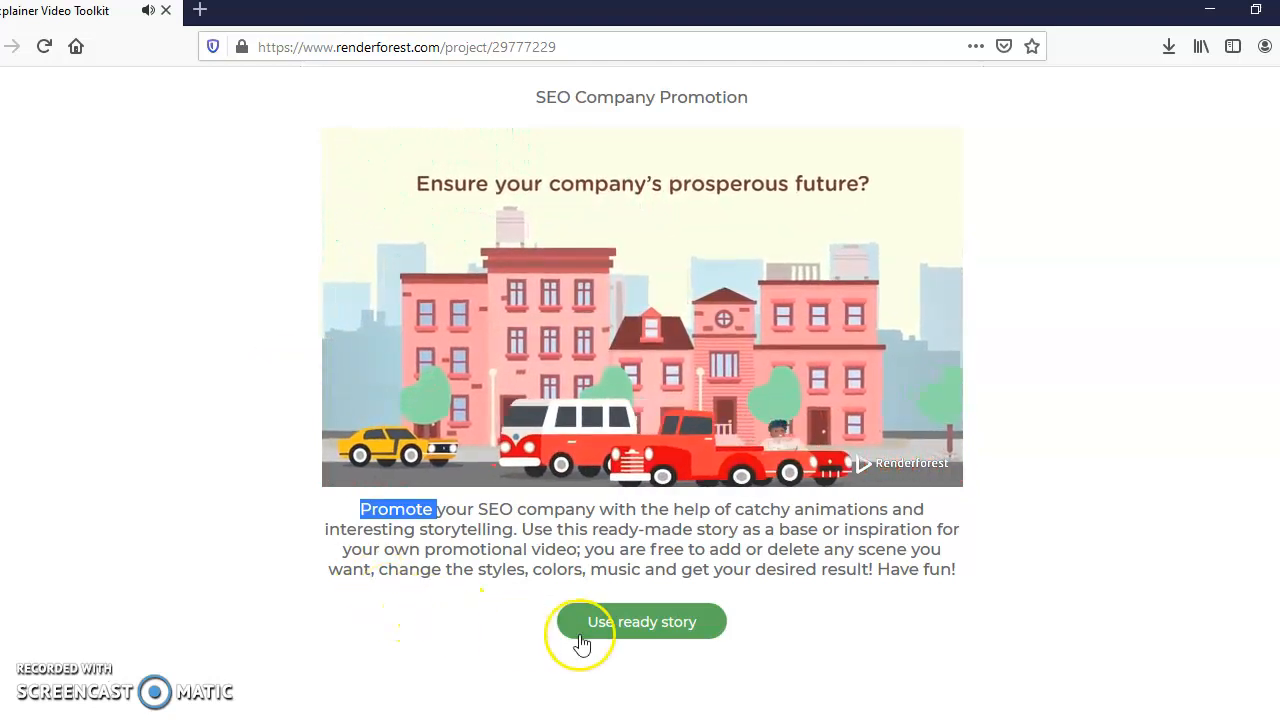
click(641, 621)
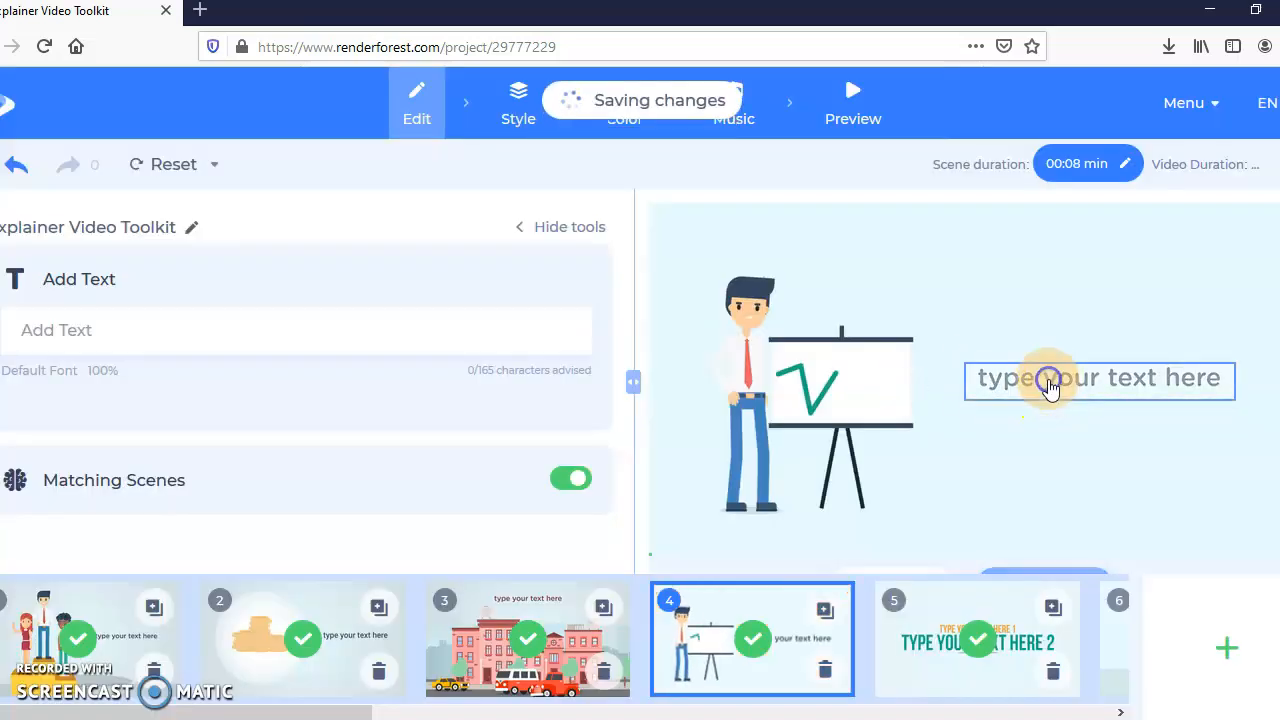
Dismiss the plan warning and change scene 1's text to 'hi how are you'.
click(1098, 378)
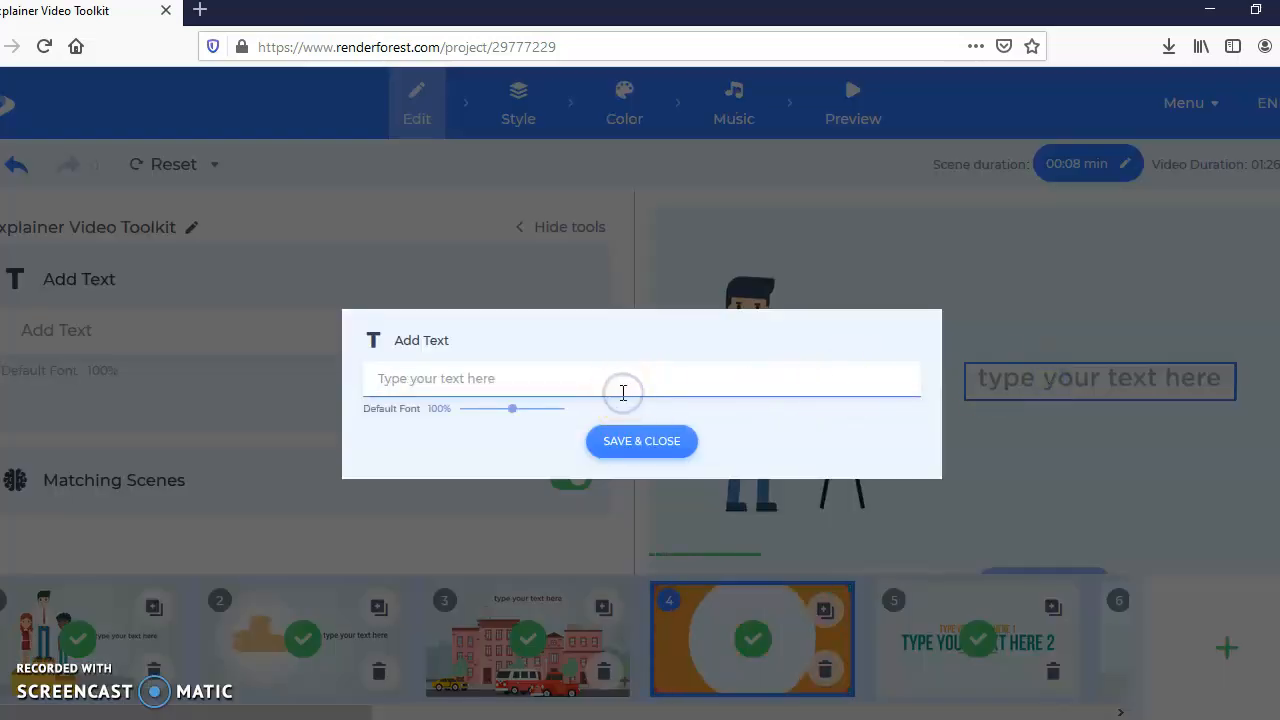
click(641, 441)
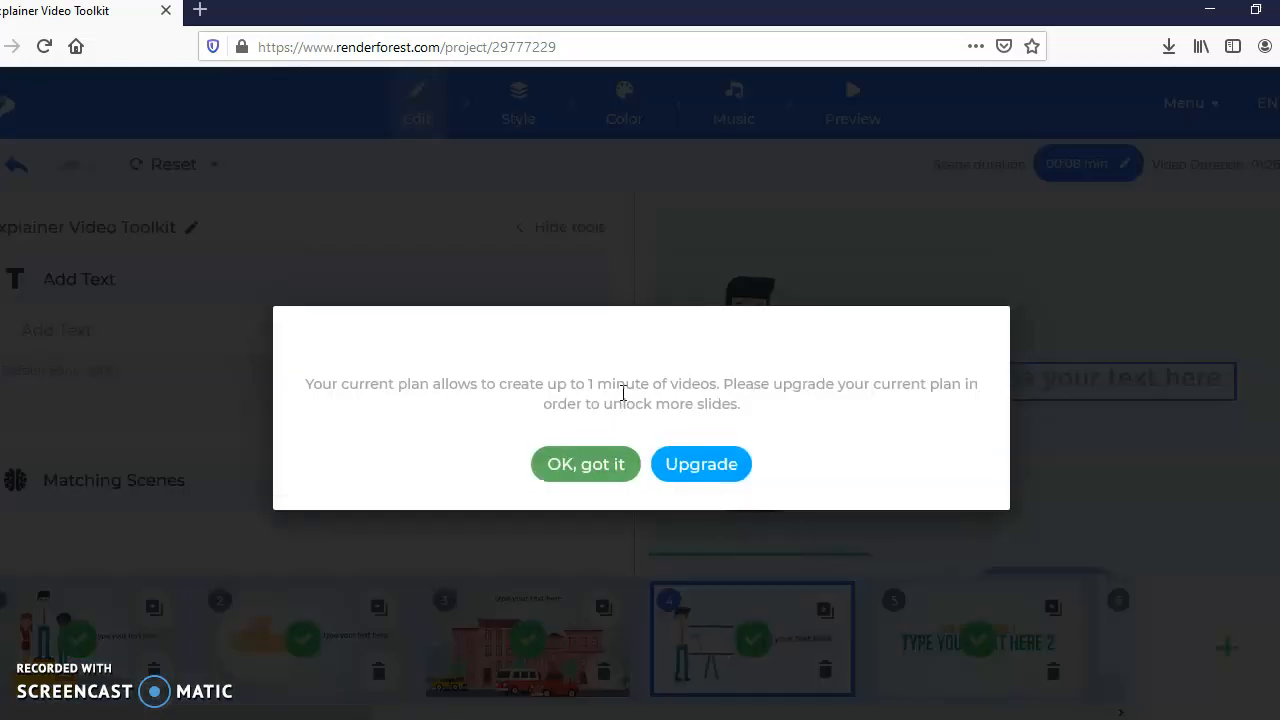
click(585, 464)
text(Hi)
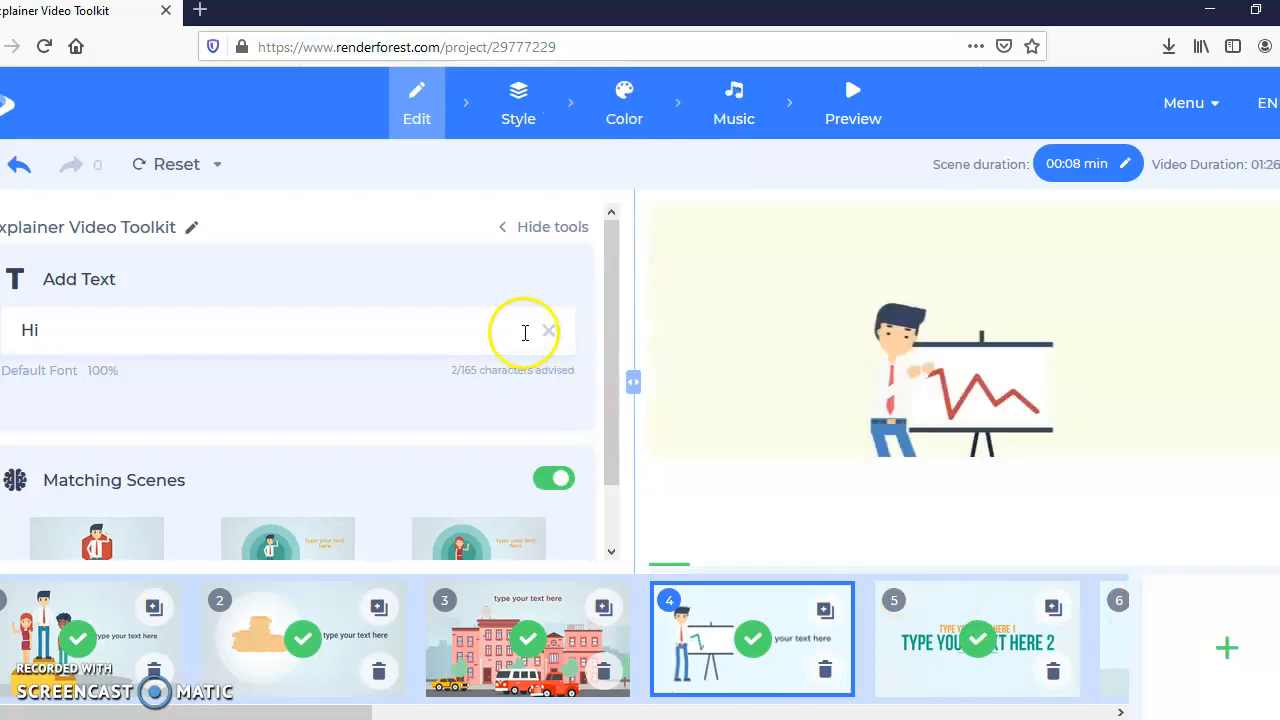
text(Do you want to stand out from competitors?)
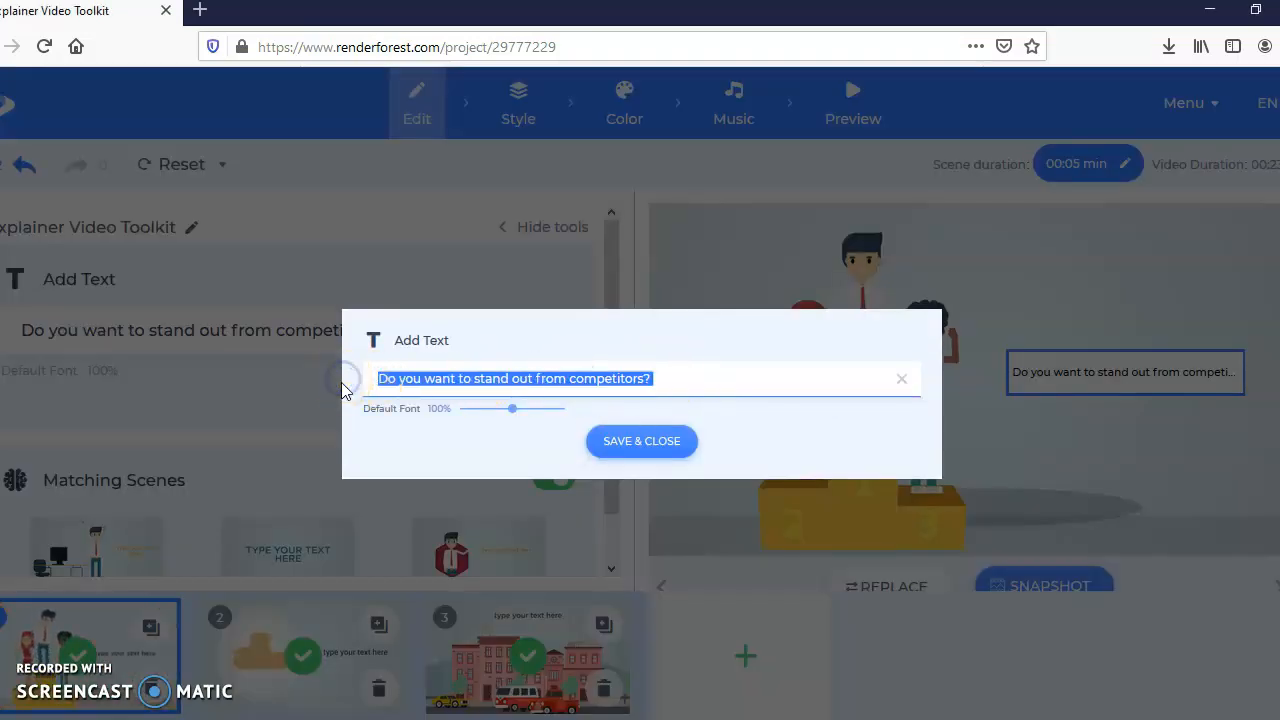
text(hi how are y)
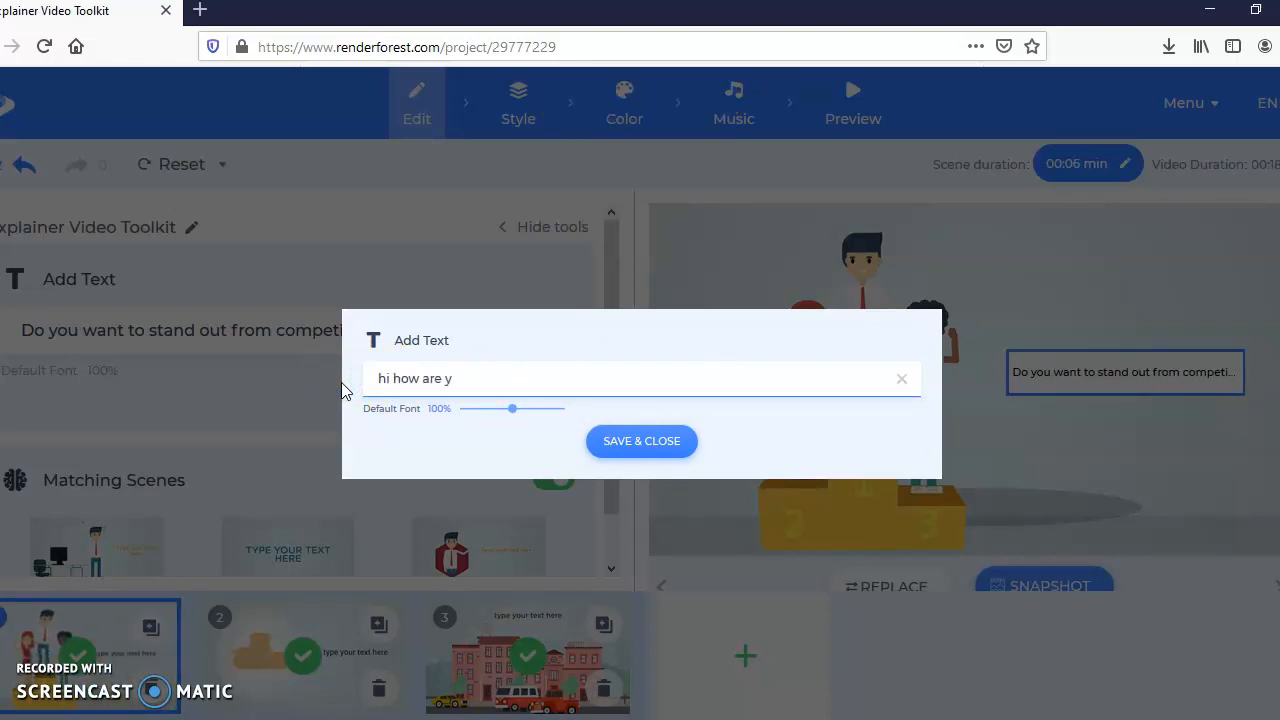
click(641, 441)
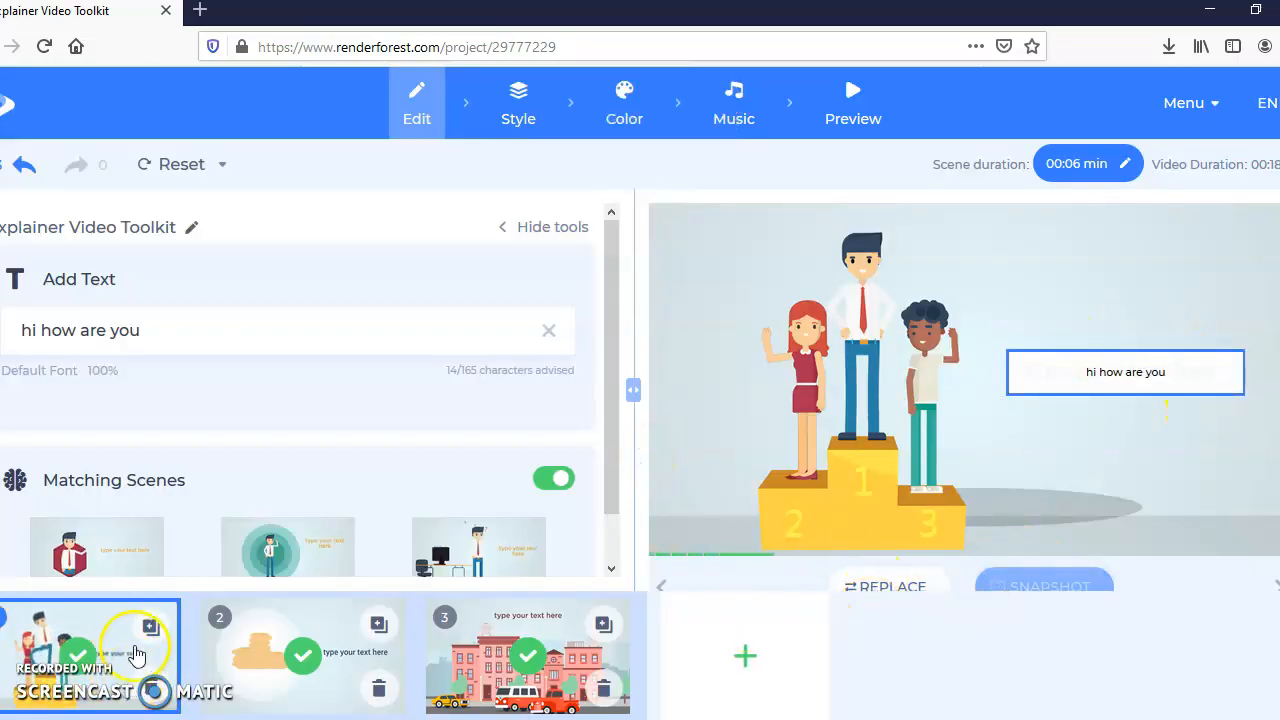
Select scene 3 and begin typing 'i have reached' as its text.
click(302, 655)
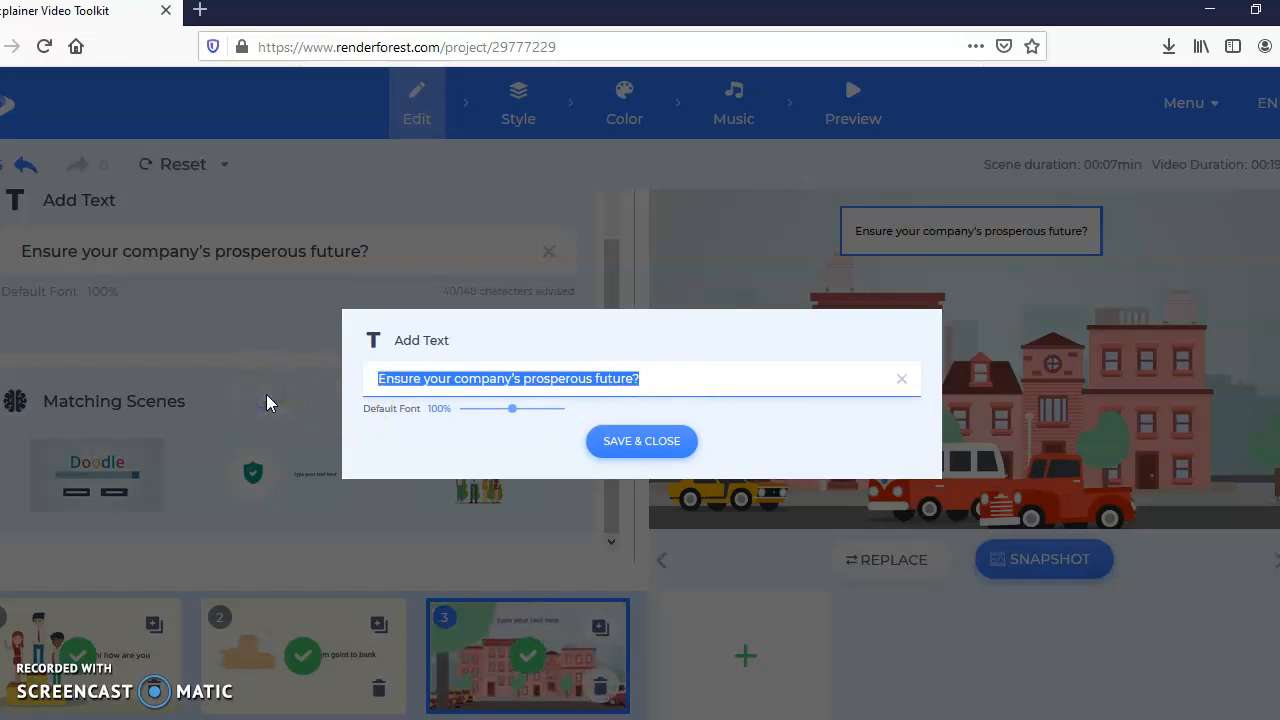
text(i have rea)
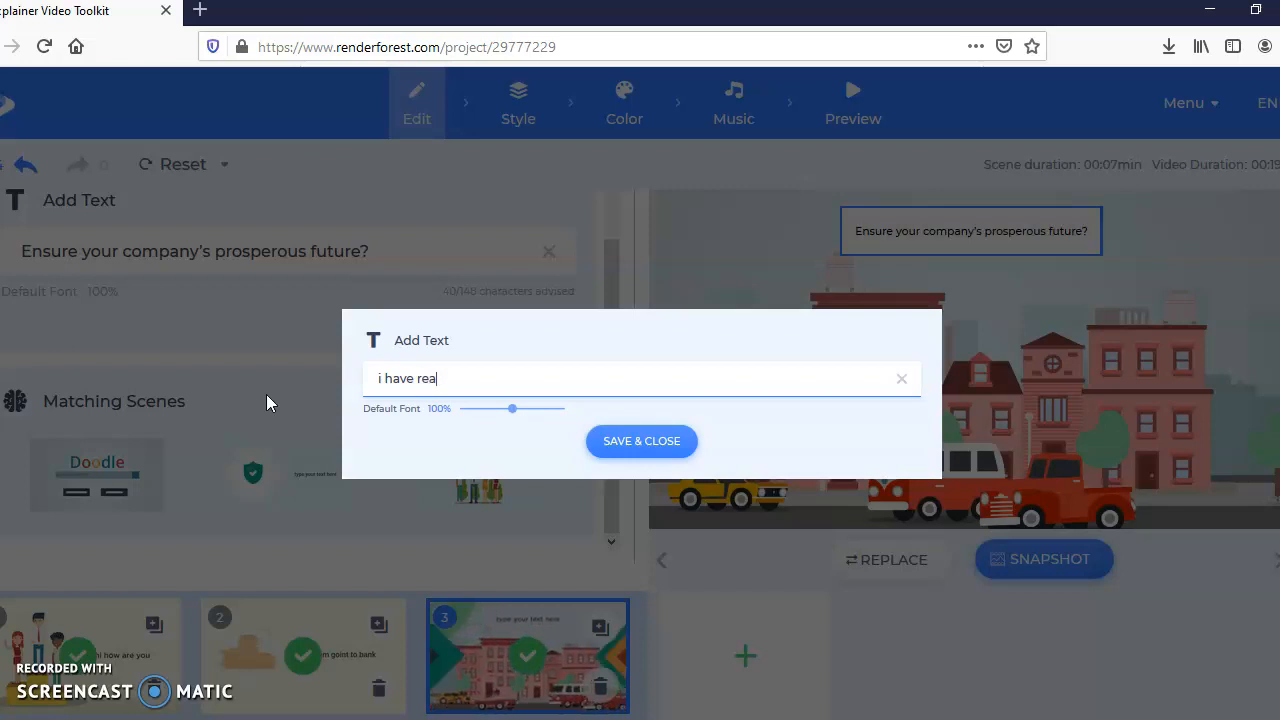
text(ched)
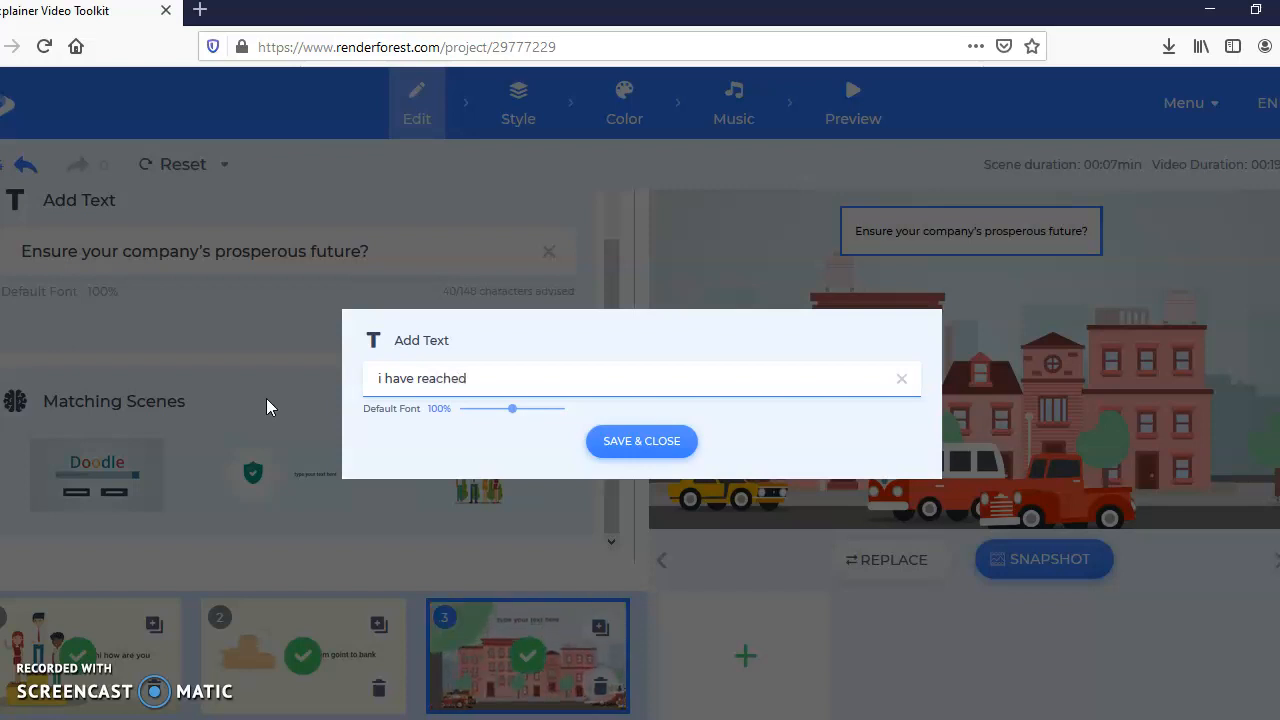